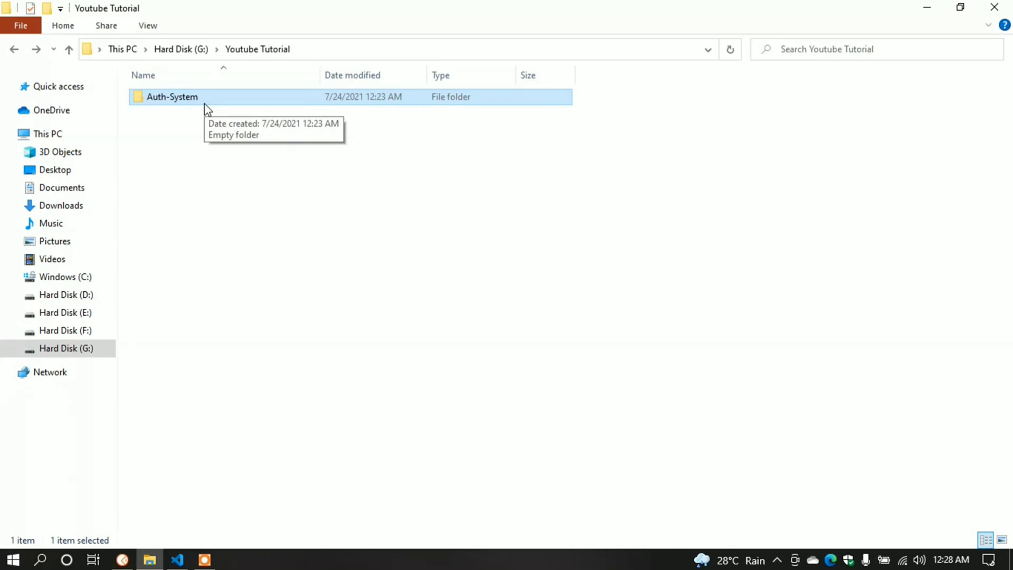
# Initialise a Node project in Auth-System by running npm init from Command Prompt
pyautogui.doubleClick(172, 96)
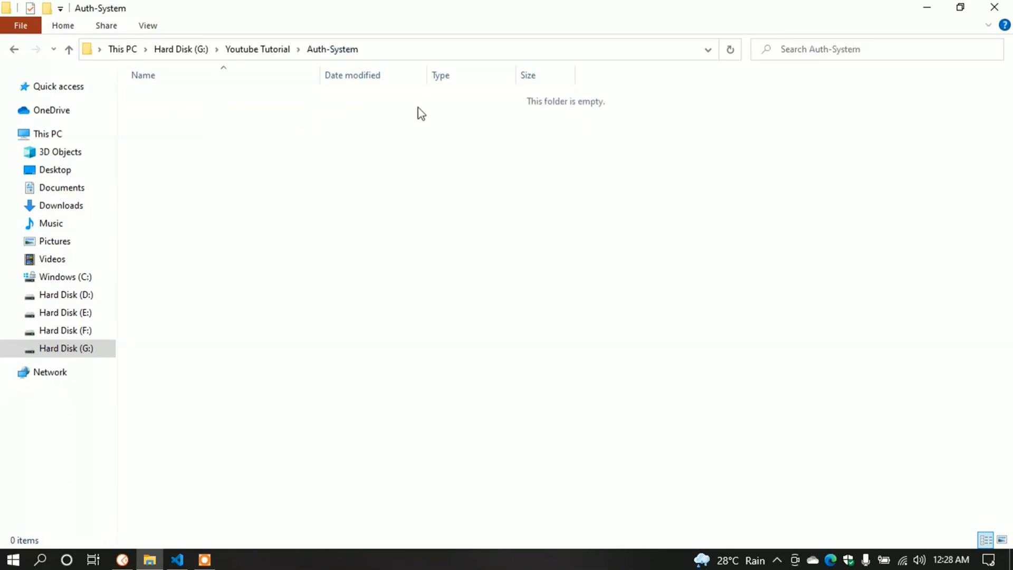
pyautogui.moveTo(437, 58)
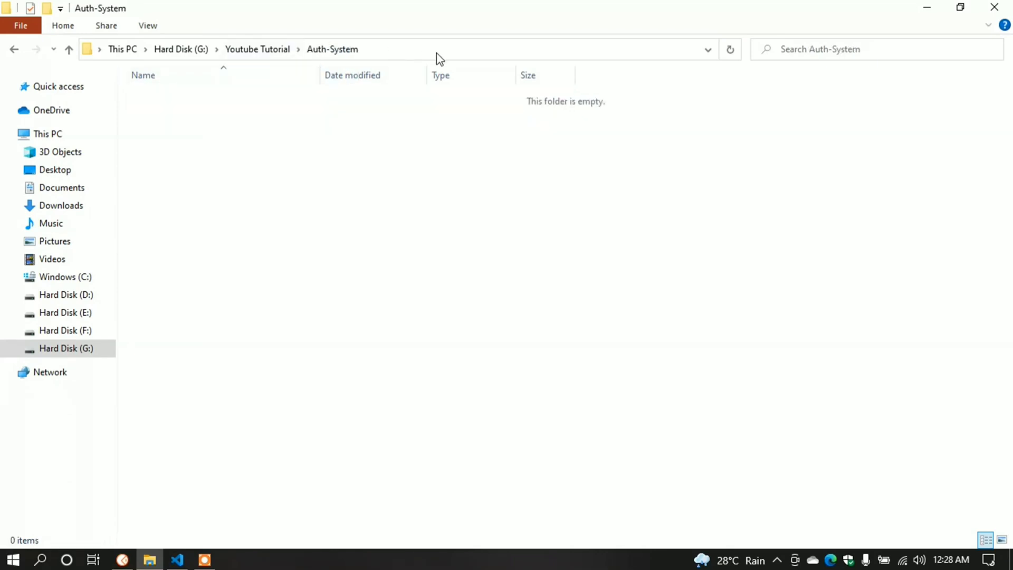
pyautogui.click(436, 49)
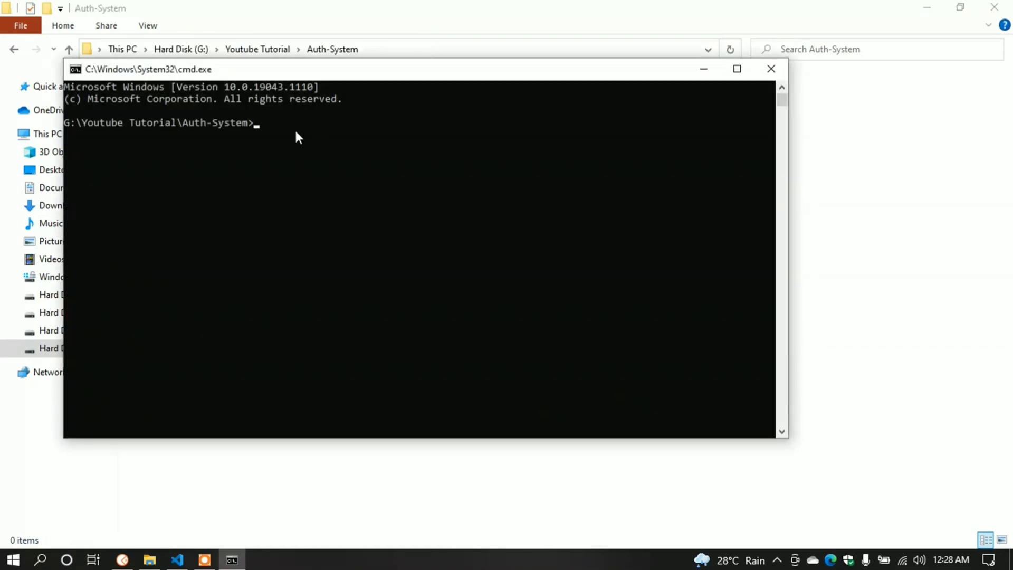
pyautogui.write('npm init -y')
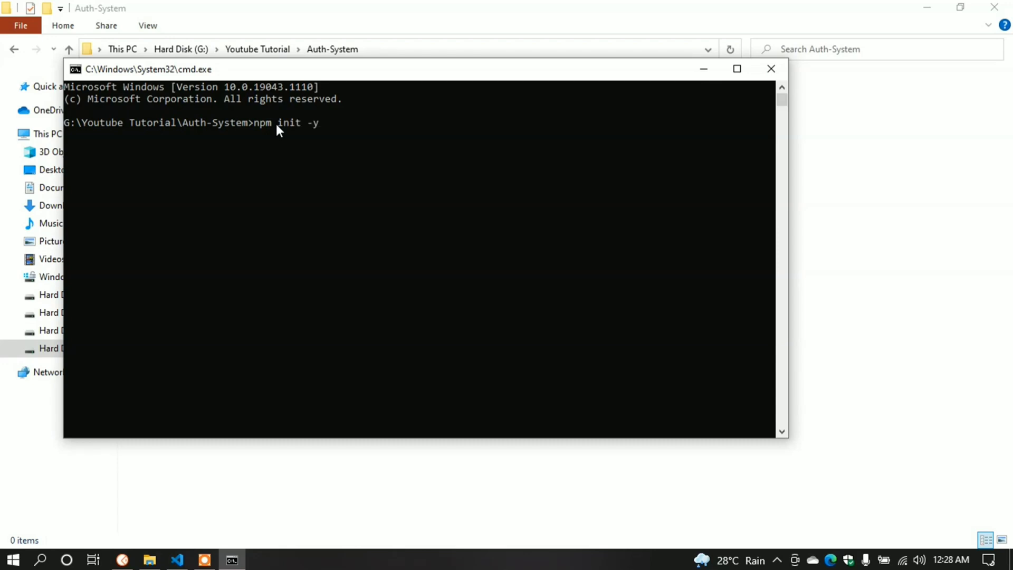
pyautogui.press('enter')
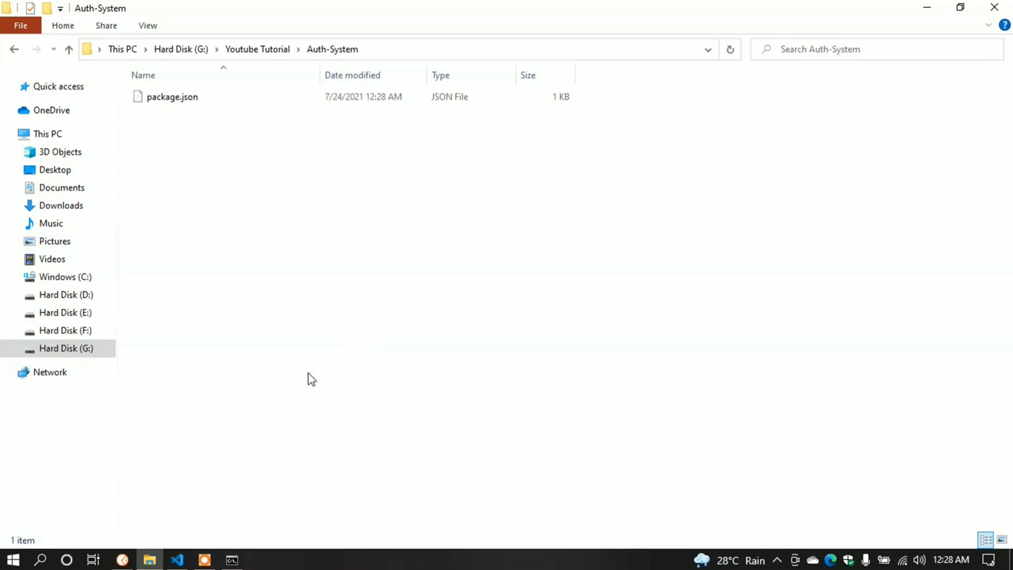
# Add a "start": "nodemon server.js" script to package.json's scripts block
pyautogui.click(176, 559)
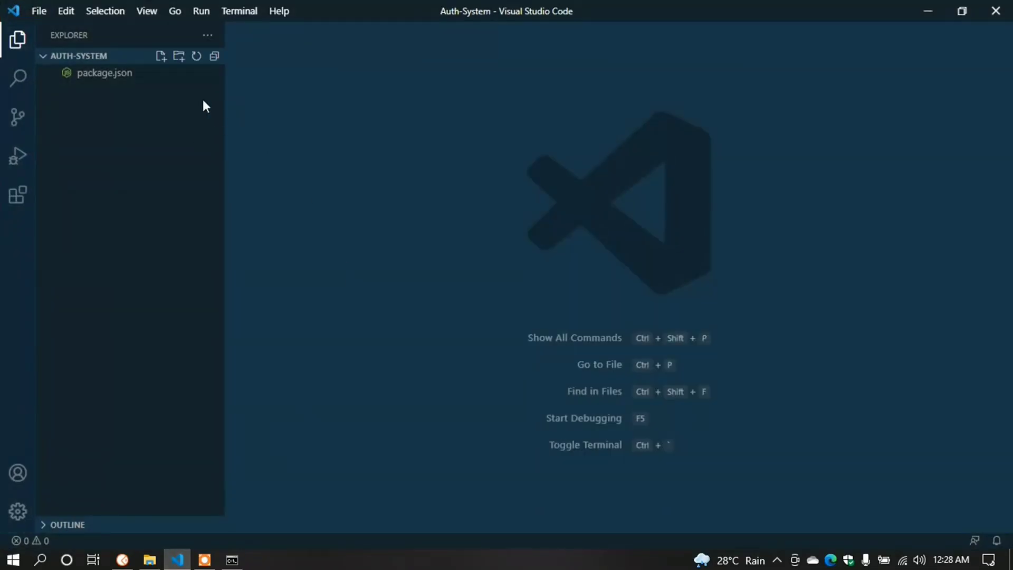
pyautogui.doubleClick(104, 72)
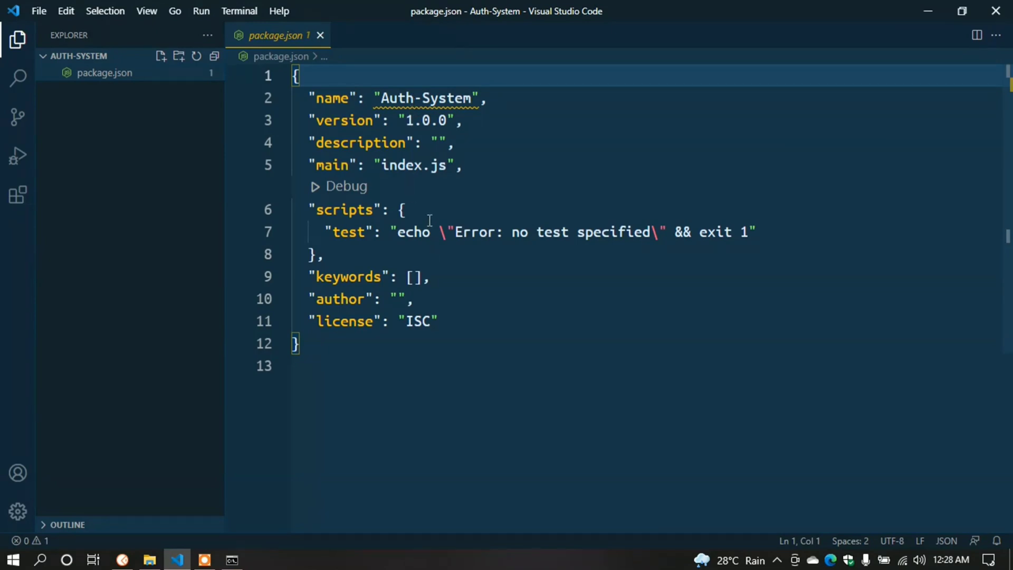
pyautogui.click(405, 209)
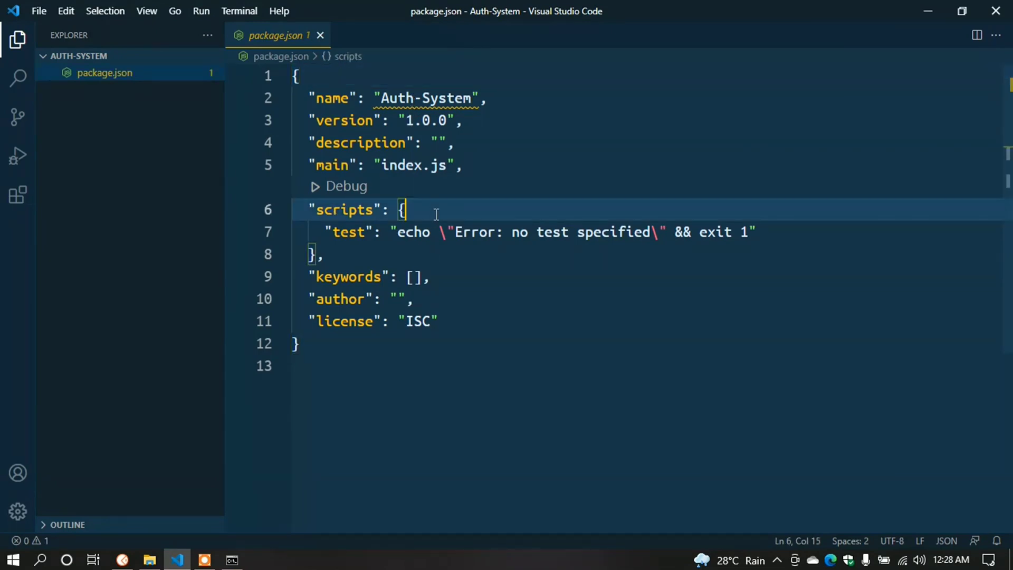
pyautogui.press('Enter')
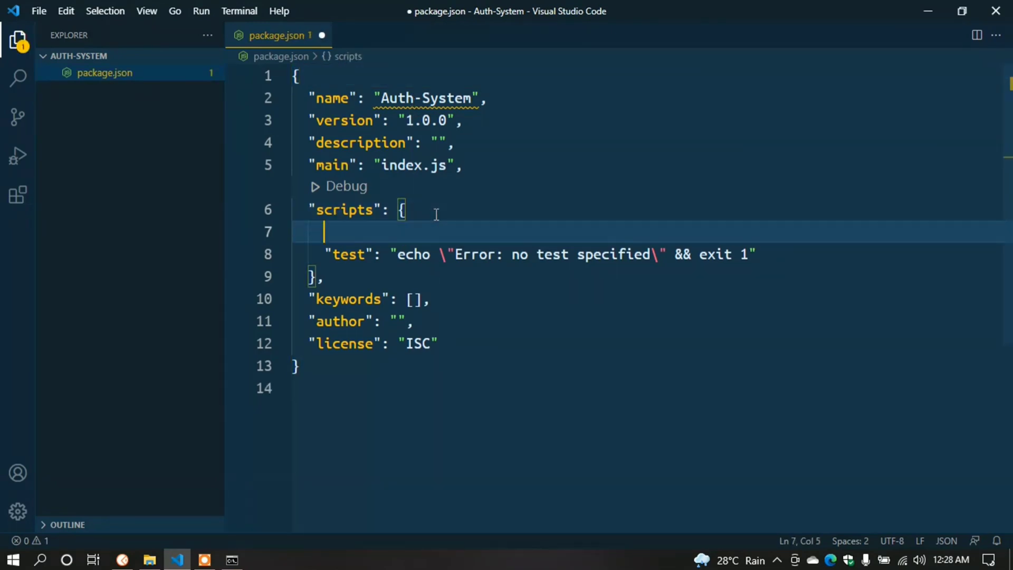
pyautogui.write('"')
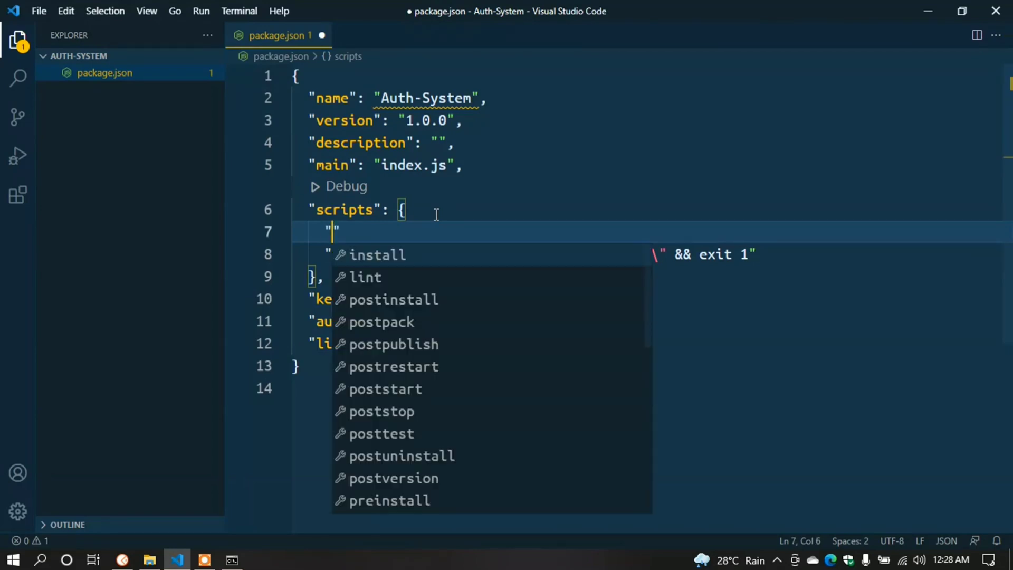
pyautogui.write('st')
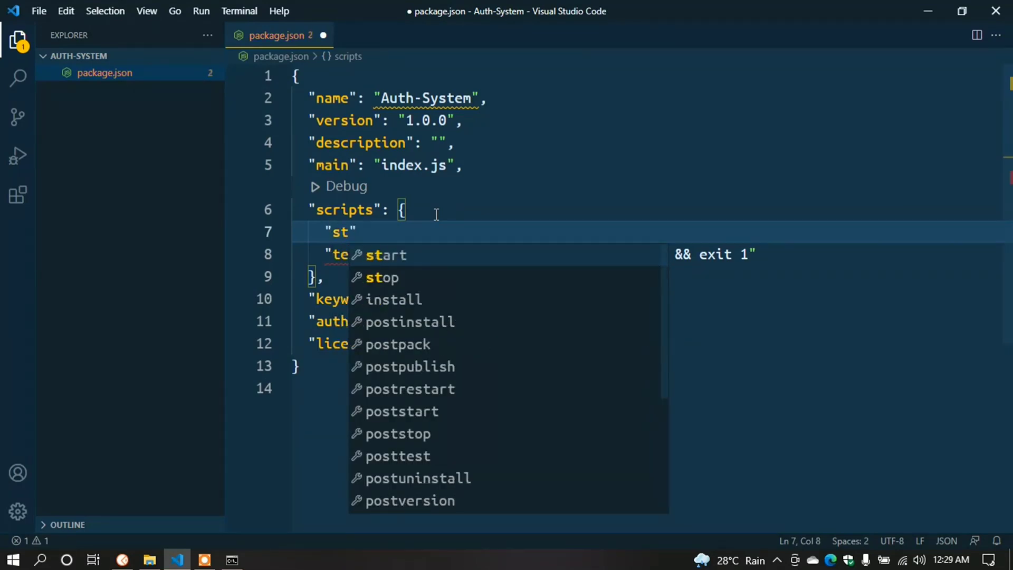
pyautogui.write('nodemon ser",')
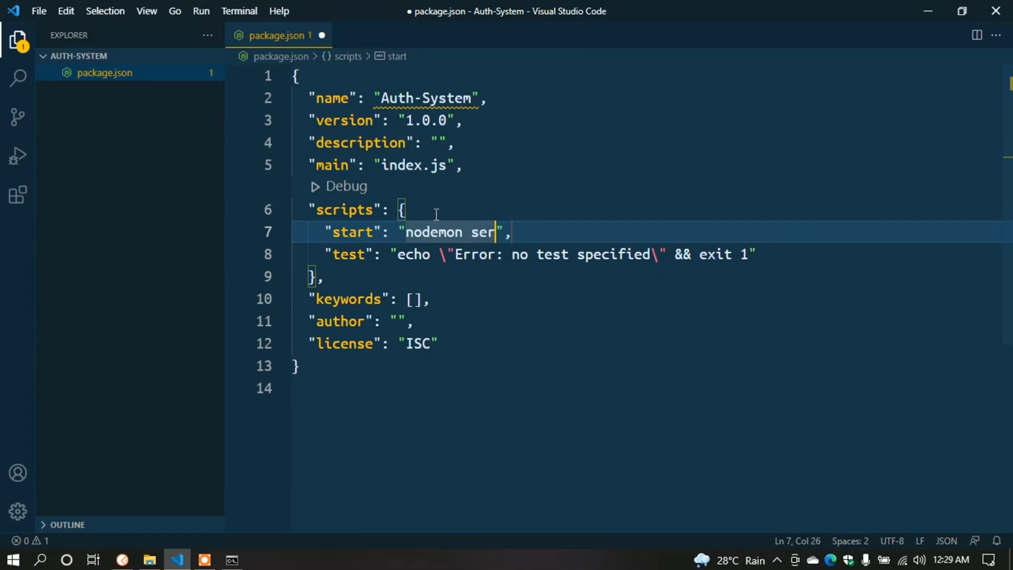
pyautogui.write('ver.js')
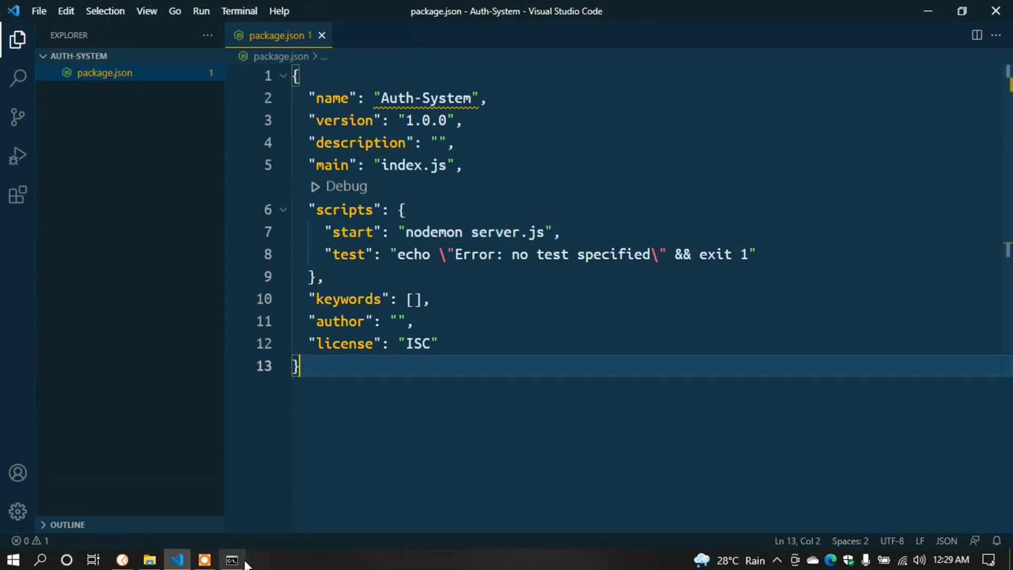
# Run npm i for axios, bcrypt, dotenv, express, jsonwebtoken, lodash, mongoose and otp-generator
pyautogui.click(230, 559)
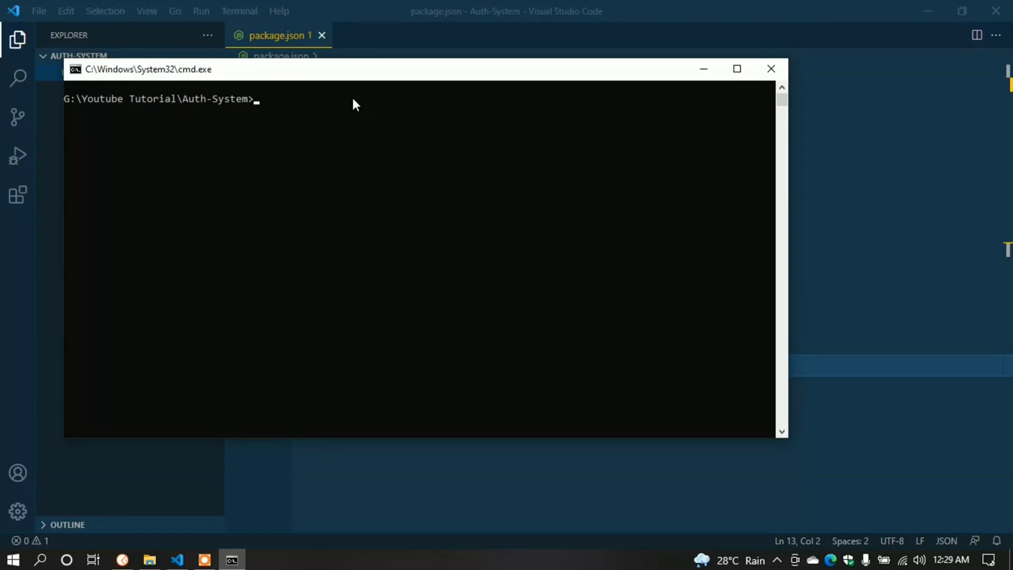
pyautogui.write('npm i')
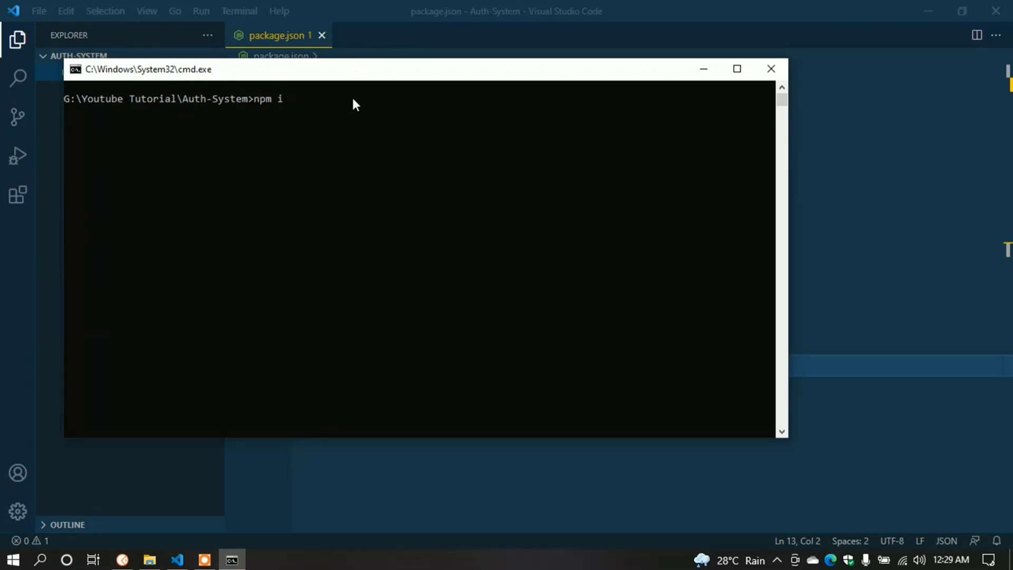
pyautogui.write('axios b')
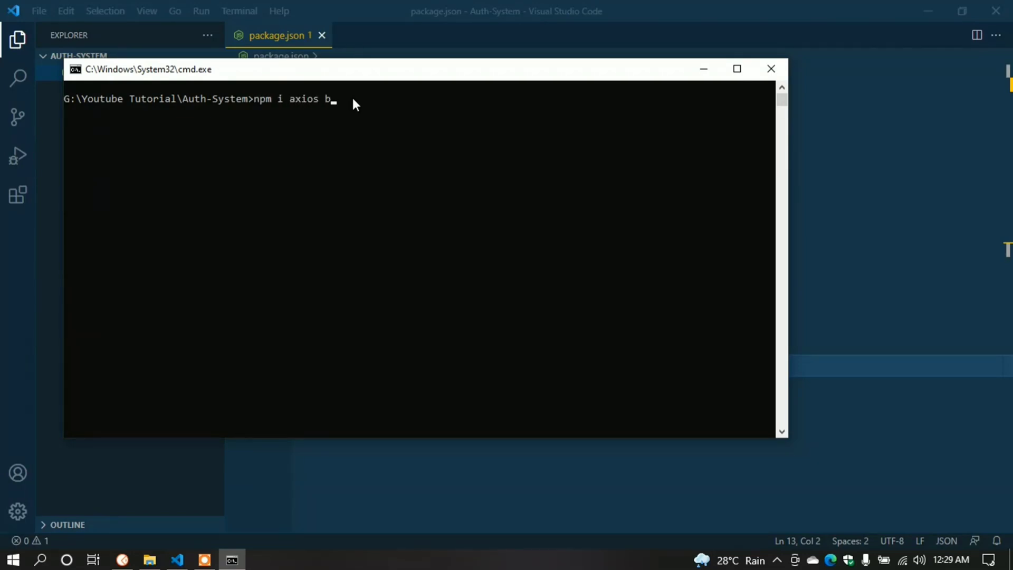
pyautogui.write('crypt dotenv')
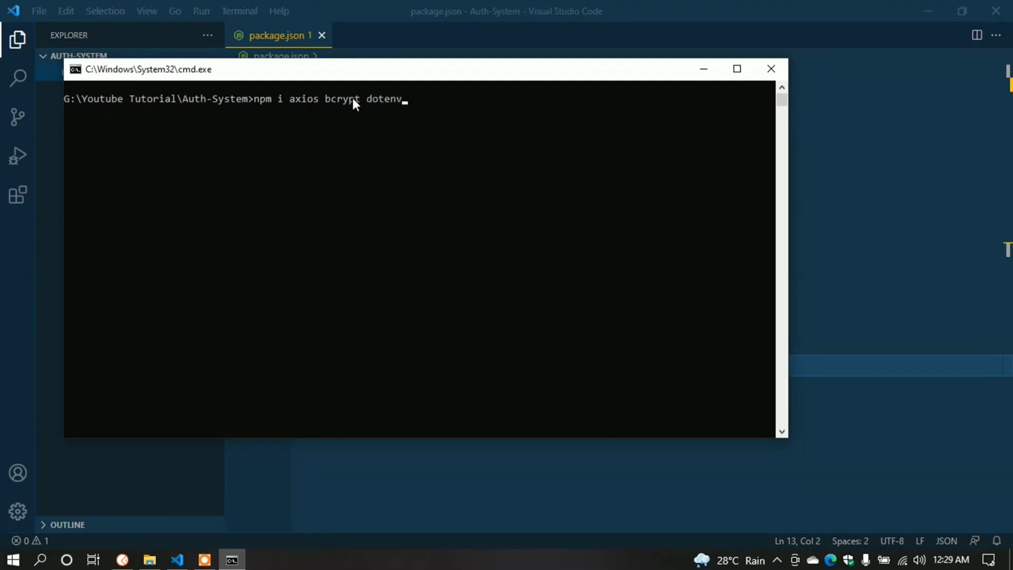
pyautogui.write('express jsonwebtoken')
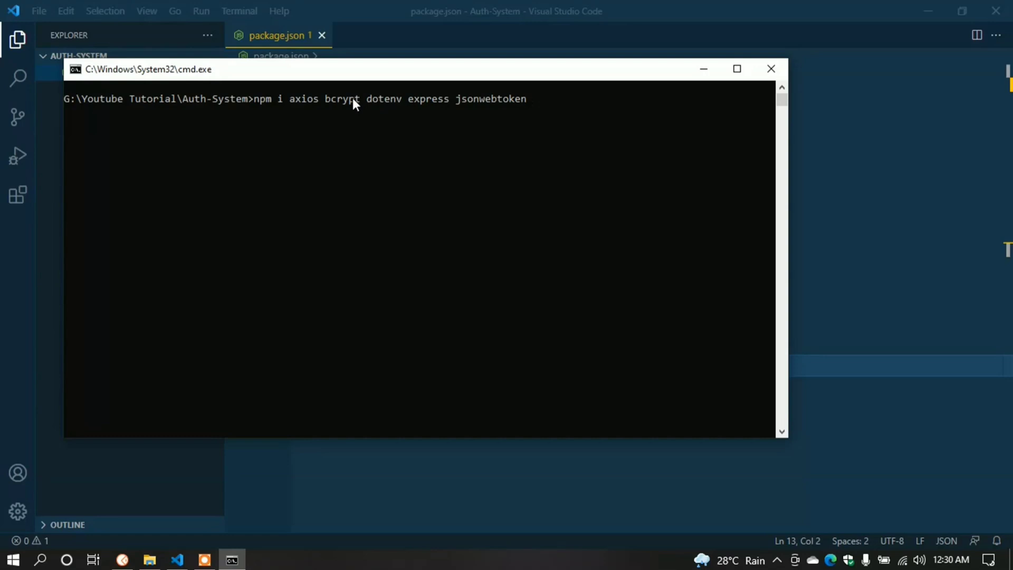
pyautogui.write('lodash mongoose otp-gene')
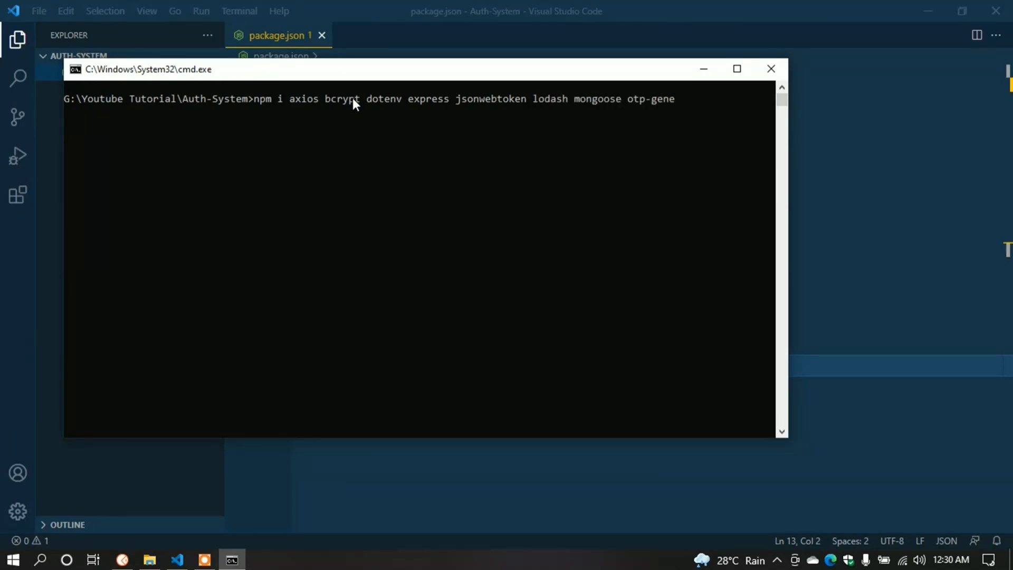
pyautogui.write('rator')
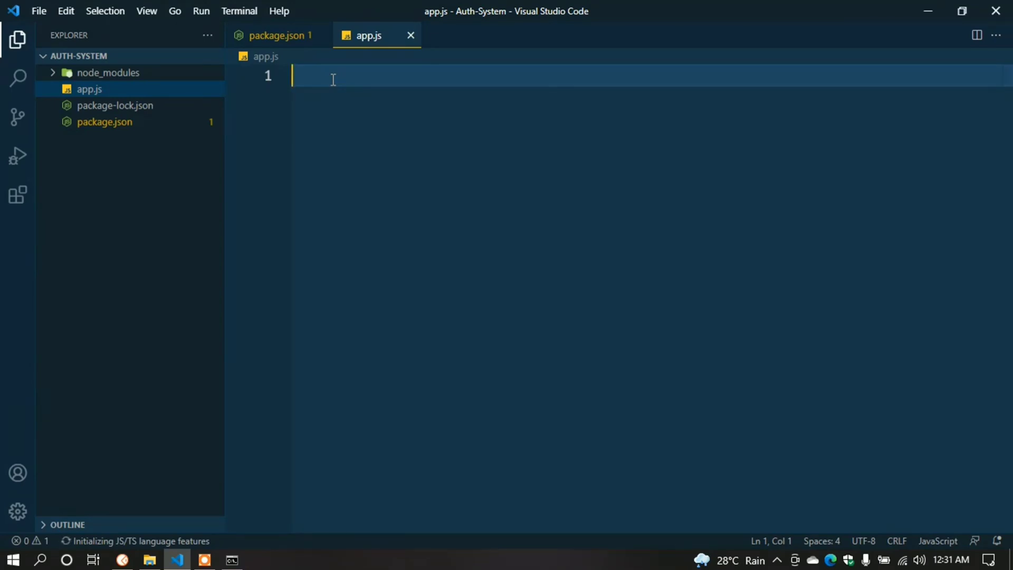
# Write app.js requiring express, creating app, using express.json() and exporting app
pyautogui.write('const')
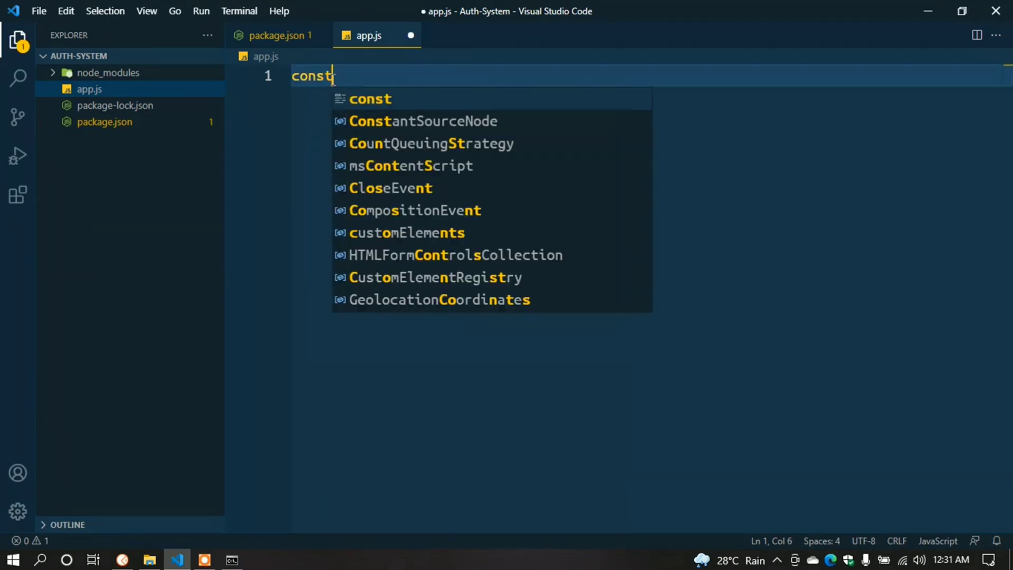
pyautogui.write('express = require')
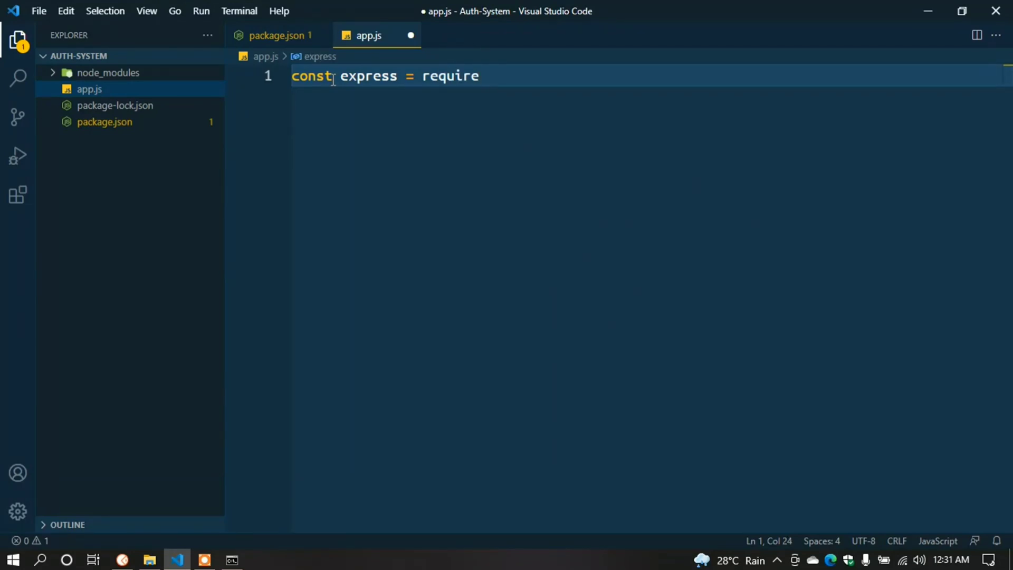
pyautogui.write("('express');")
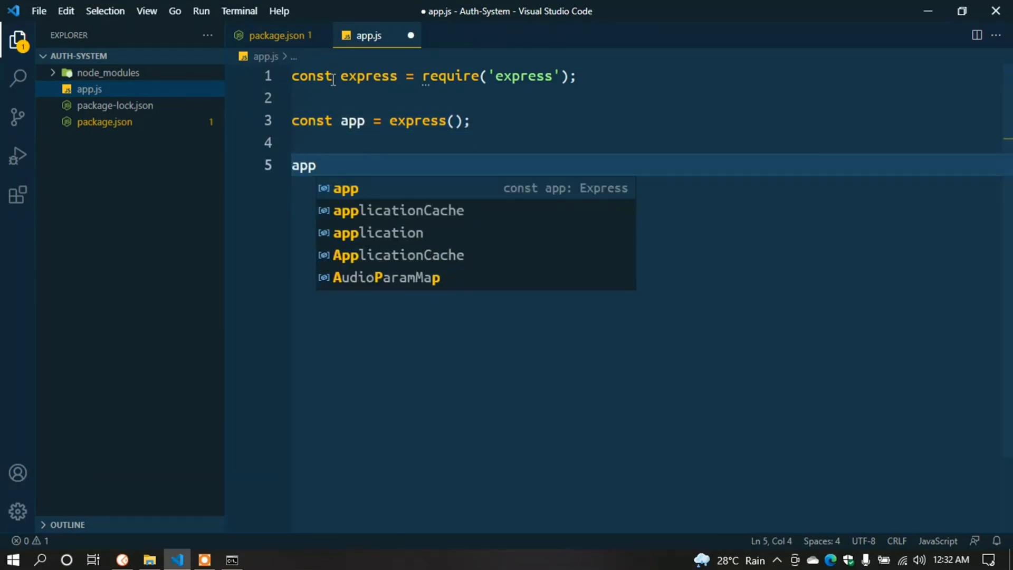
pyautogui.write('.use(express.json());')
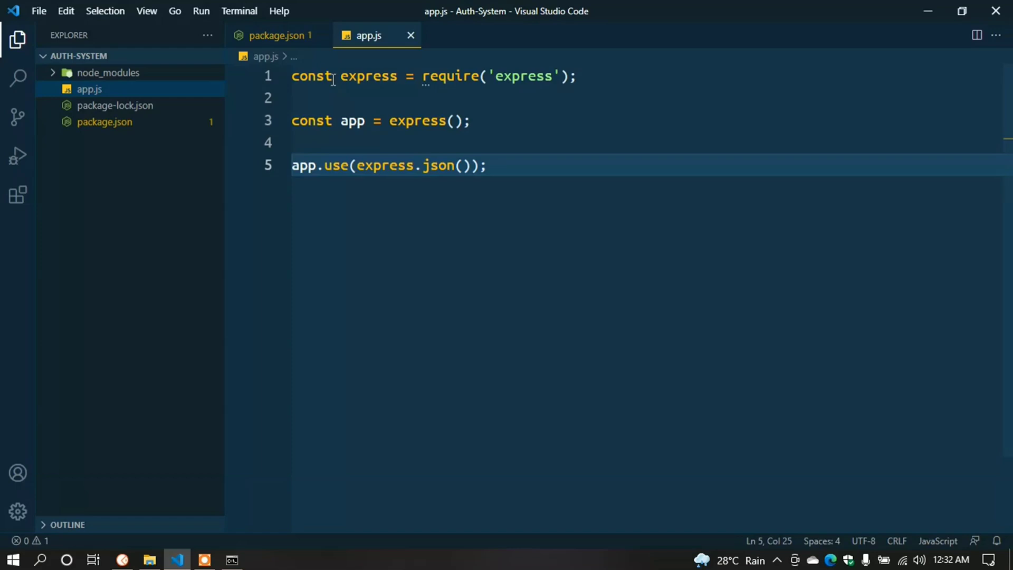
pyautogui.press('Enter')
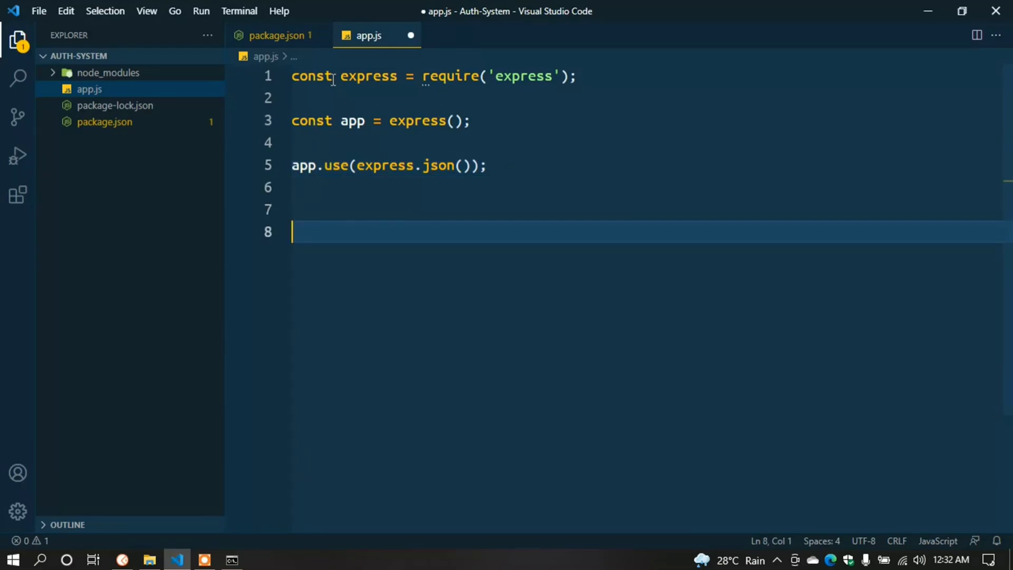
pyautogui.write('module.exports = app')
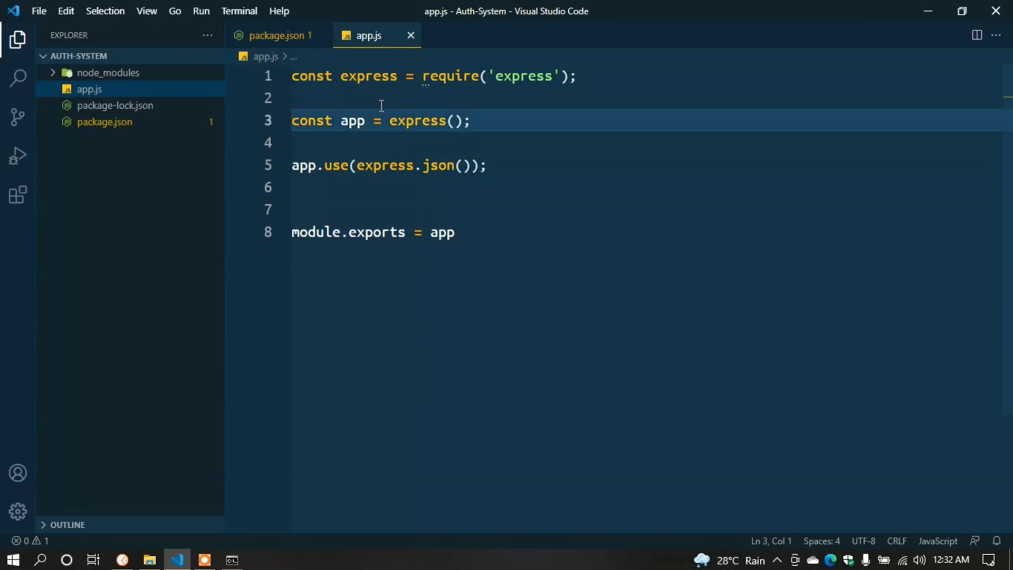
pyautogui.press('Backspace')
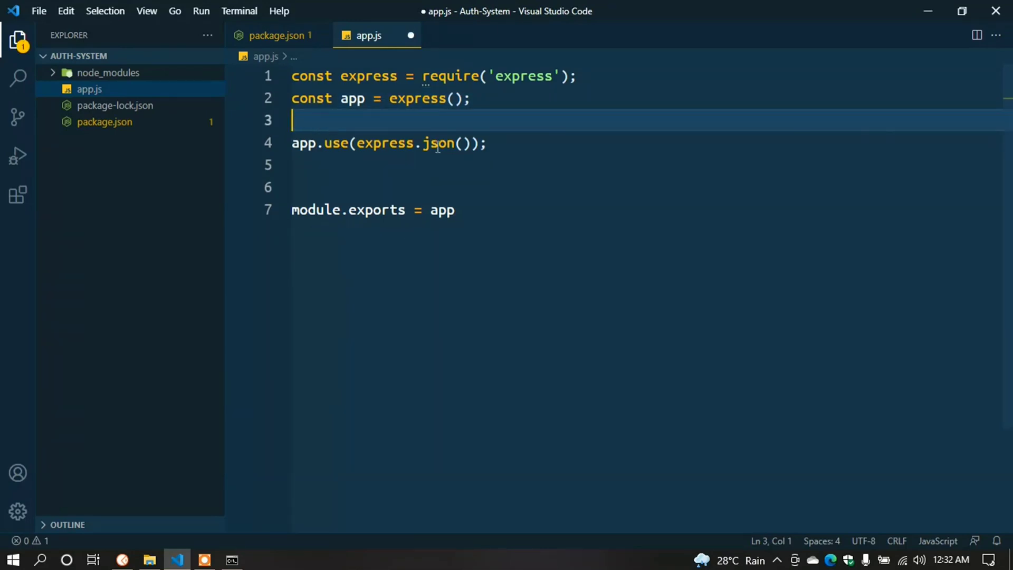
pyautogui.moveTo(167, 68)
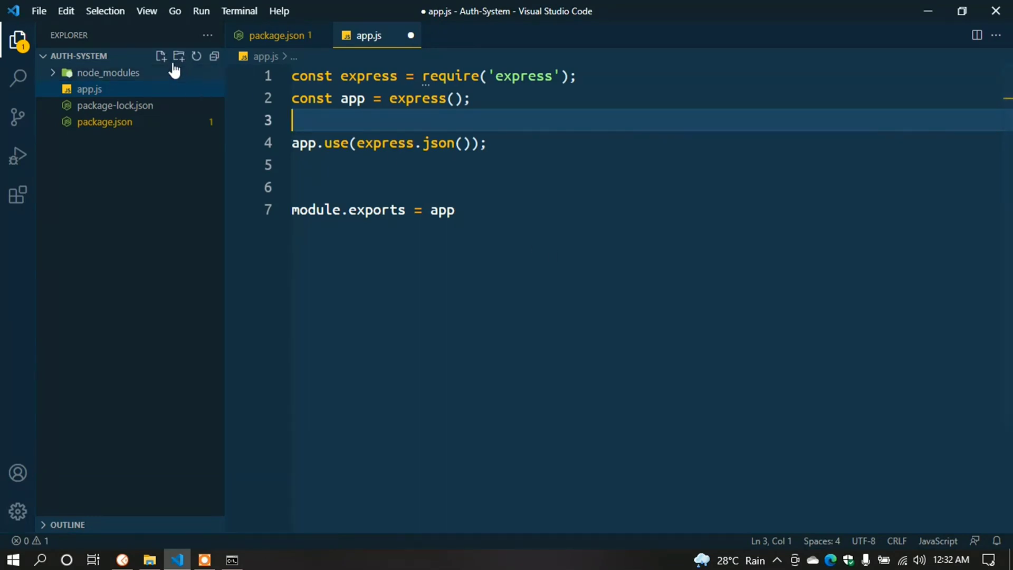
# Create server.js and a new .env file in the project
pyautogui.write('server.js')
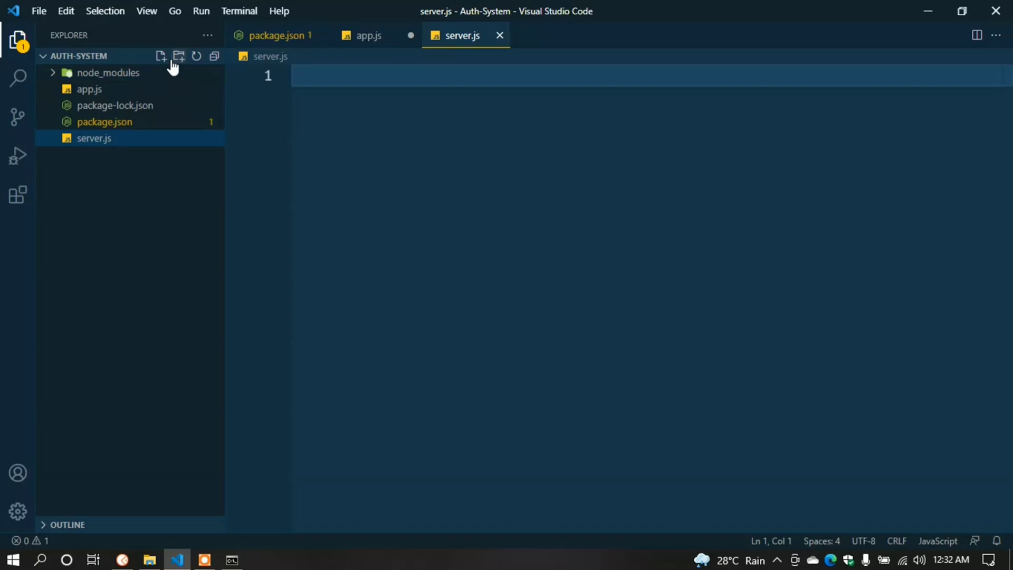
pyautogui.click(161, 57)
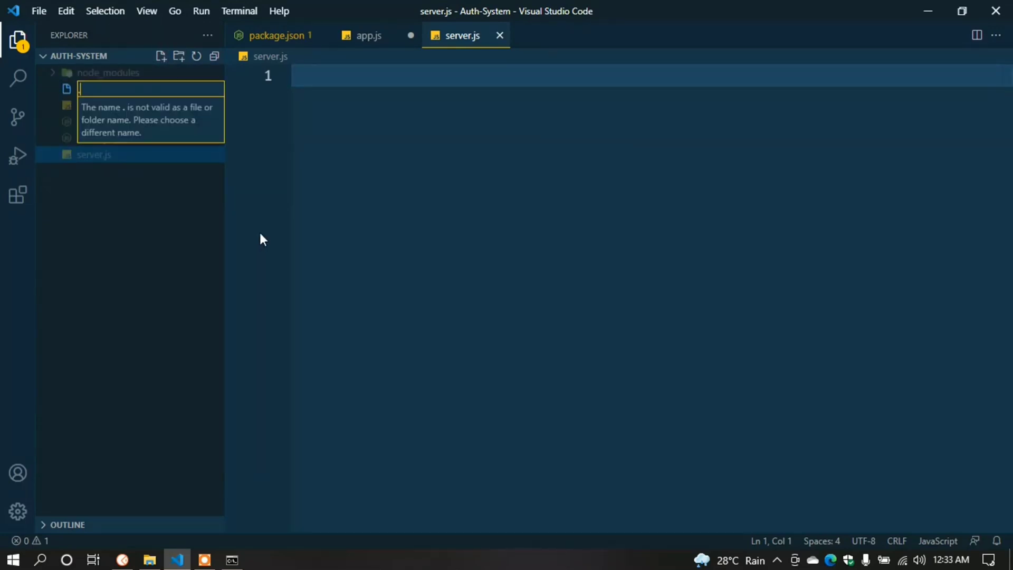
pyautogui.write('.env')
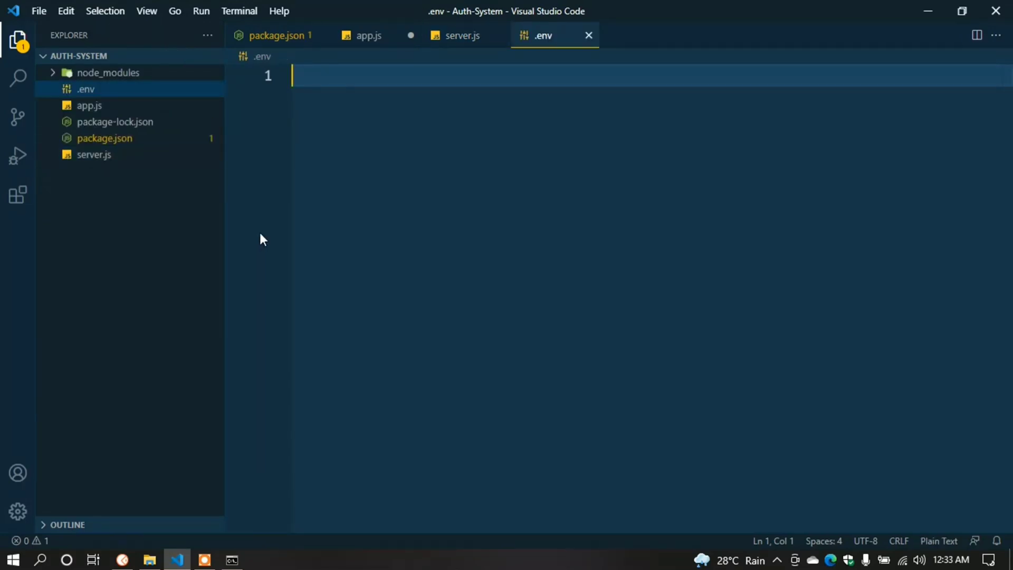
pyautogui.moveTo(357, 141)
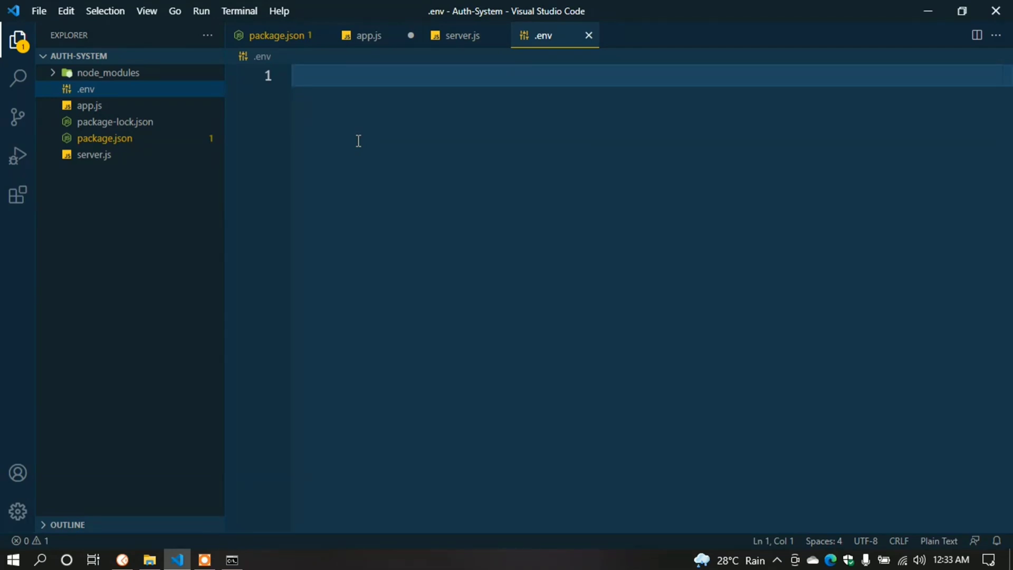
# Define MONGODB_URL_LOCAL at mongodb://localhost:27017/auth, PORT=3001 and JWT_SECRET_KEY in .env
pyautogui.write('MONGODB_URL_LO')
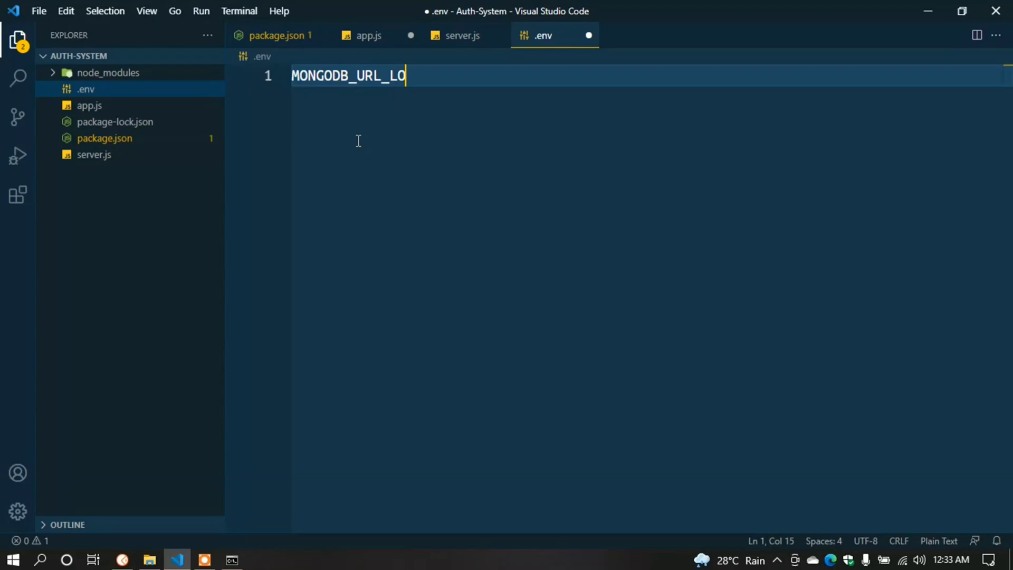
pyautogui.write('CAL=mongodb:')
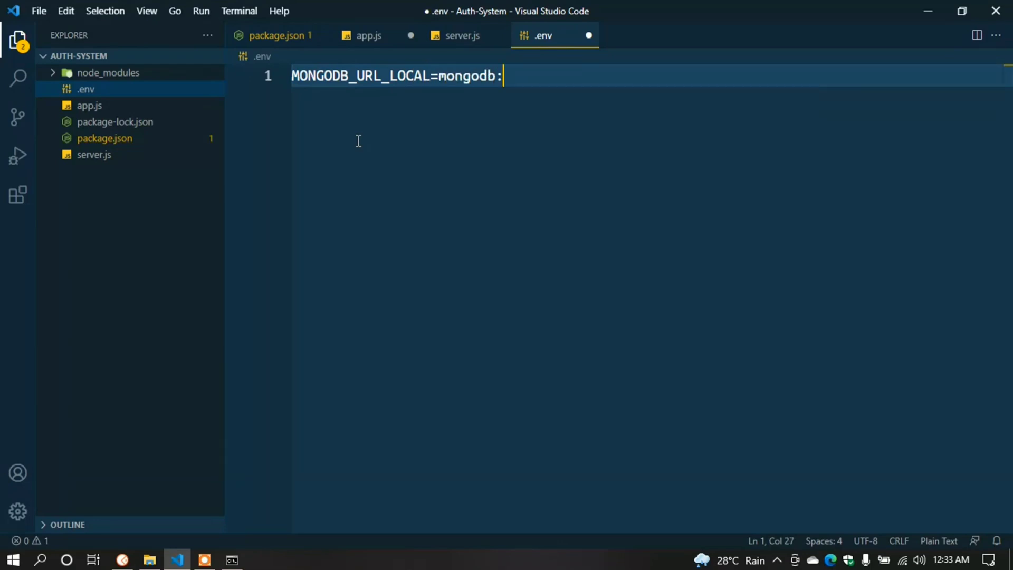
pyautogui.write('//localhost:')
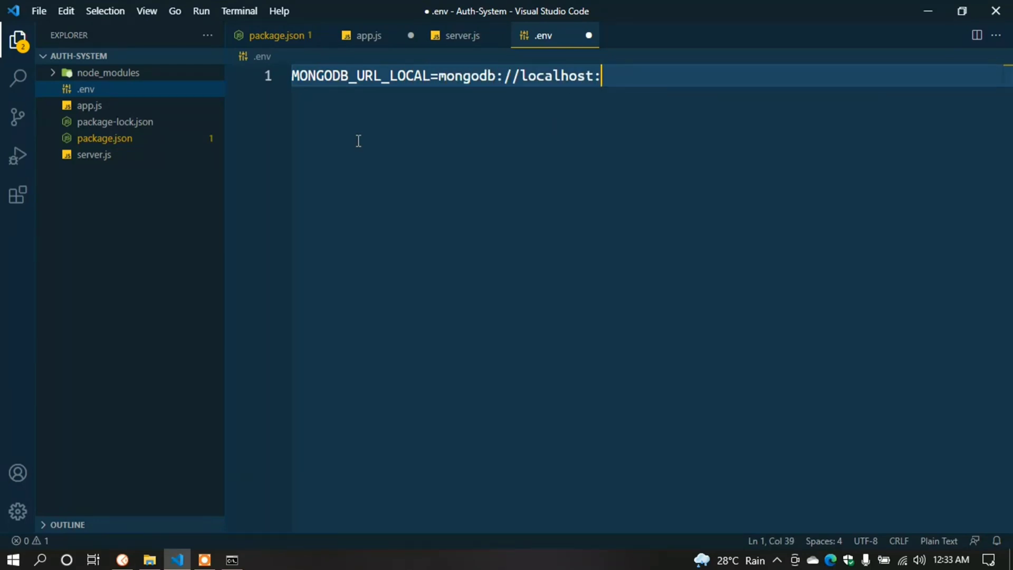
pyautogui.write('2701')
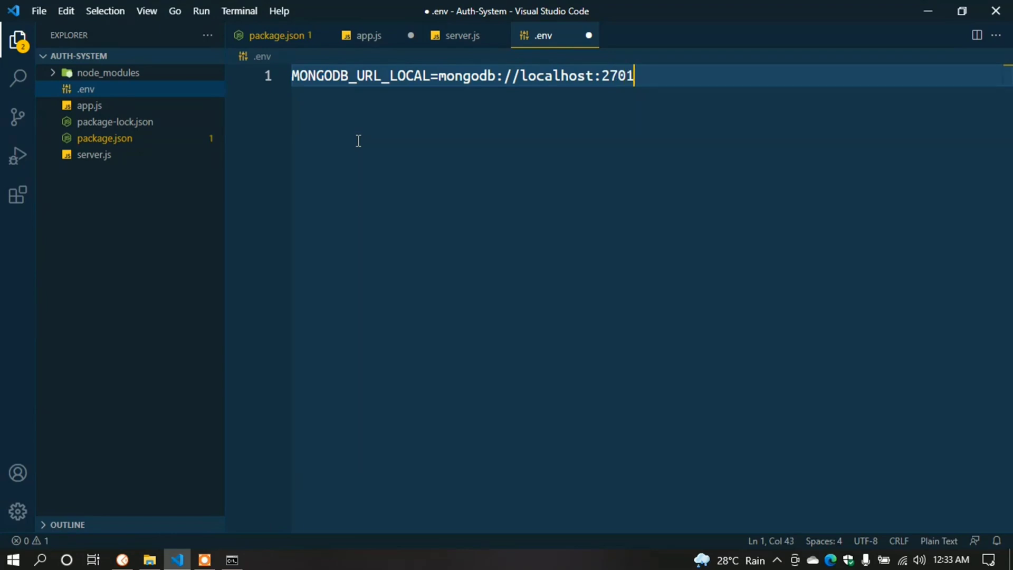
pyautogui.write('7/auth-system')
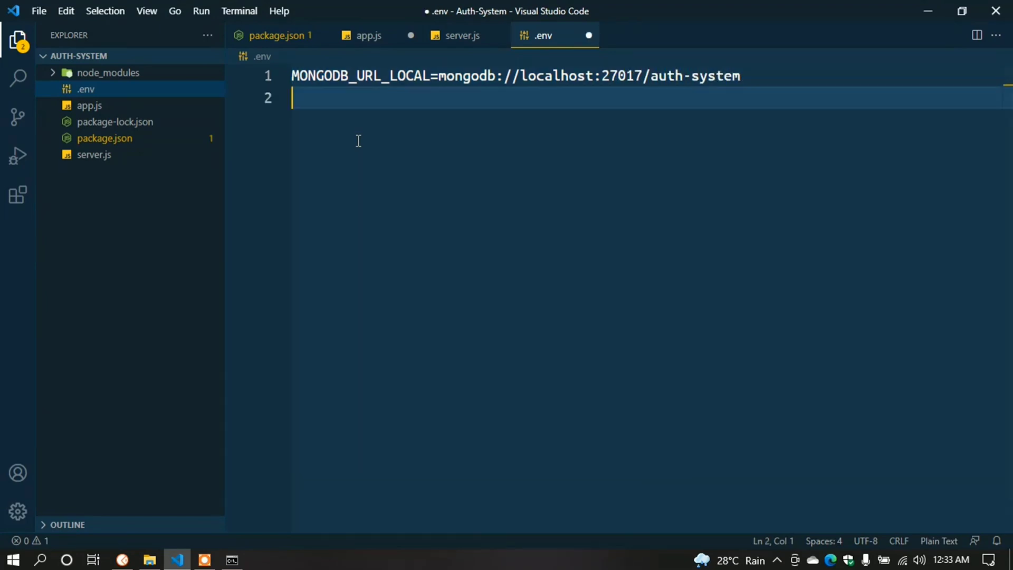
pyautogui.write('PORT =3001')
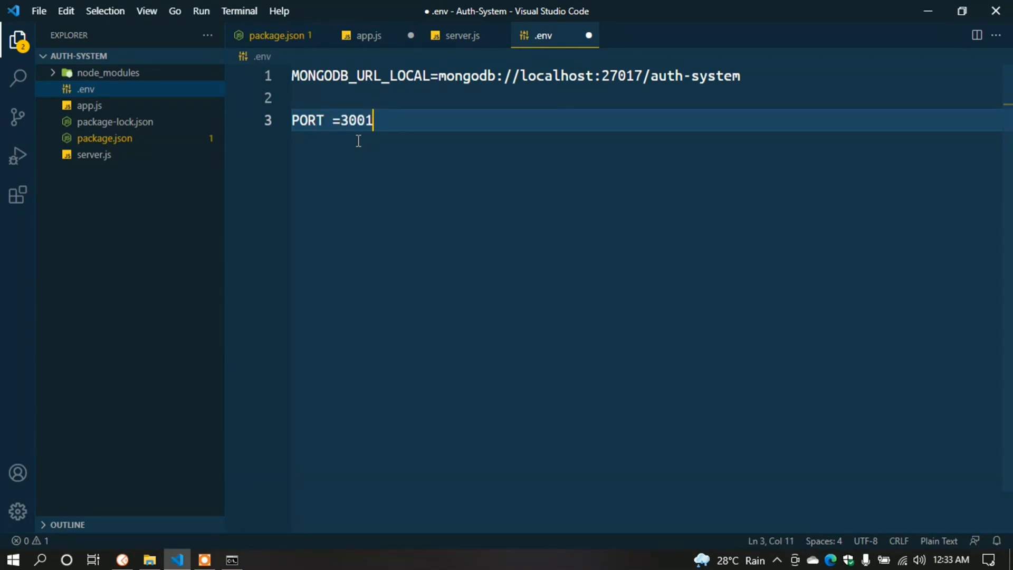
pyautogui.write('JWT_')
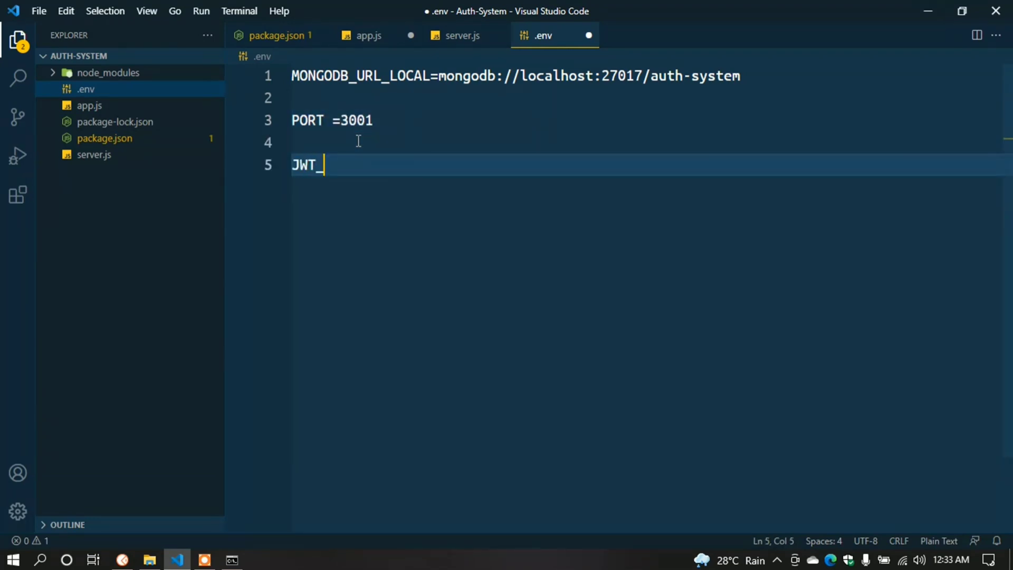
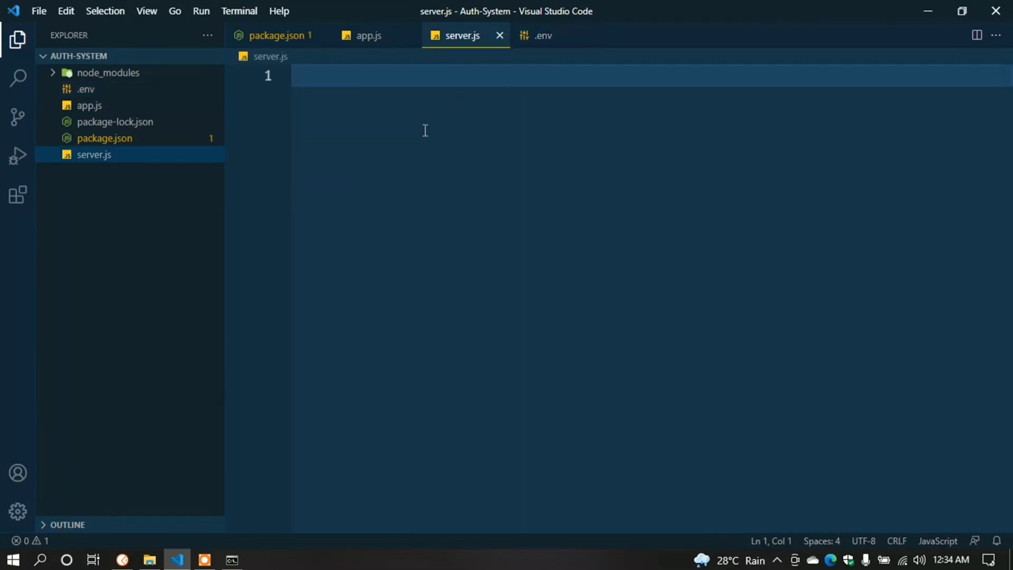
# Require dotenv/config, mongoose and ./app at the top of server.js
pyautogui.write('require()')
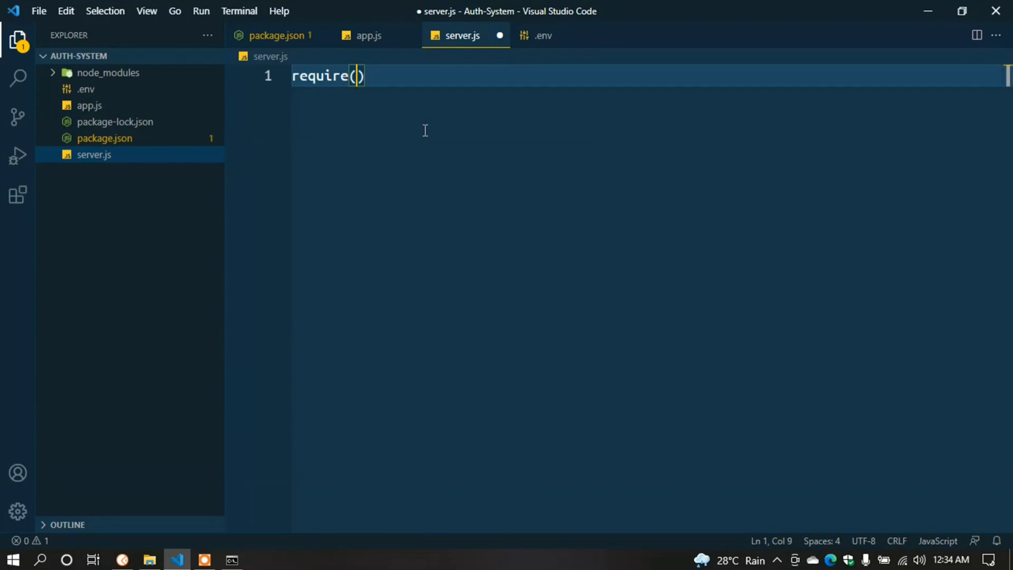
pyautogui.write("'dotenv/config'")
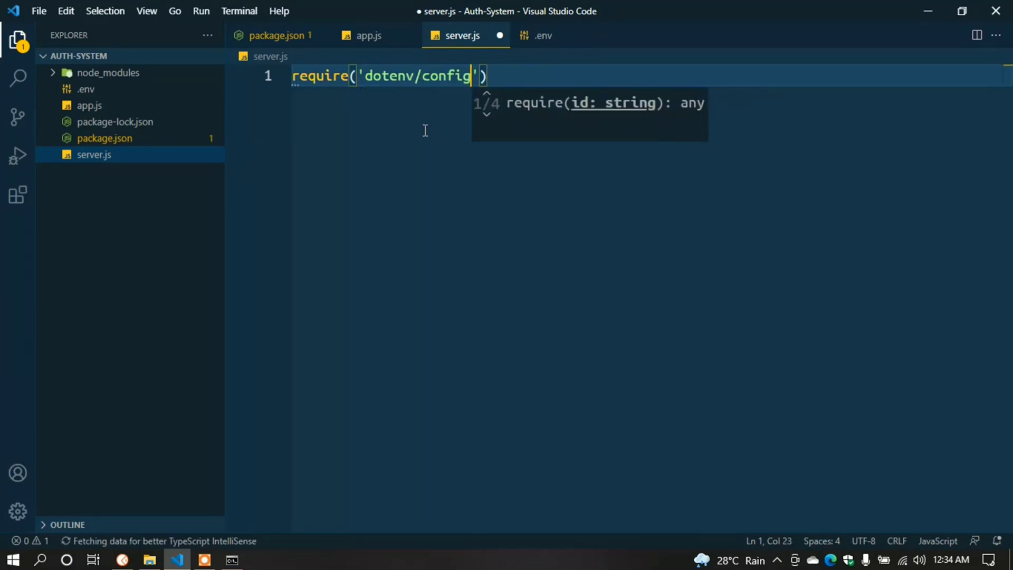
pyautogui.press('Enter')
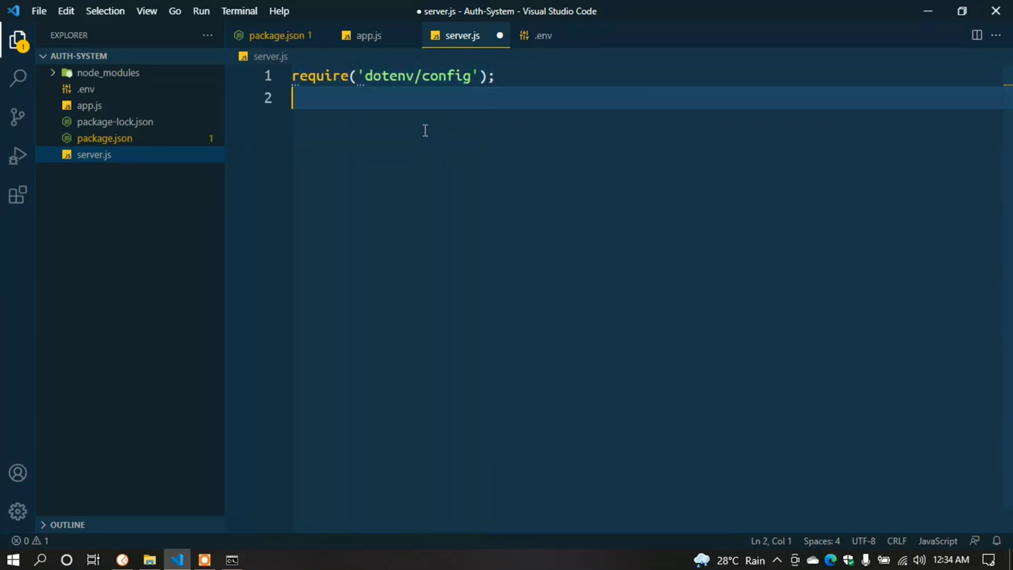
pyautogui.write("const mongoose = require('mongoose');")
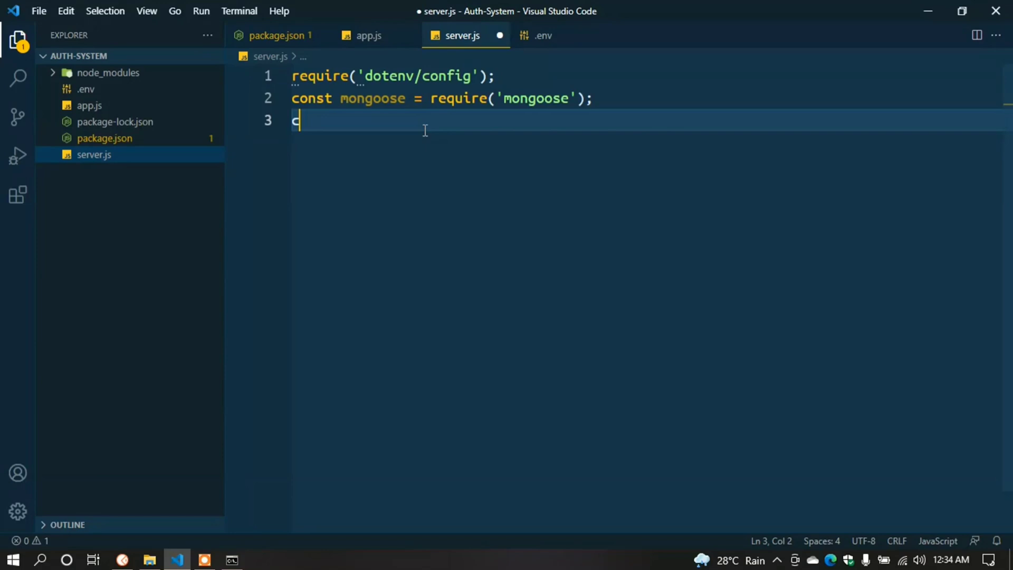
pyautogui.write('onst app  = require')
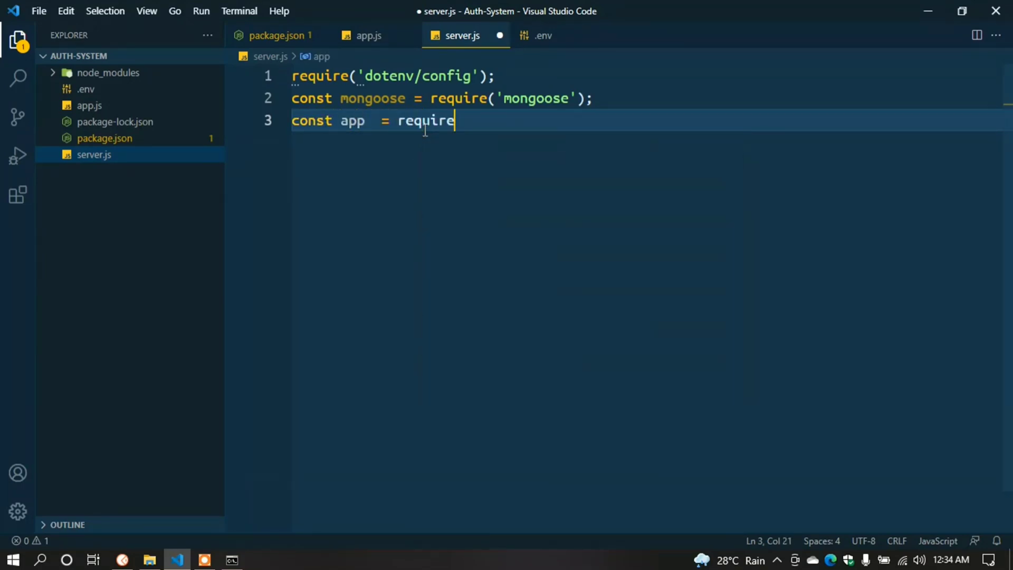
pyautogui.write("('./app');")
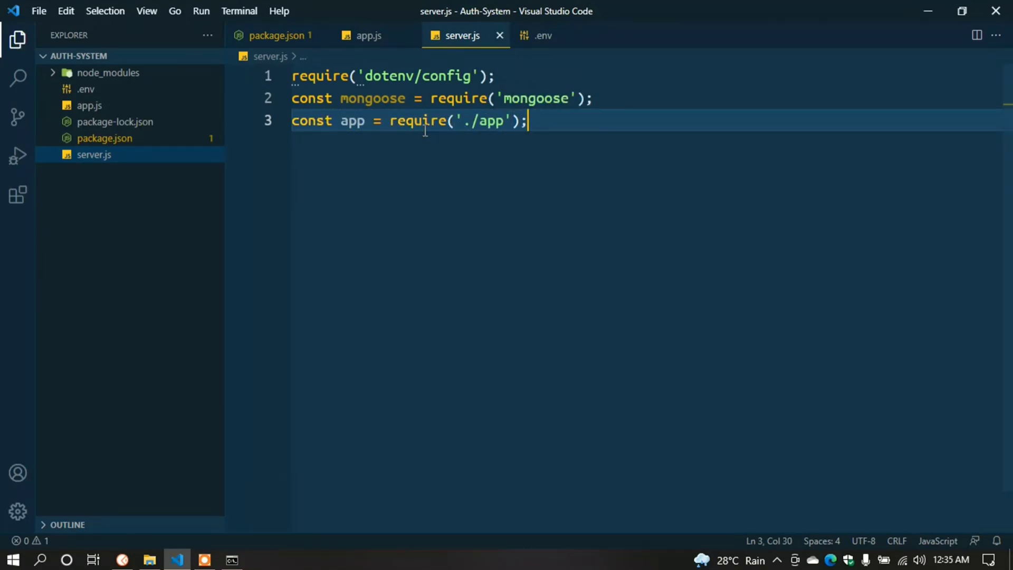
# Connect mongoose to process.env.MONGODB_URL_LOCAL with useNewUrlParser/useCreateIndex options, logging success and errors
pyautogui.write('mongoose.connect(por')
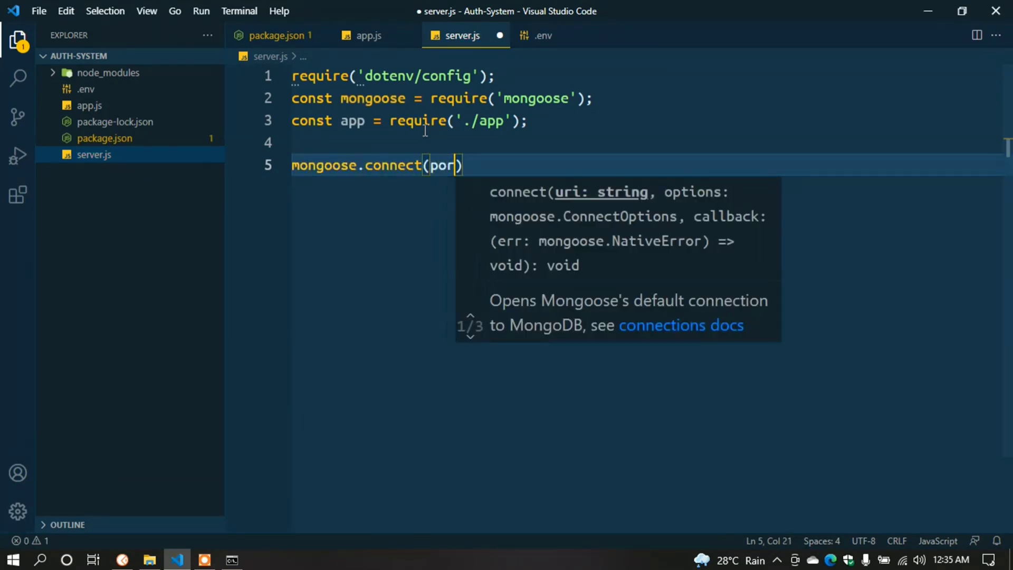
pyautogui.write('process.env.')
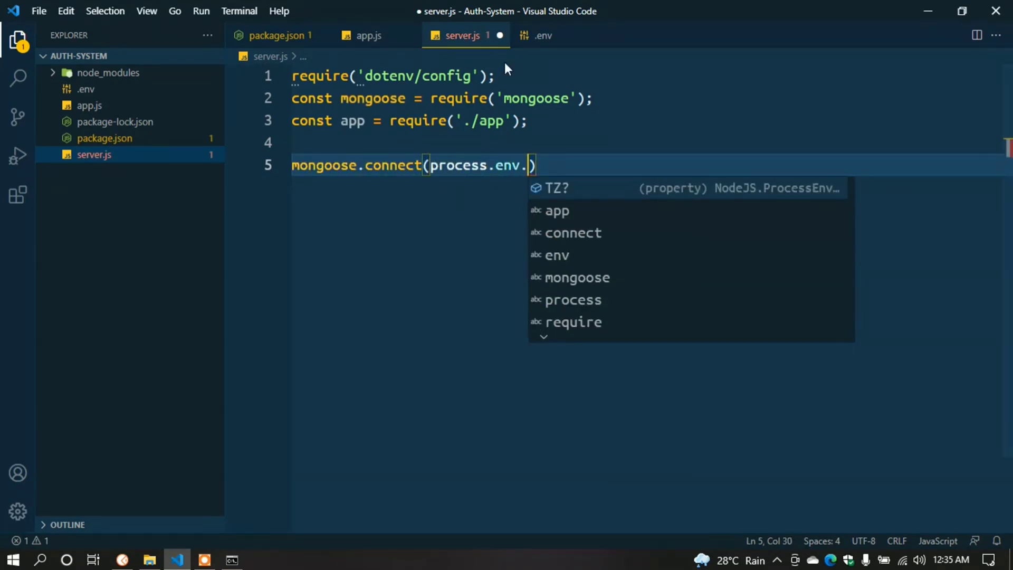
pyautogui.click(544, 35)
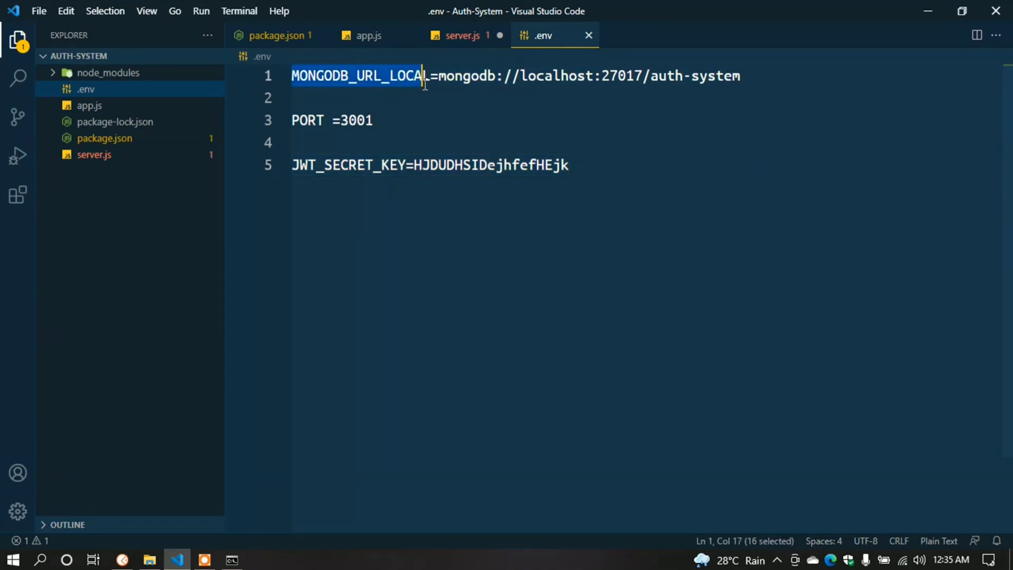
pyautogui.click(462, 35)
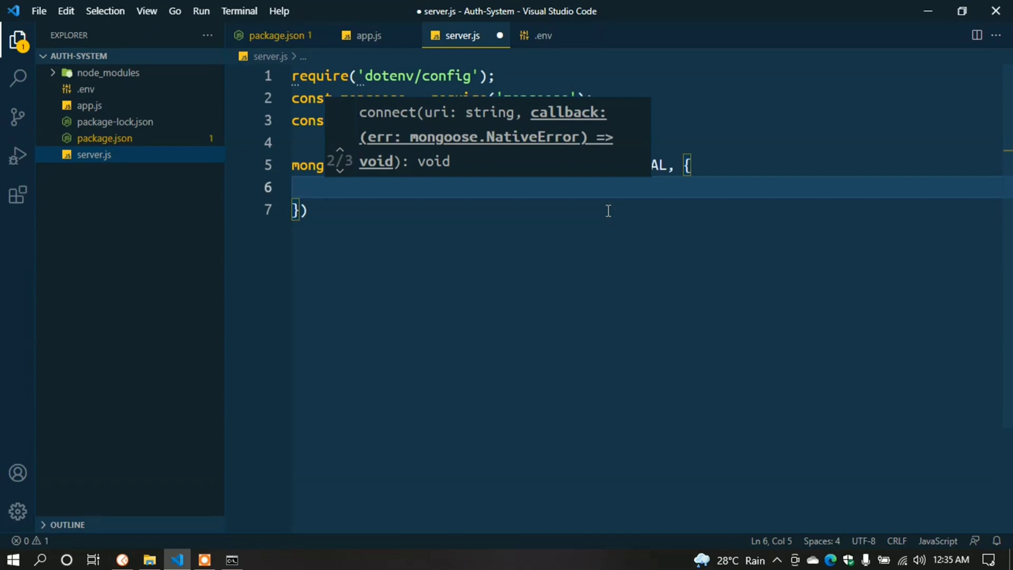
pyautogui.write('useNewUrlParser: true,')
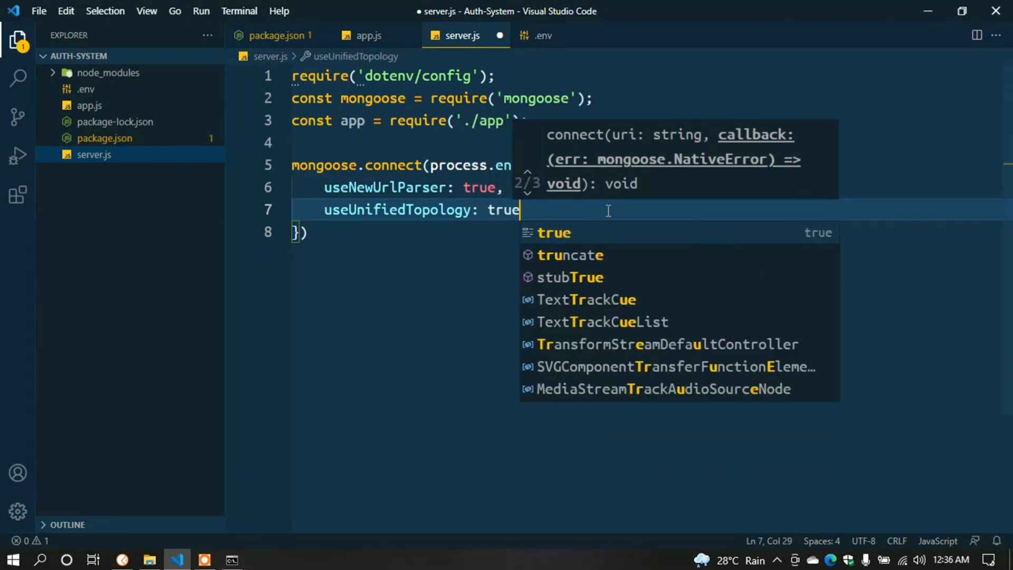
pyautogui.write('useCreateIndex')
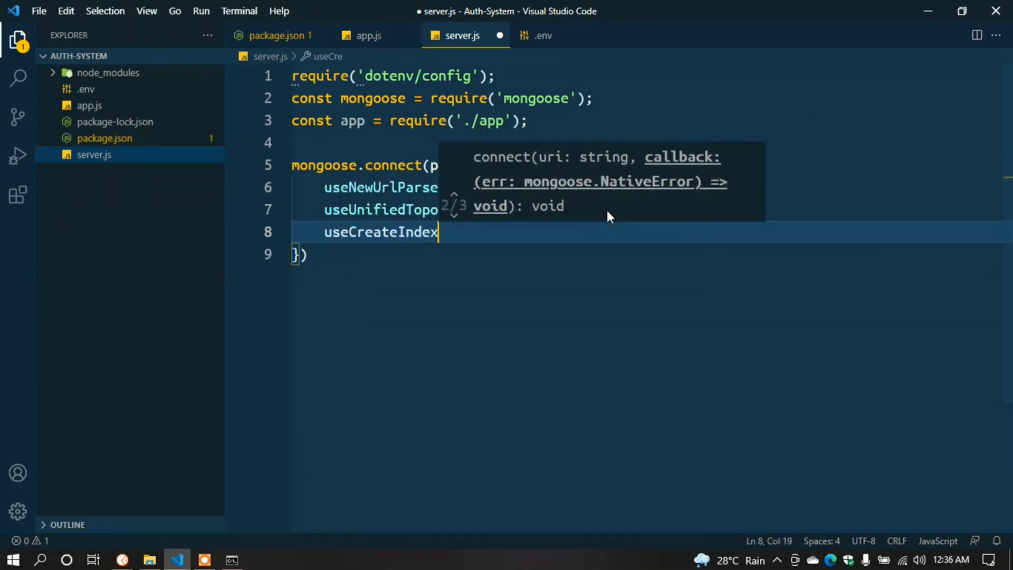
pyautogui.write(': true')
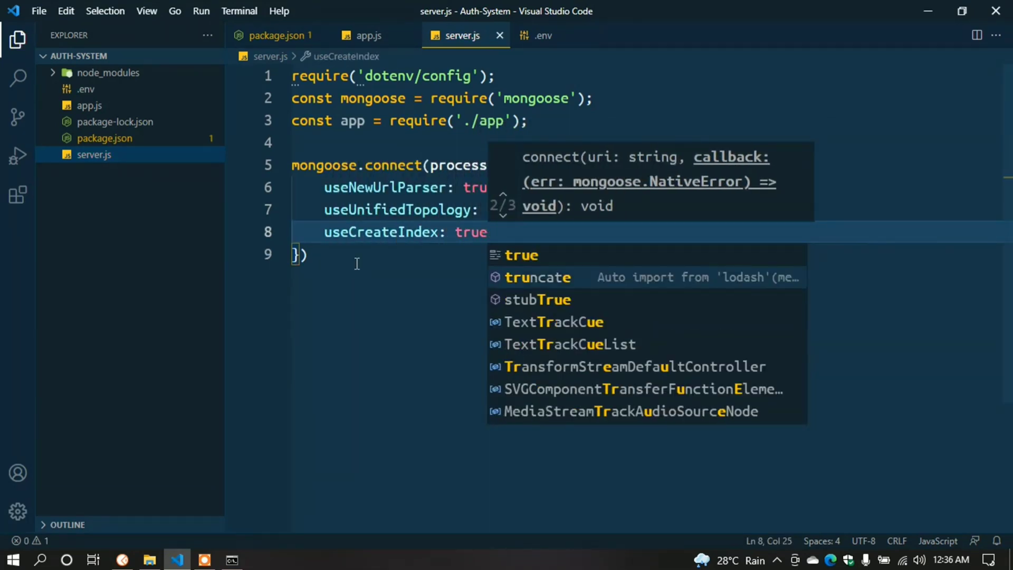
pyautogui.press('Enter')
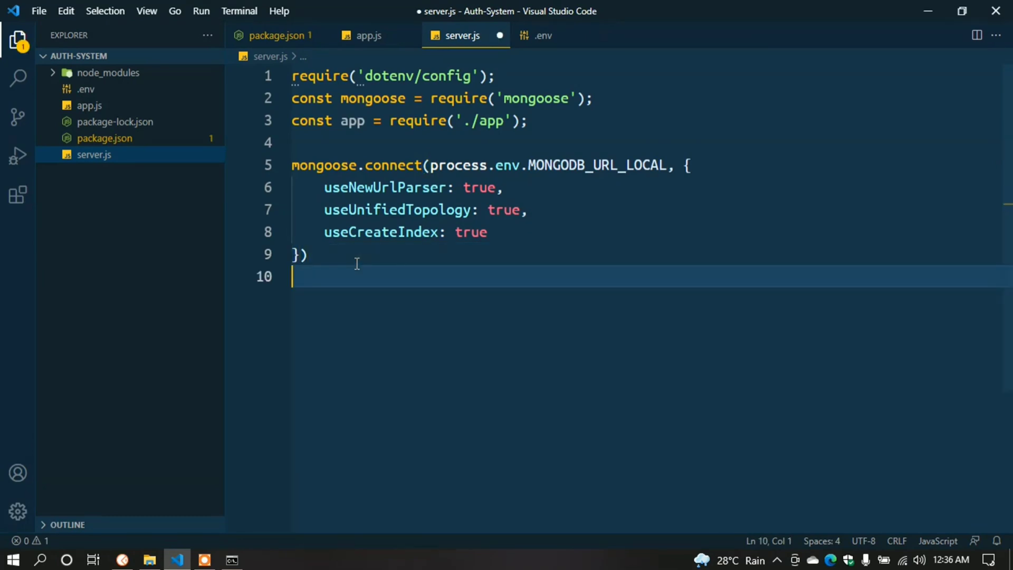
pyautogui.write('.then(')
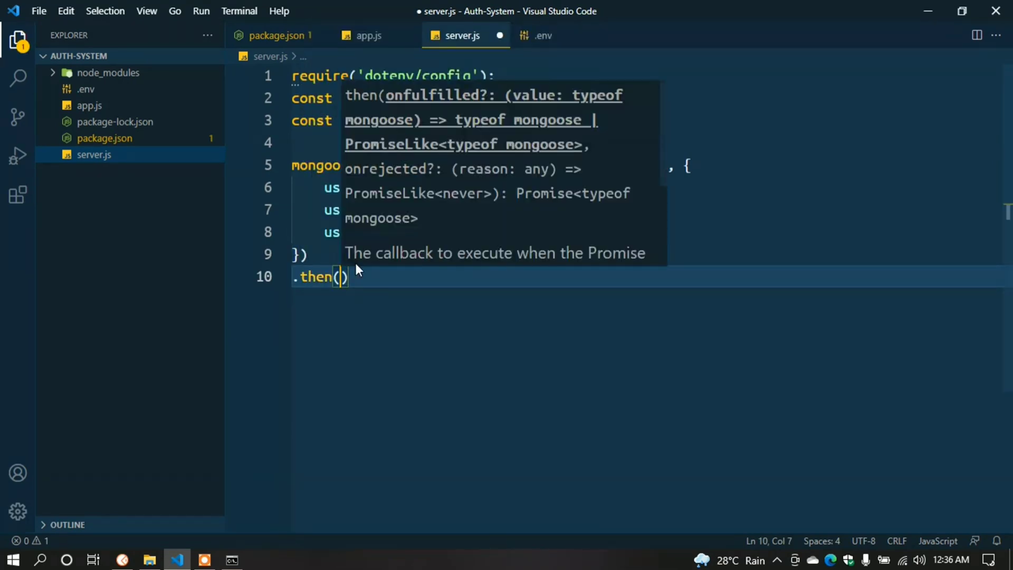
pyautogui.write('()=>')
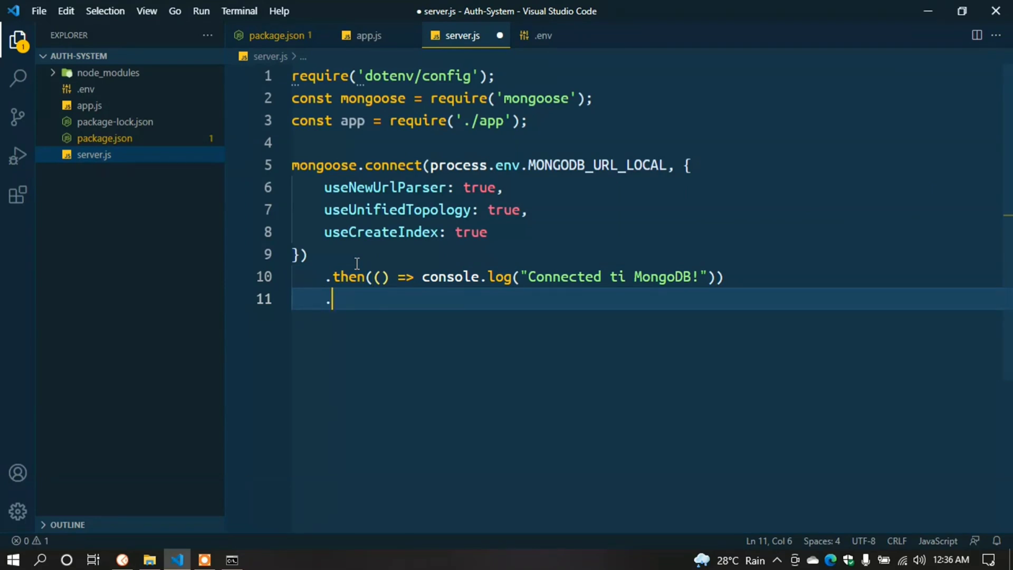
pyautogui.write('catch((err) => console.log("MongoDB Connection Failed"));')
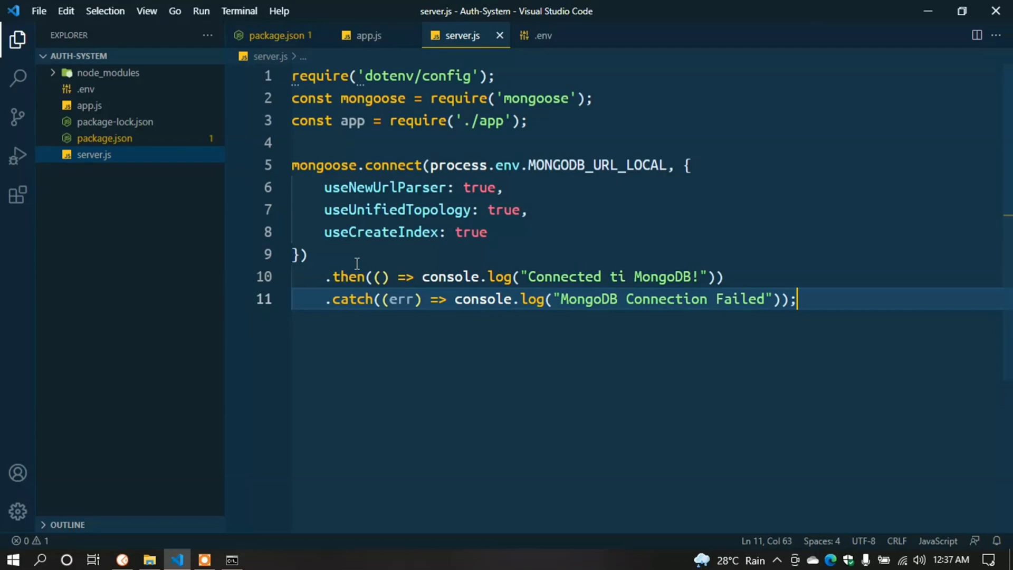
pyautogui.scroll(-3)
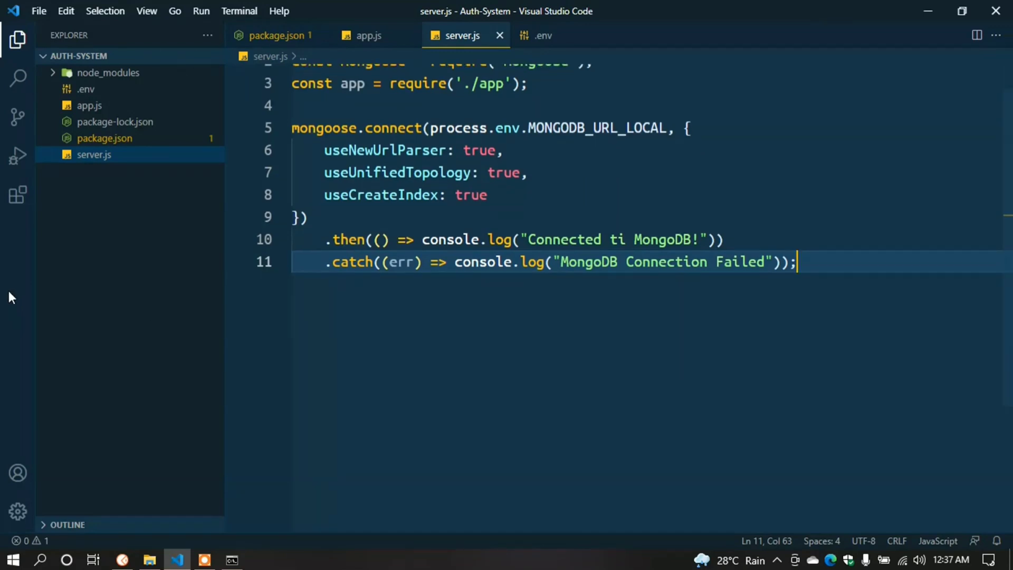
# Set port to process.env.PORT || 3001 and listen on it, logging the port
pyautogui.press('enter')
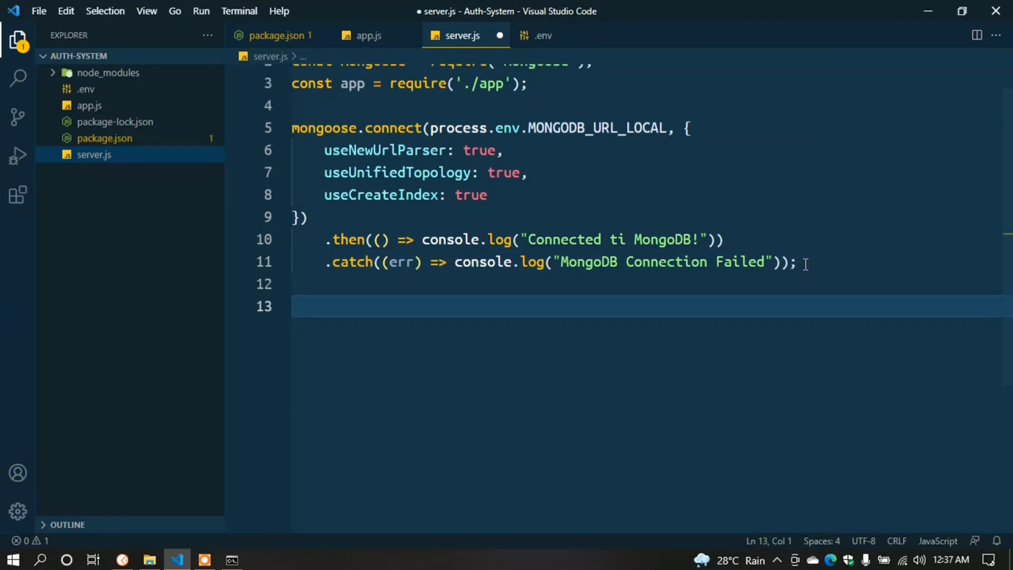
pyautogui.write('const port')
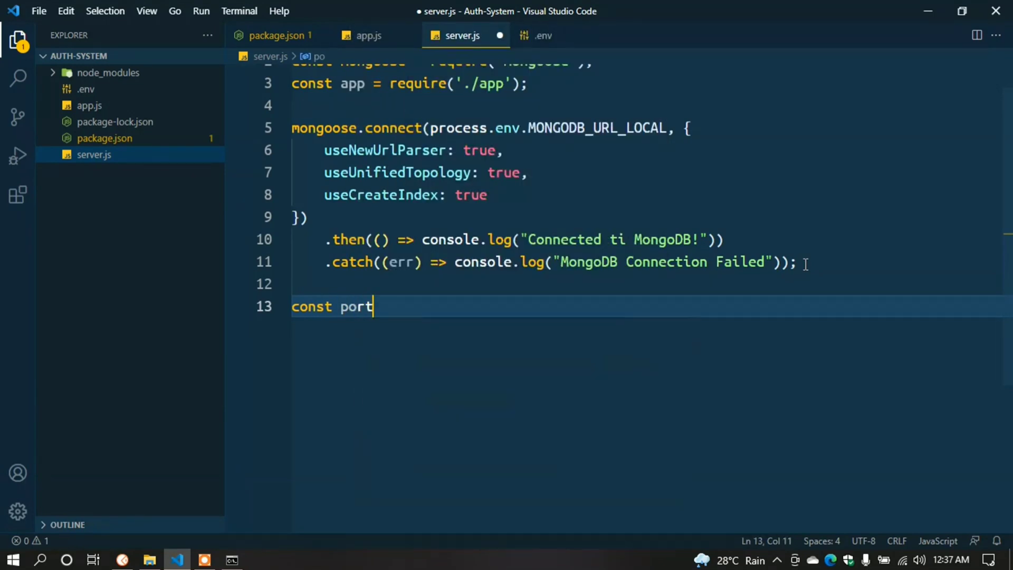
pyautogui.write('= process.env')
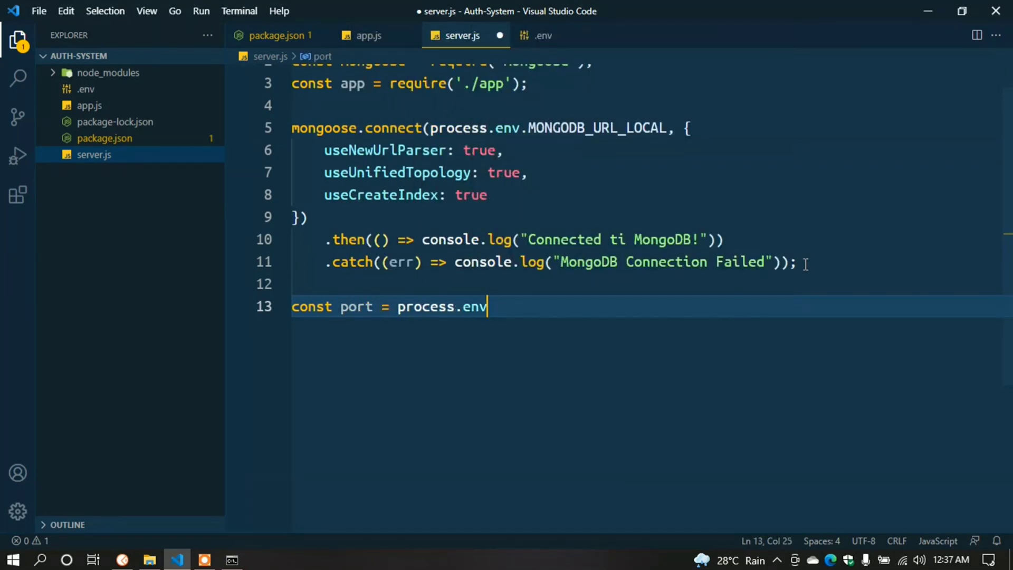
pyautogui.write('.PORT ||')
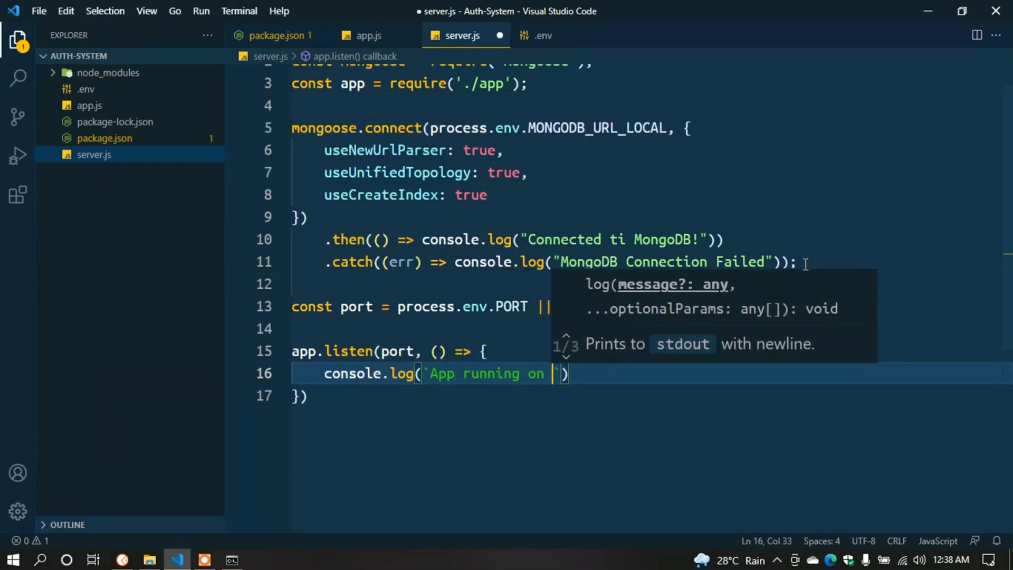
pyautogui.write('port ${por')
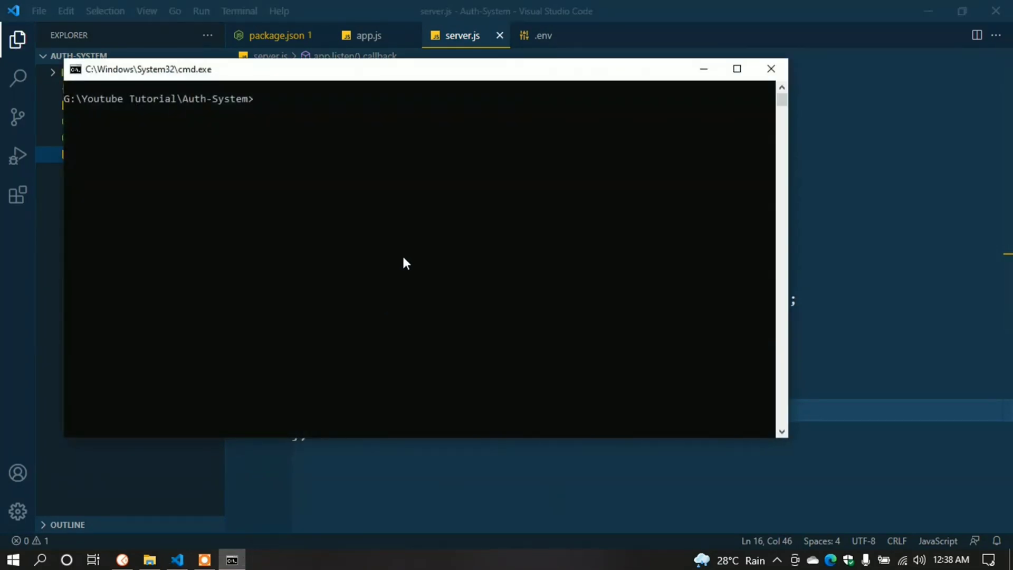
# Run npm start to launch the server on port 3001
pyautogui.write('npm start')
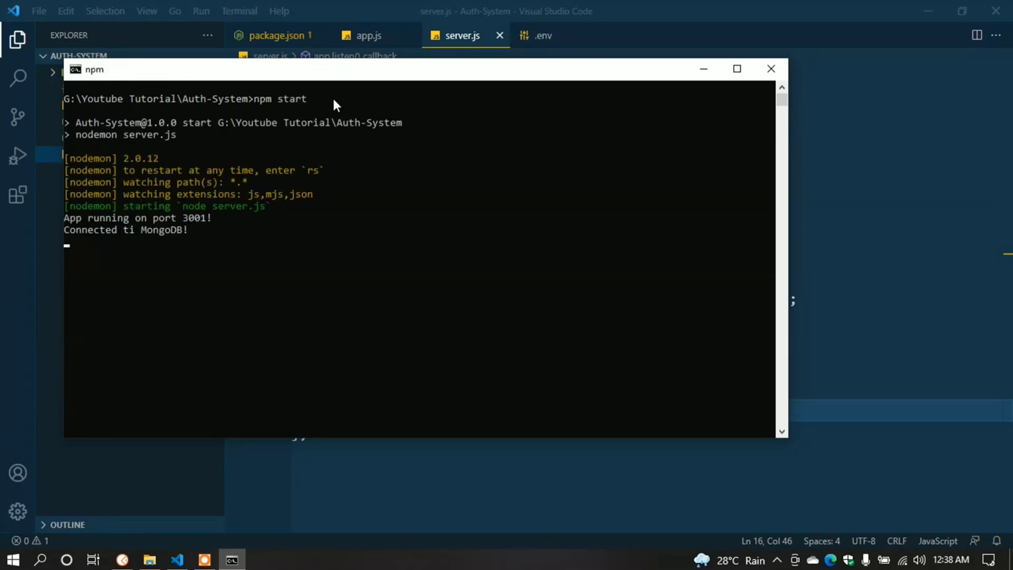
pyautogui.click(770, 69)
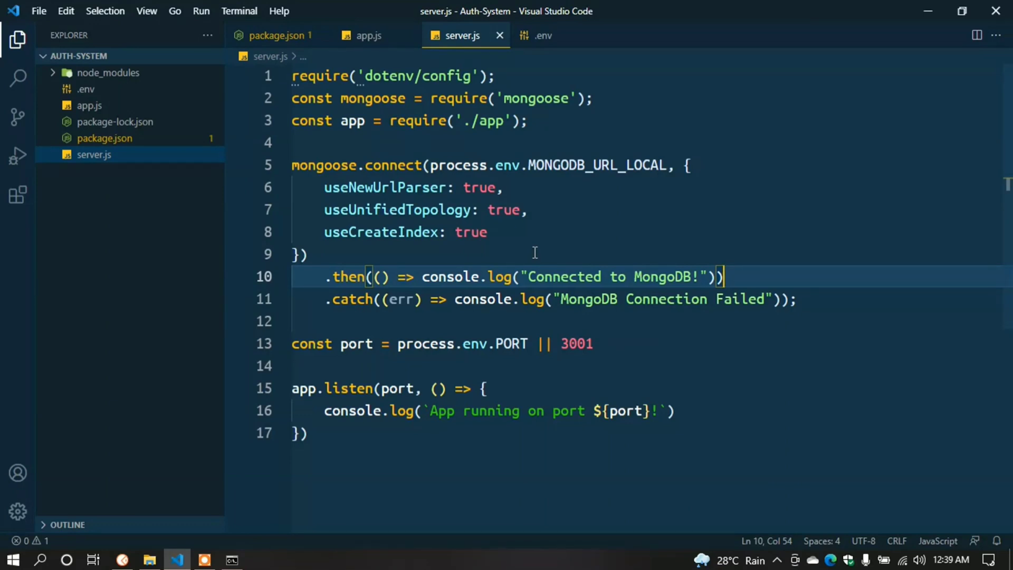
# Add Model and Controllers folders to the project with New Folder
pyautogui.click(179, 56)
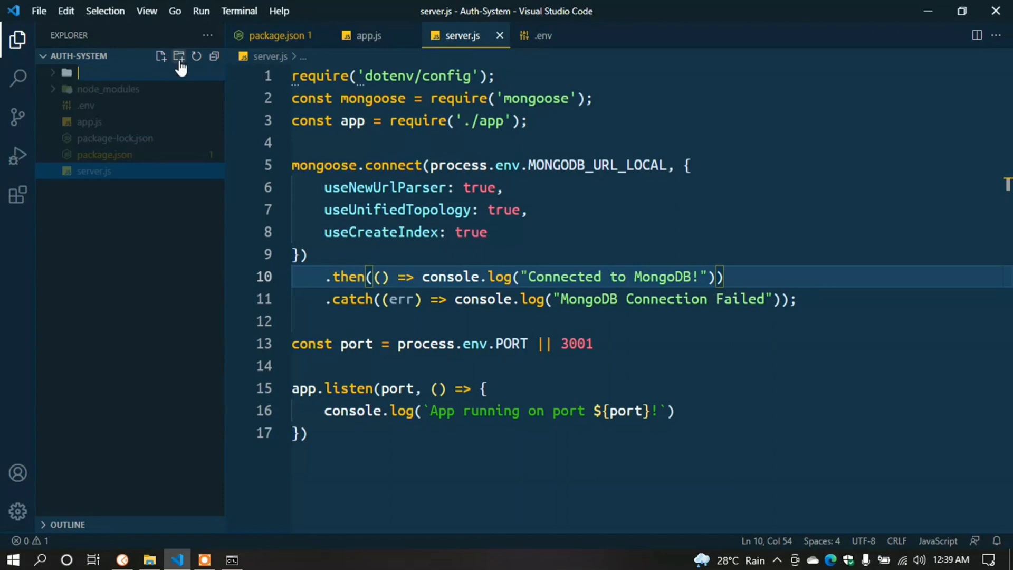
pyautogui.write('Model')
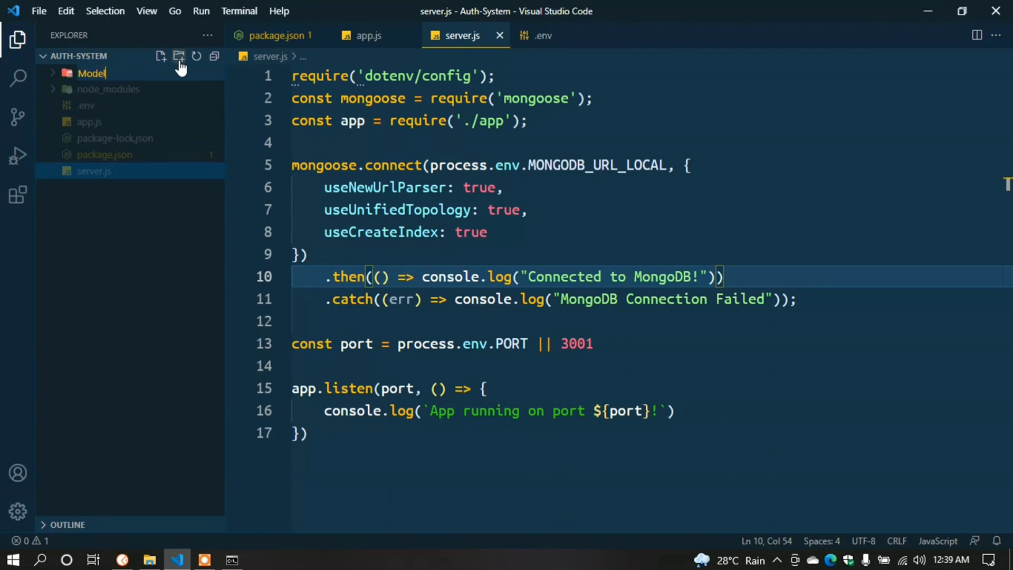
pyautogui.click(279, 35)
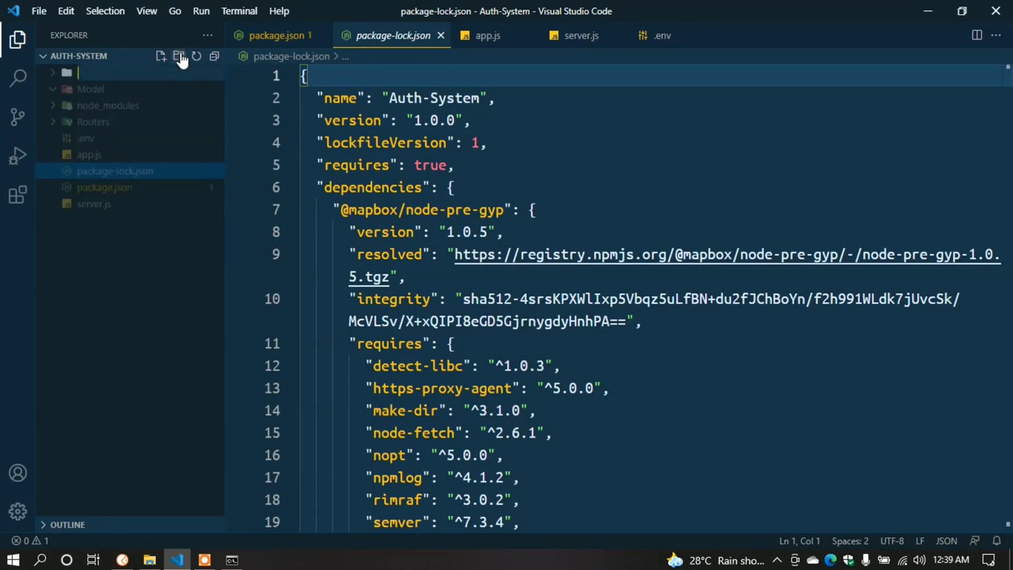
pyautogui.write('Controllers')
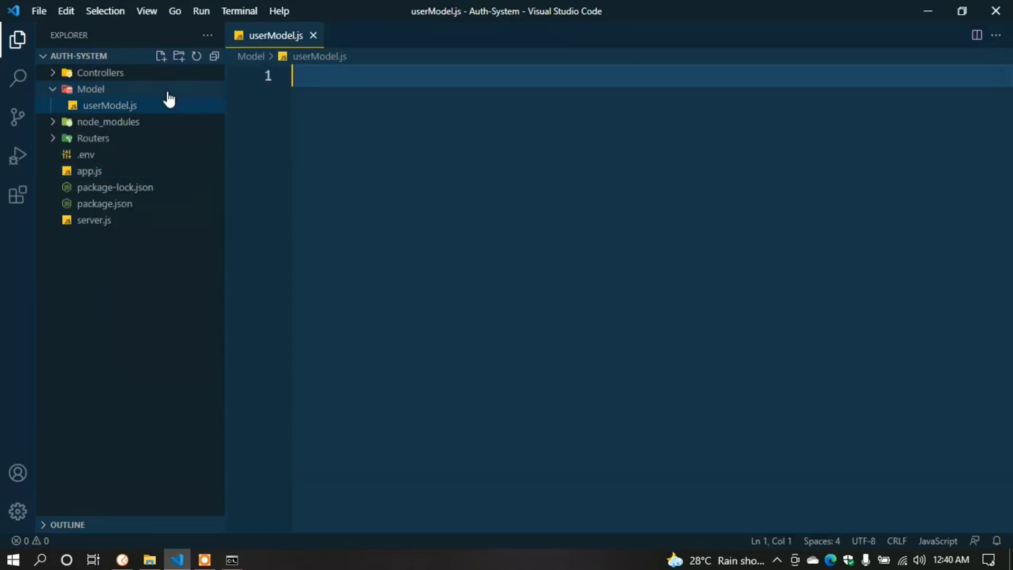
# Import Schema and model from mongoose and require jsonwebtoken in userModel.js
pyautogui.write('const')
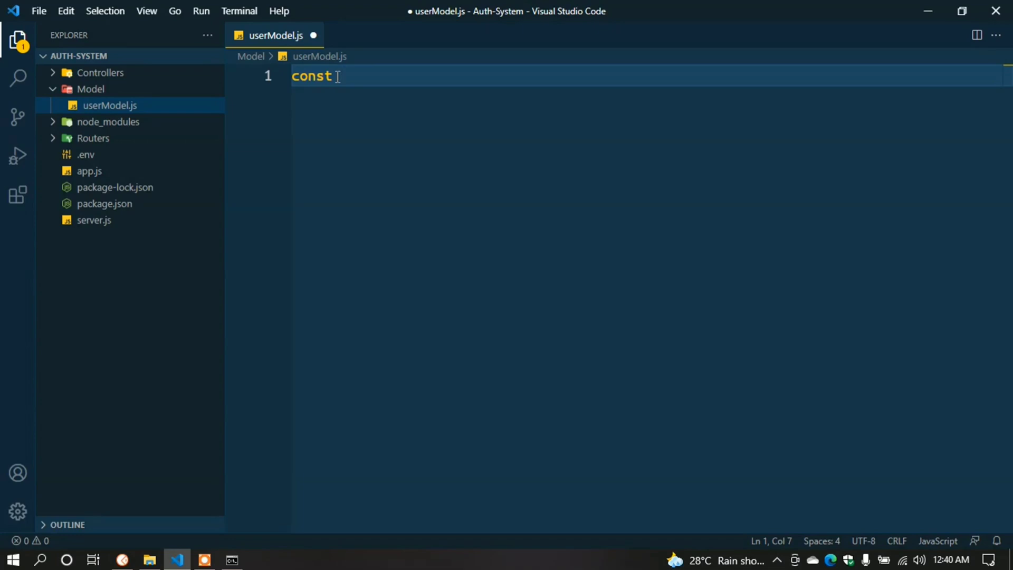
pyautogui.write("{} = require('mon'")
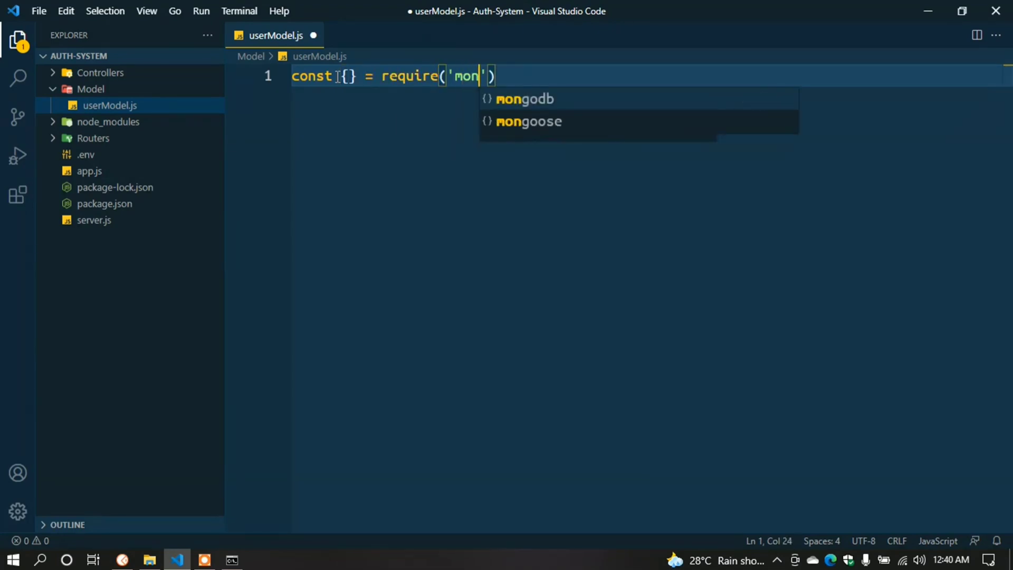
pyautogui.click(535, 121)
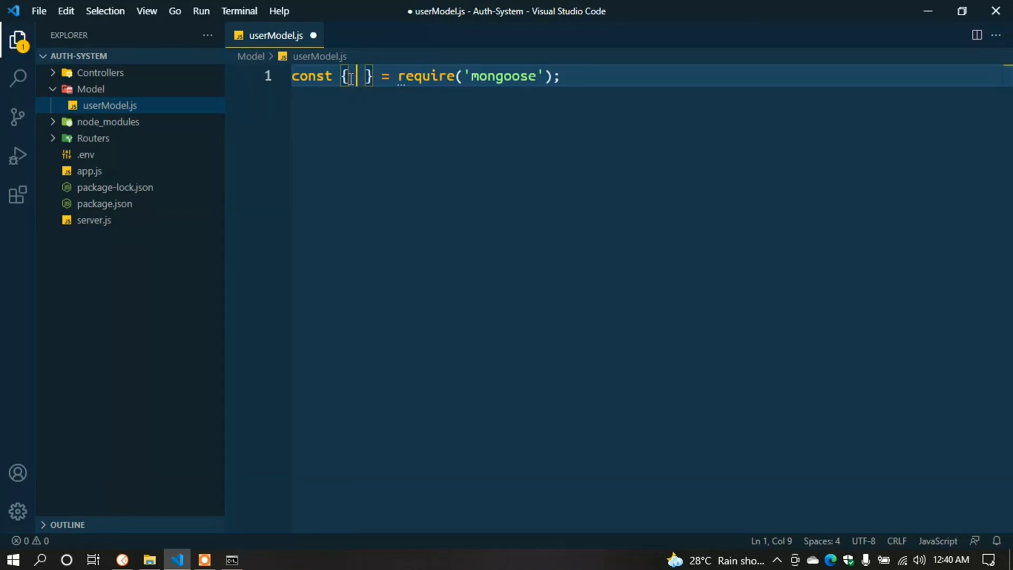
pyautogui.write('Schema, model')
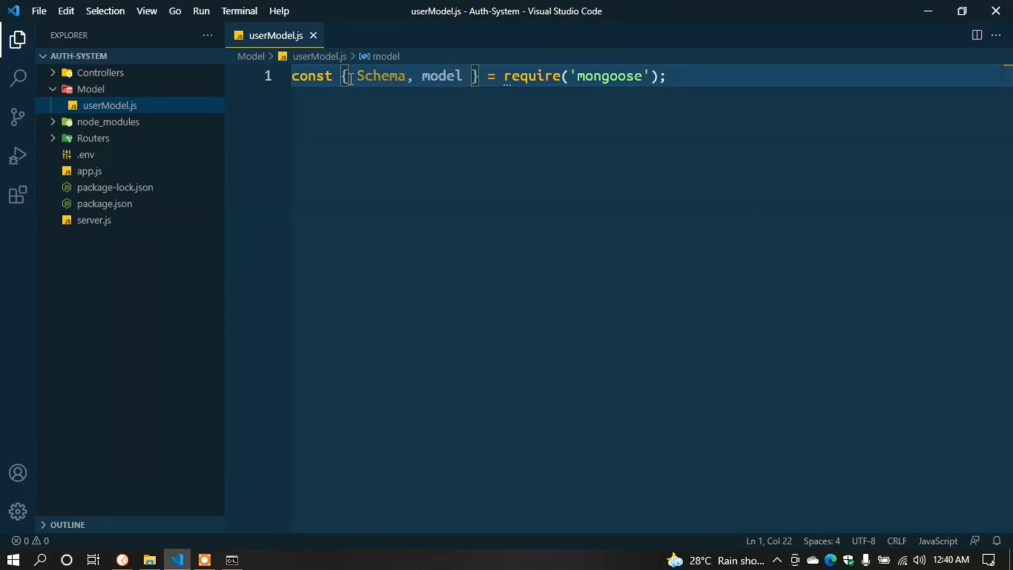
pyautogui.write('const j')
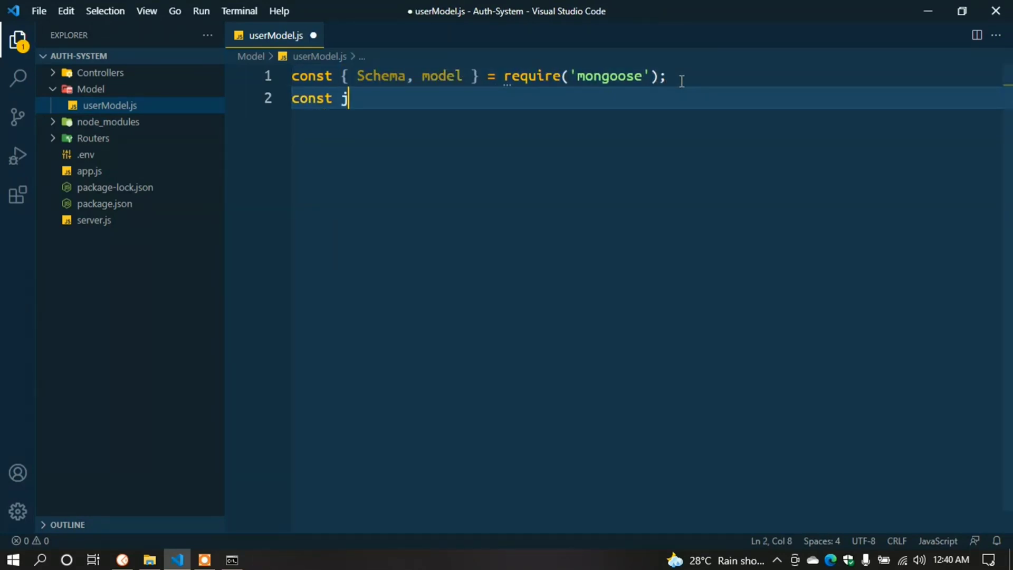
pyautogui.write("wt = require('jsonwebtoken');")
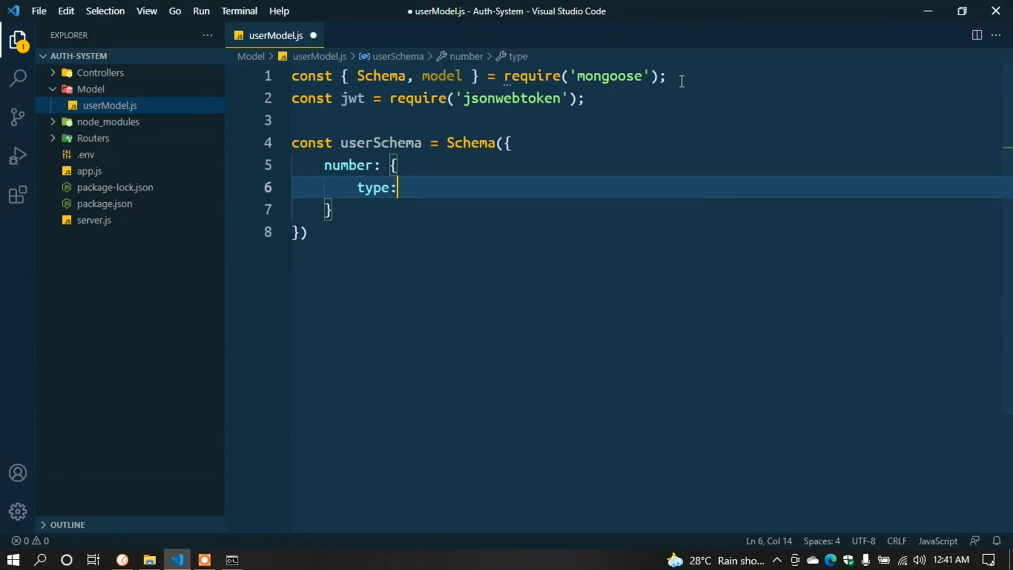
# Define userSchema with a required String number and timestamps: true, and save
pyautogui.write('String,')
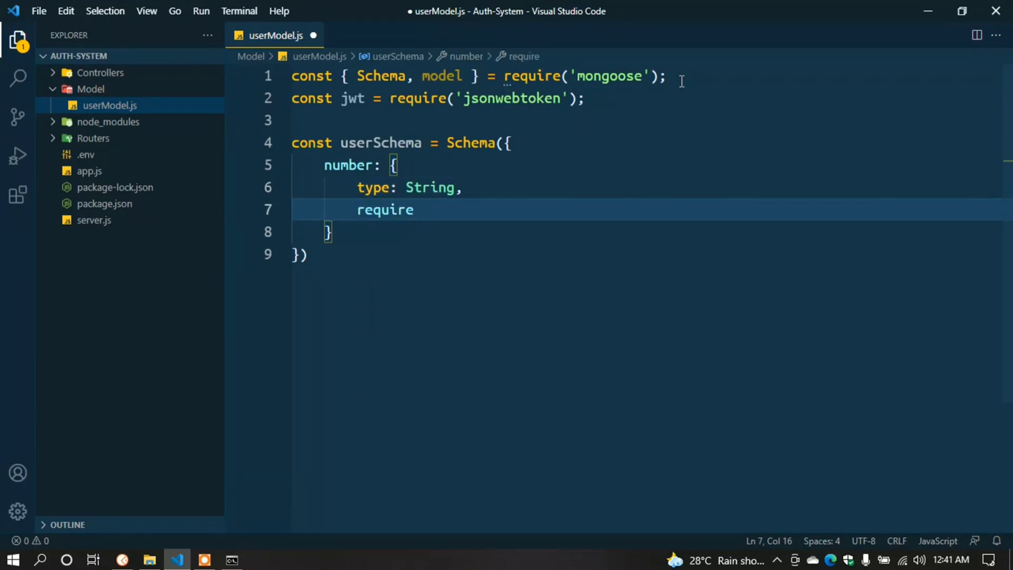
pyautogui.write('d: true')
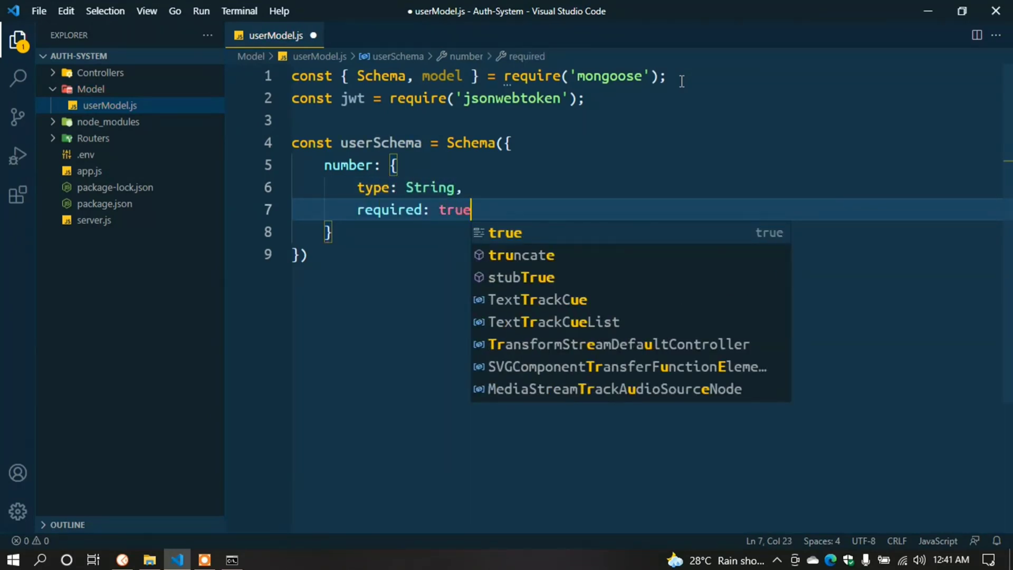
pyautogui.press('ctrl+s')
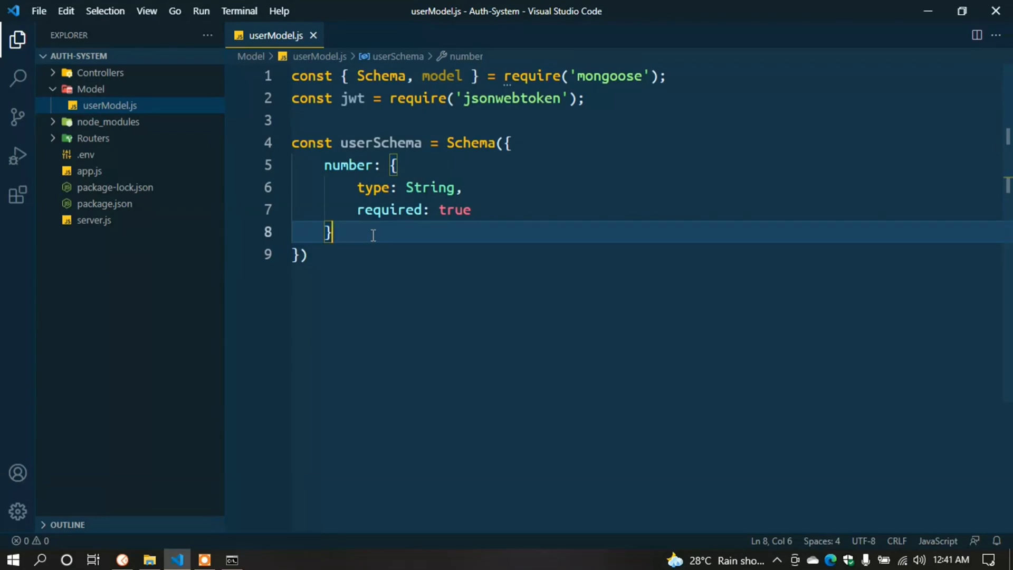
pyautogui.write(', {}')
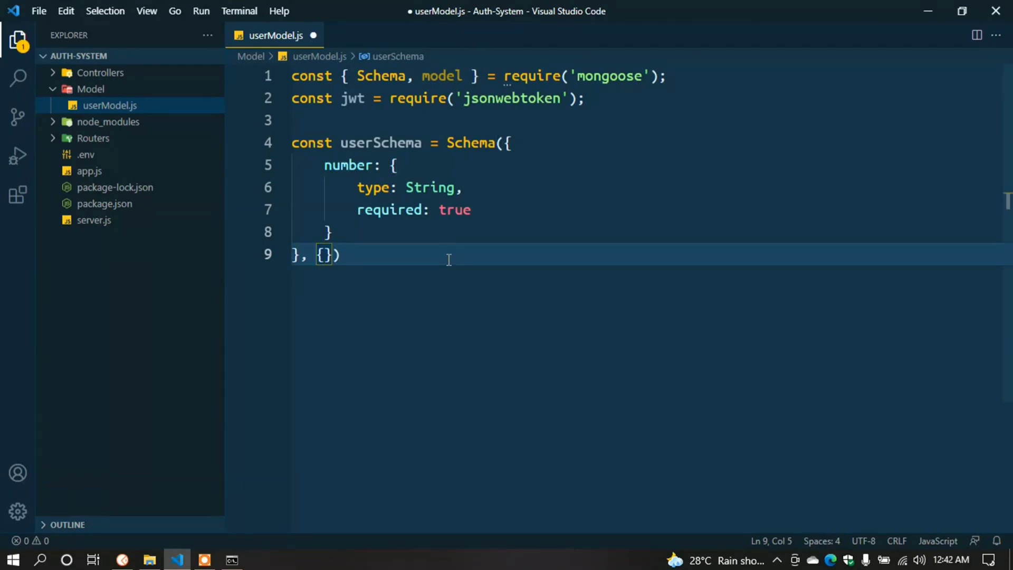
pyautogui.write('timestamps: true')
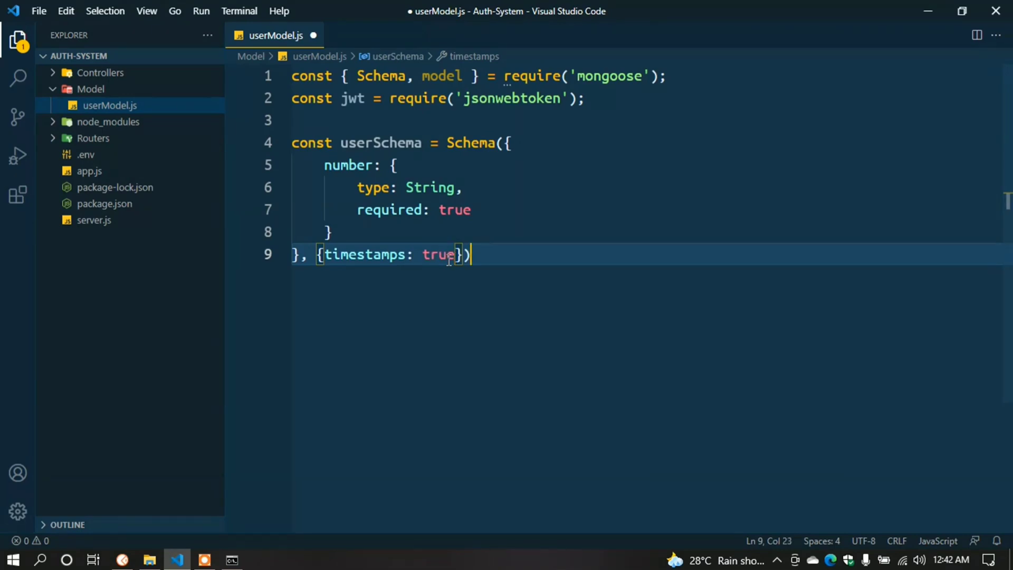
pyautogui.press('ctrl+s')
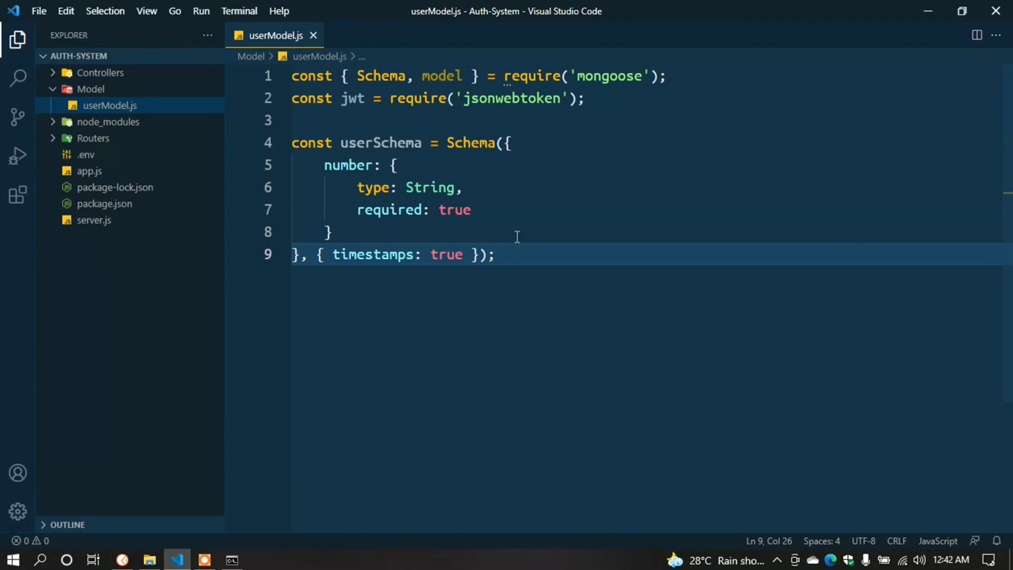
pyautogui.moveTo(522, 254)
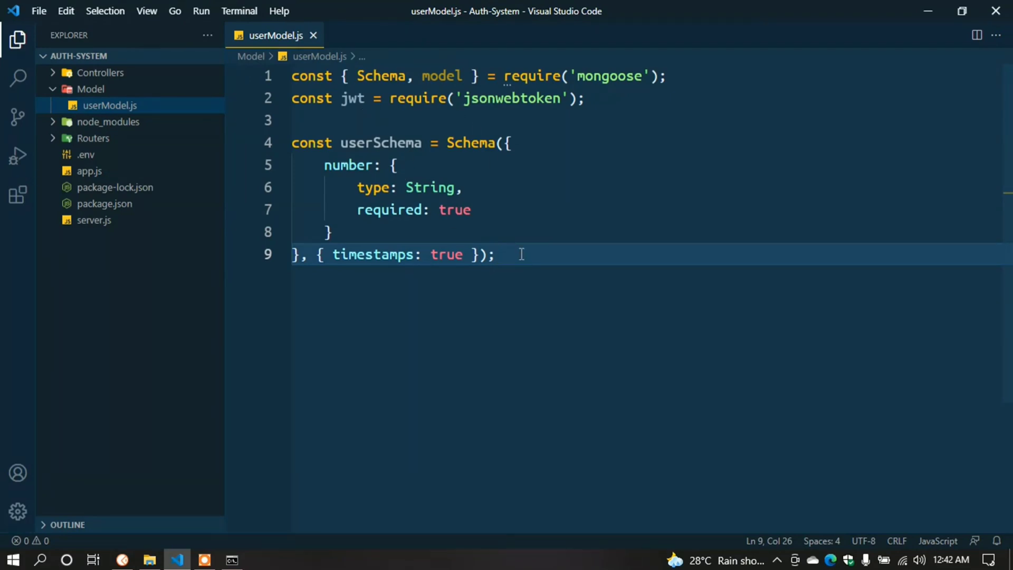
# Add a generateJWT method signing _id and number with JWT_SECRET_KEY, expiring in 7d, and save
pyautogui.press('enter')
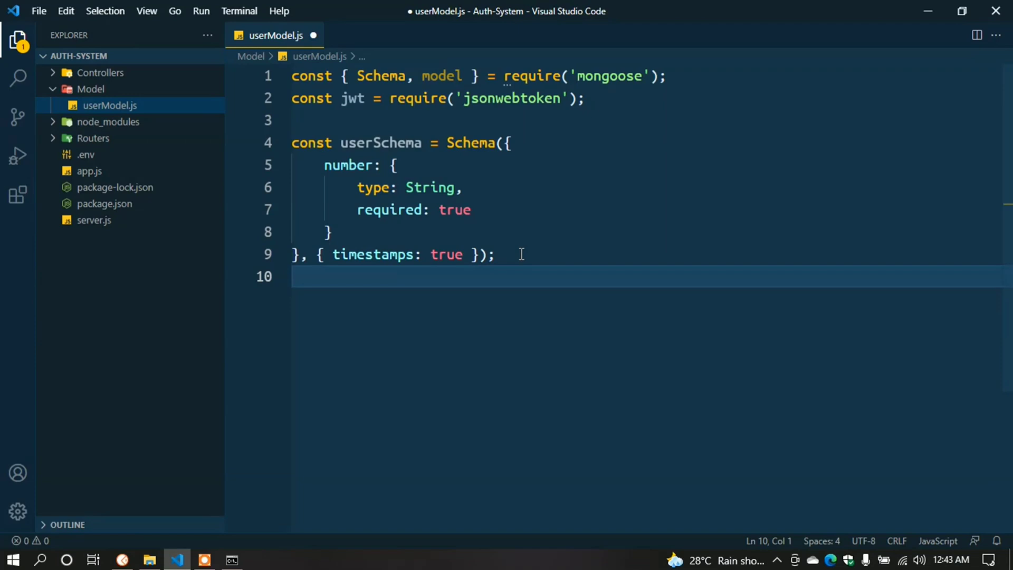
pyautogui.write('userSchema')
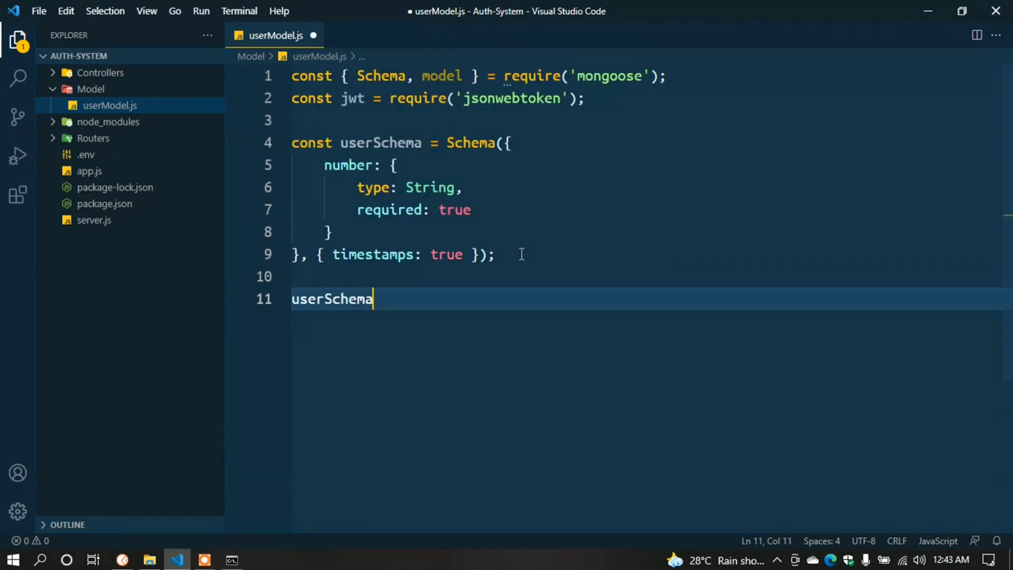
pyautogui.write('.methods.g')
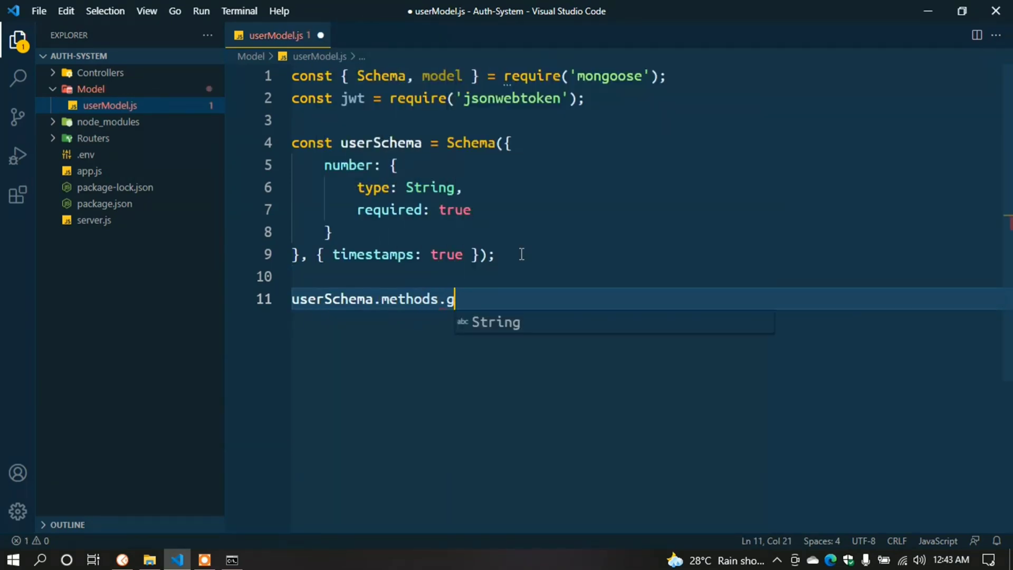
pyautogui.write('enerateJWT =')
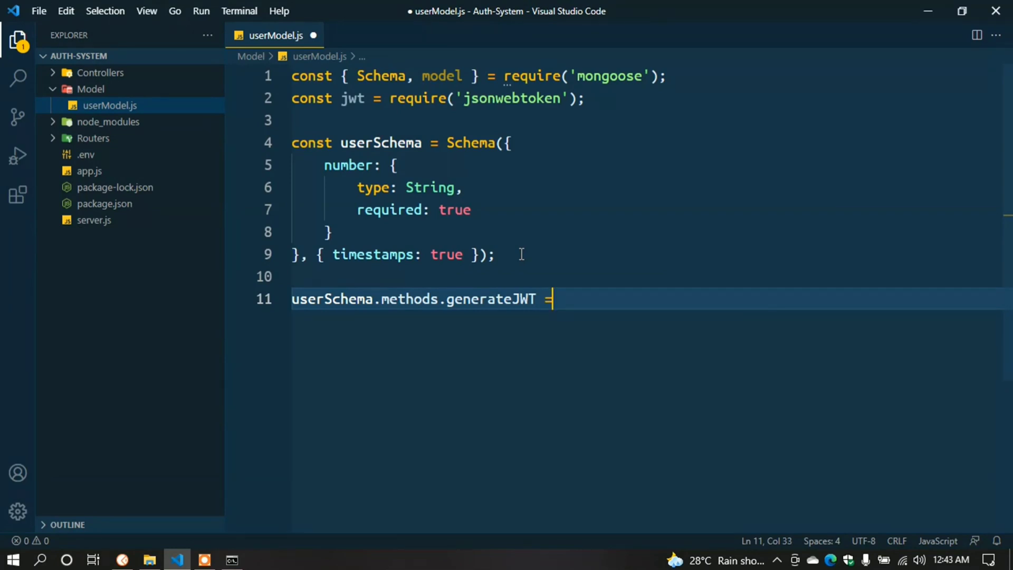
pyautogui.write('function()')
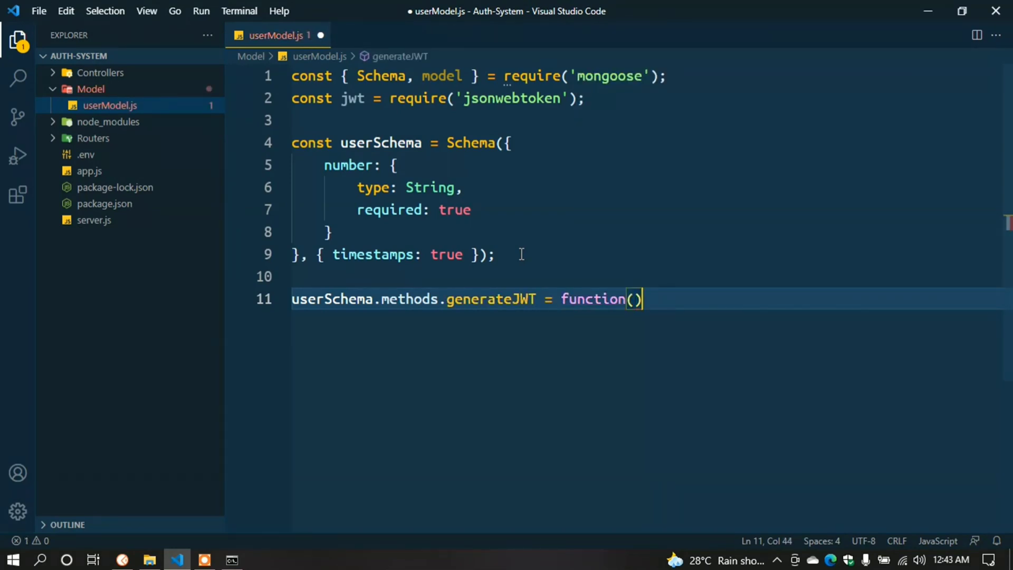
pyautogui.write('{ const toke')
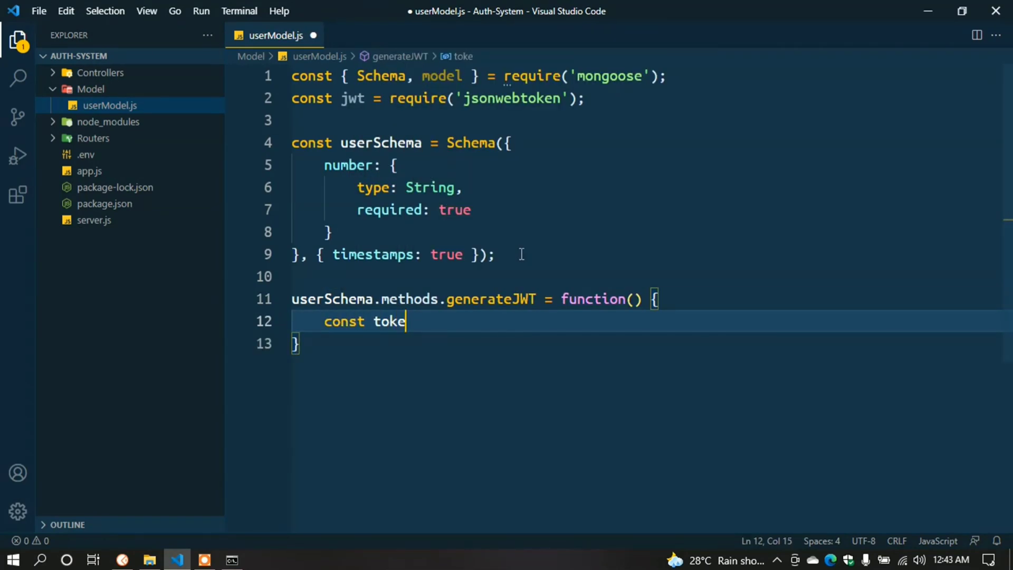
pyautogui.write('n = jwt.sign')
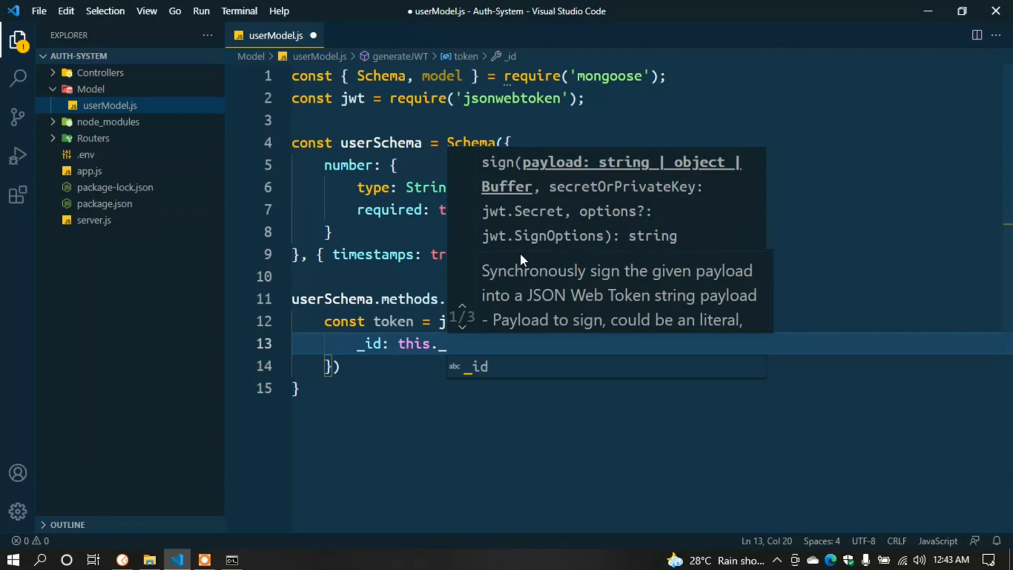
pyautogui.write('number: this.number')
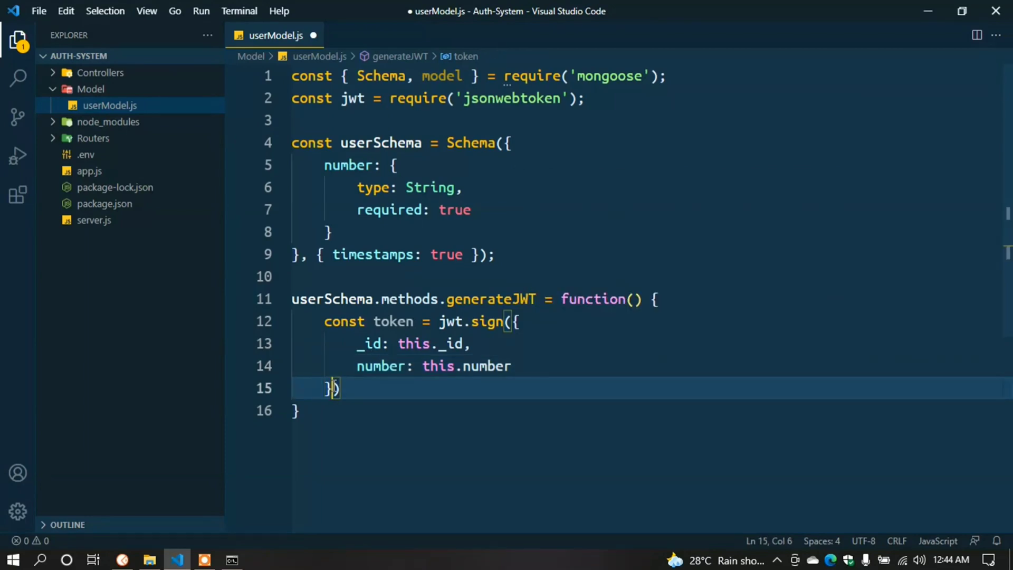
pyautogui.write(', process.env')
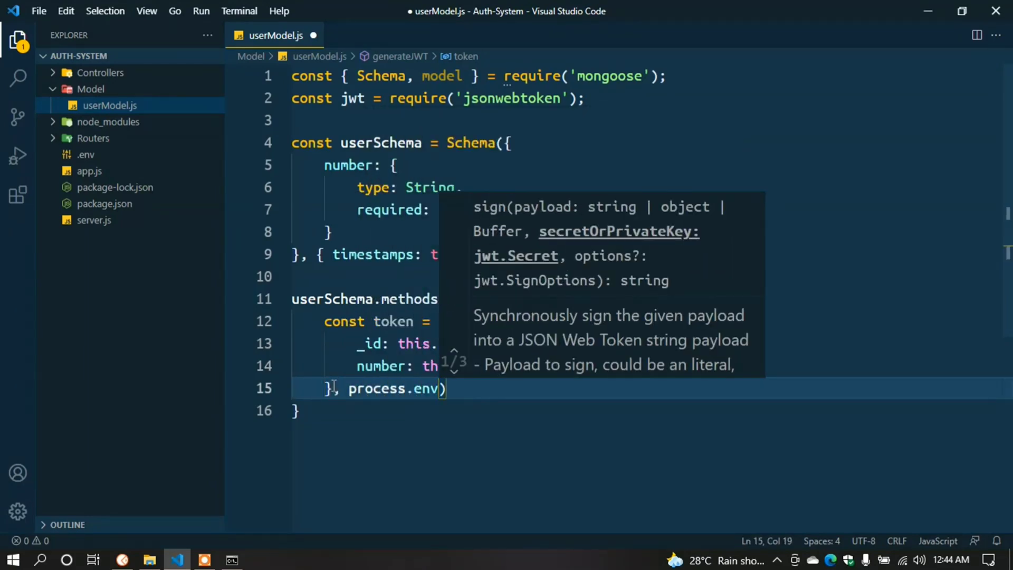
pyautogui.click(86, 154)
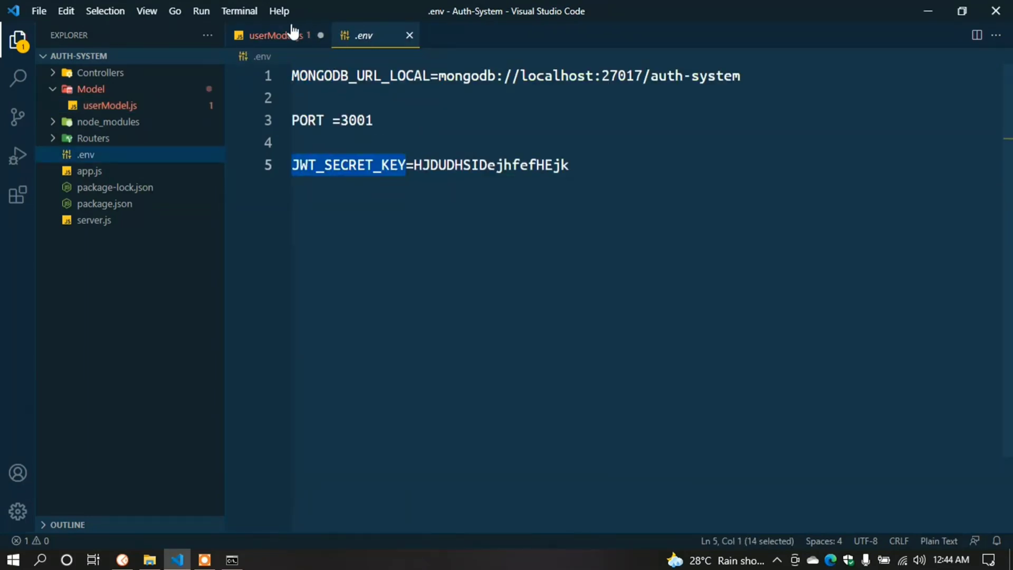
pyautogui.click(269, 35)
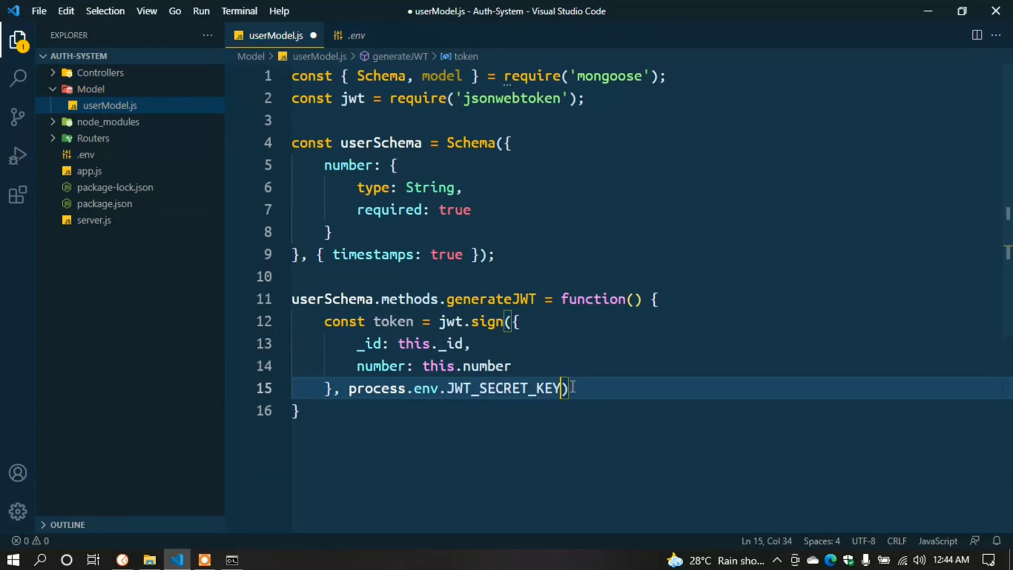
pyautogui.write(',{}')
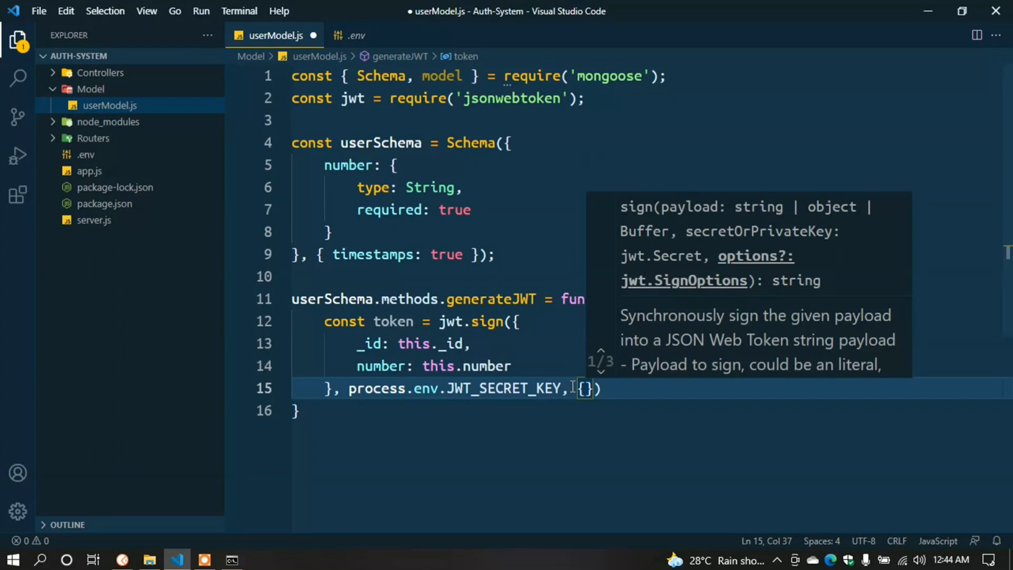
pyautogui.write('expiresIn: "7d"')
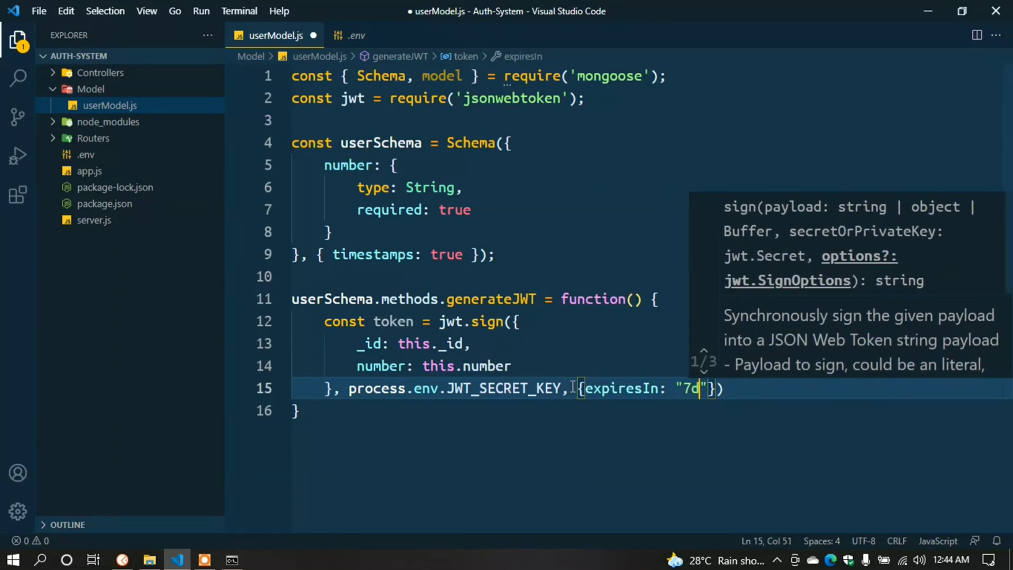
pyautogui.press('ctrl+s')
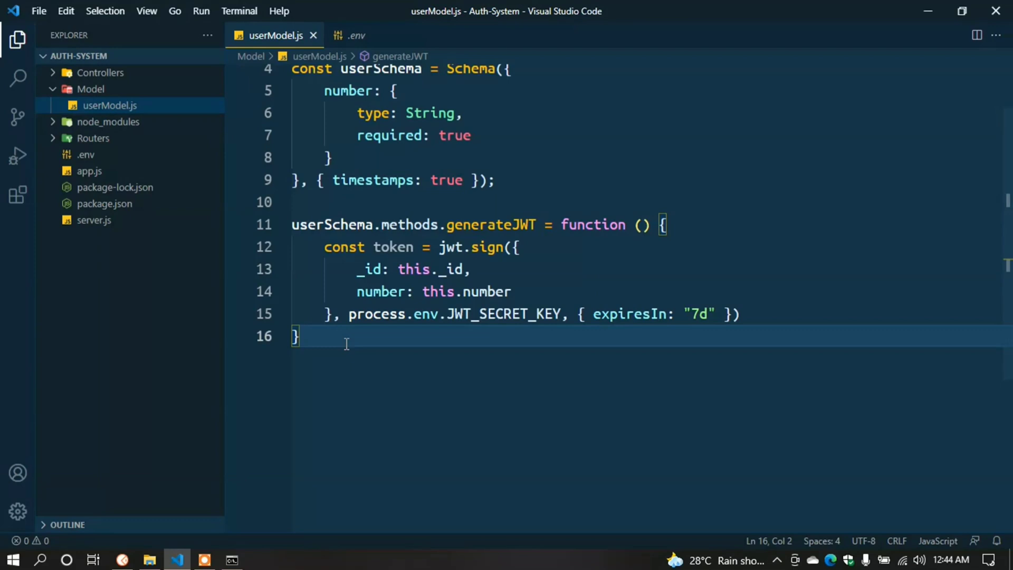
# Export the User model as module.exports.User = model('User', userSchema)
pyautogui.press('enter')
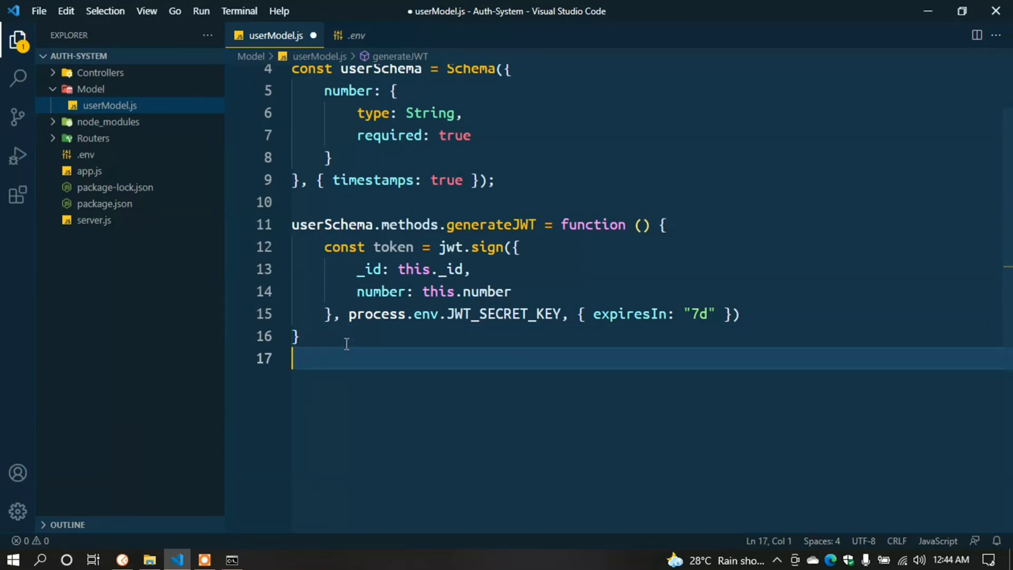
pyautogui.write('module.exports')
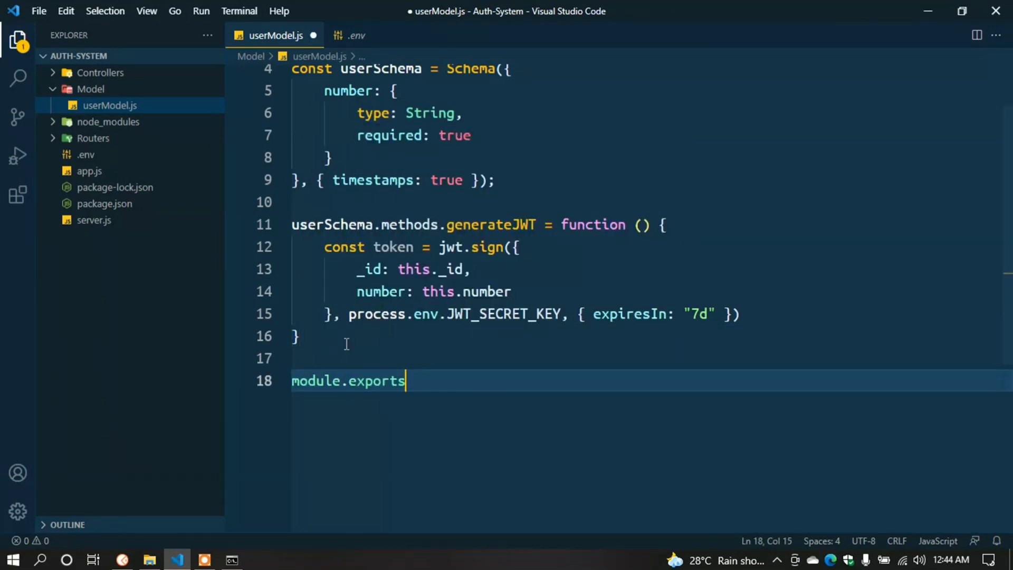
pyautogui.write('.User = m')
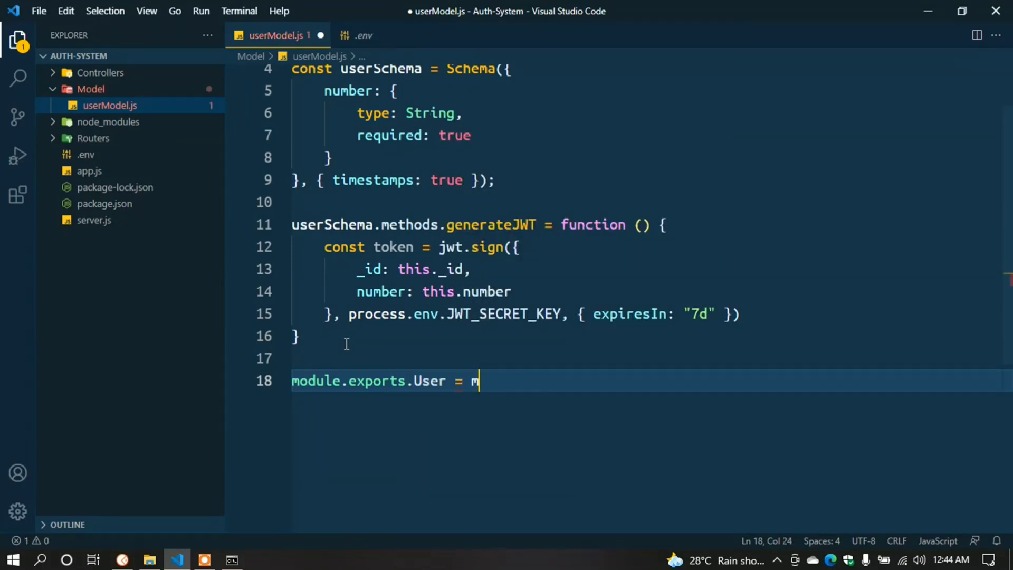
pyautogui.write("odel('User')")
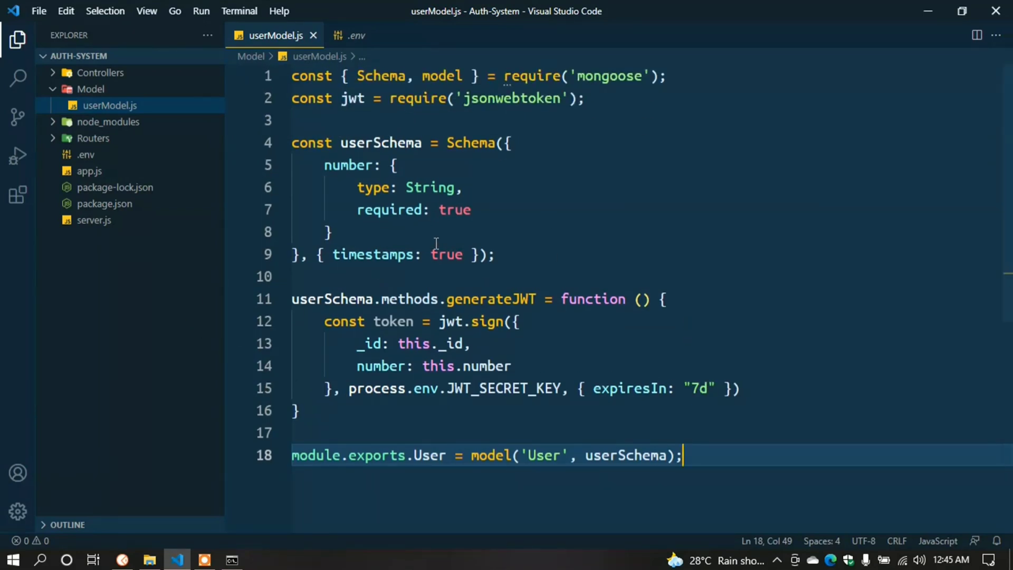
pyautogui.scroll(-3)
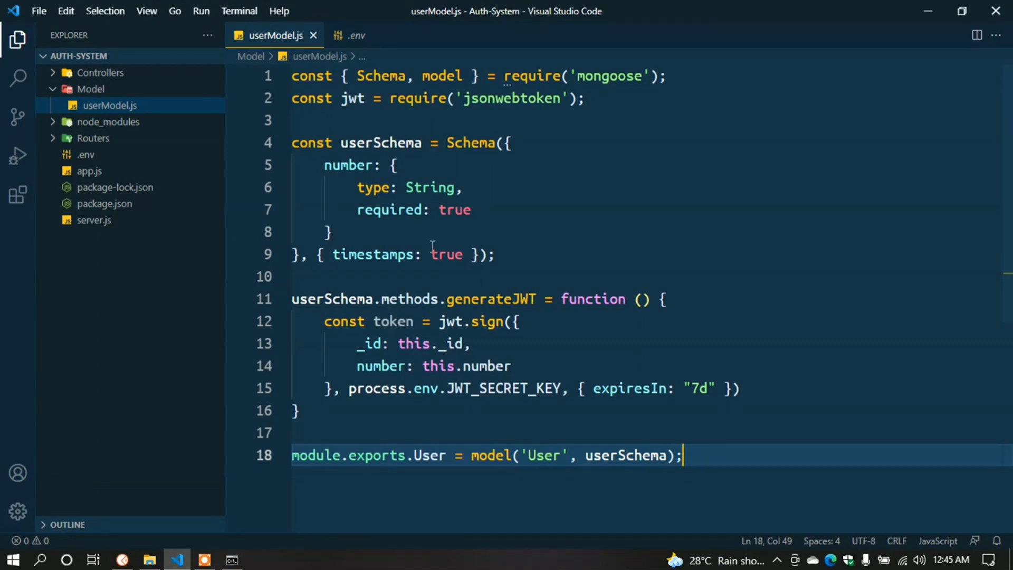
# Create otpModel.js in the Model folder and import Schema and model from mongoose
pyautogui.click(506, 143)
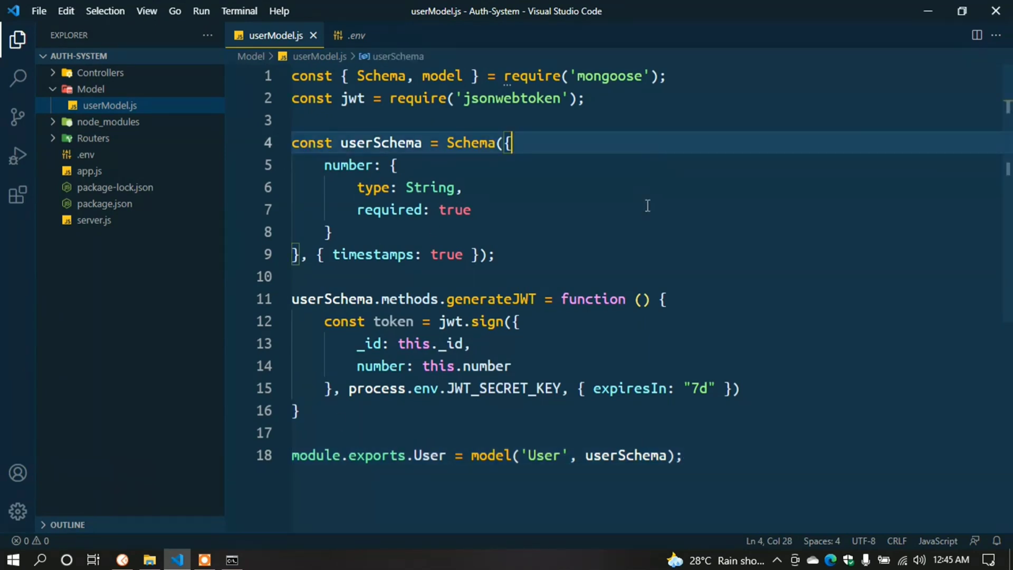
pyautogui.click(161, 57)
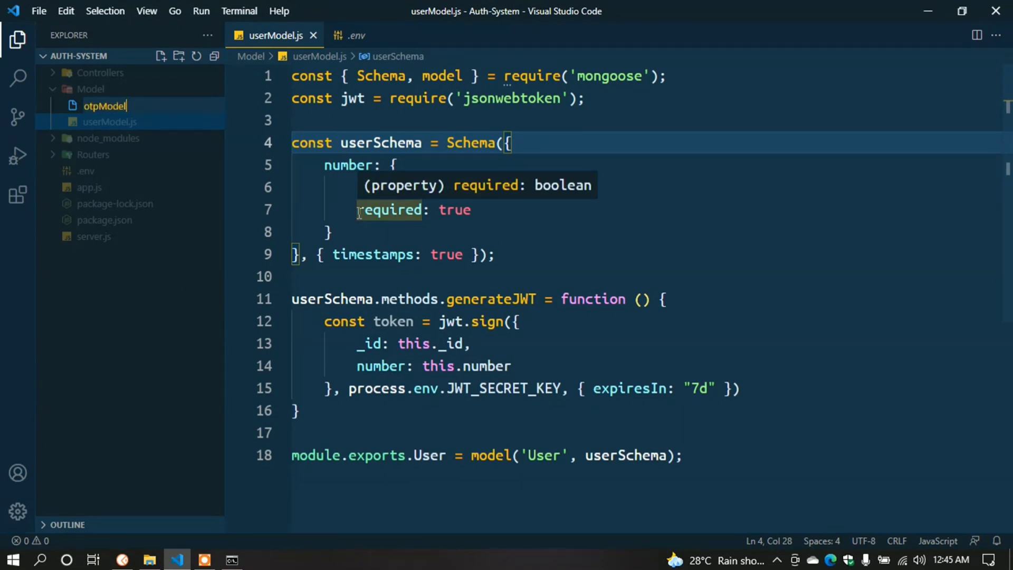
pyautogui.click(107, 106)
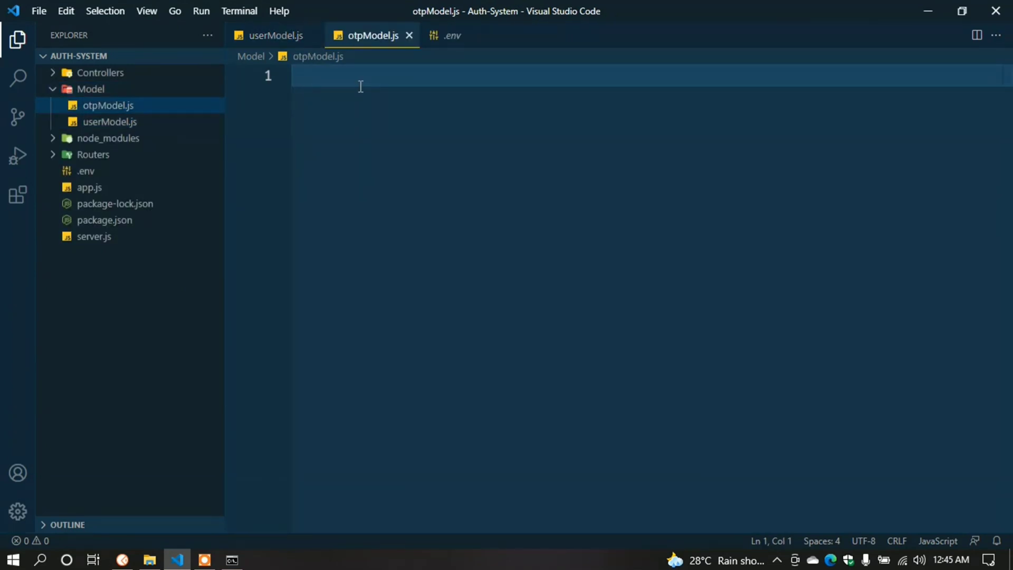
pyautogui.write('const {}')
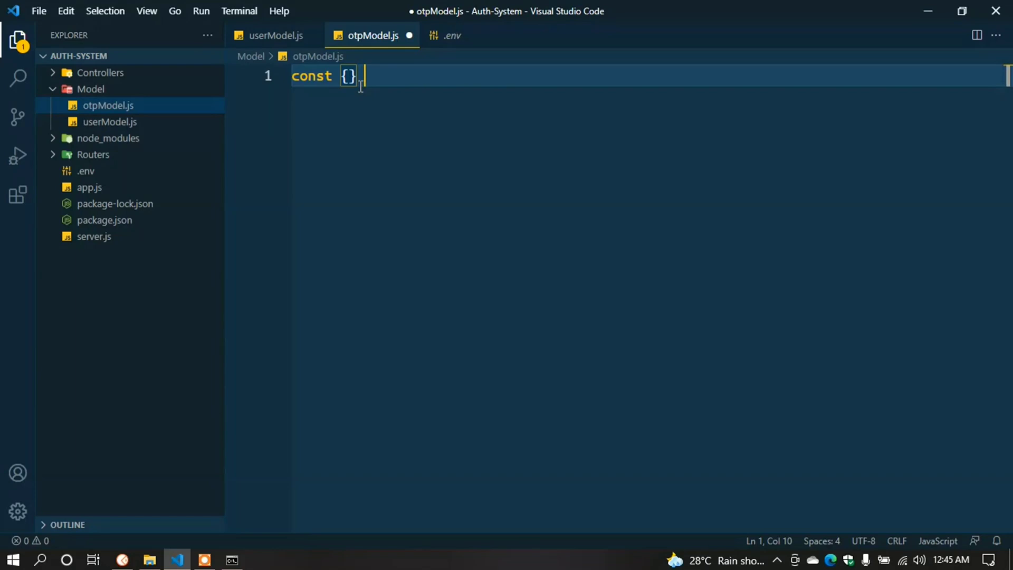
pyautogui.write('= require("mon")')
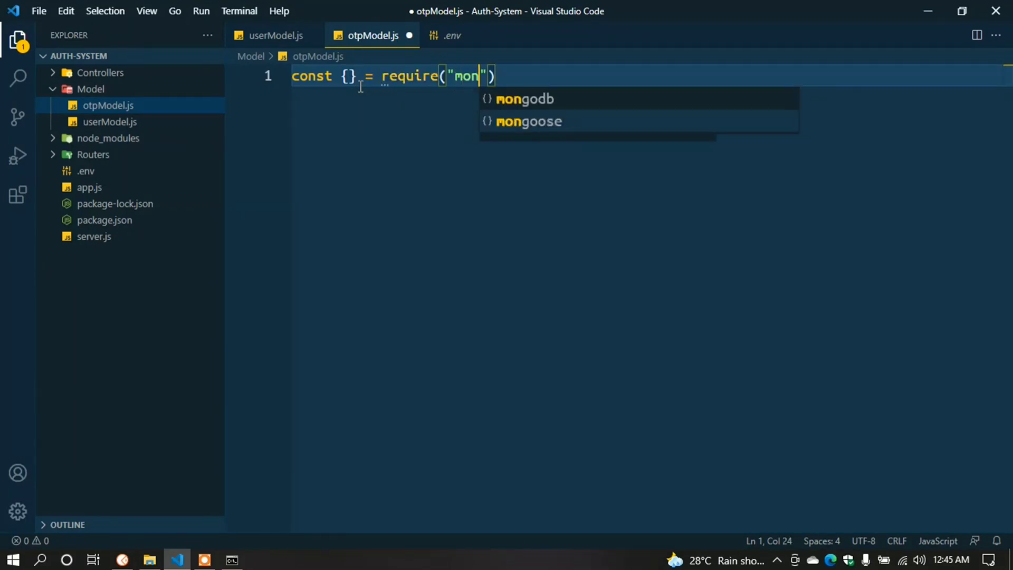
pyautogui.click(531, 120)
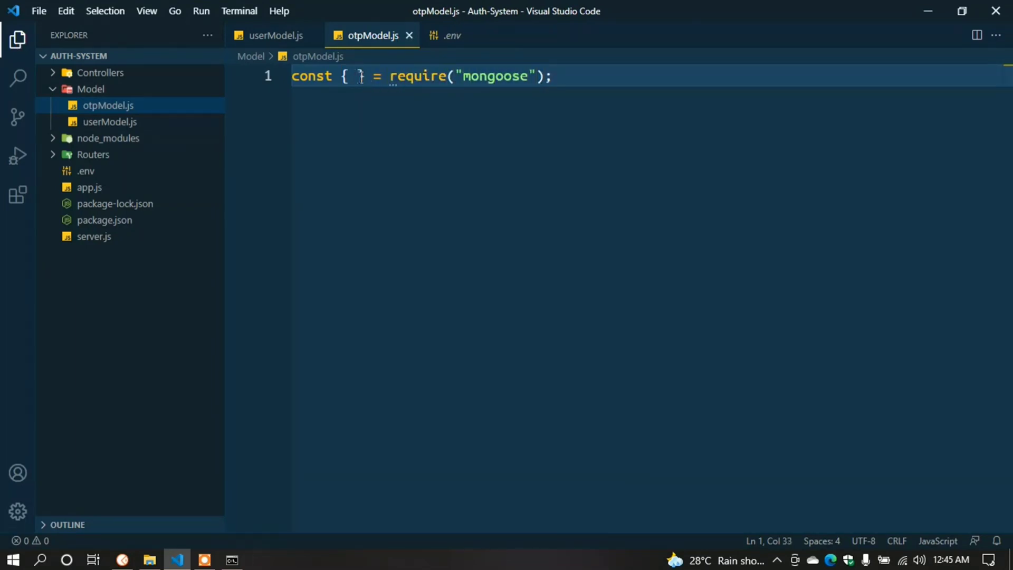
pyautogui.write('S')
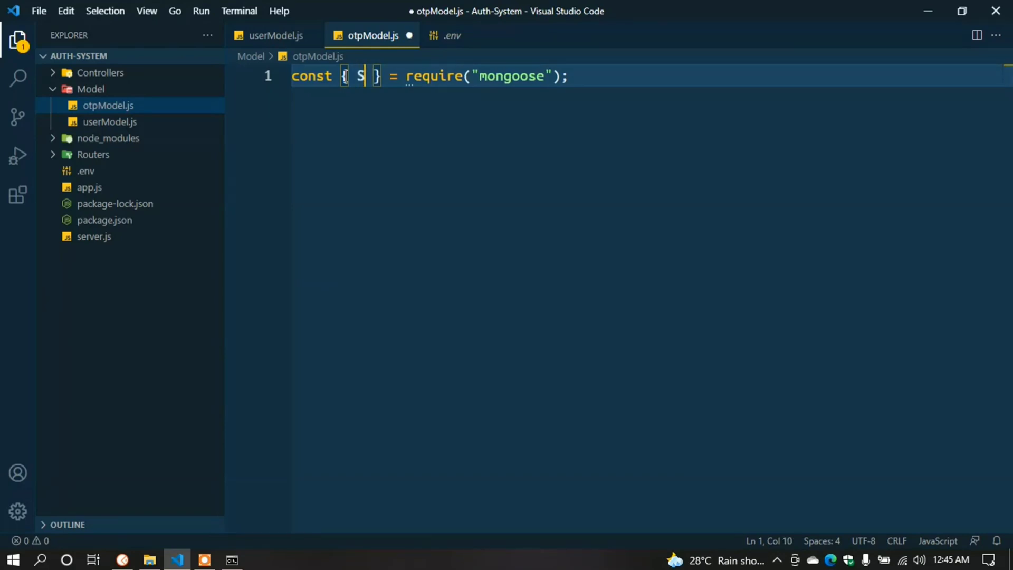
pyautogui.write('chema, m')
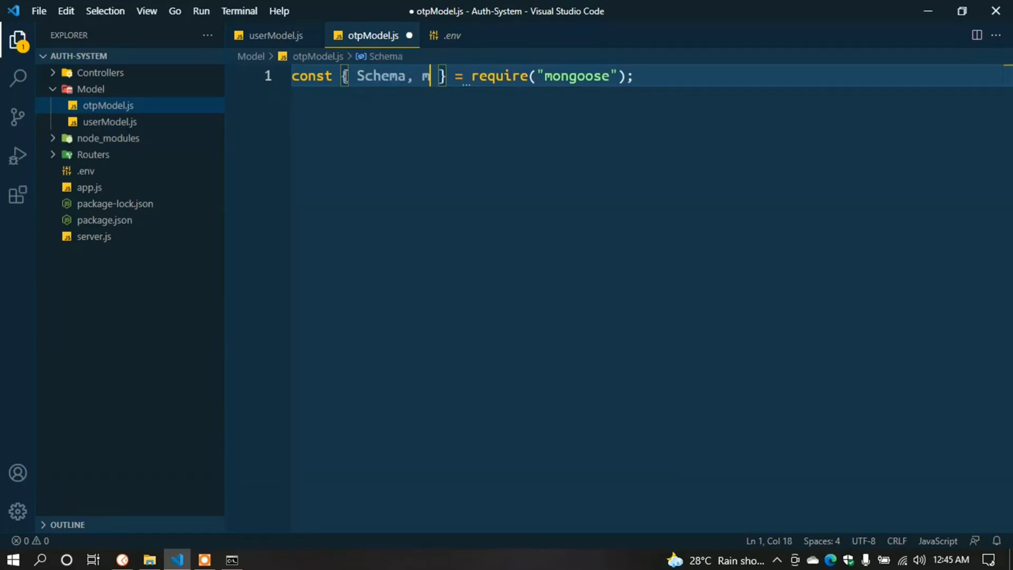
pyautogui.write('odel')
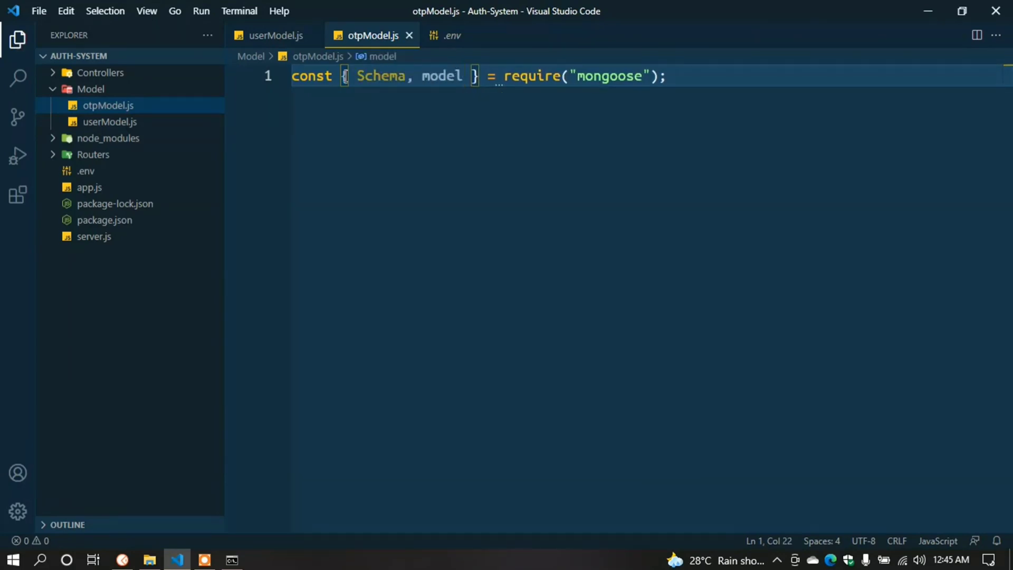
# Start exporting an Otp model whose schema has a String number field
pyautogui.write('module.ex')
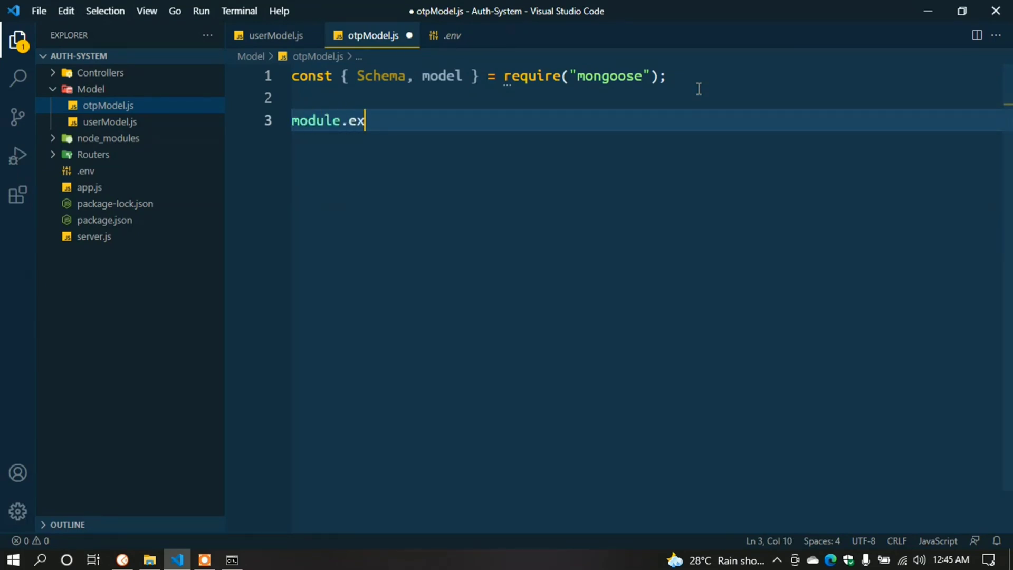
pyautogui.write('ports.Otp = mod')
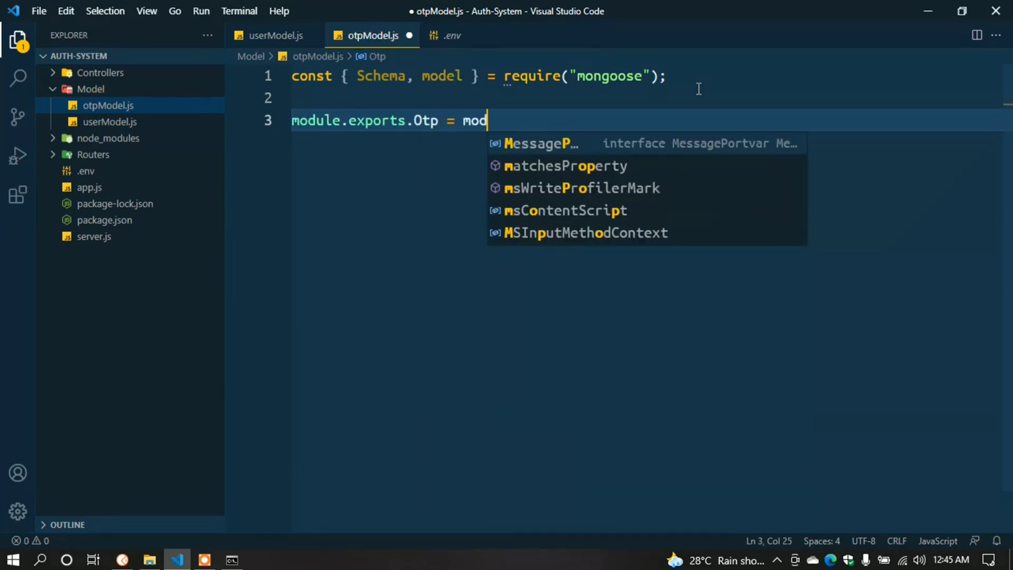
pyautogui.write('el')
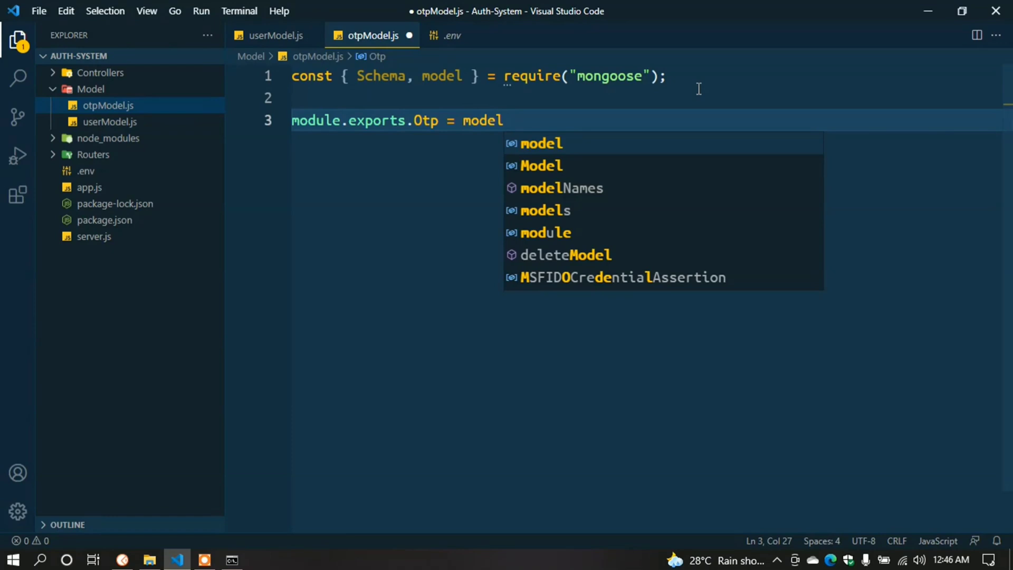
pyautogui.write("('Otp', Sche")
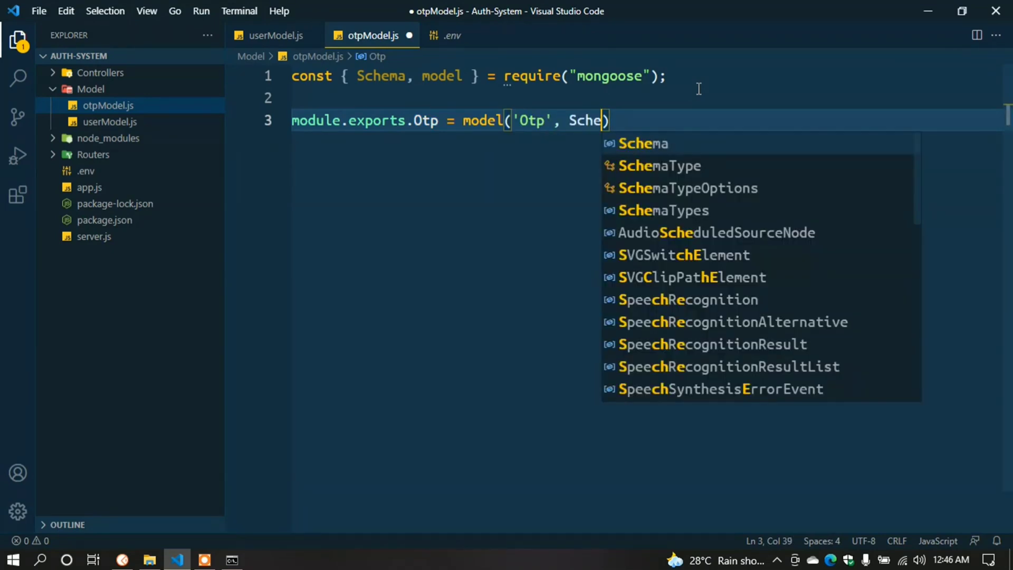
pyautogui.write('({\\n    number')
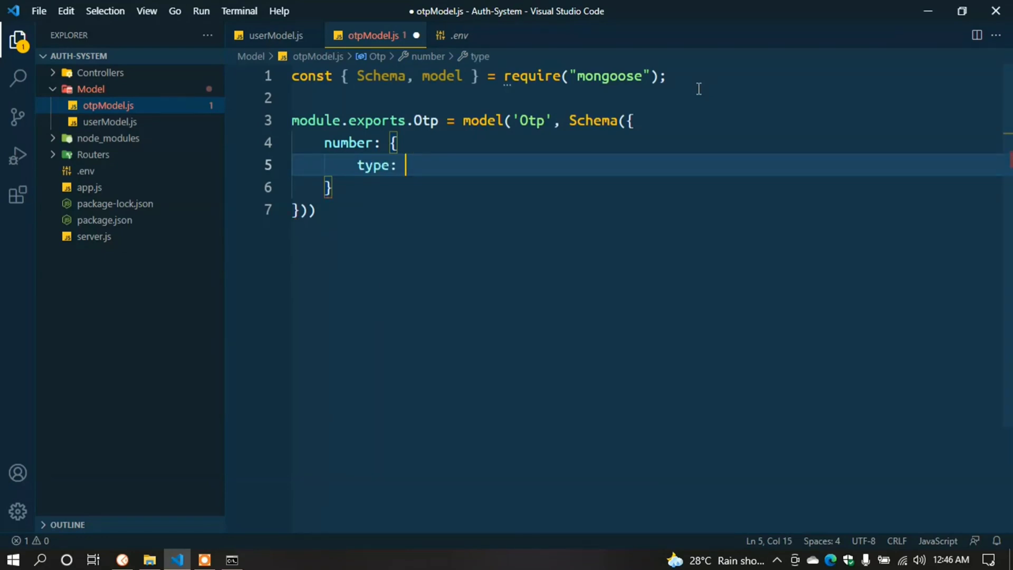
pyautogui.write('String,')
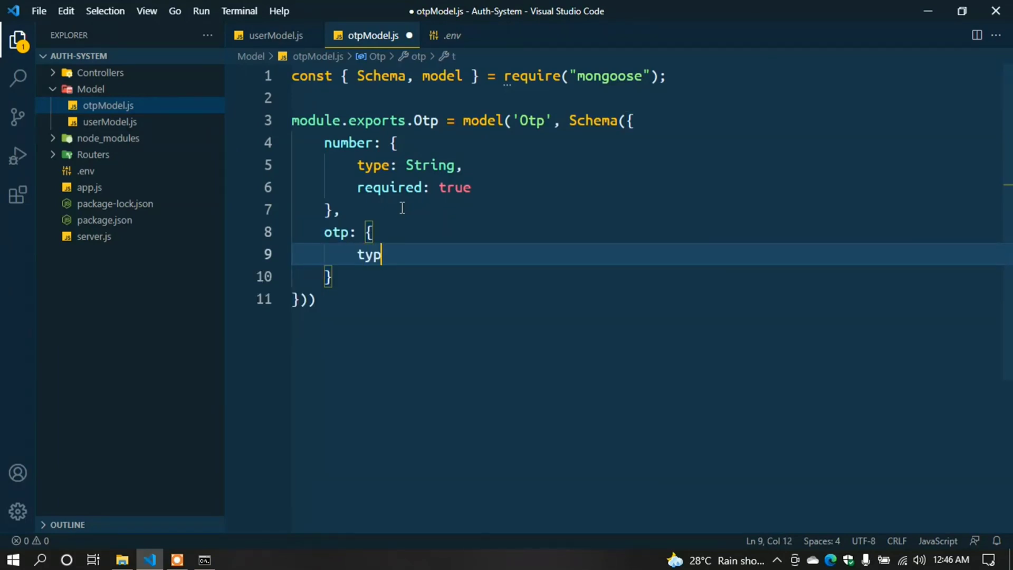
# Add a String otp field and a createdAt Date defaulting to Date.now, expiring after 300 seconds
pyautogui.write('e: String,')
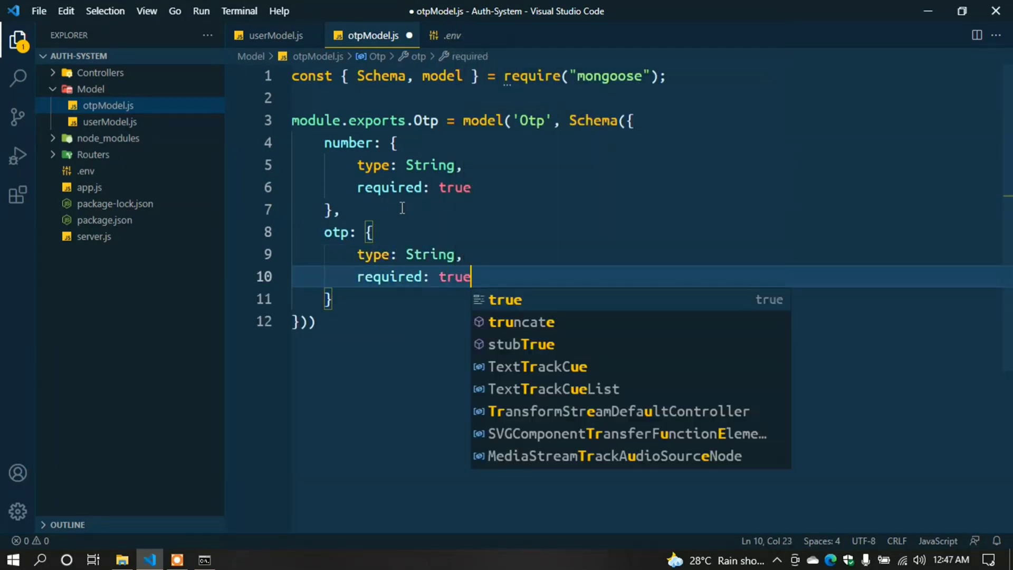
pyautogui.press('ctrl+s')
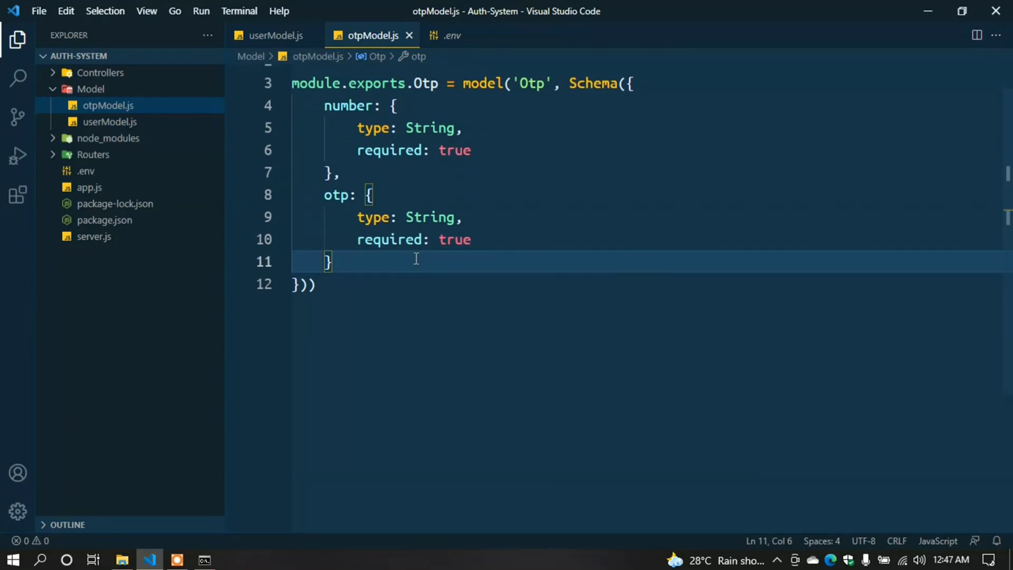
pyautogui.write(',')
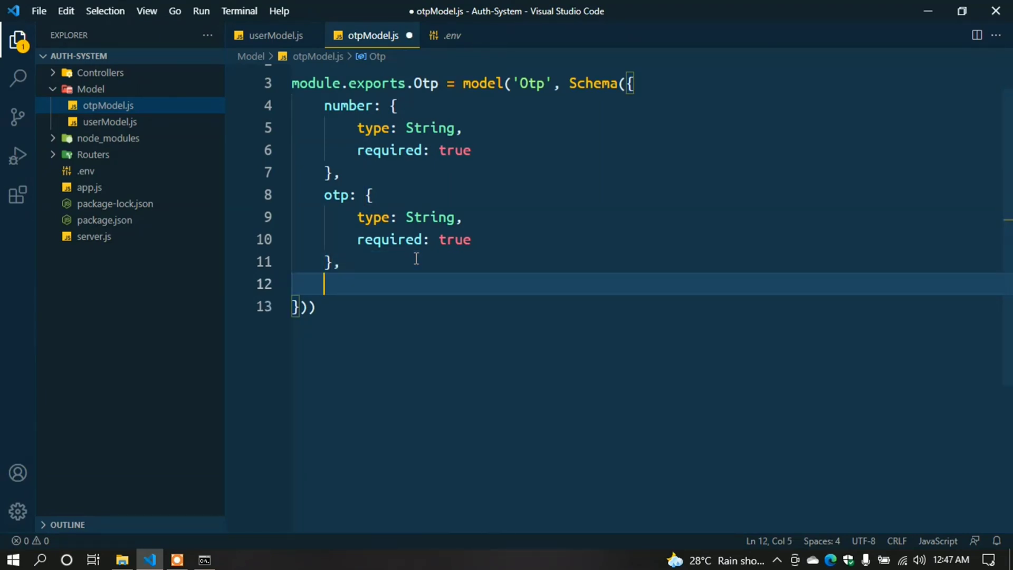
pyautogui.write('createdAt: {type:')
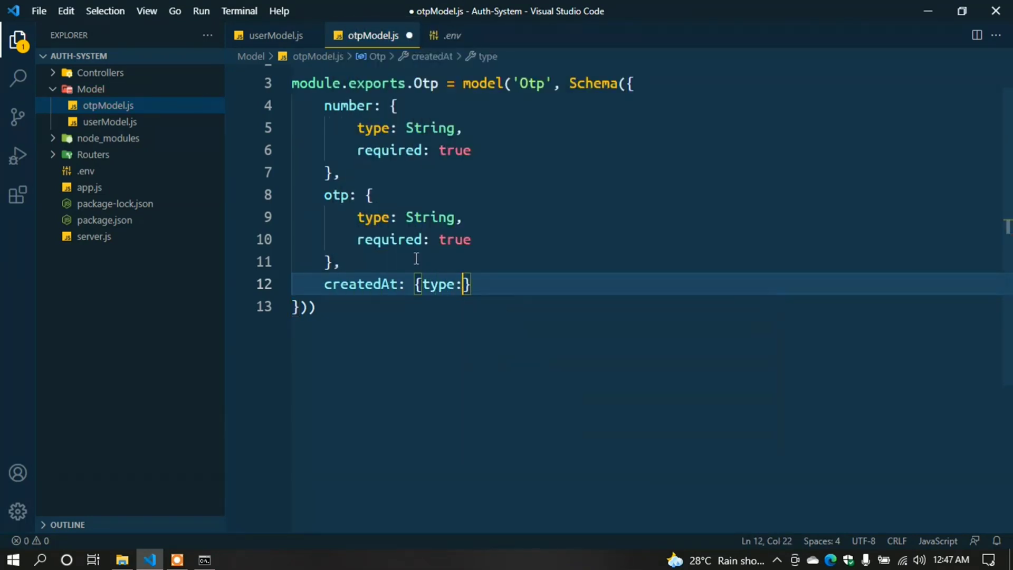
pyautogui.write('Date, defa')
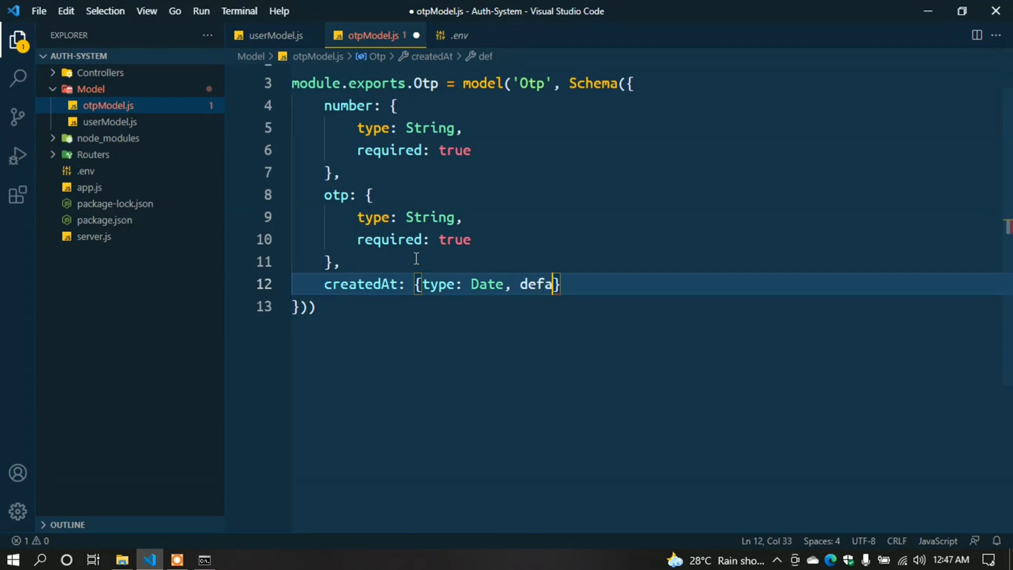
pyautogui.write('ult: Date.now, inde')
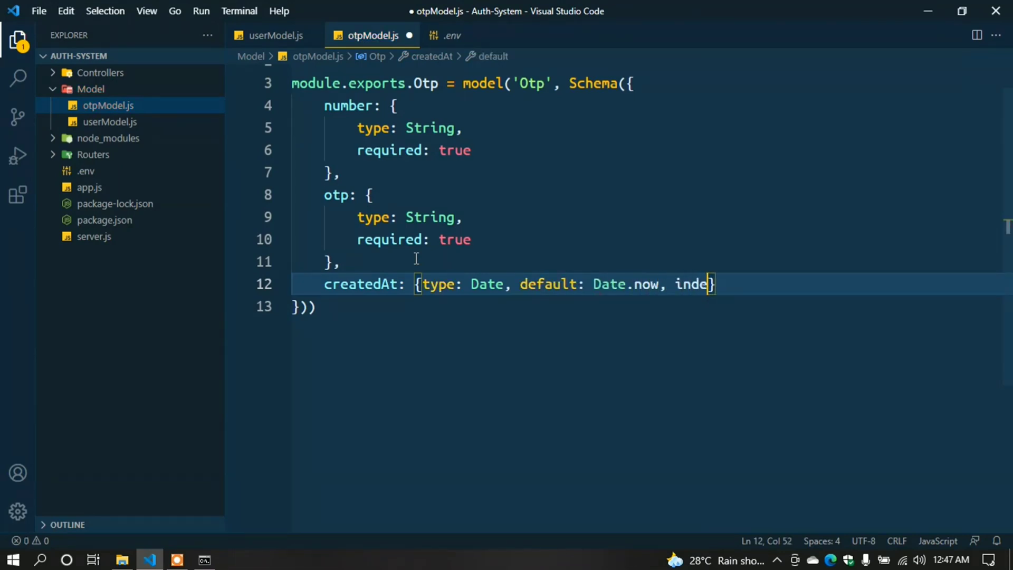
pyautogui.write('x')
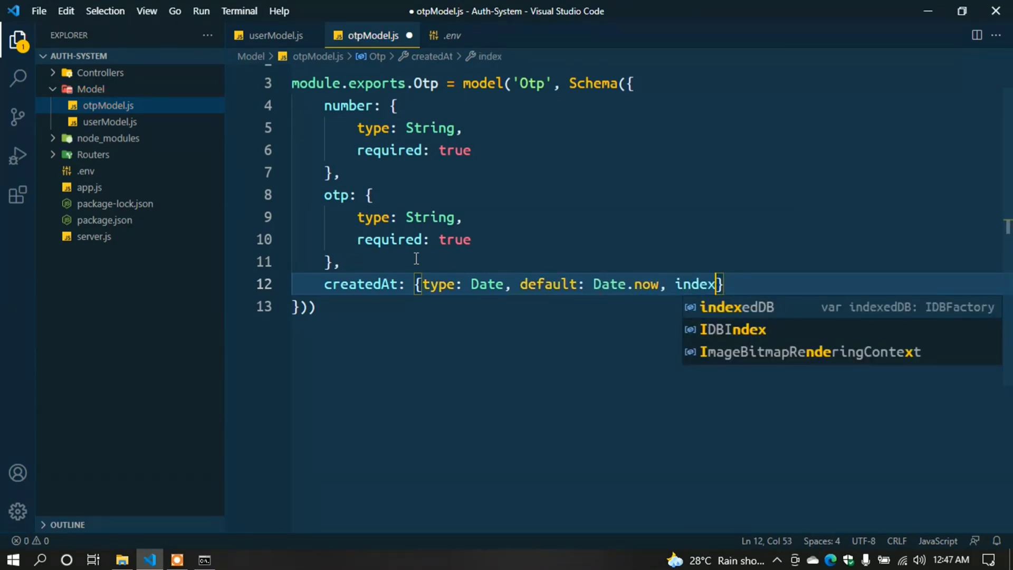
pyautogui.write(': { expires: 30 }')
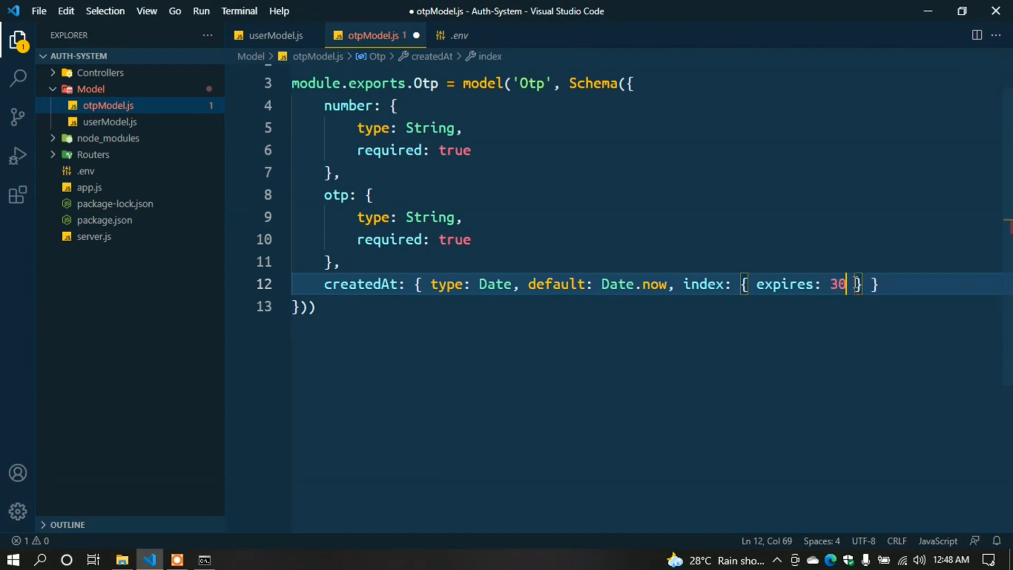
pyautogui.write('0')
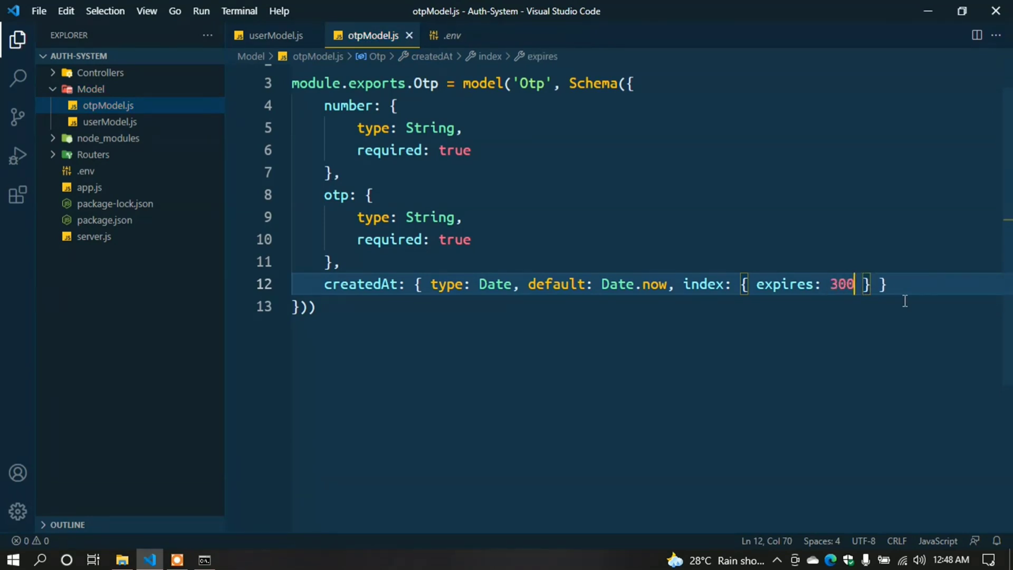
# Comment that the record is deleted automatically from the database after 5 minutes
pyautogui.write('//')
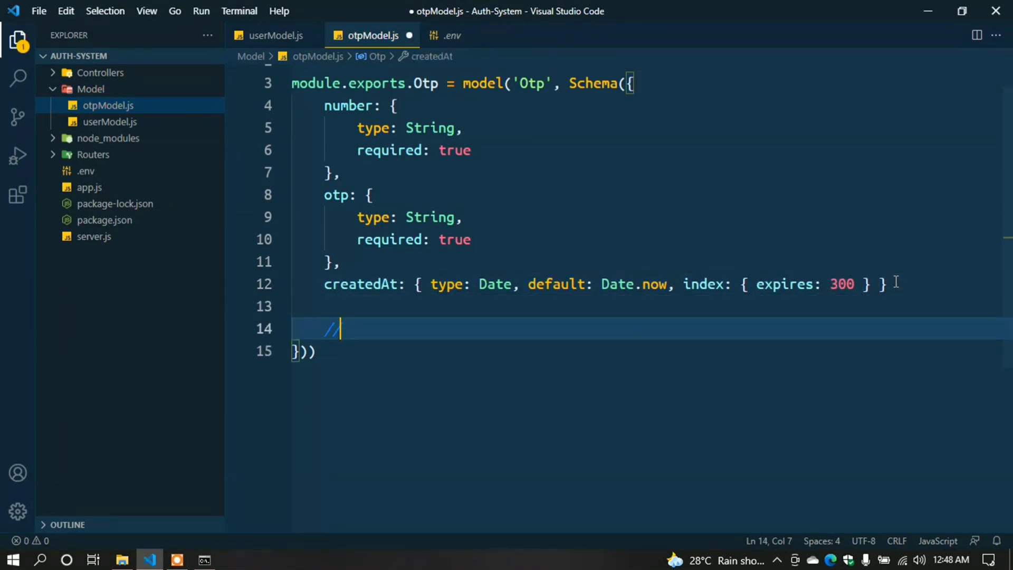
pyautogui.write('After 5 minutes it deleted automa')
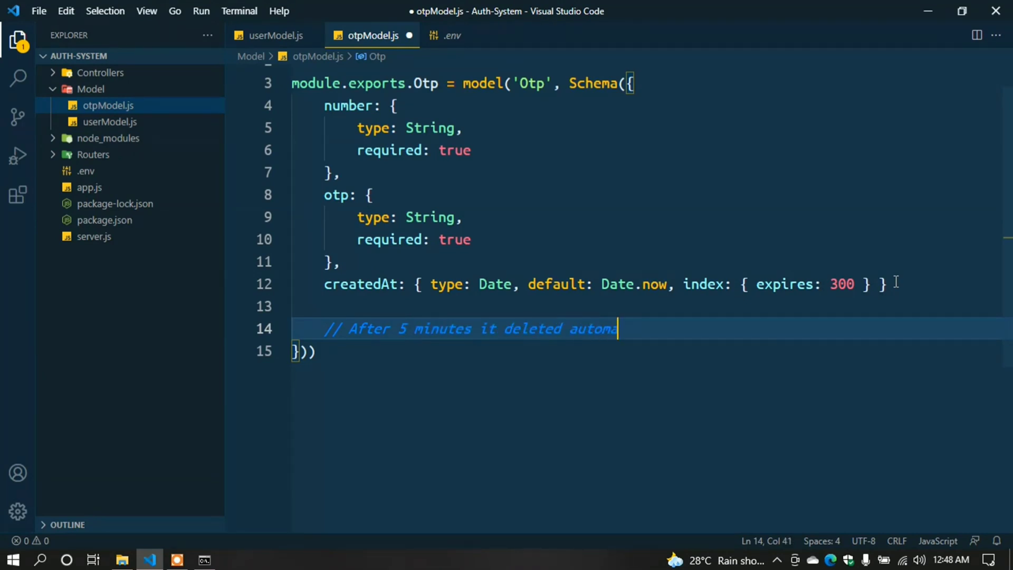
pyautogui.write('tically from the database')
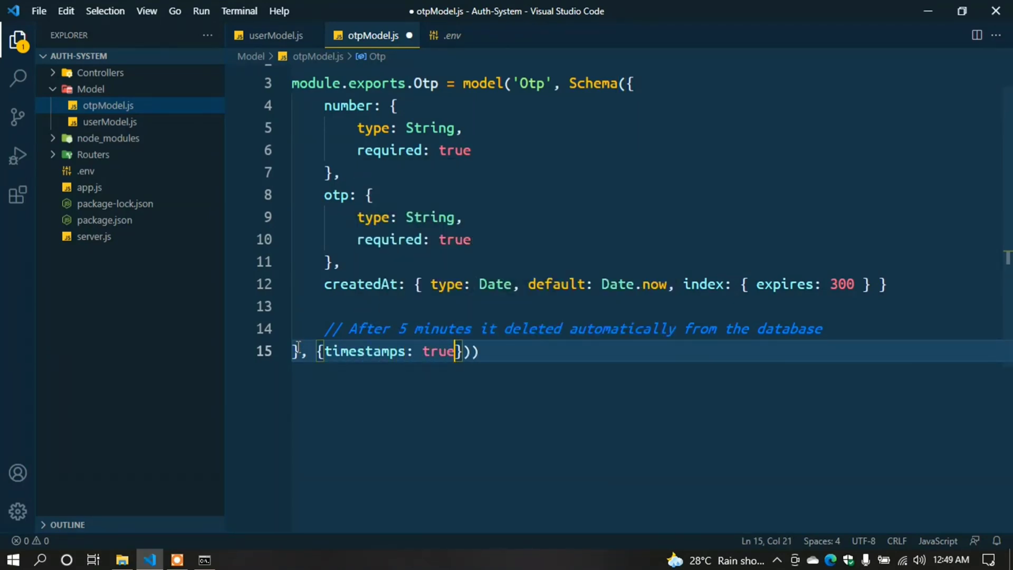
# Create userController.js in the Controllers folder and require bcrypt and lodash
pyautogui.rightClick(101, 72)
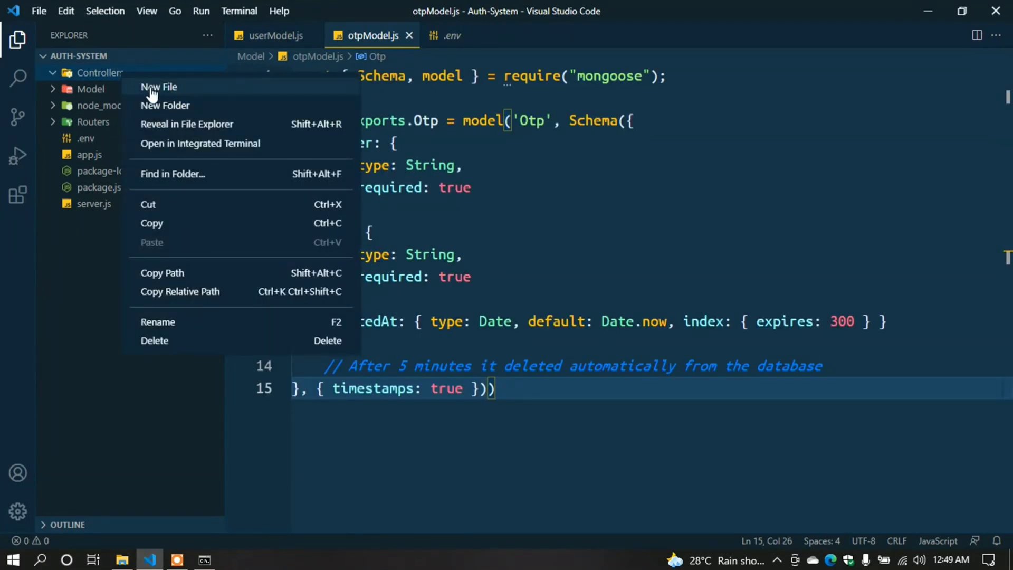
pyautogui.click(158, 87)
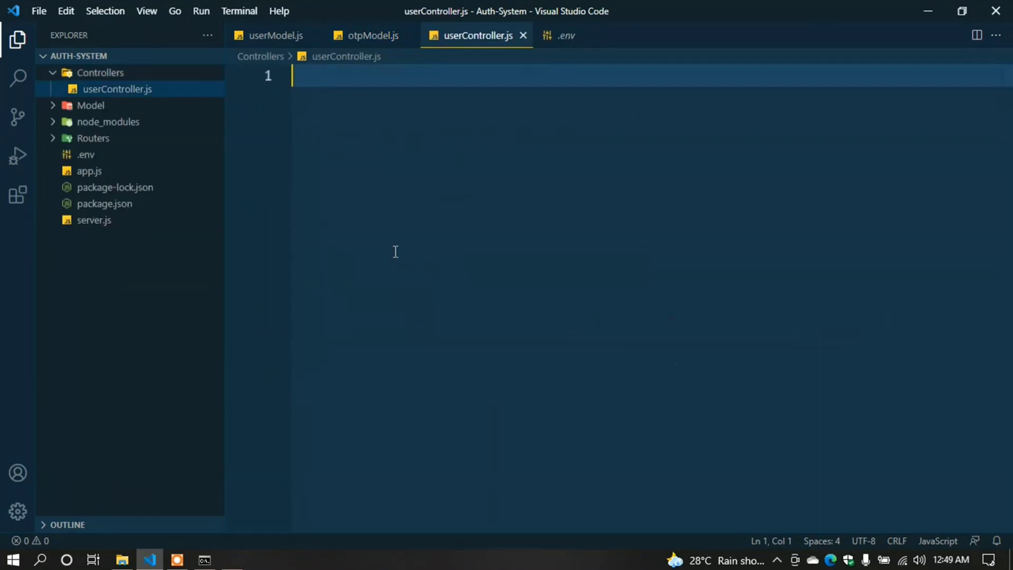
pyautogui.write('const')
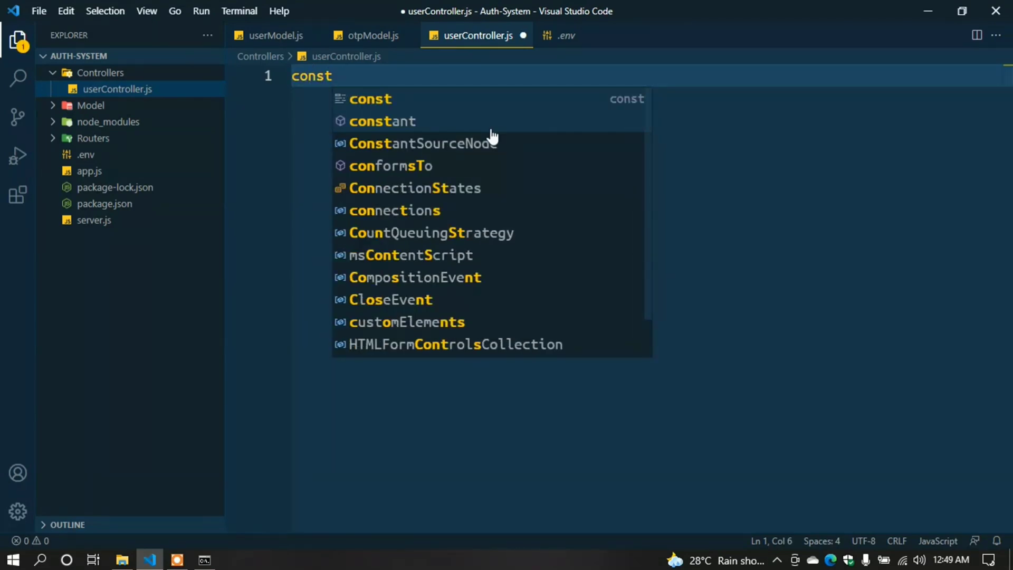
pyautogui.write('bcrypt = require("bcrypt");')
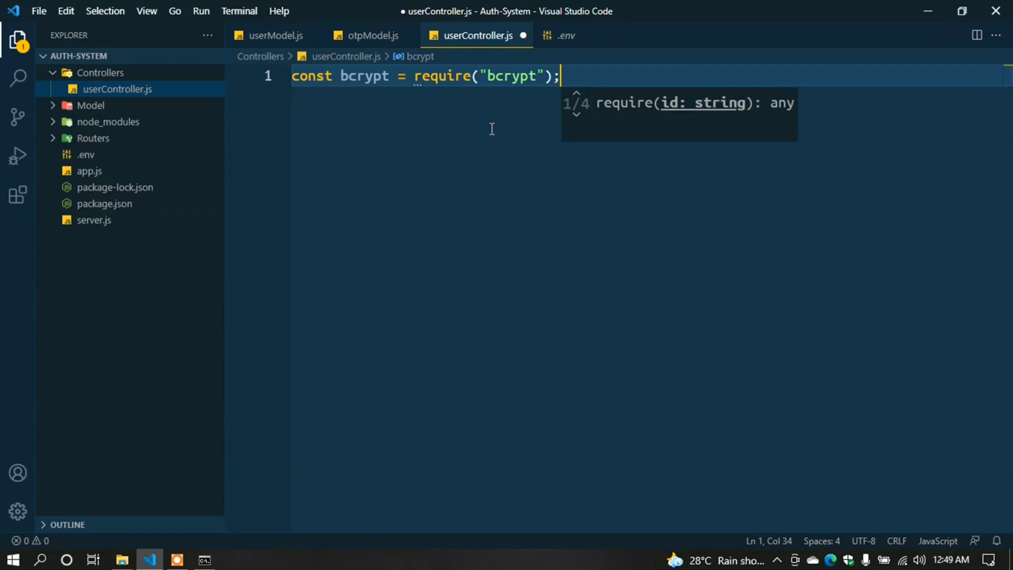
pyautogui.write('const _ = req')
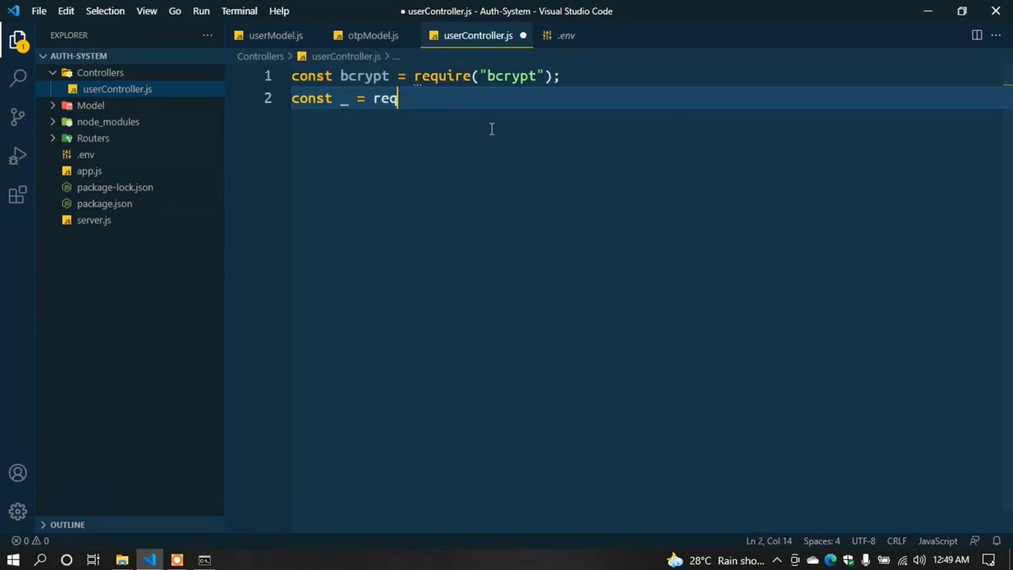
pyautogui.write('uire("lodash")')
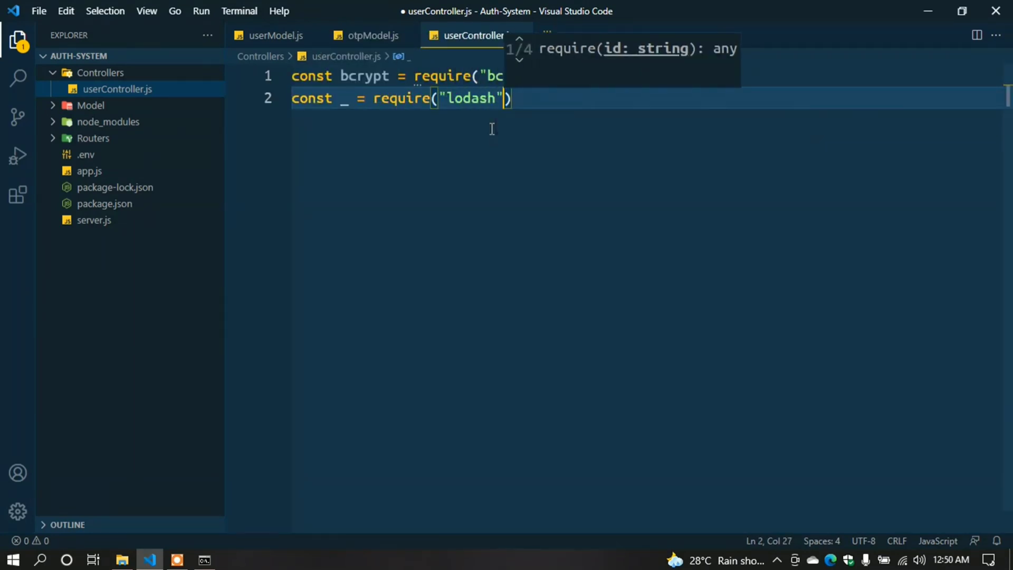
# Require axios, otp-generator, and the User and Otp models from ../Model/
pyautogui.write('const axio')
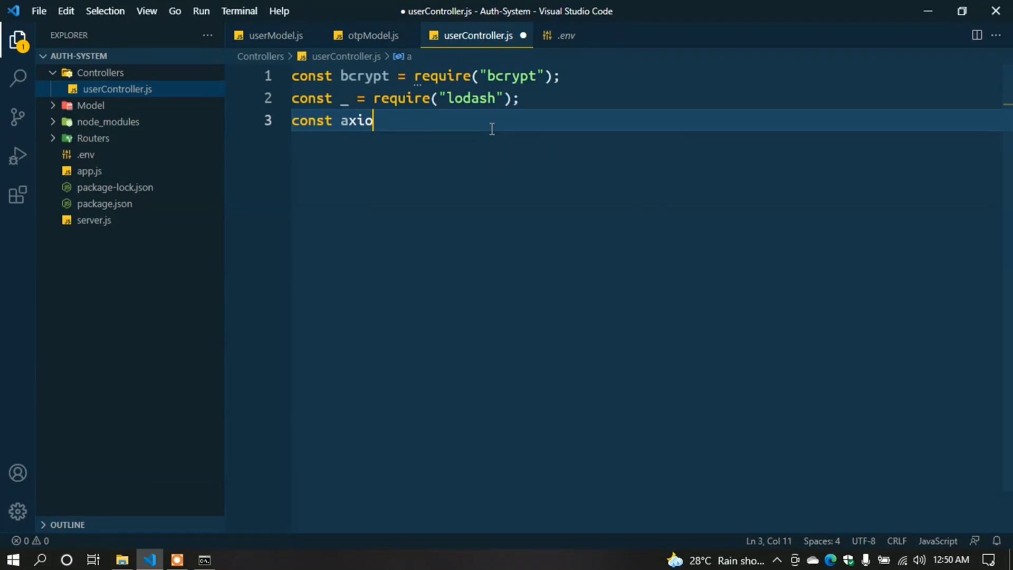
pyautogui.write('s = require("axios")')
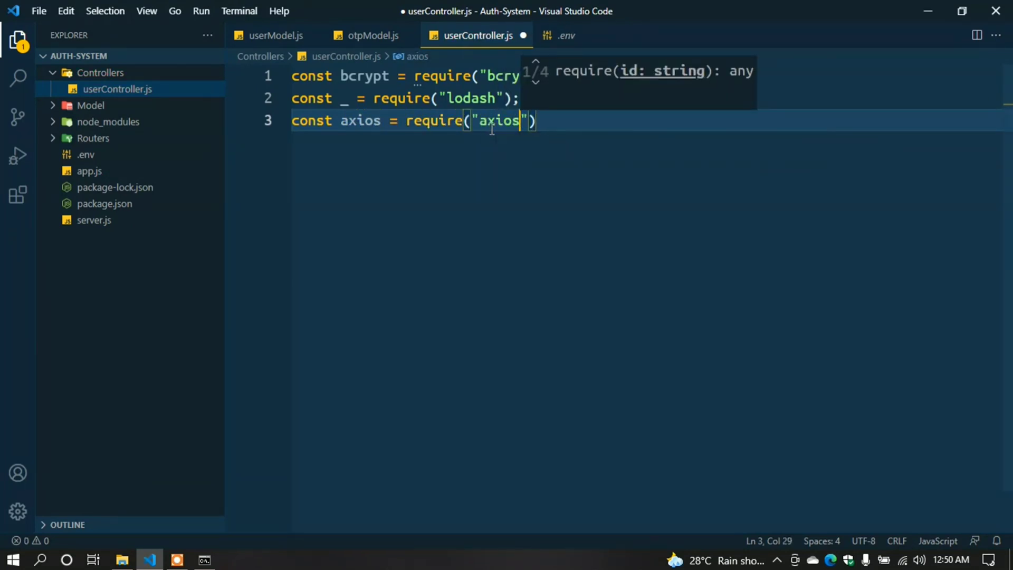
pyautogui.write("const otpGenerator = require('")
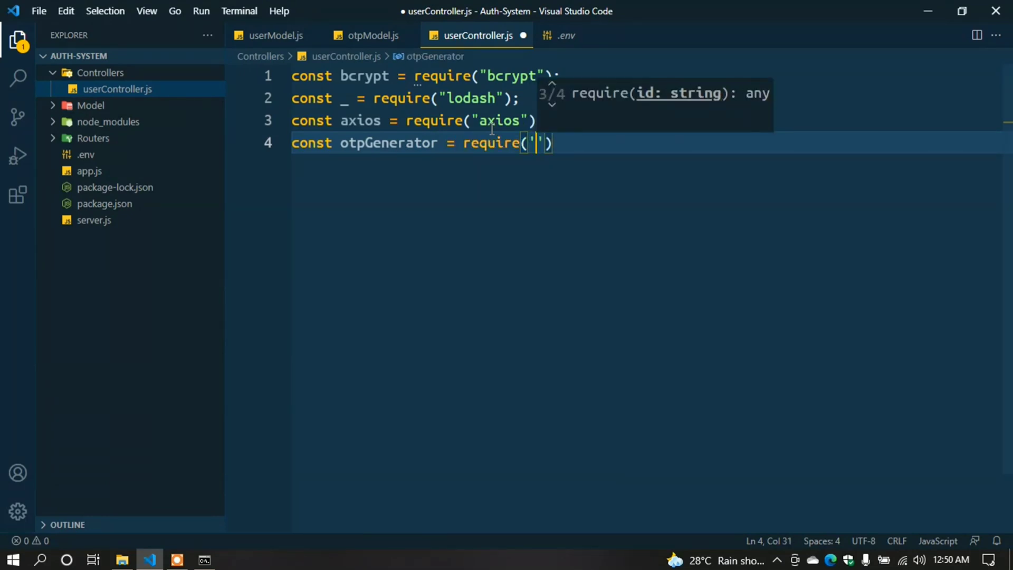
pyautogui.write('otp-generator')
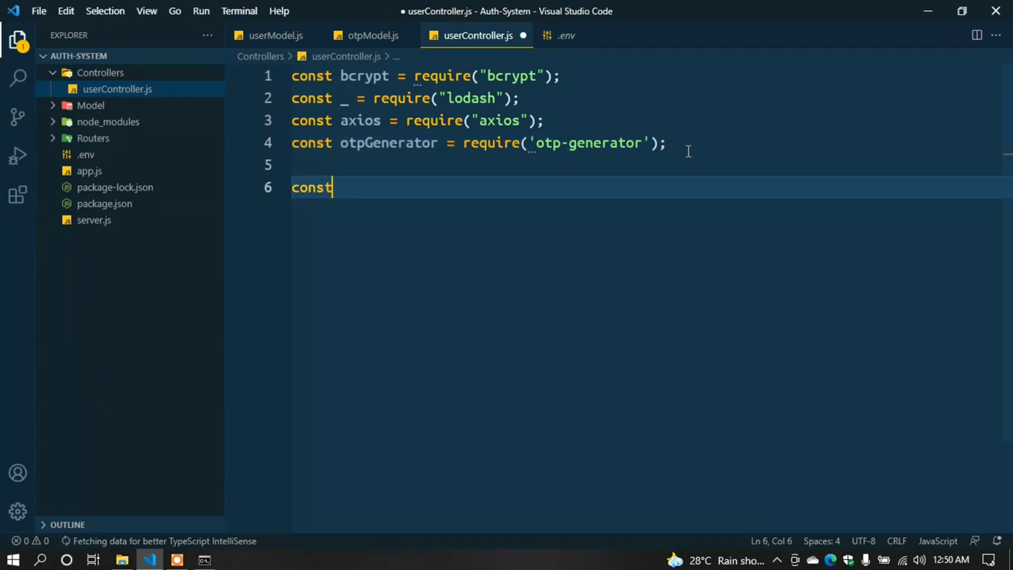
pyautogui.write('{User} = requi')
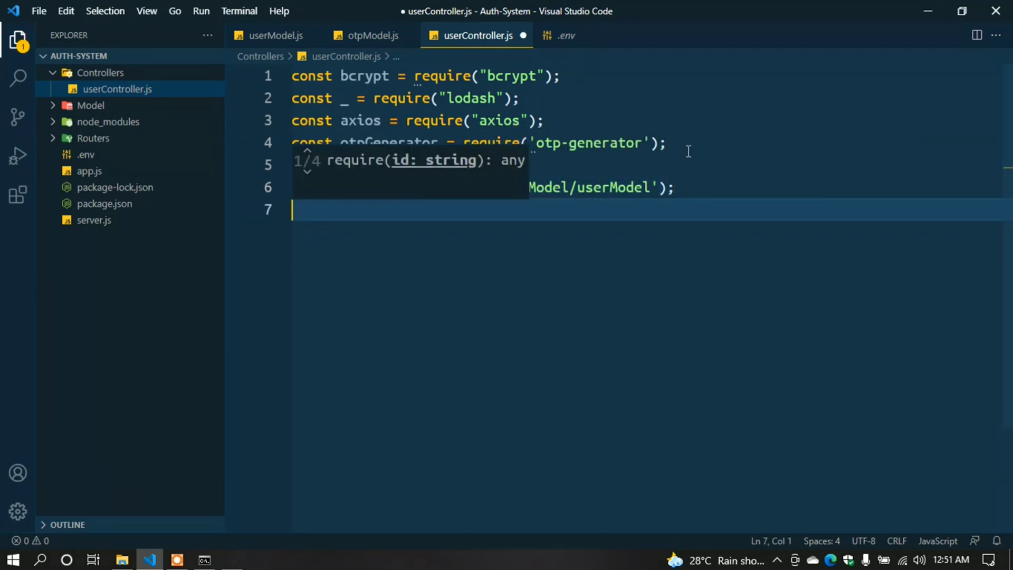
pyautogui.write('const {Otp}')
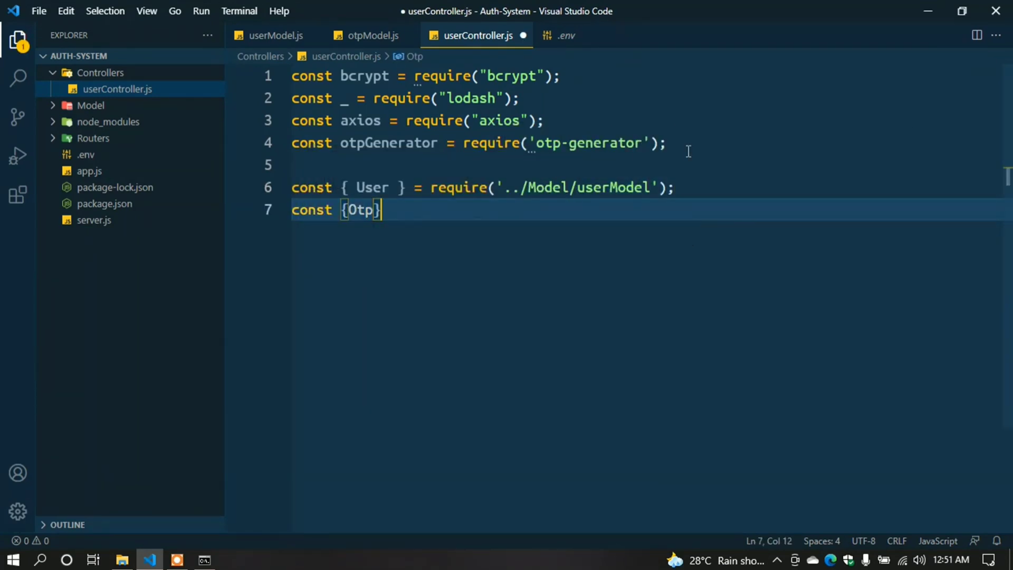
pyautogui.write("= require('')")
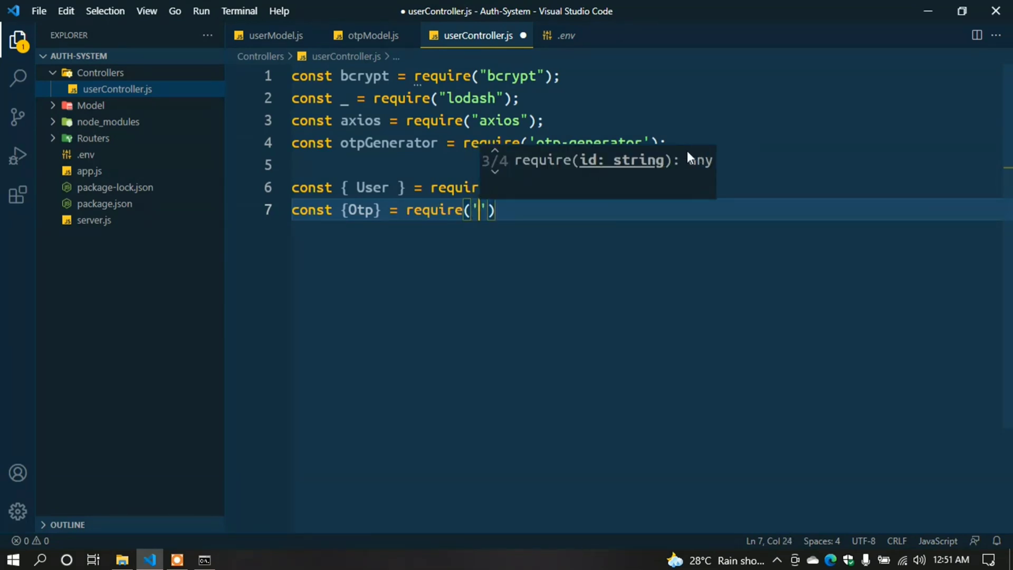
pyautogui.write('../Model/otpModel')
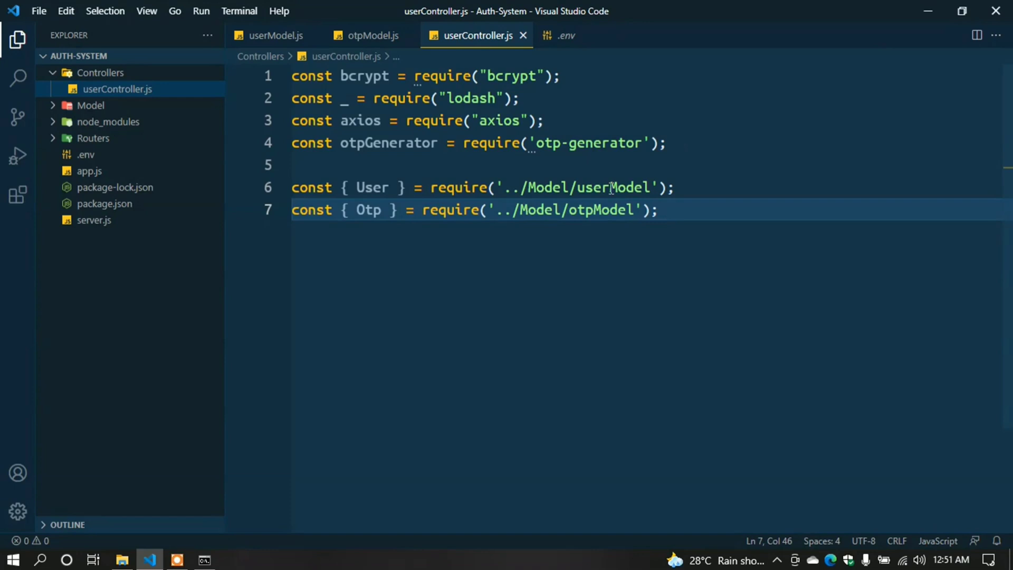
pyautogui.moveTo(640, 247)
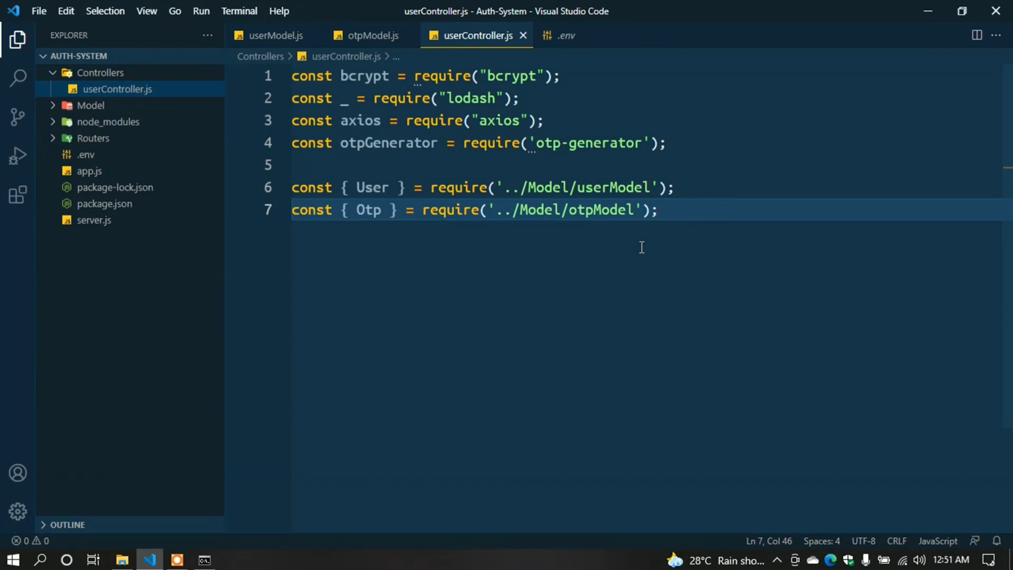
# Add exported async signUp and verifyOtp handlers, each taking req and res
pyautogui.write('module.exports')
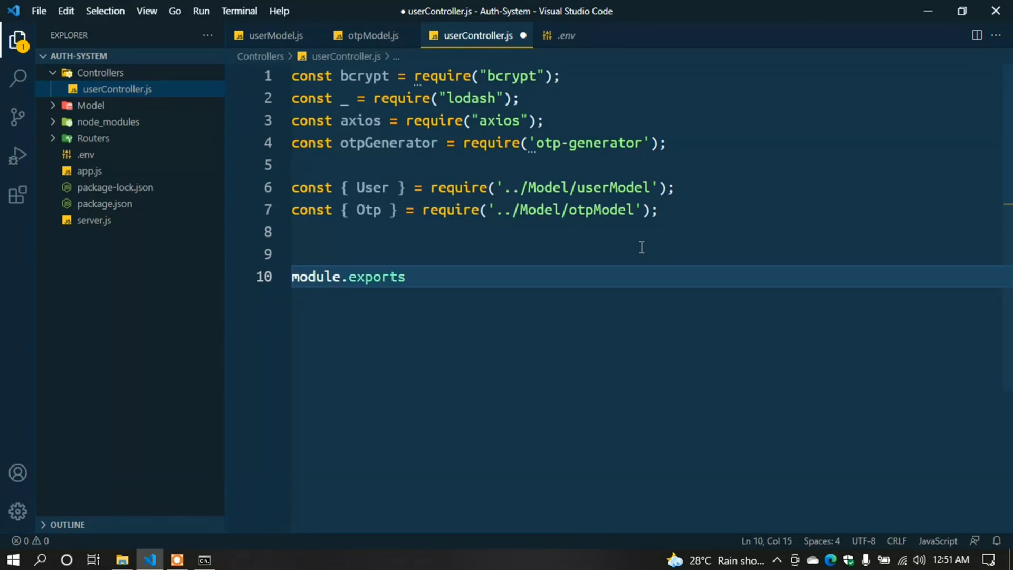
pyautogui.write('.signUp =')
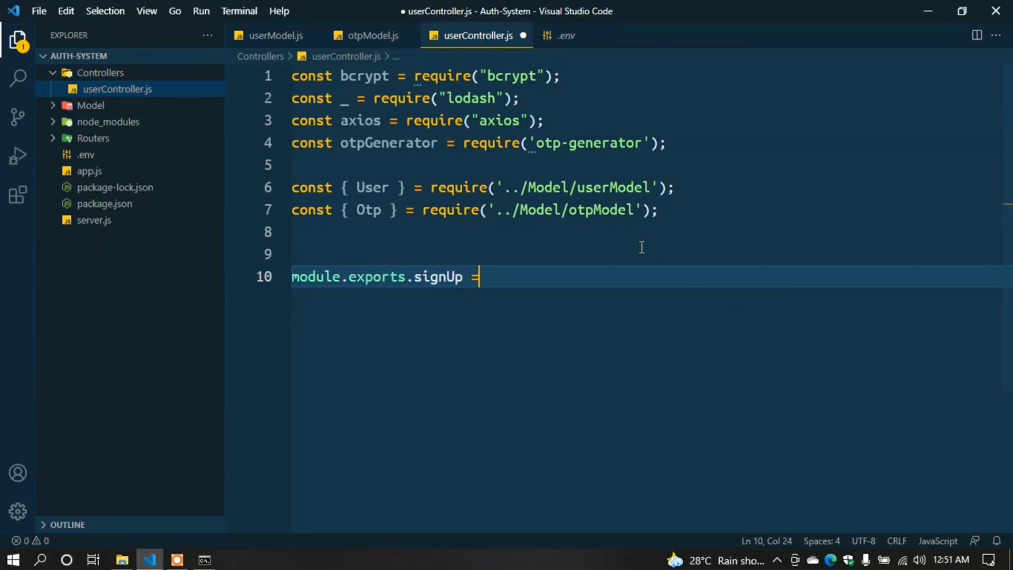
pyautogui.write('async(re')
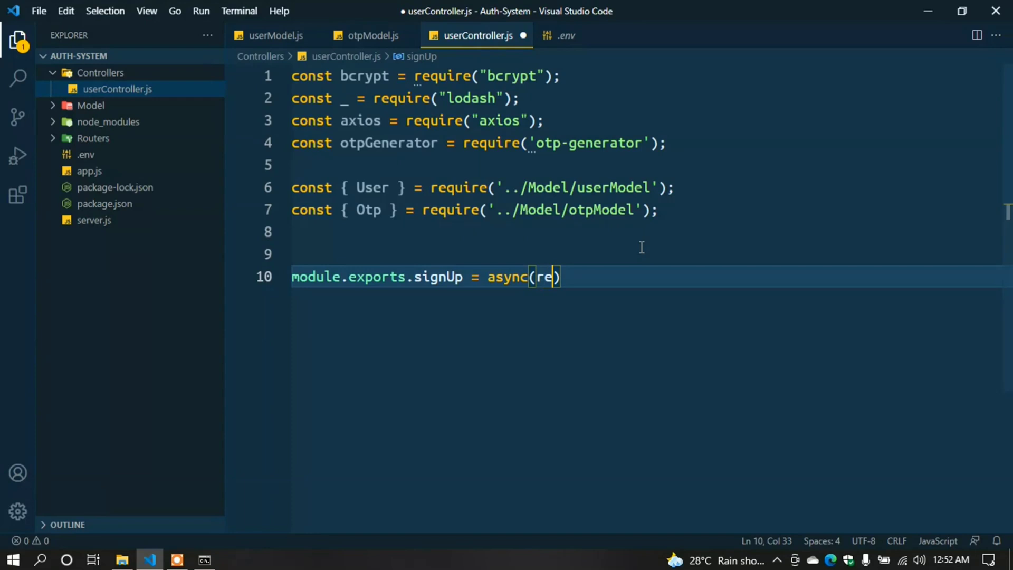
pyautogui.write(', res')
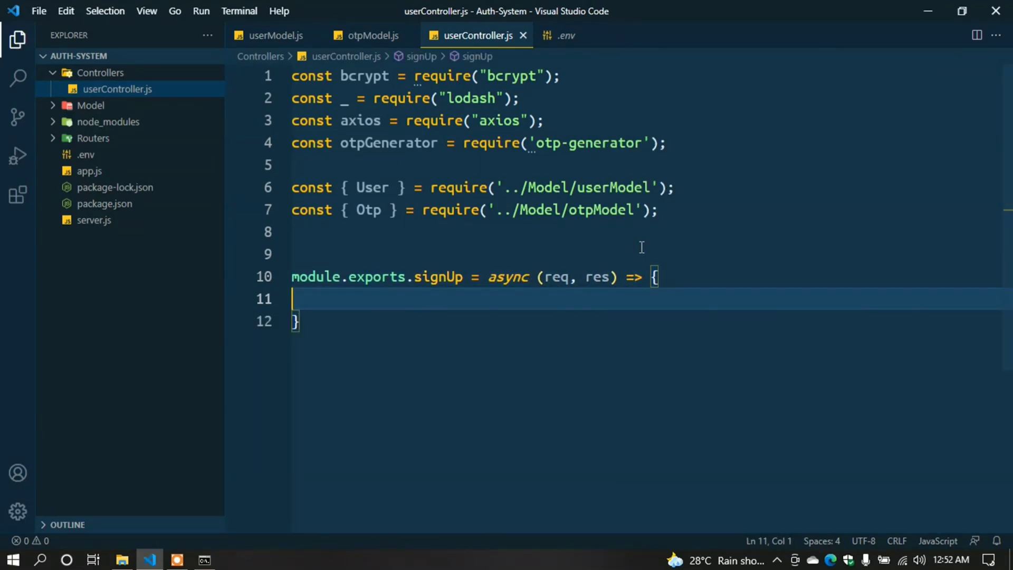
pyautogui.write('module.exports.')
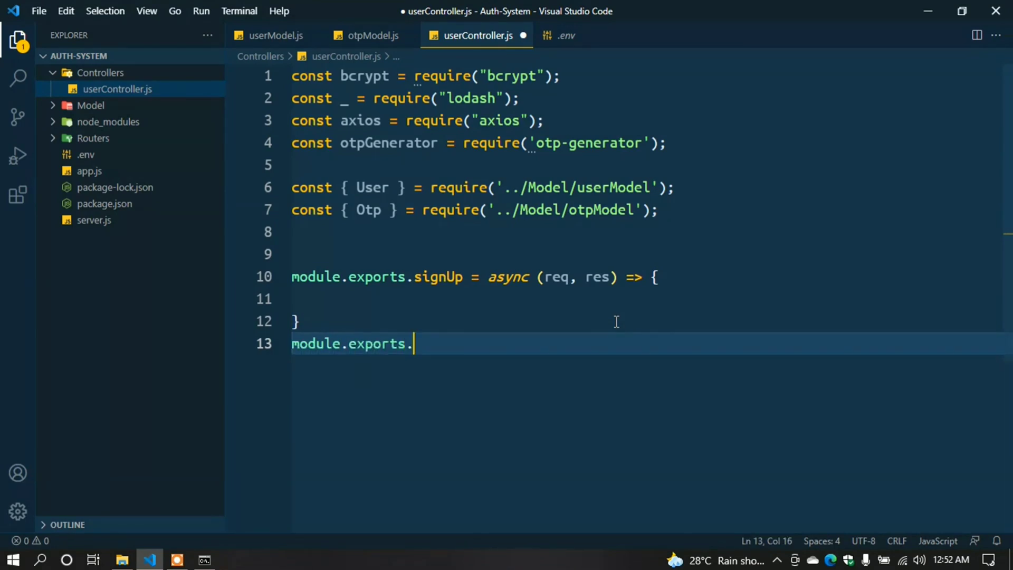
pyautogui.write('verifyOtp = a')
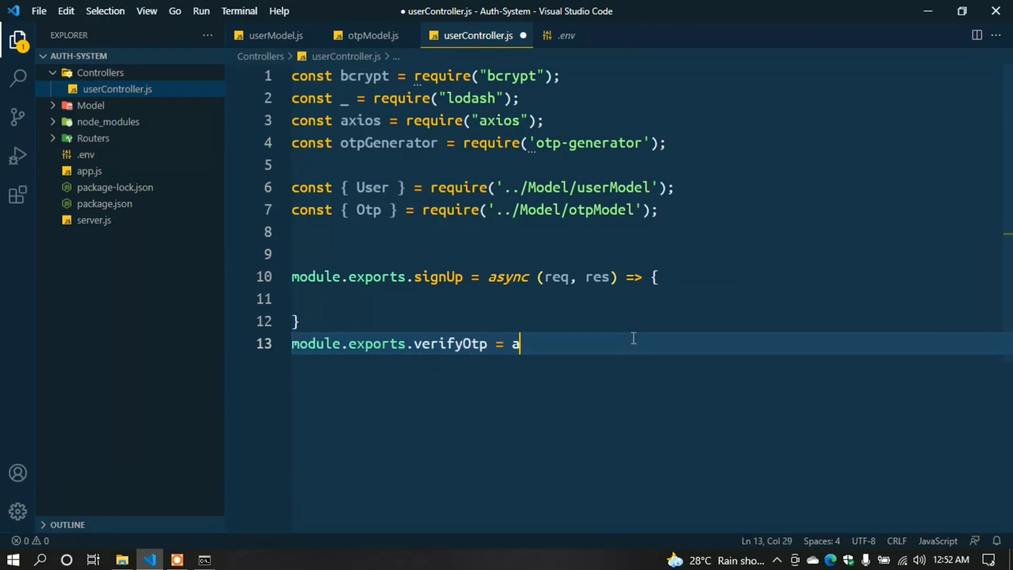
pyautogui.write('sync(req)')
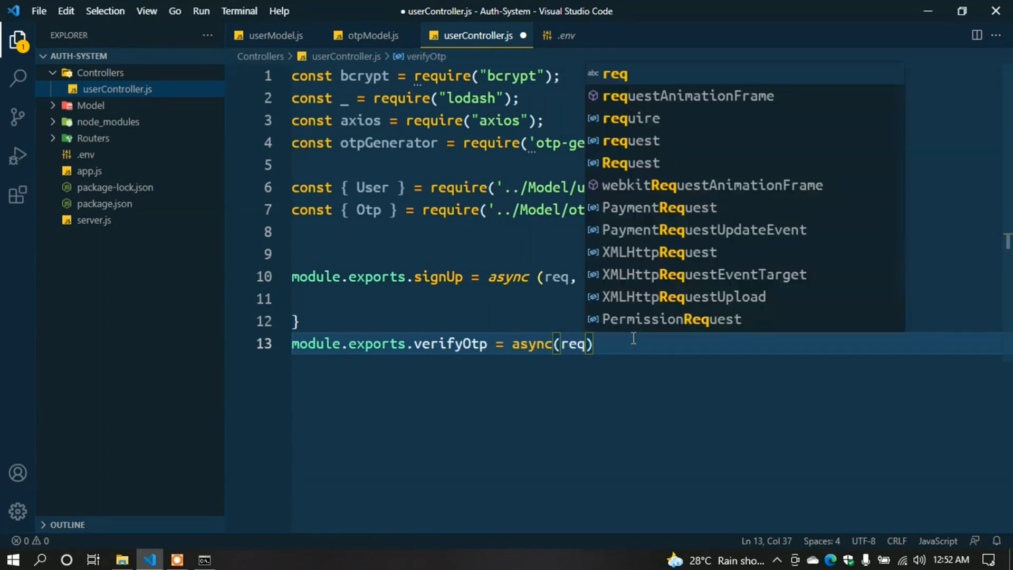
pyautogui.write(', res) =>')
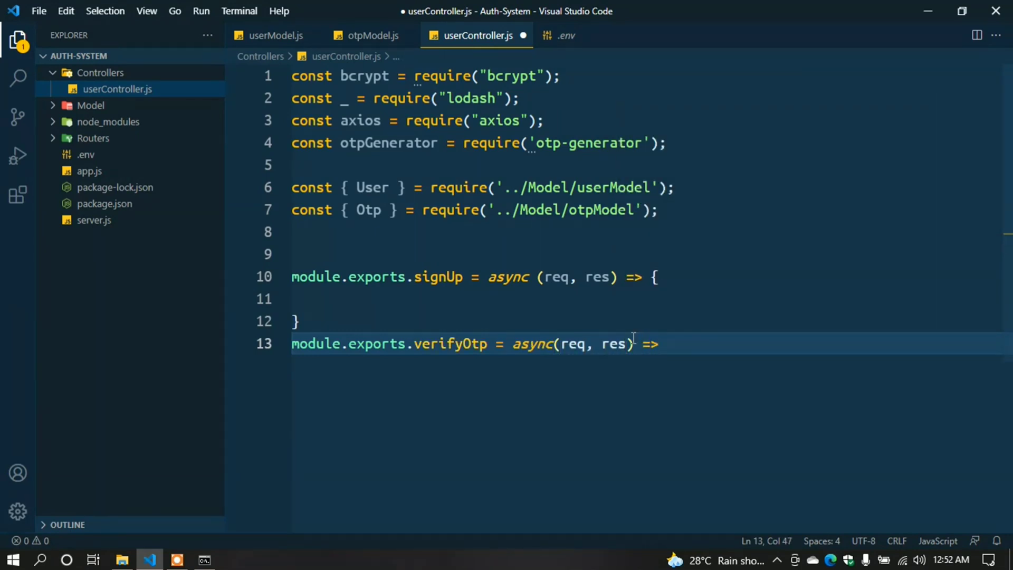
pyautogui.write('{')
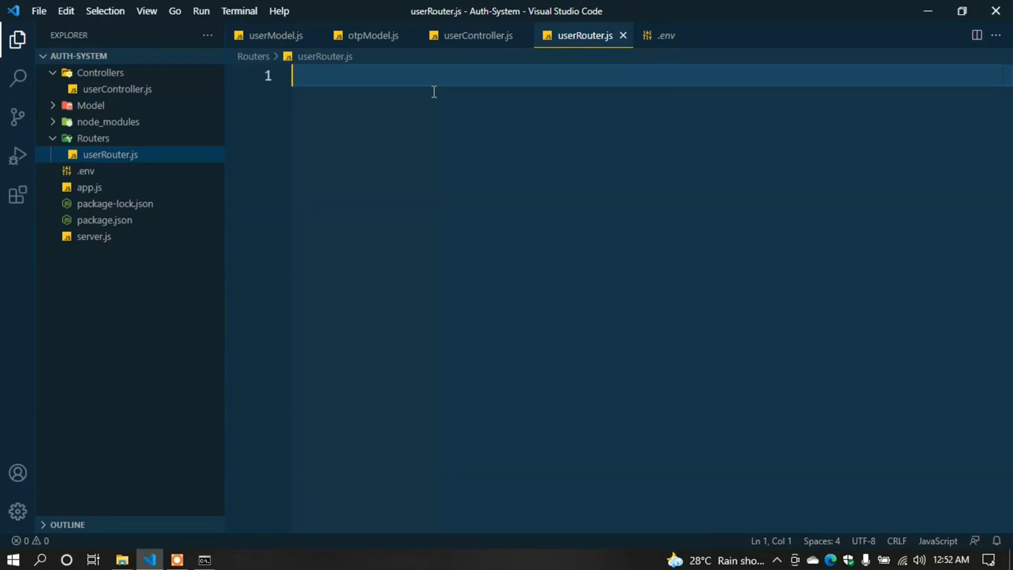
# Require the express Router and the signUp and verifyOtp functions from the controller
pyautogui.write("const router = require('express').Router();")
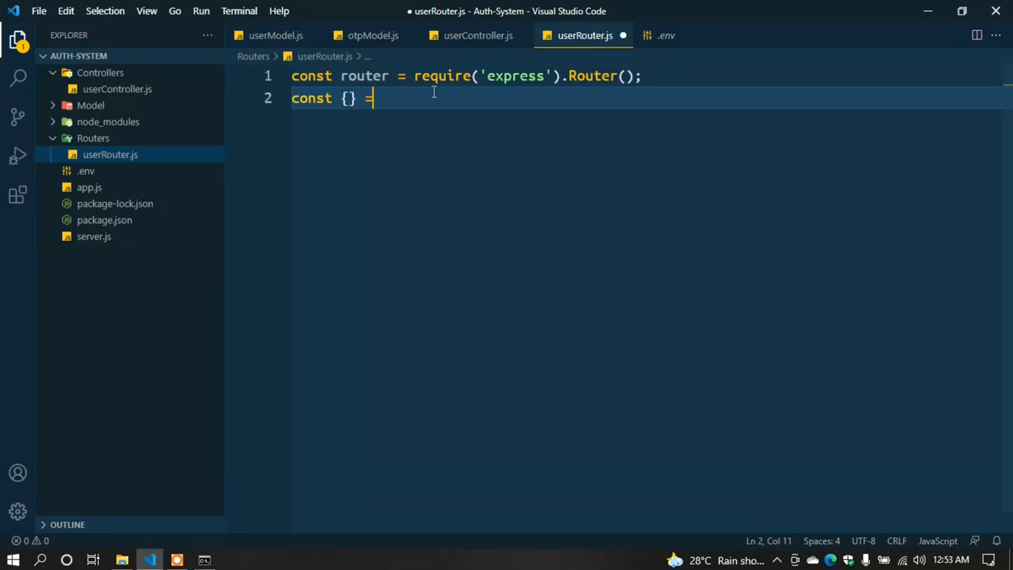
pyautogui.write("require('.')")
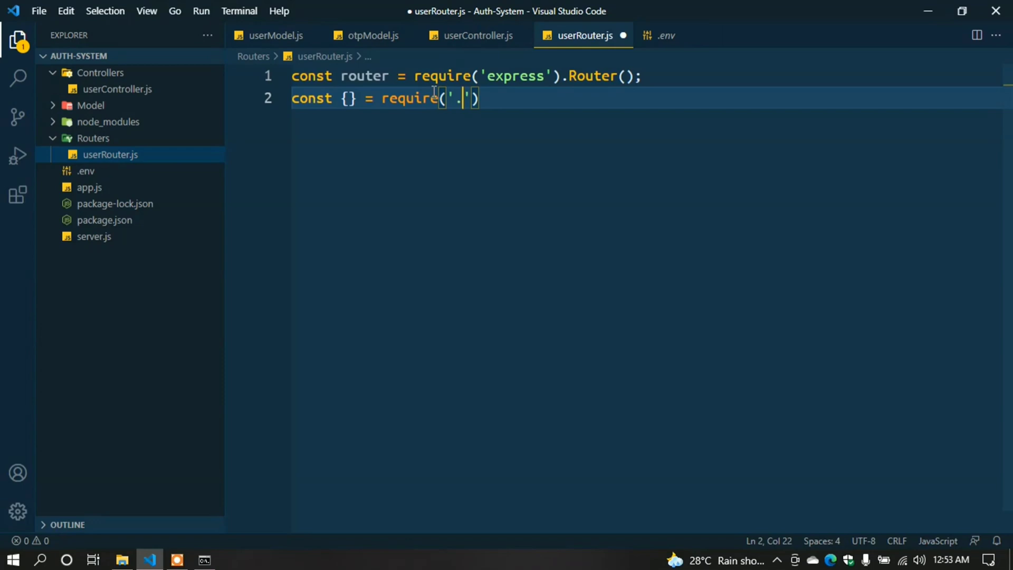
pyautogui.write('./Controllers/userController')
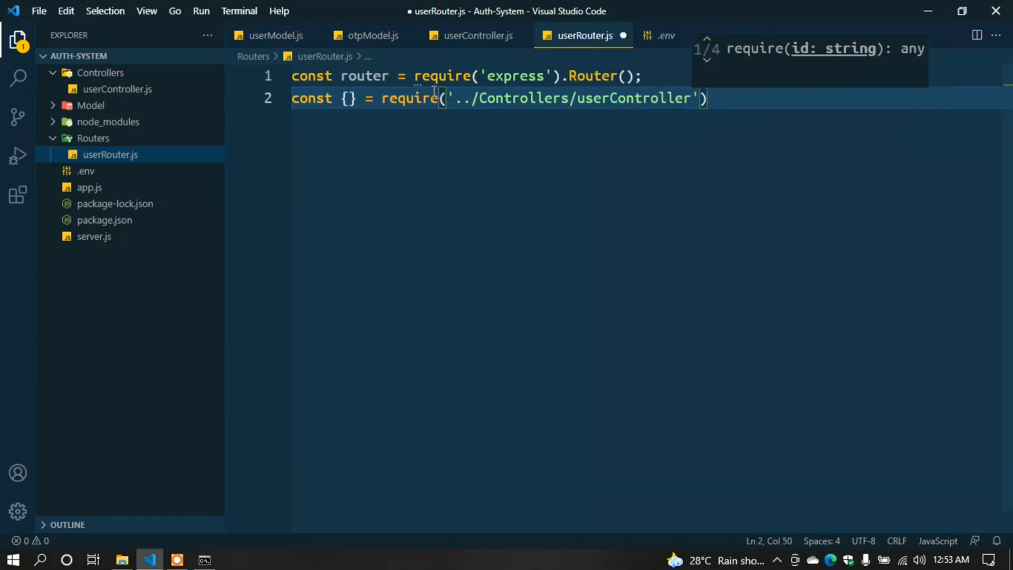
pyautogui.press('Enter')
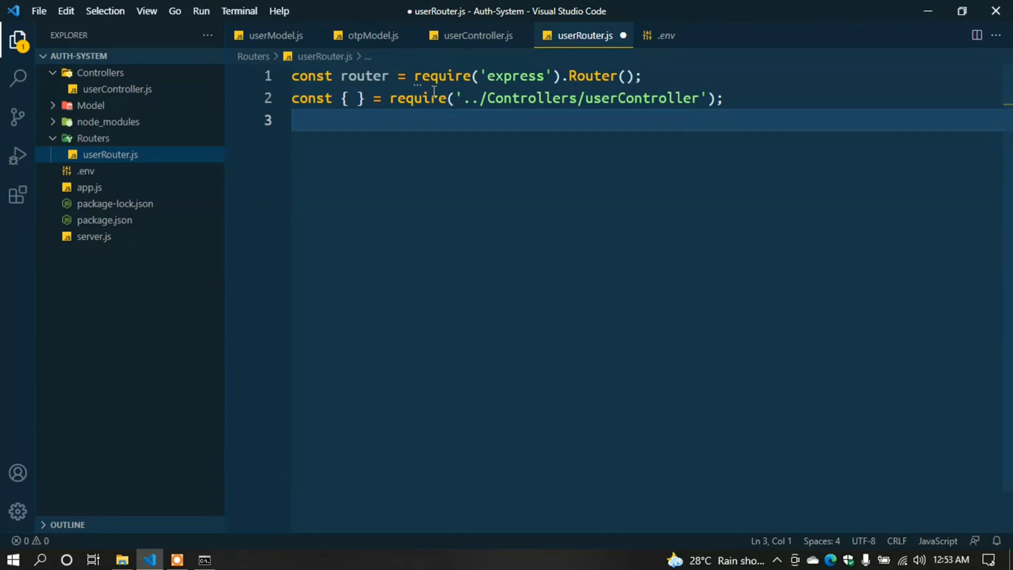
pyautogui.press('enter')
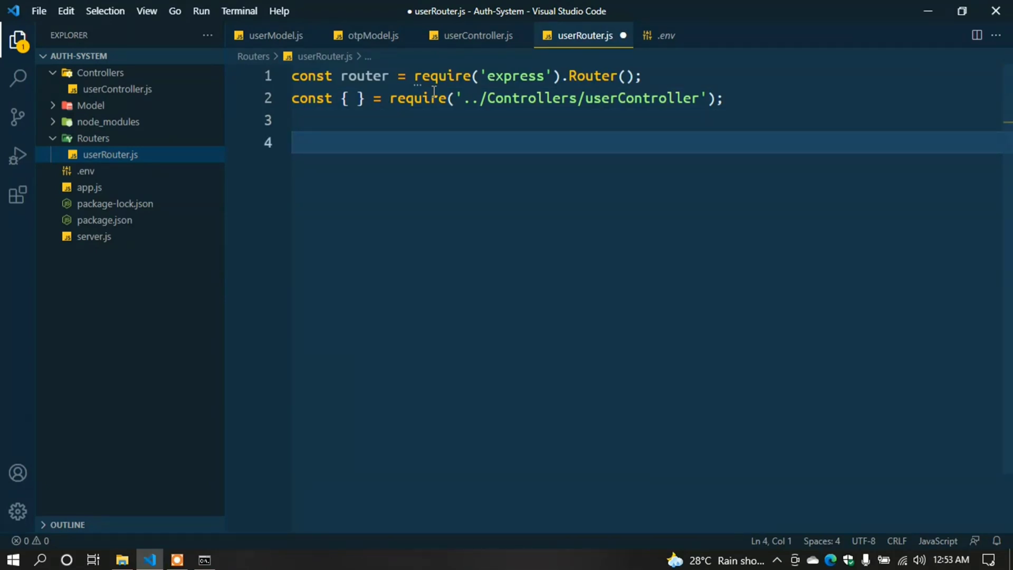
# Define POST routes for signup and /signup/verify calling signUp and verifyOtp
pyautogui.write('router.route')
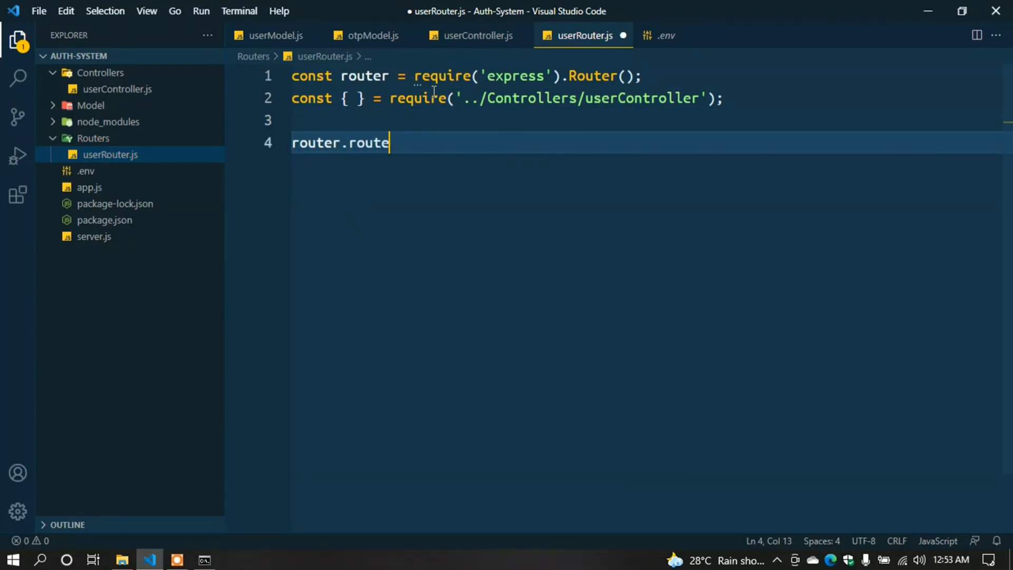
pyautogui.write("('signup')")
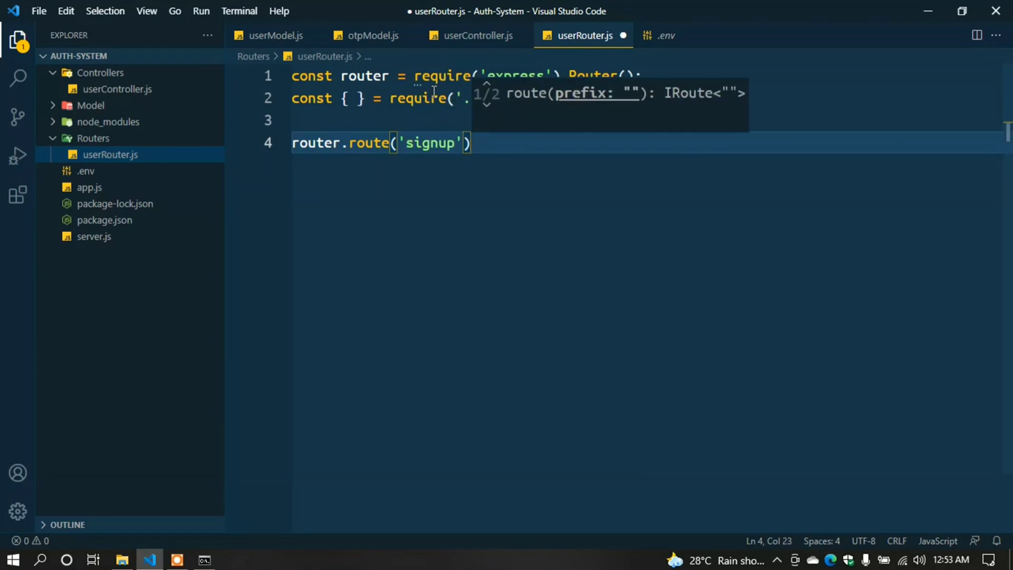
pyautogui.write('.post(signUp);')
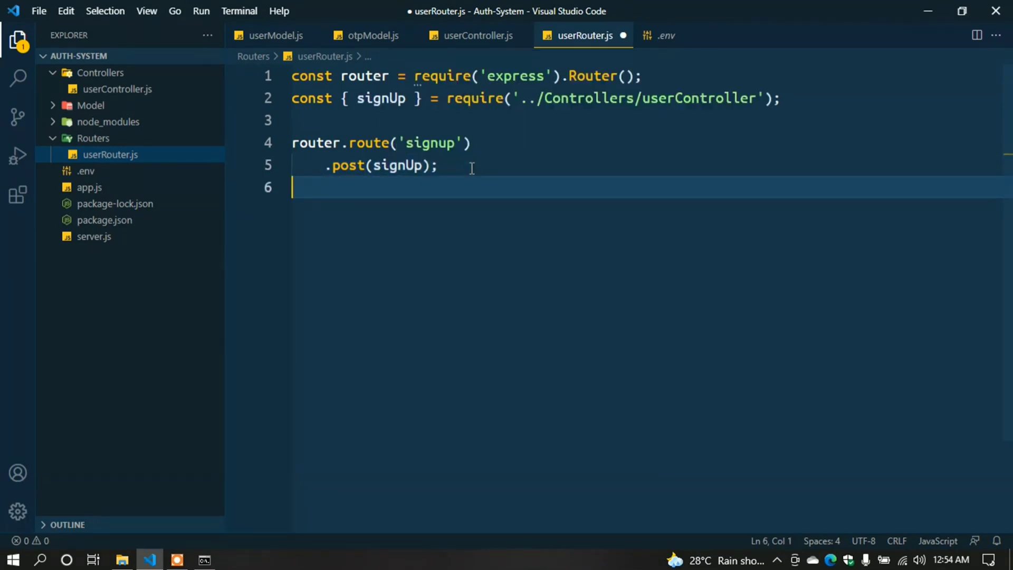
pyautogui.write('router.route')
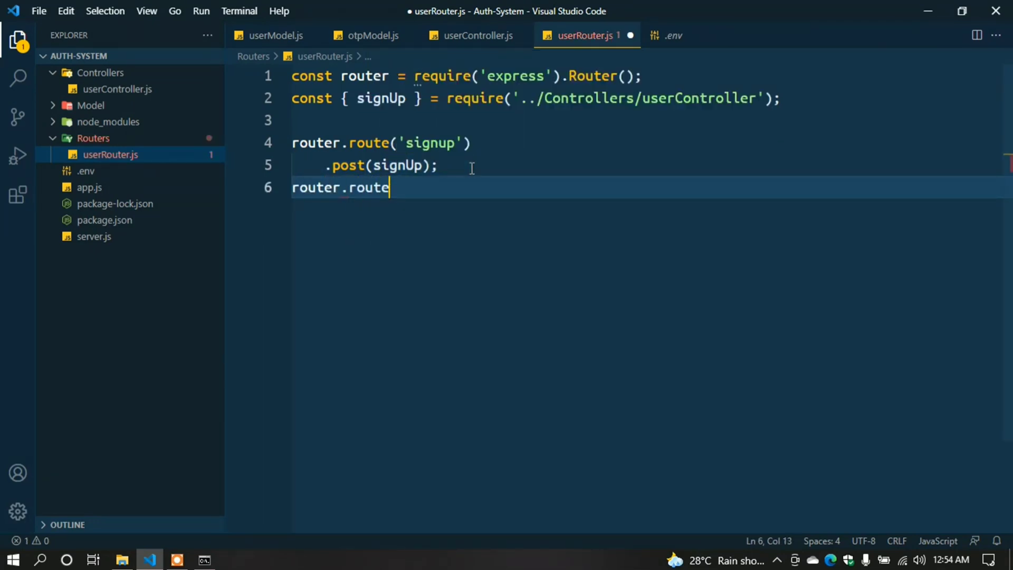
pyautogui.write("('/signu")
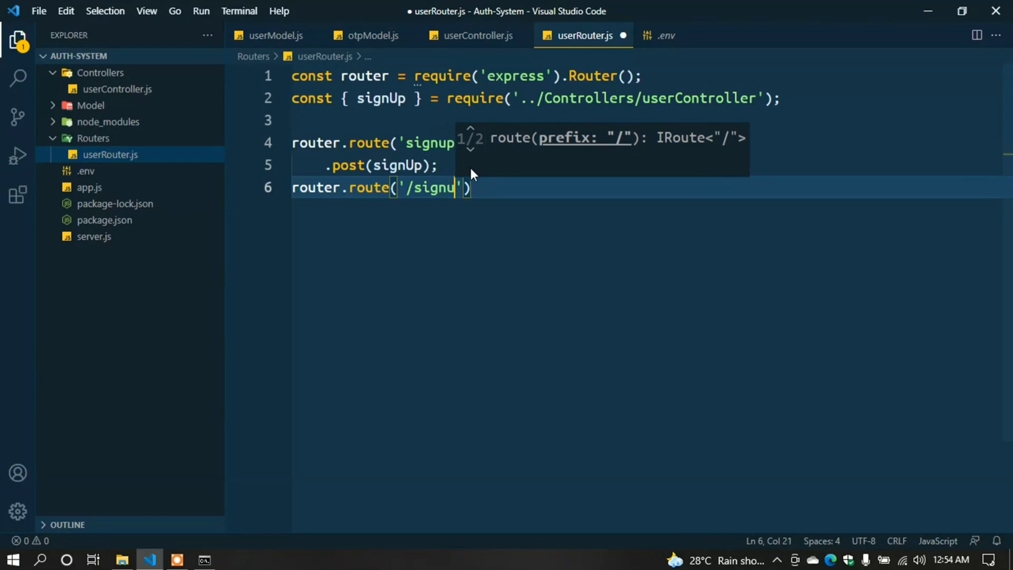
pyautogui.write('p/verify')
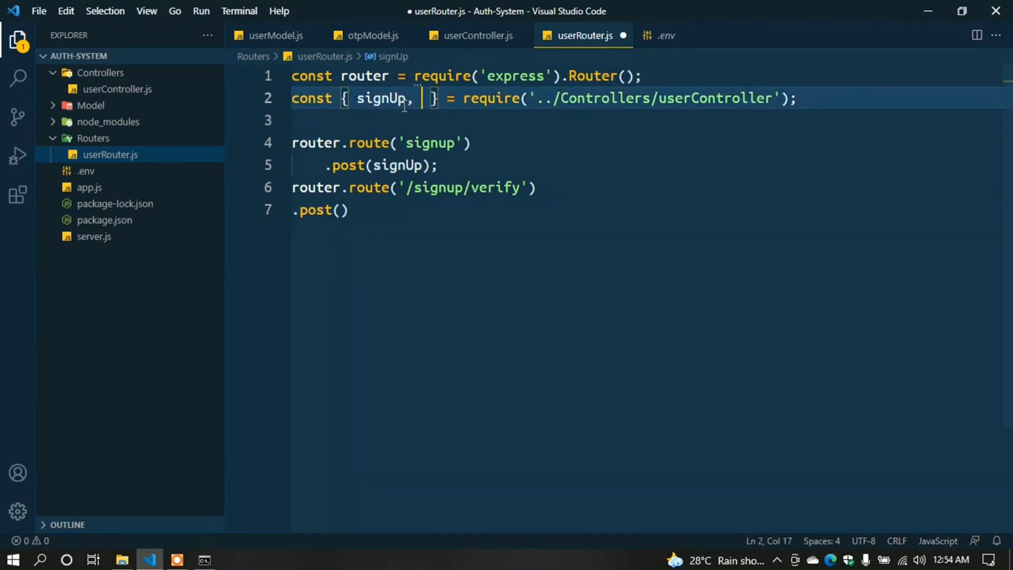
pyautogui.write('verifyOtp')
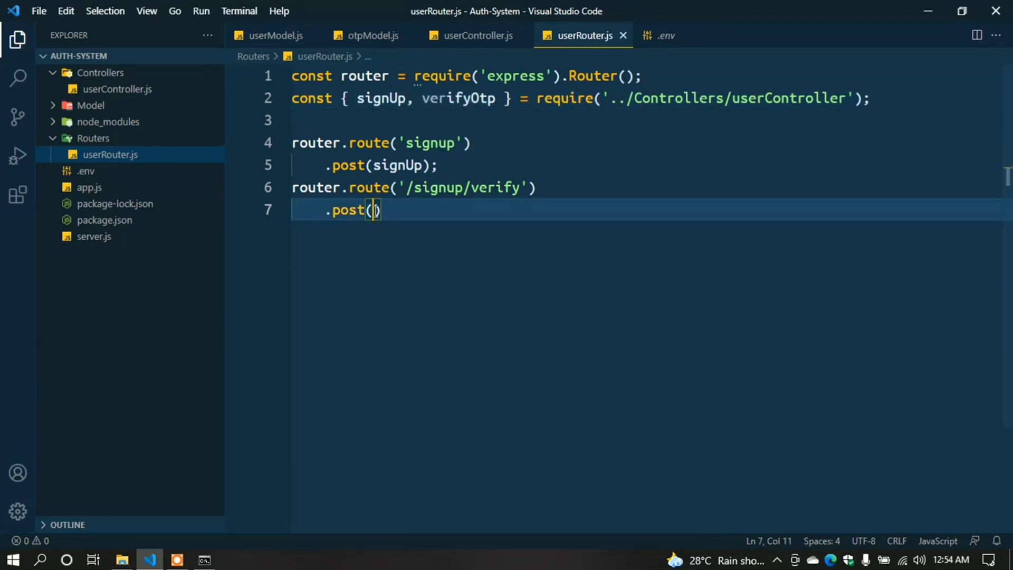
pyautogui.write('verifyOtp')
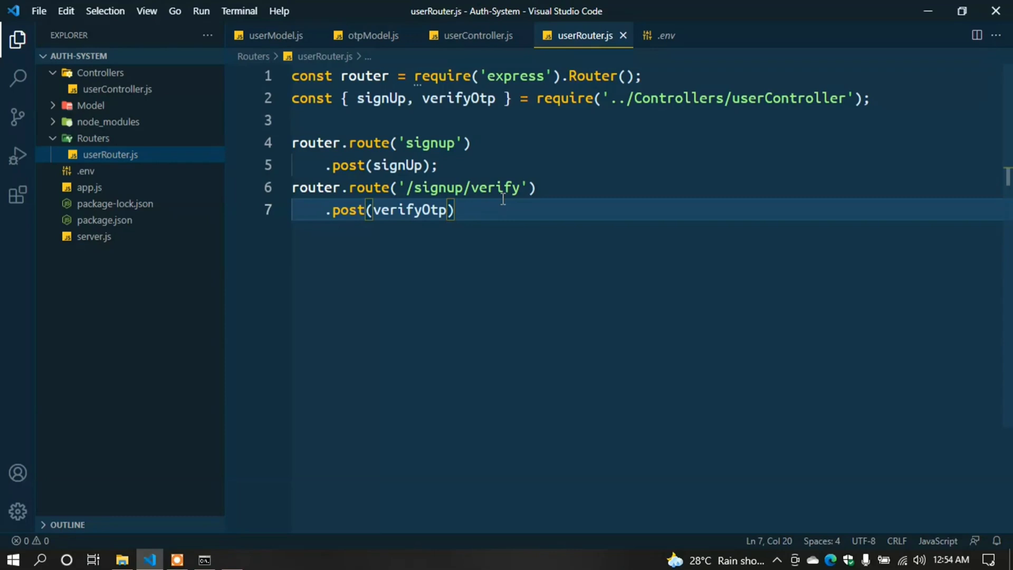
pyautogui.write(';')
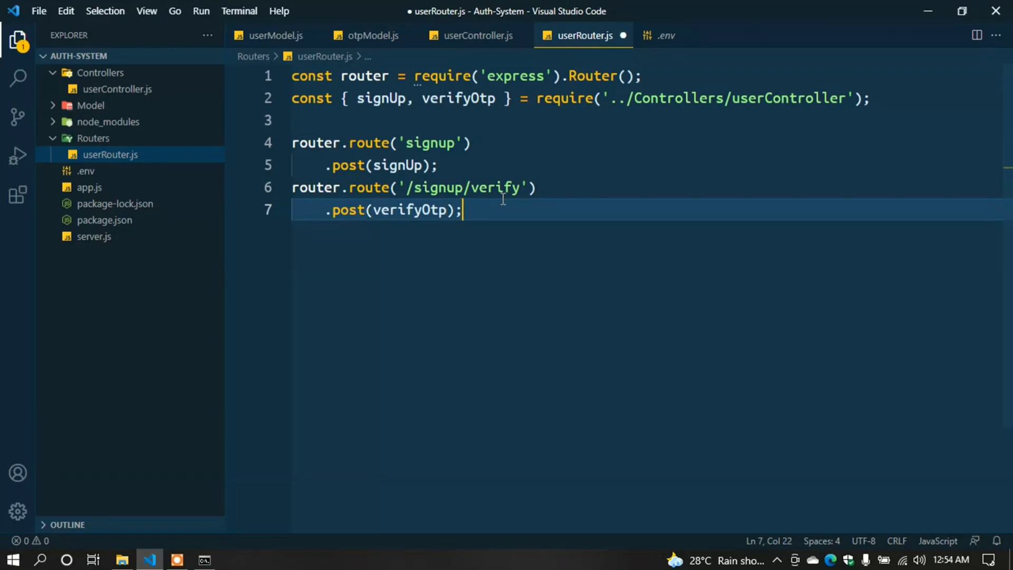
# Export the router with module.exports = router
pyautogui.press('Enter')
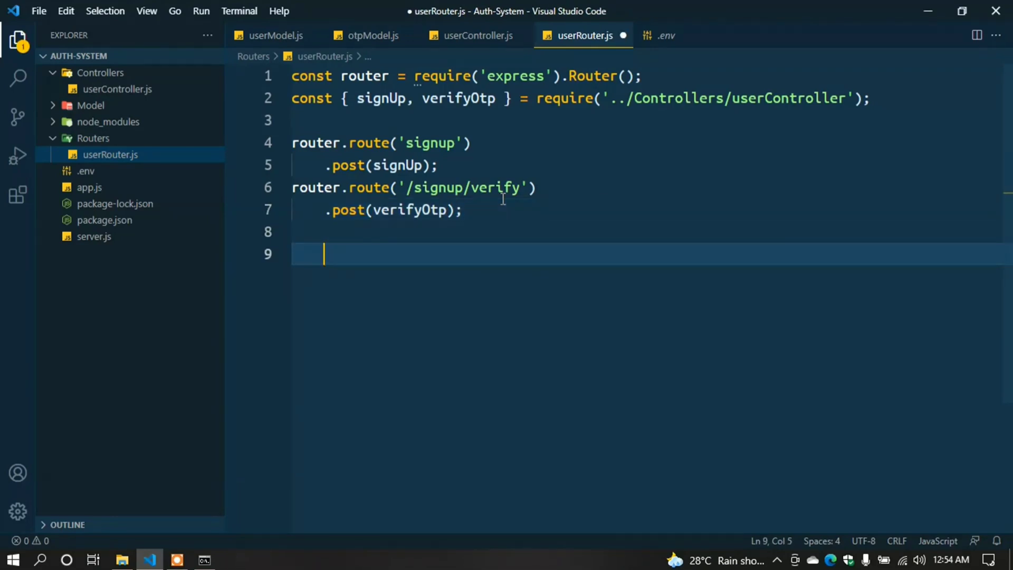
pyautogui.write('module')
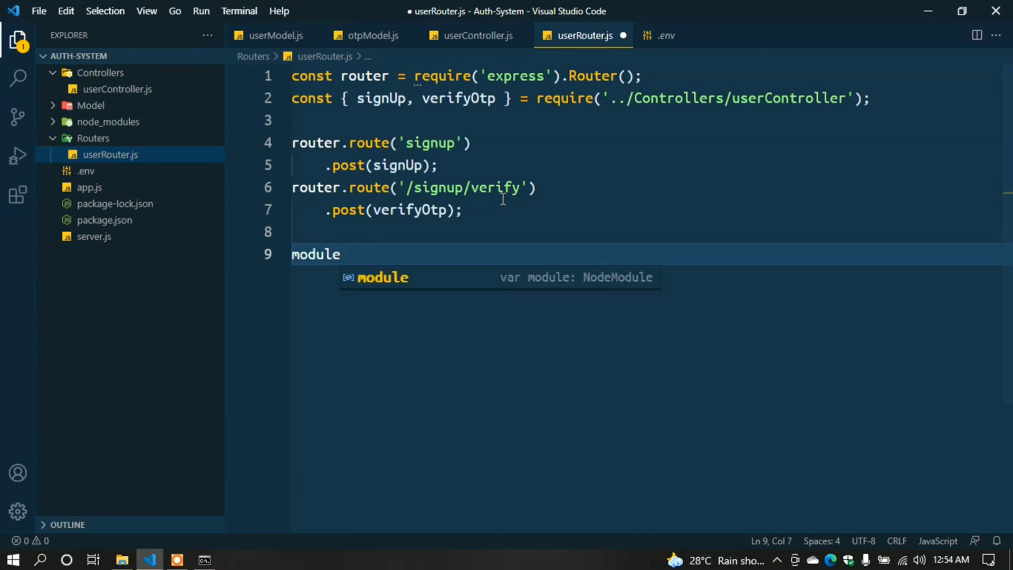
pyautogui.write('.exports')
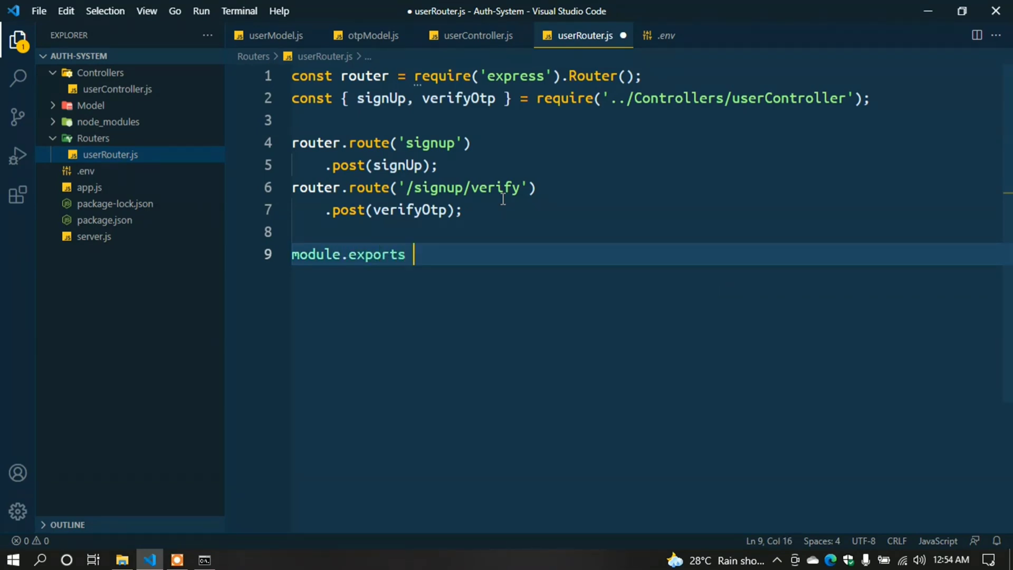
pyautogui.write('= router;')
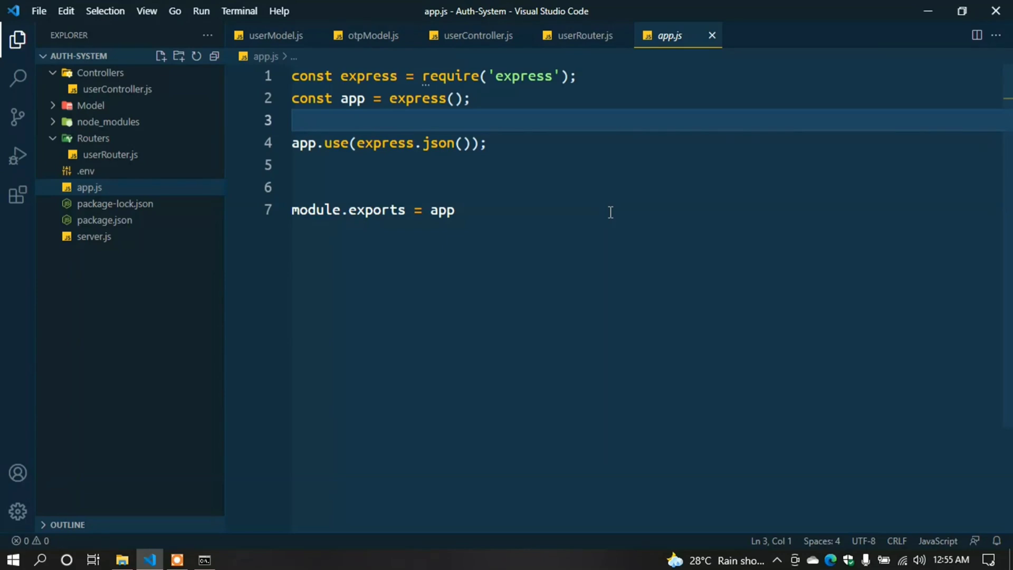
# Require ./Routers/userRouter in app.js and mount it with app.use('/api/user', userRouter)
pyautogui.write('const userRouter = require')
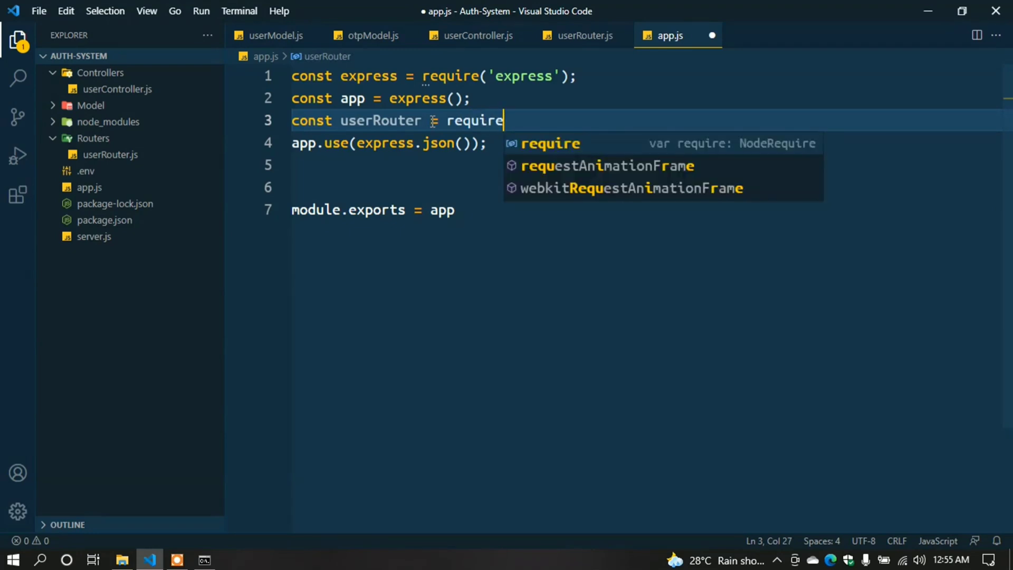
pyautogui.write("('./'")
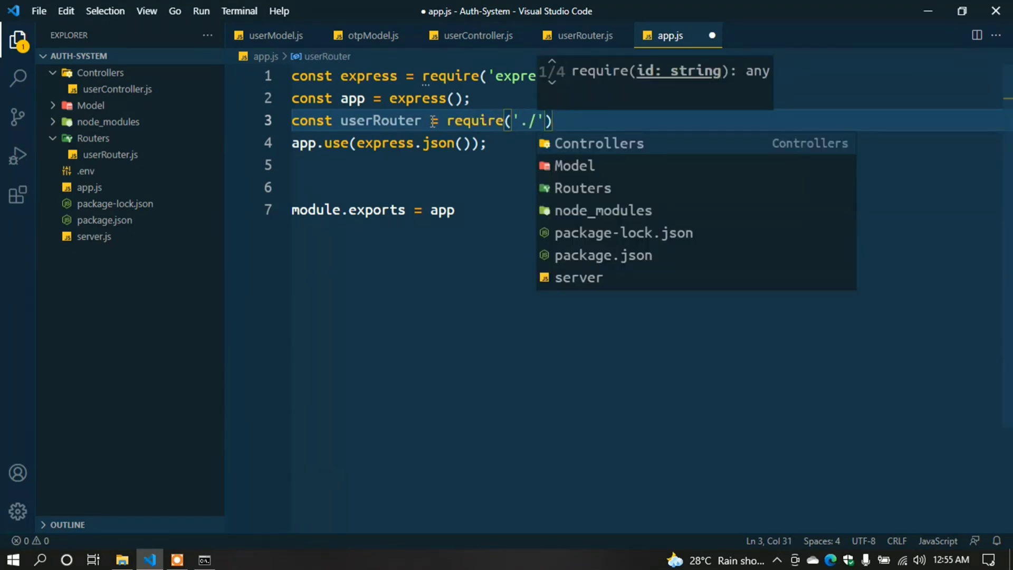
pyautogui.write('Routers/userRouter')
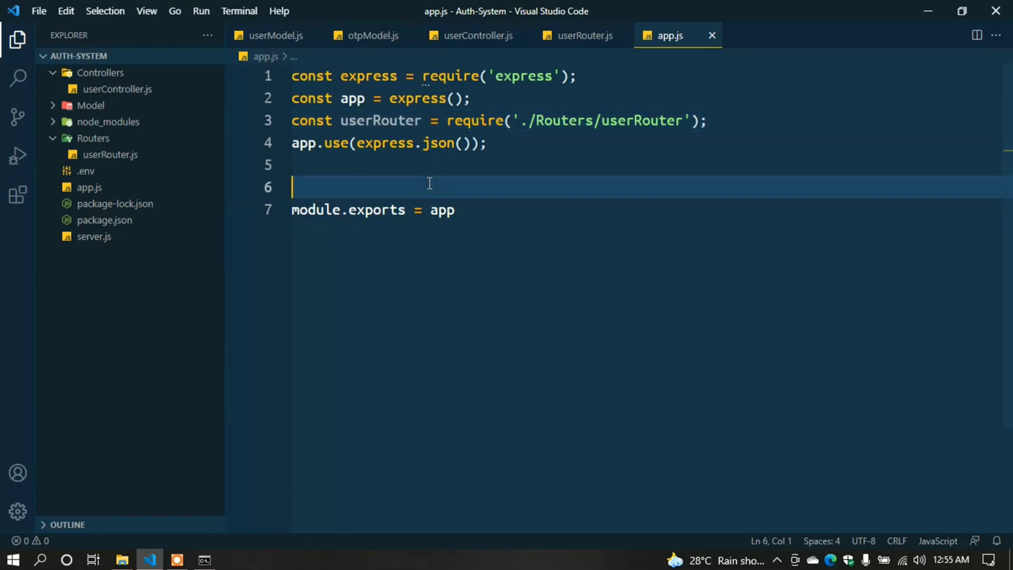
pyautogui.press('Enter')
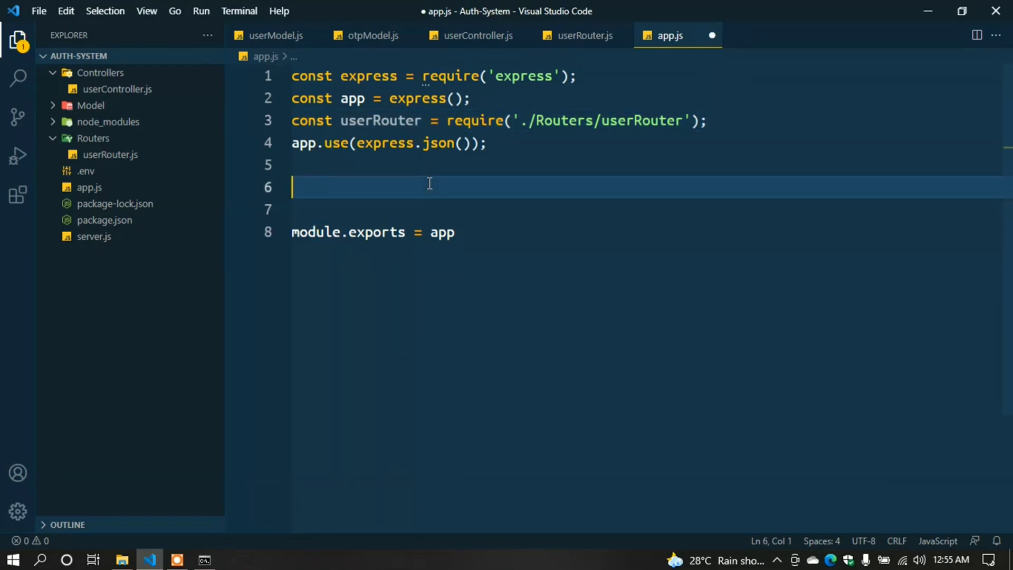
pyautogui.write('app.use')
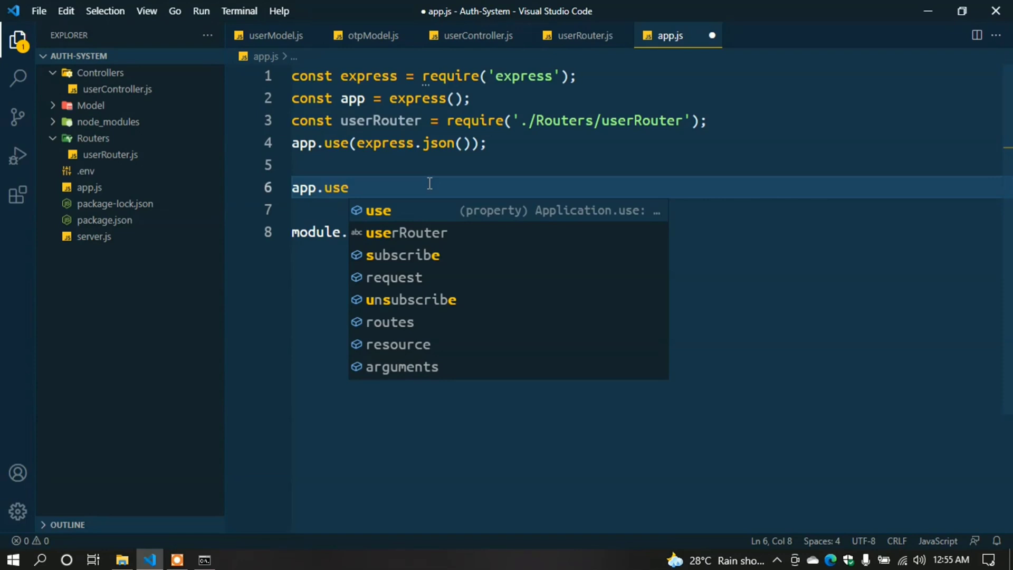
pyautogui.write("('/a')")
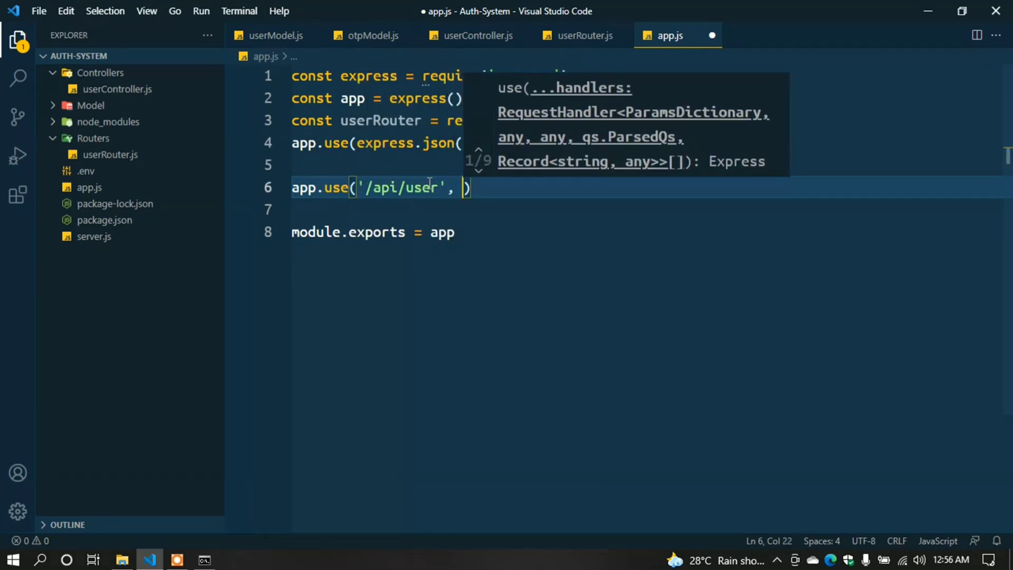
pyautogui.write('userRouter')
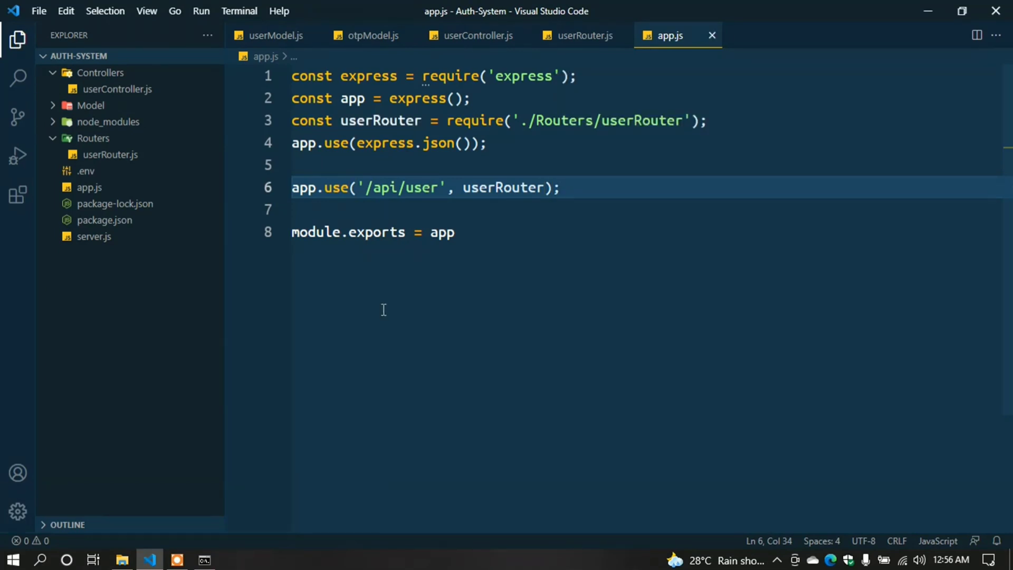
pyautogui.click(109, 154)
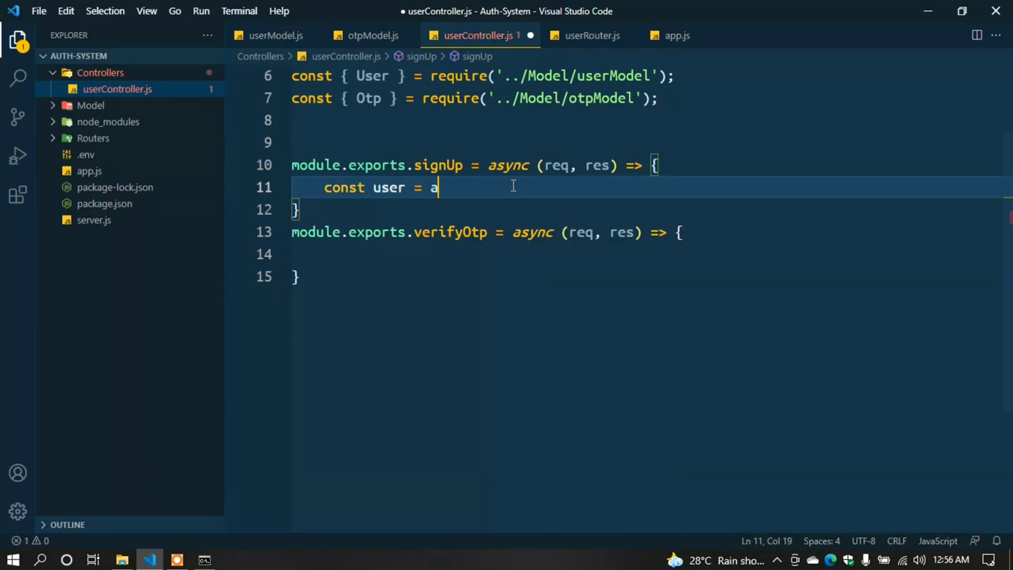
# Return status 400 'User already registered!' when a user with the number exists
pyautogui.write('wait User.findOne({')
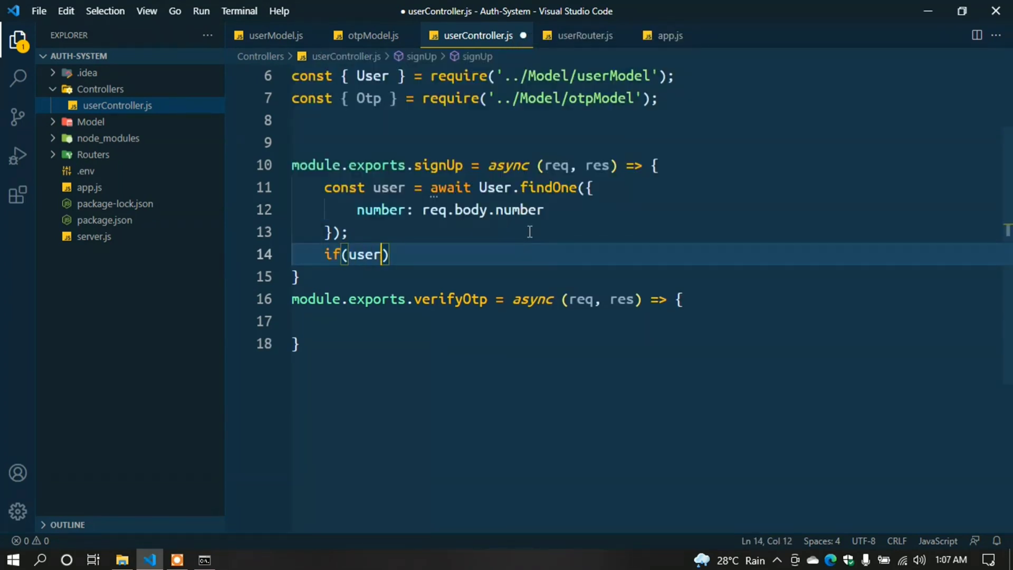
pyautogui.write('return')
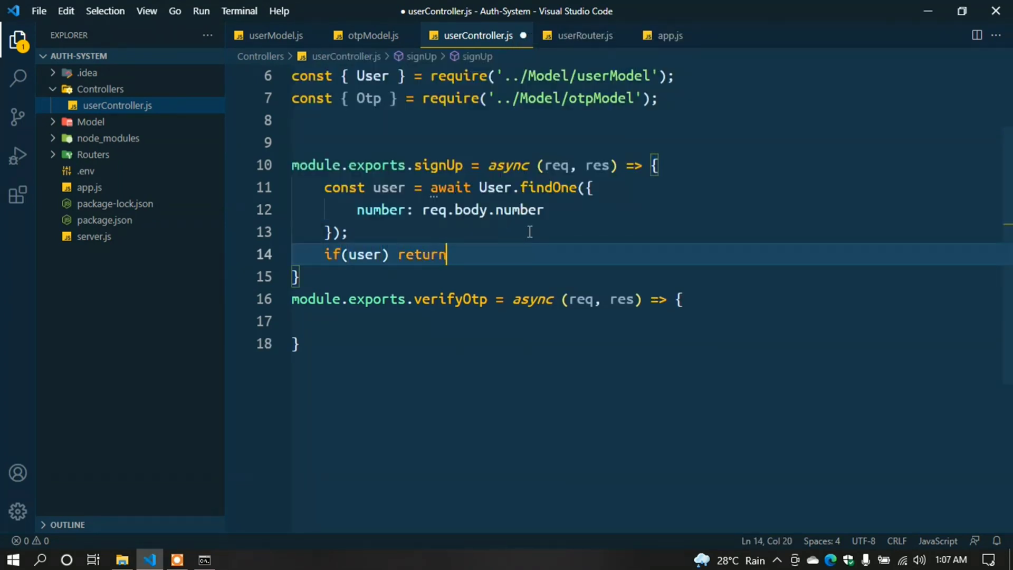
pyautogui.write('res.status()')
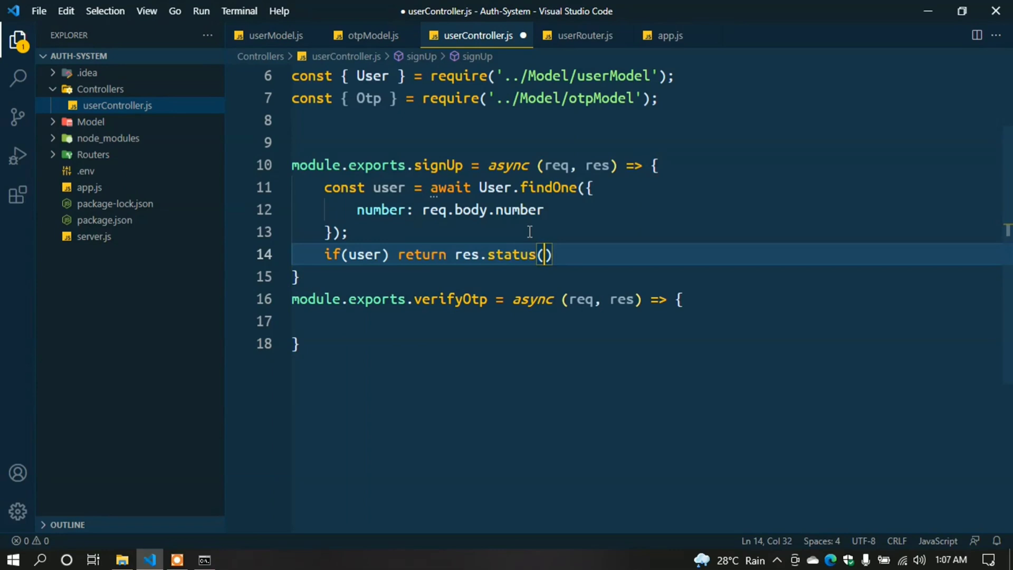
pyautogui.write('400).send')
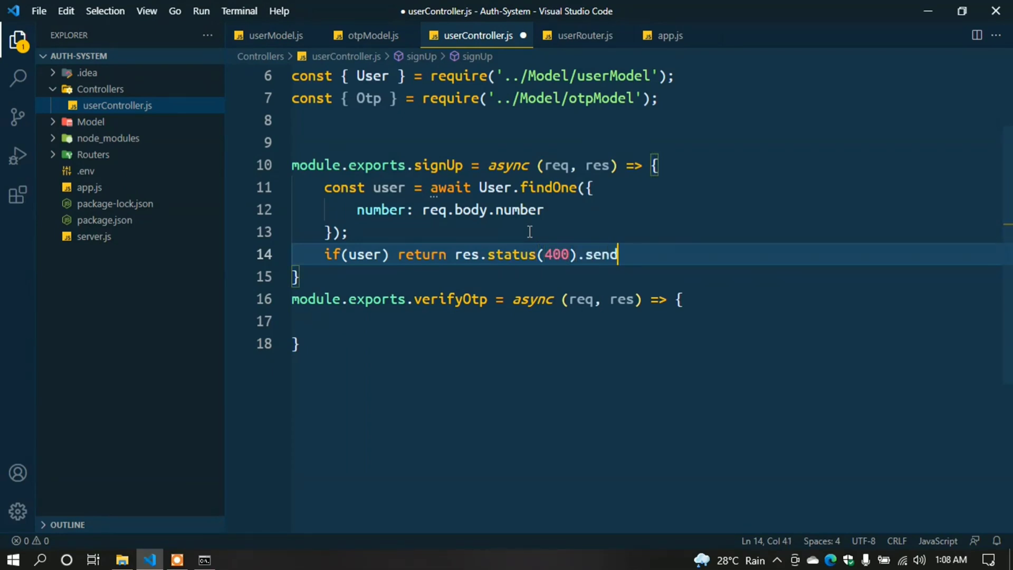
pyautogui.write('("")')
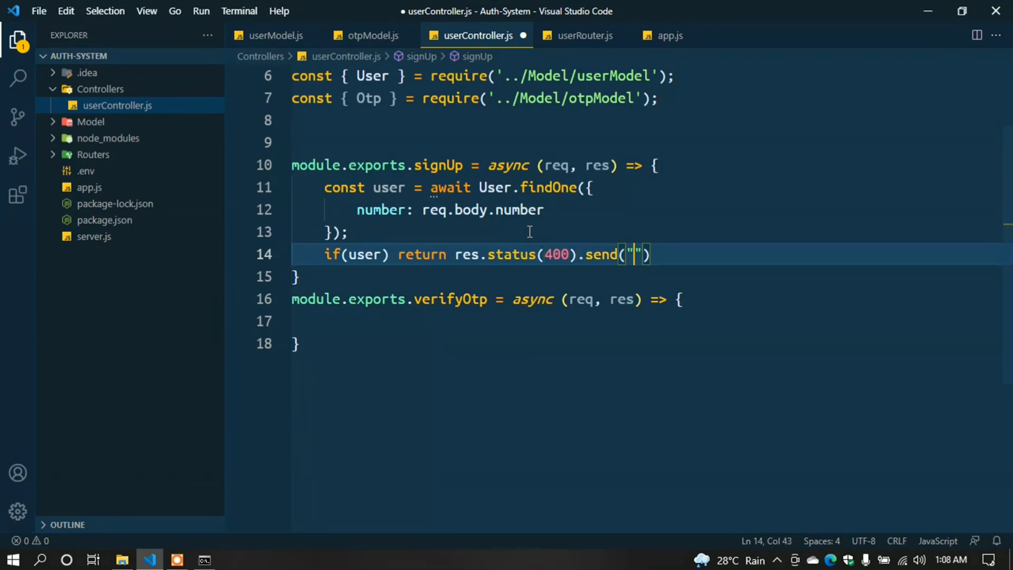
pyautogui.write('User already reg')
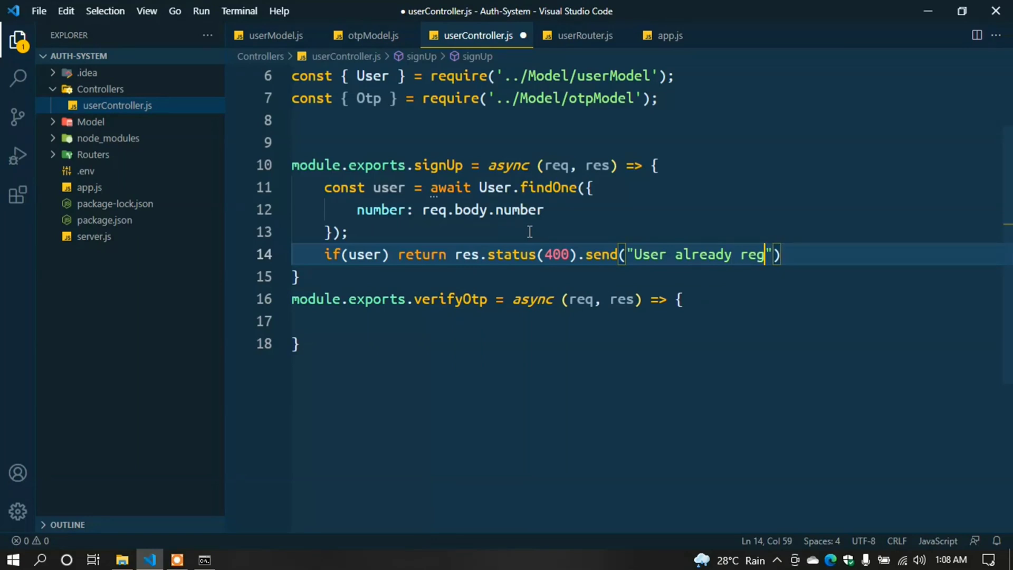
pyautogui.write('istered!");')
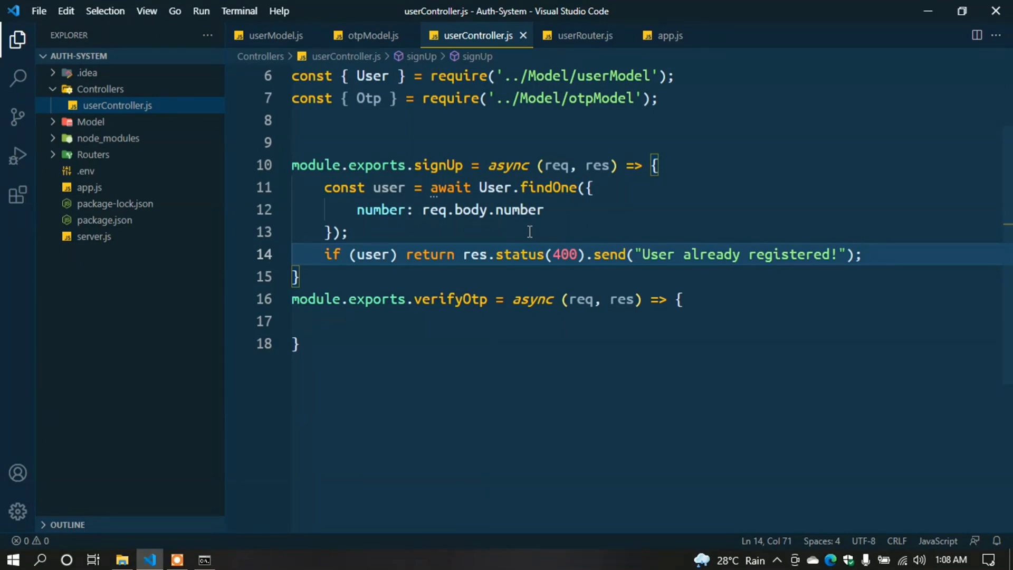
# Generate a 6-digit OTP with digits only, no alphabets, uppercase or special chars
pyautogui.write('const OTP = otp')
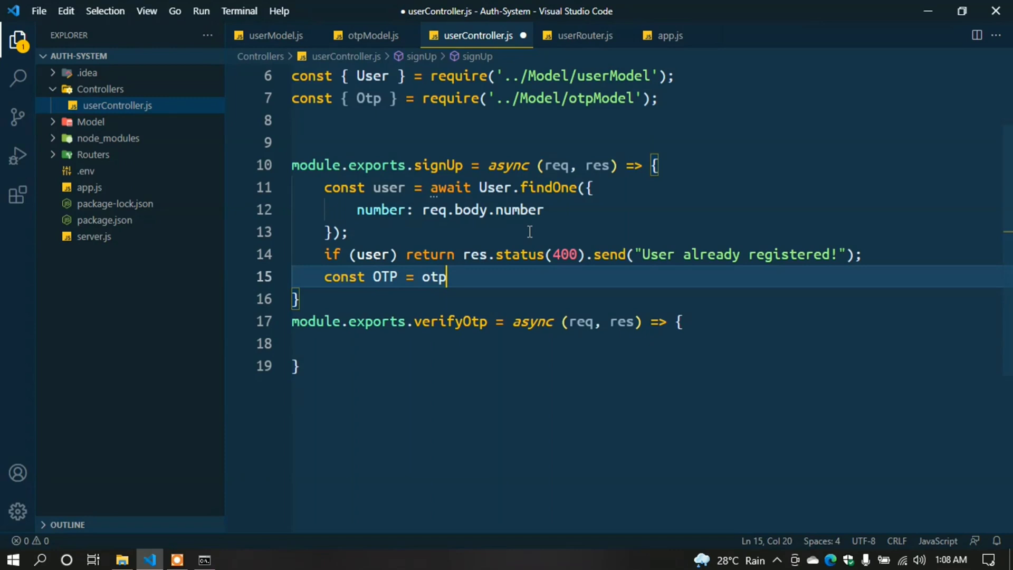
pyautogui.write('Generator.g')
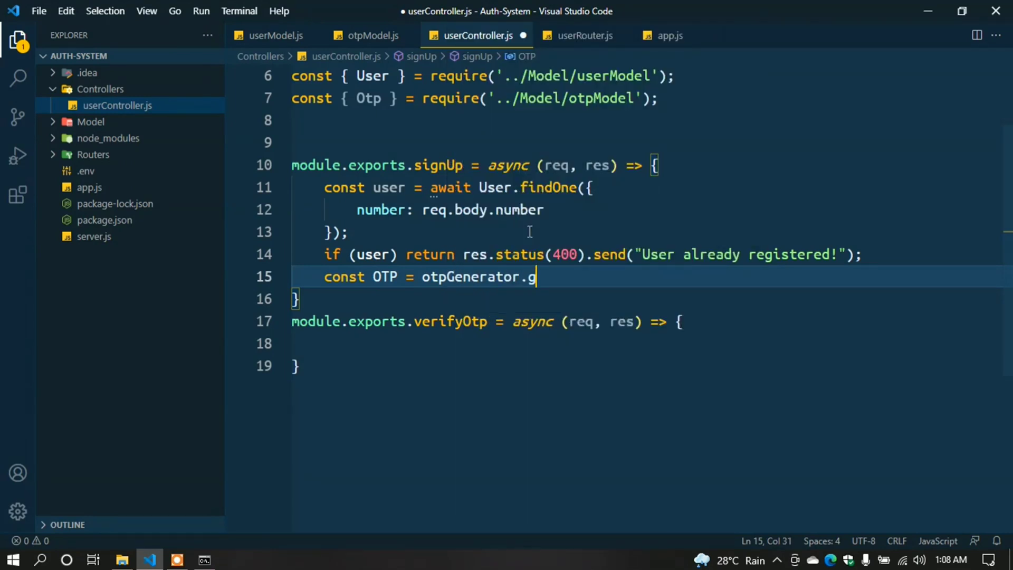
pyautogui.write('enerate()')
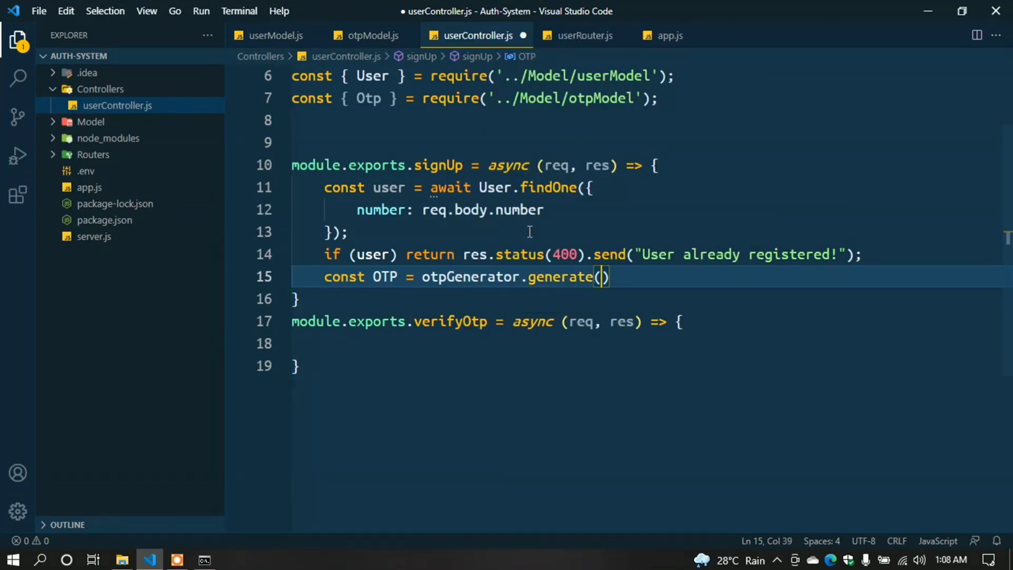
pyautogui.write('6,')
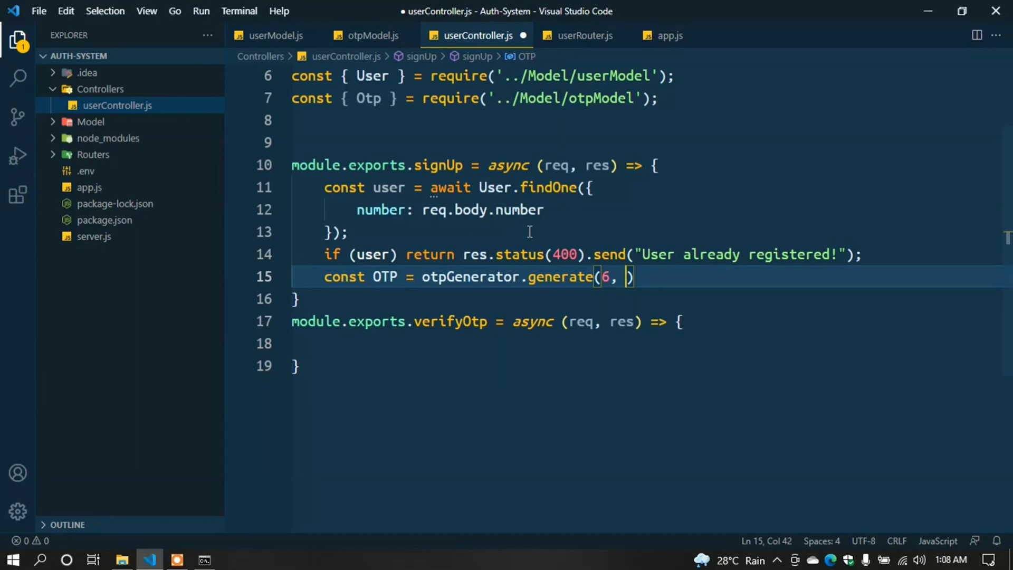
pyautogui.write('{')
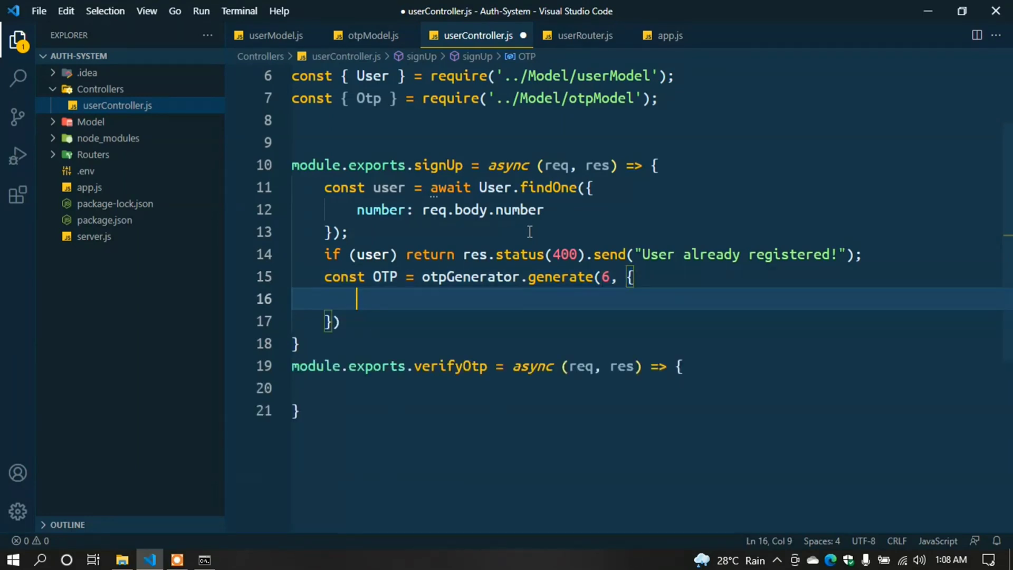
pyautogui.write('digits:')
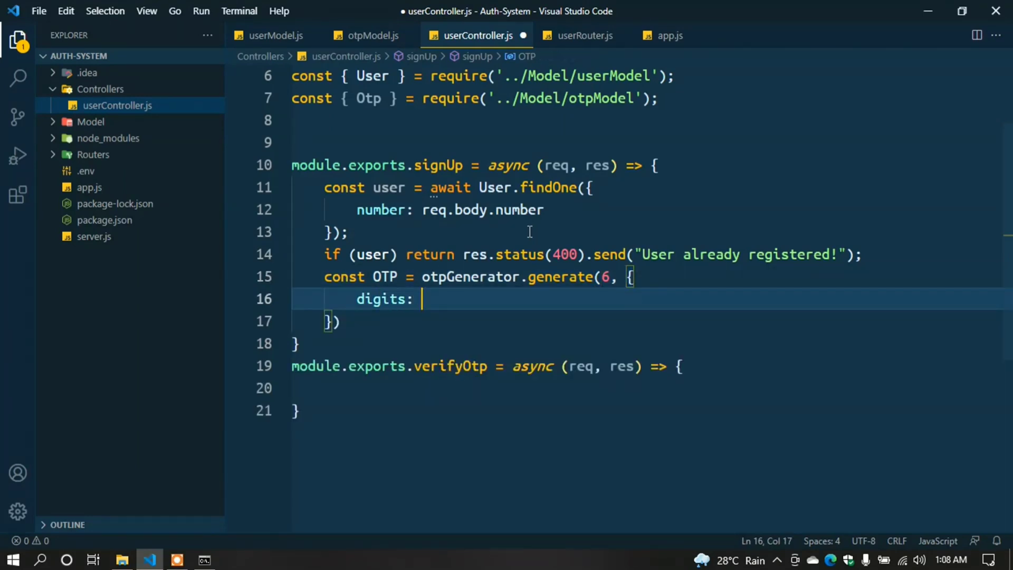
pyautogui.write('true, alp')
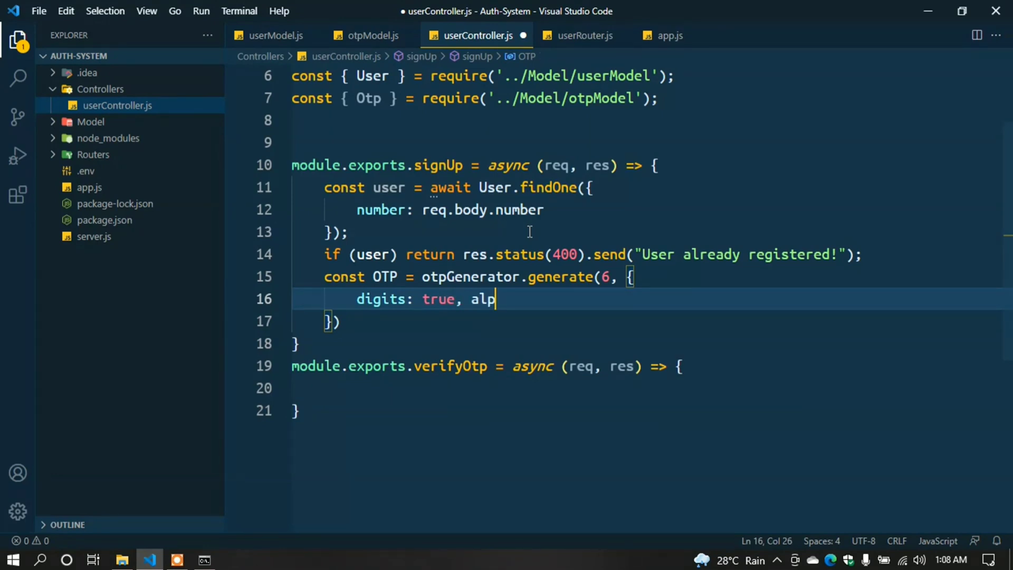
pyautogui.write('habets: false,')
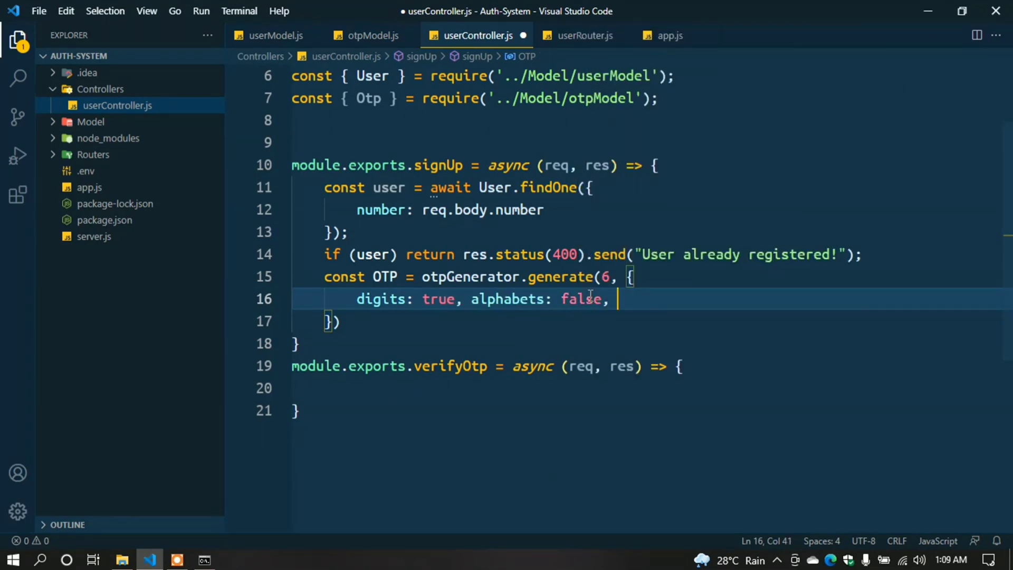
pyautogui.write('upperCase: false,')
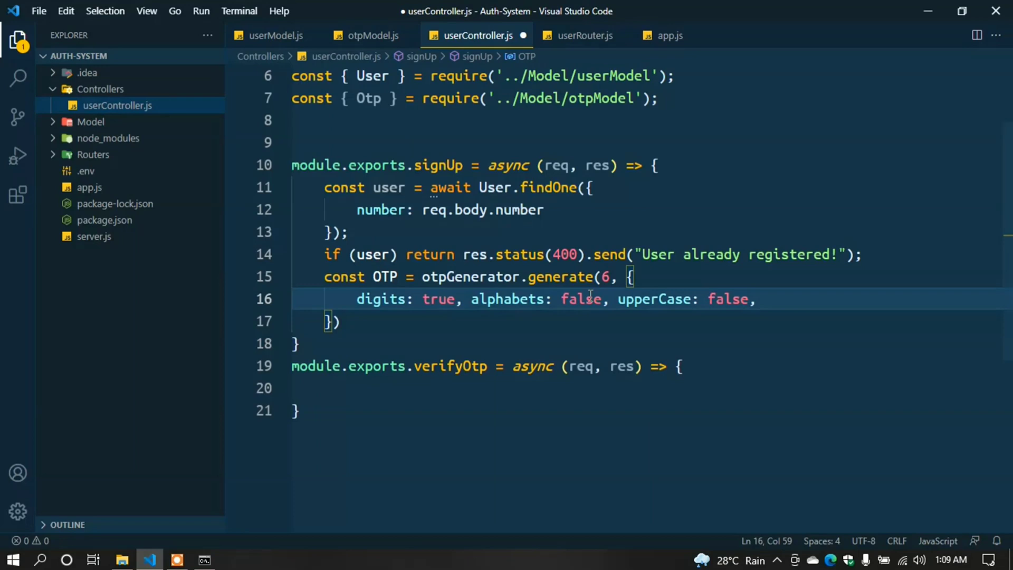
pyautogui.write('specialChars: false')
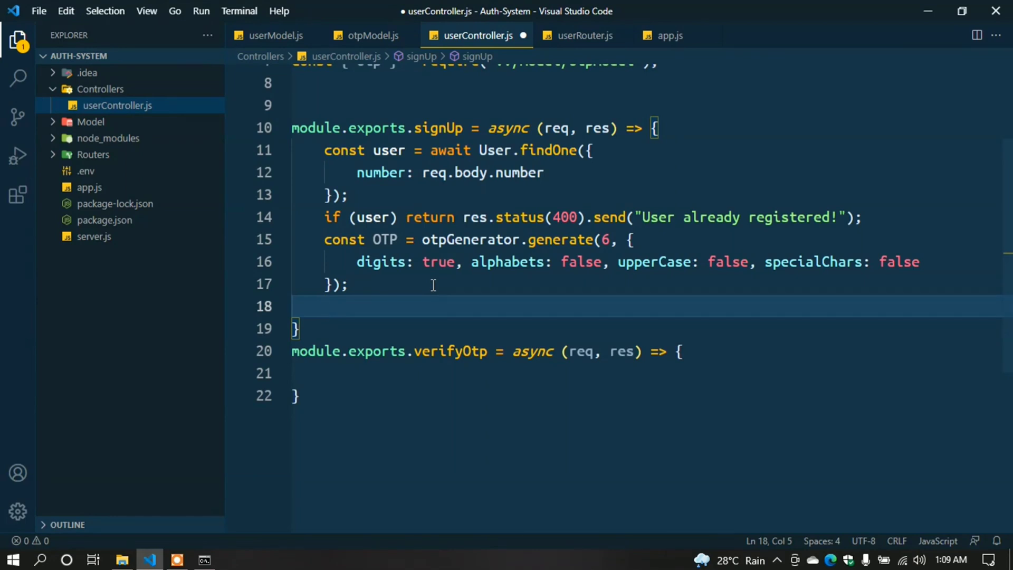
# Read req.body.number and build a new Otp record with the number and otp
pyautogui.write('const number =')
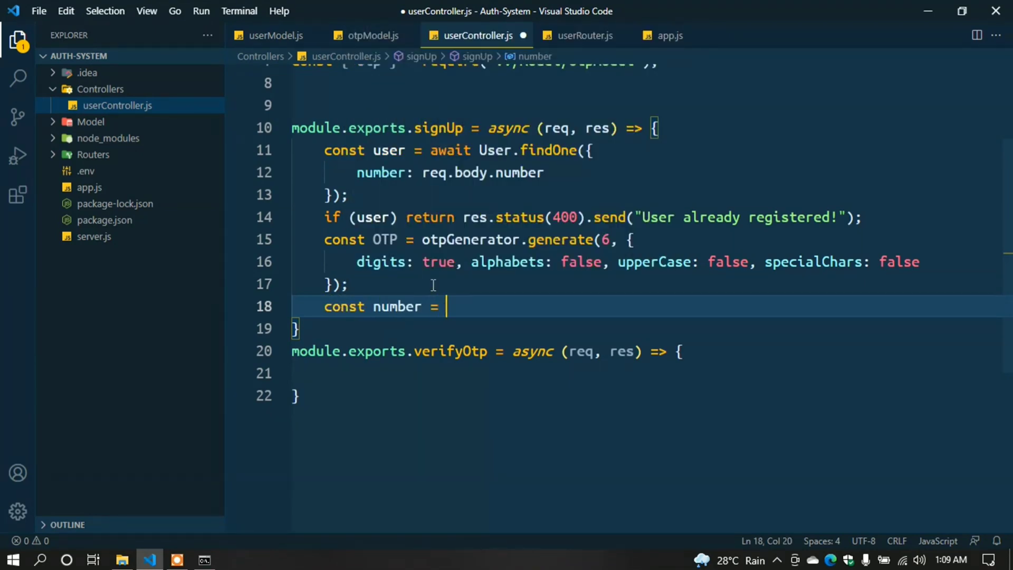
pyautogui.write('req.body')
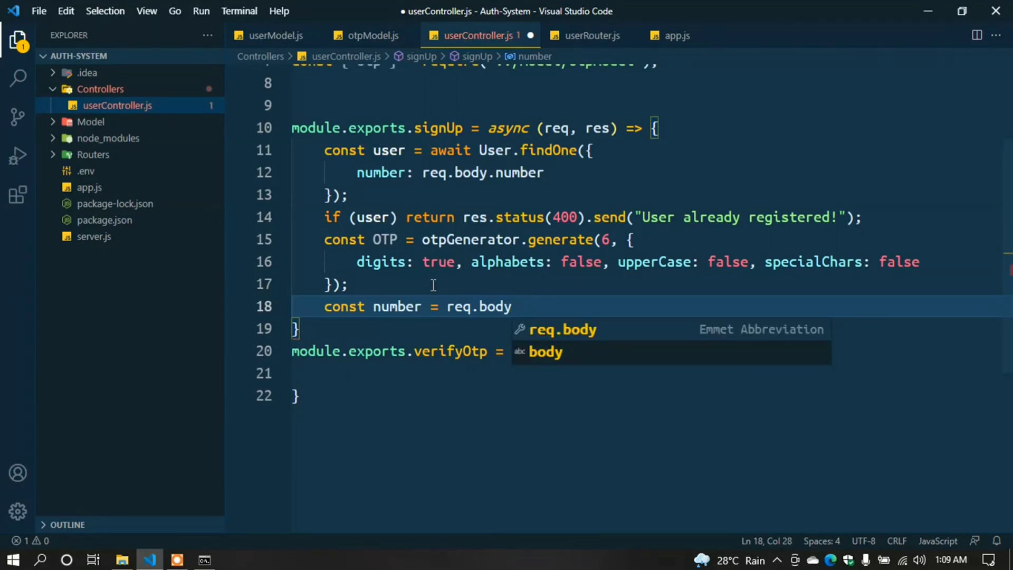
pyautogui.write('.number;')
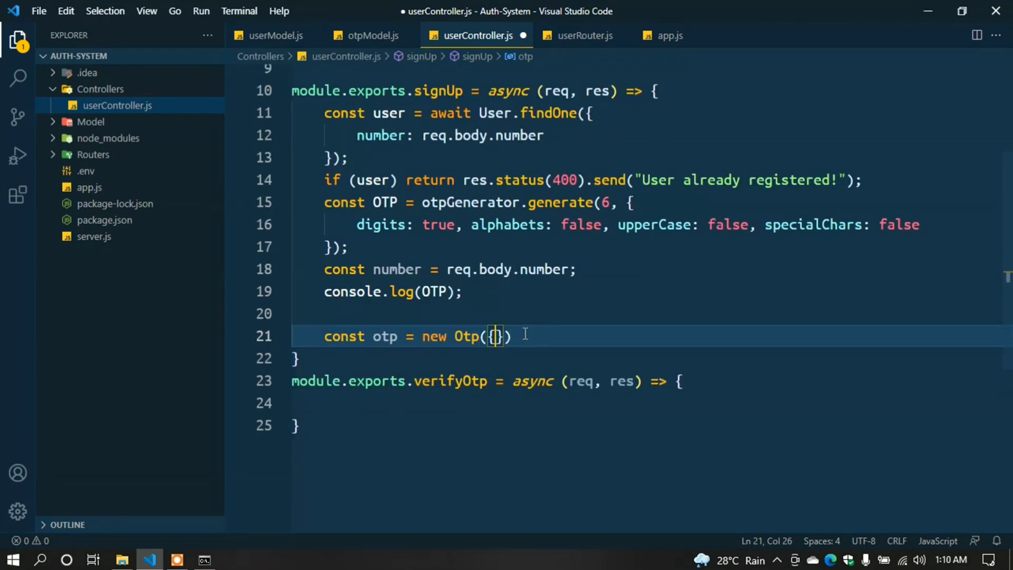
pyautogui.write('number: number')
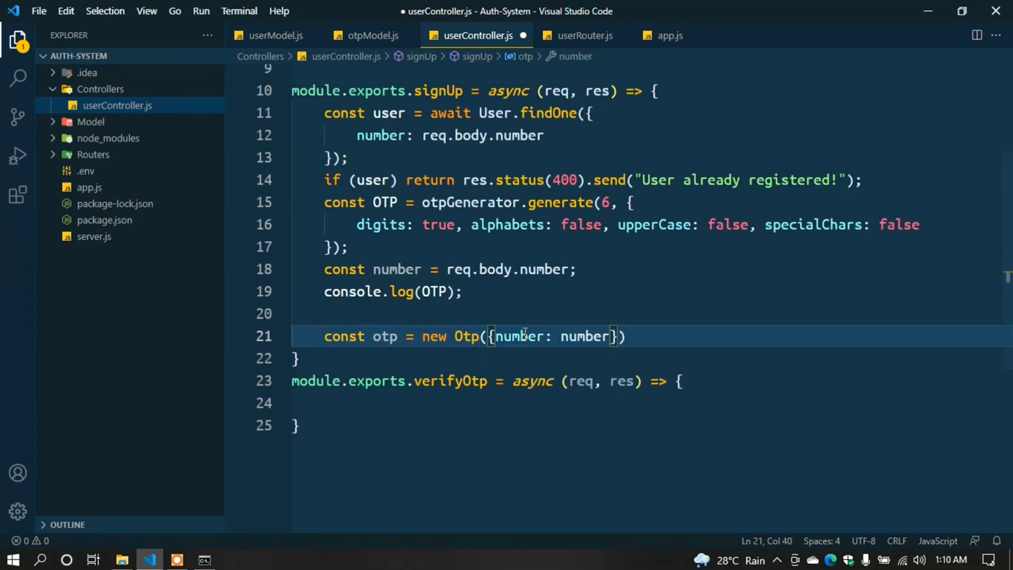
pyautogui.write(', otp: OTP')
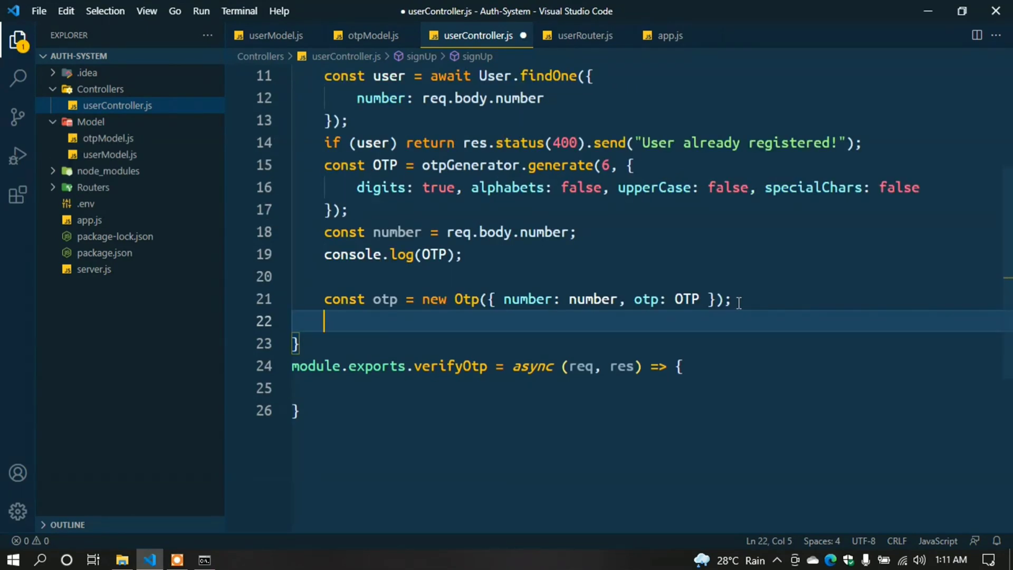
# Hash the OTP with bcrypt using a salt from bcrypt.genSalt(10)
pyautogui.write('otp')
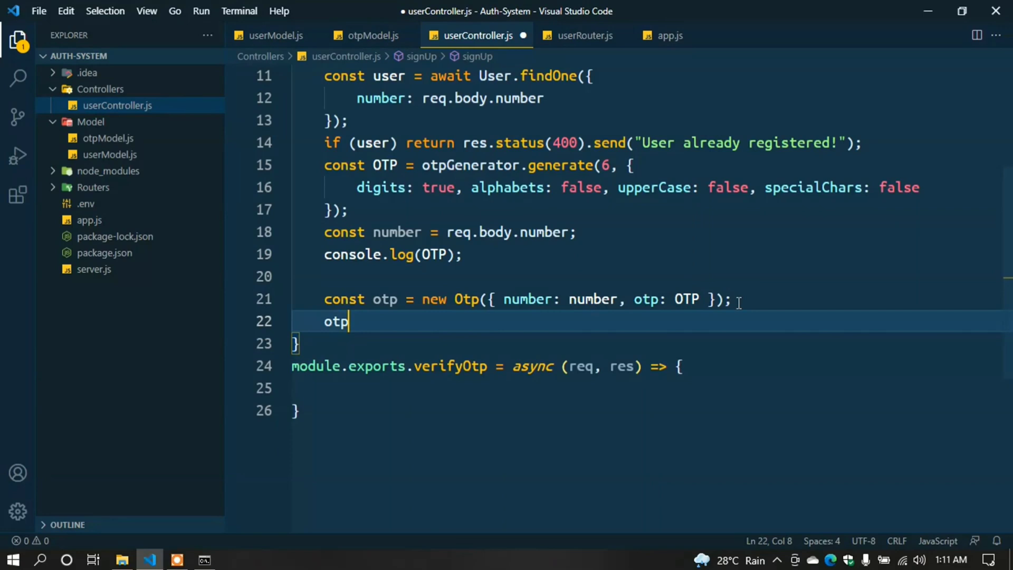
pyautogui.write('.otp = await bcrypt.hash')
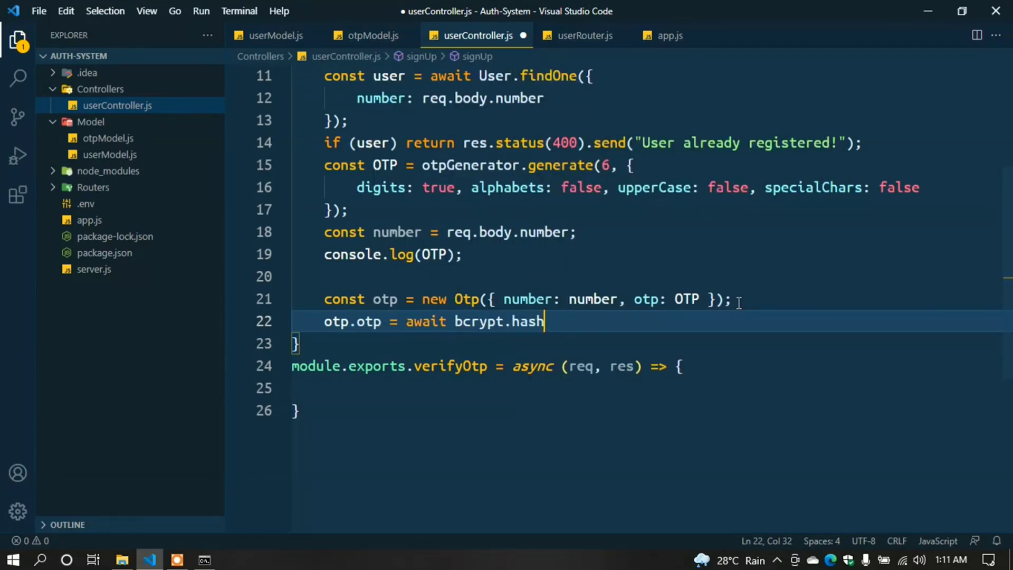
pyautogui.write('(otp.otp)')
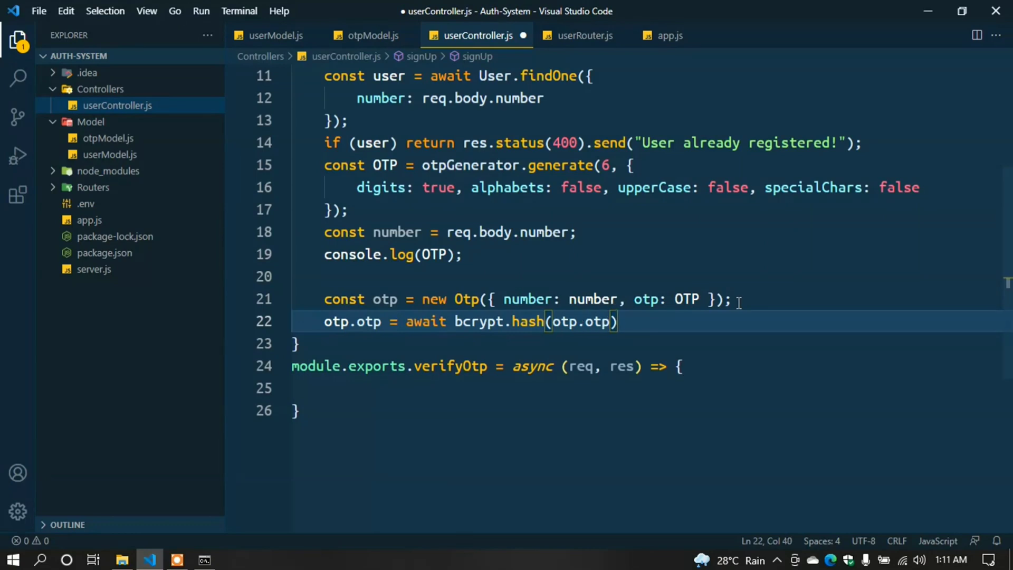
pyautogui.write(', salt')
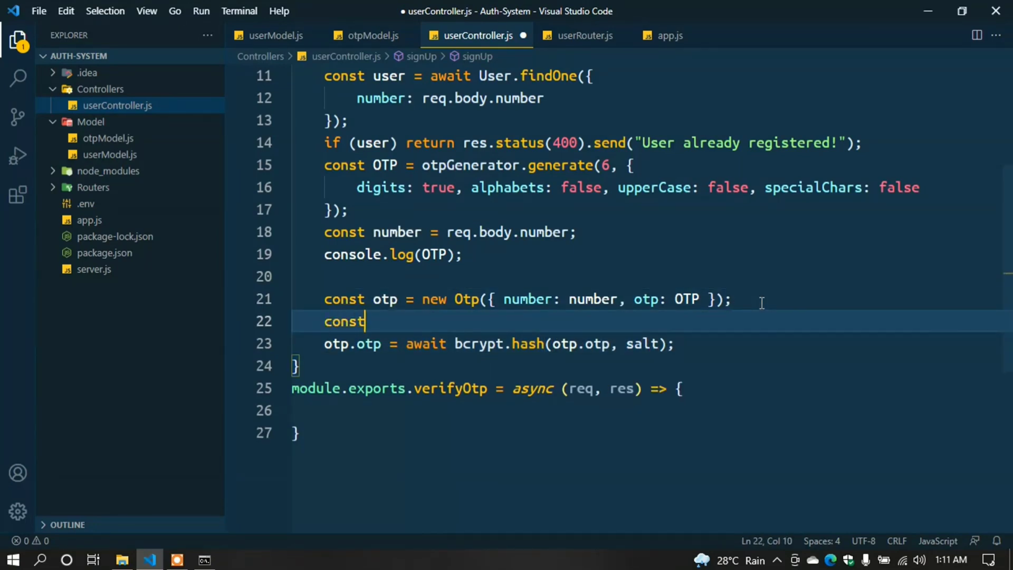
pyautogui.write('salt = a')
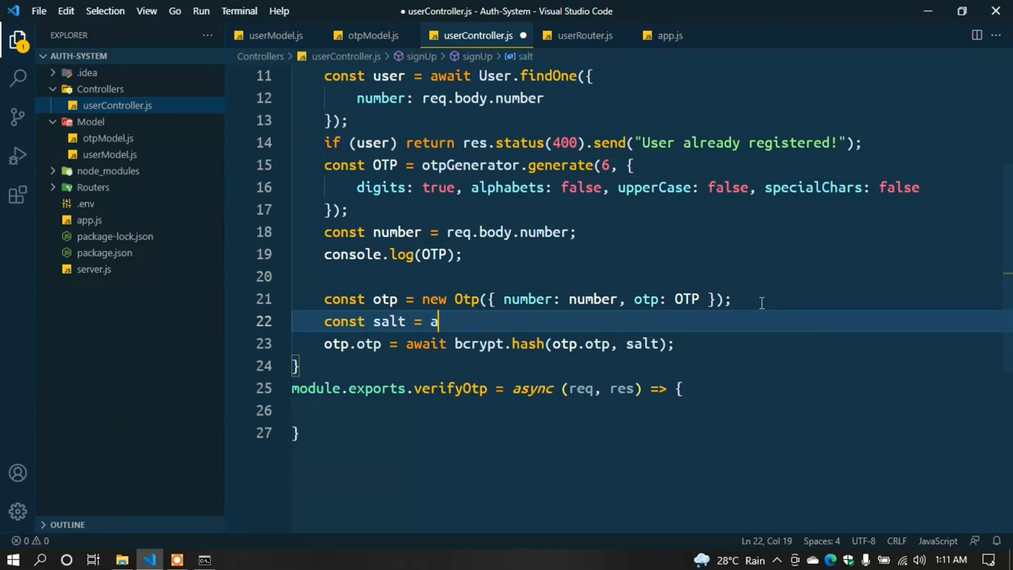
pyautogui.write('wait b')
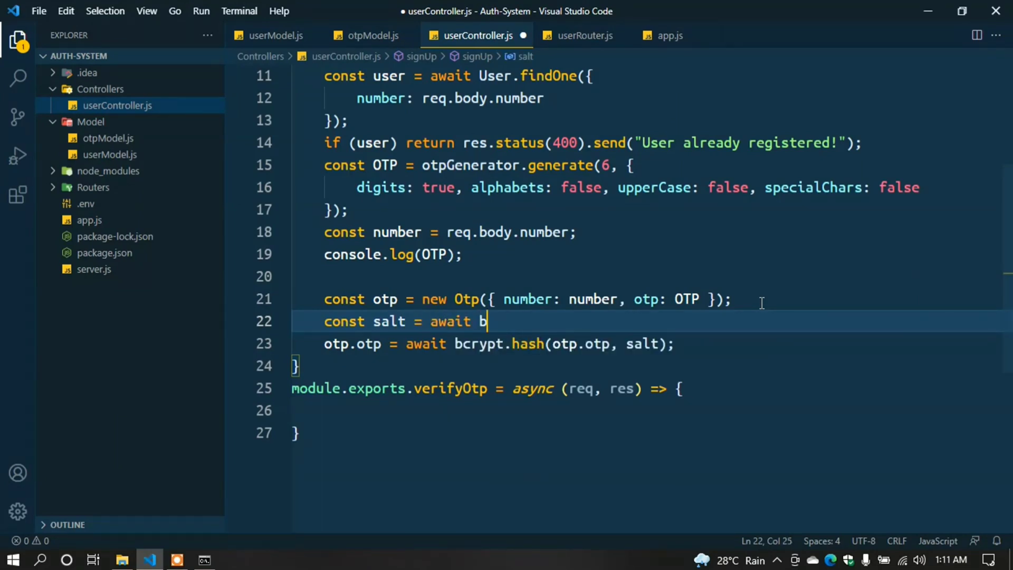
pyautogui.write('crypt.gen')
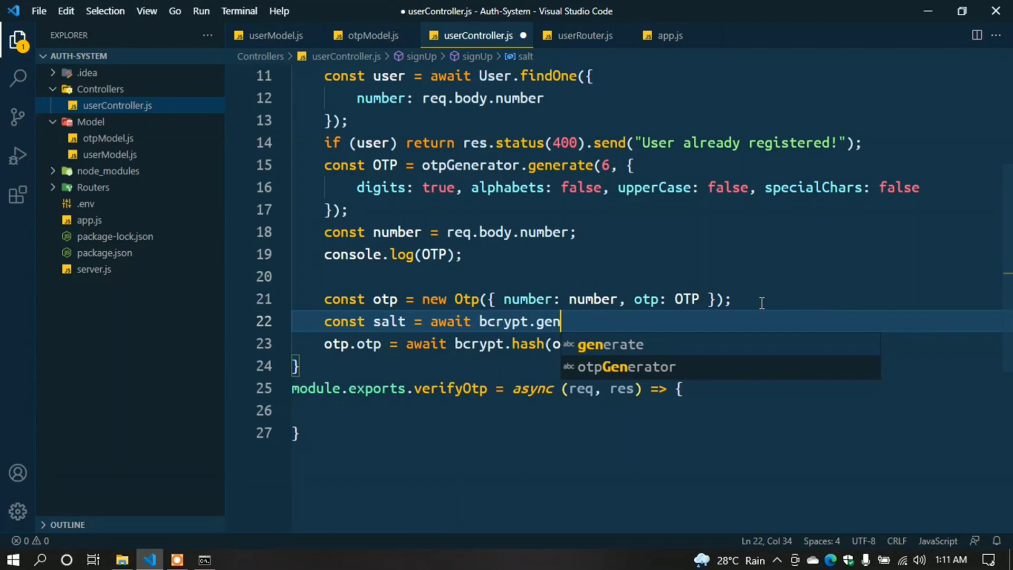
pyautogui.write('Salt(10)')
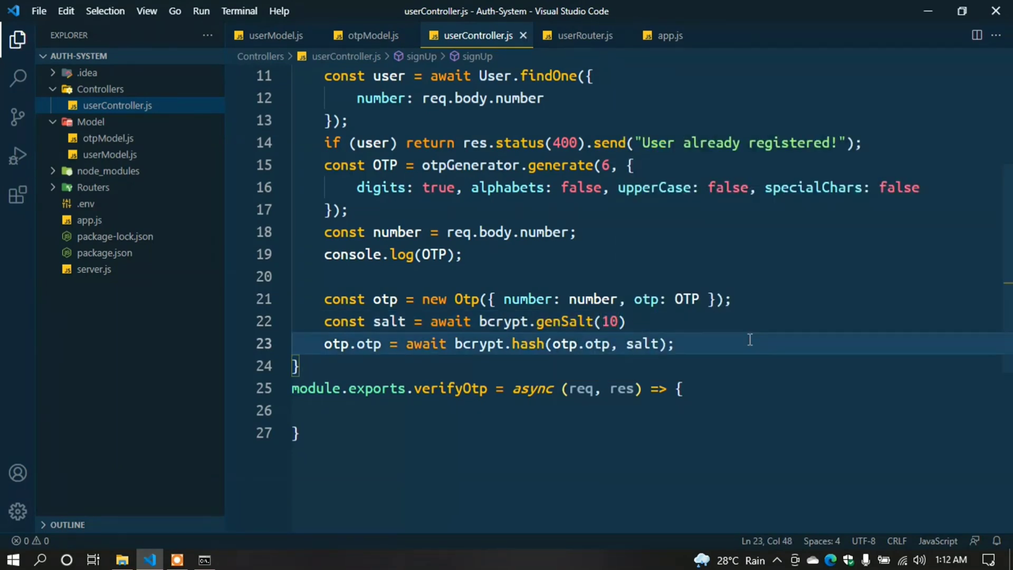
pyautogui.press('enter')
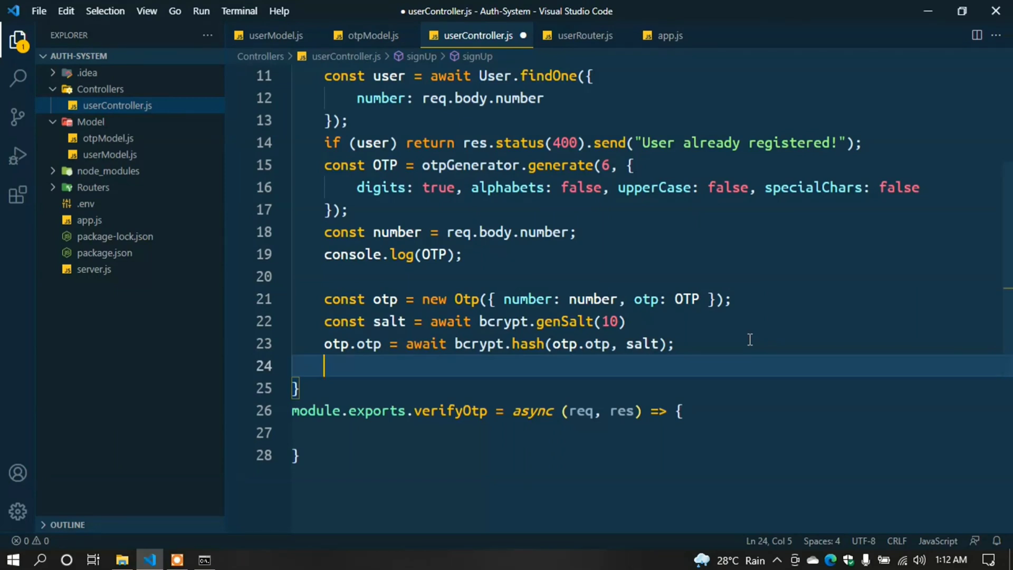
# Save the Otp record and return status 200 with 'Otp send successfully!'
pyautogui.write('const resul')
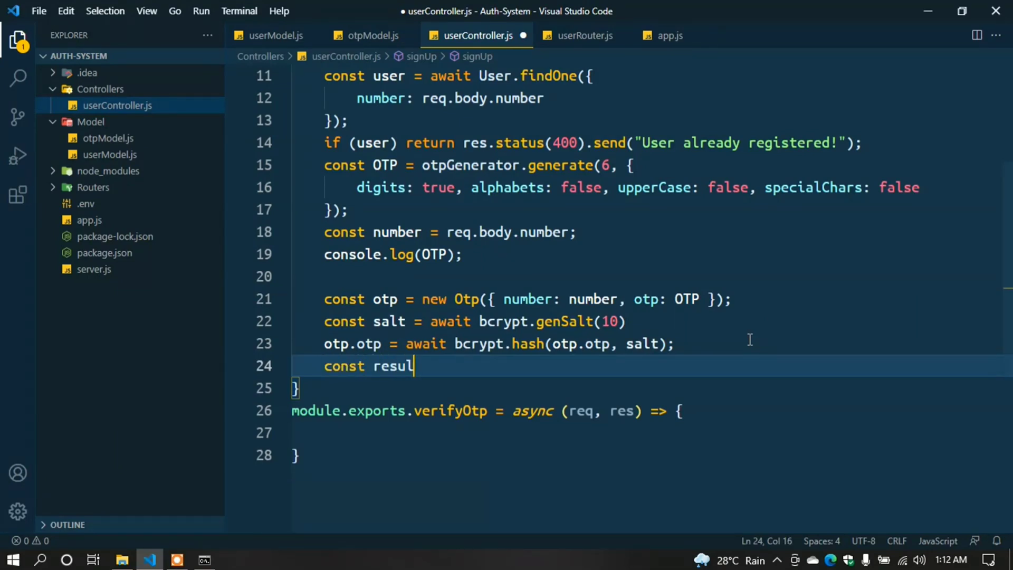
pyautogui.write('t = await otp')
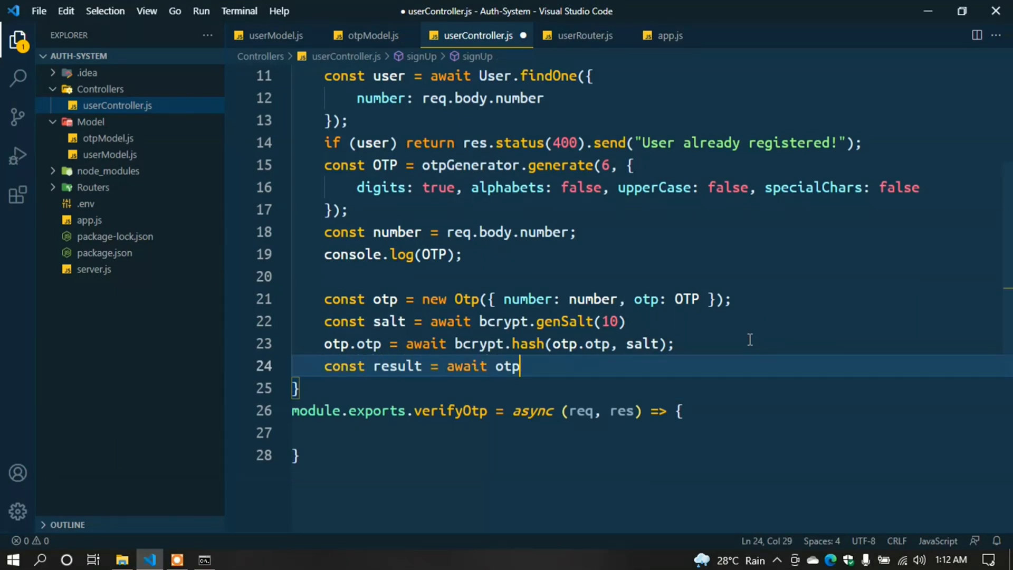
pyautogui.write('.save();')
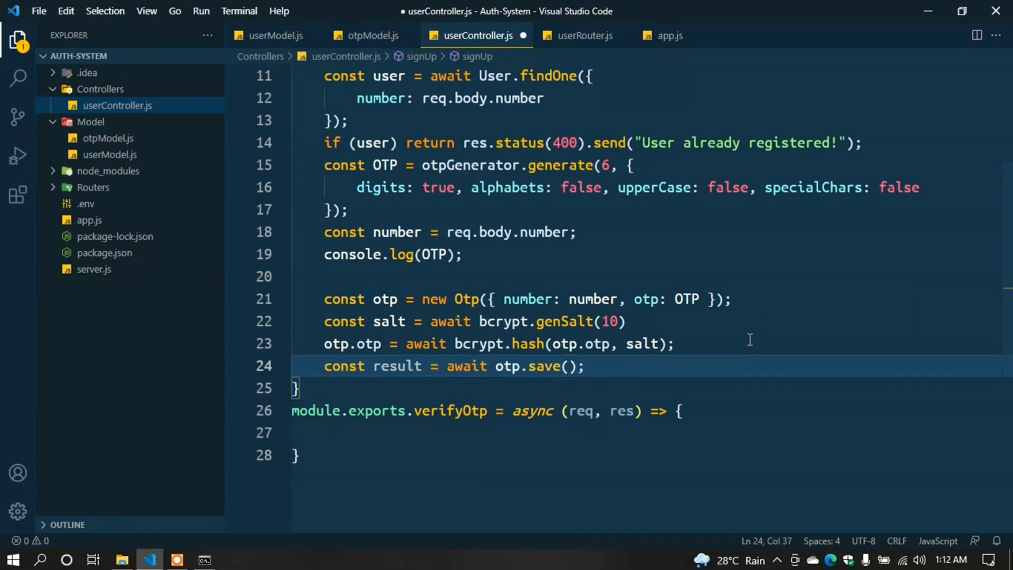
pyautogui.write('return')
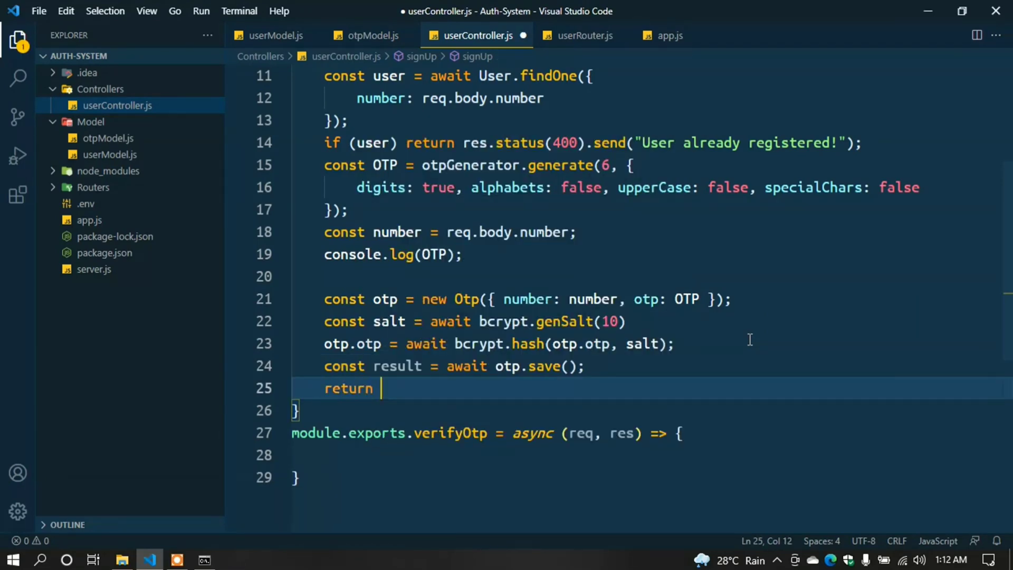
pyautogui.write('res.status(200)')
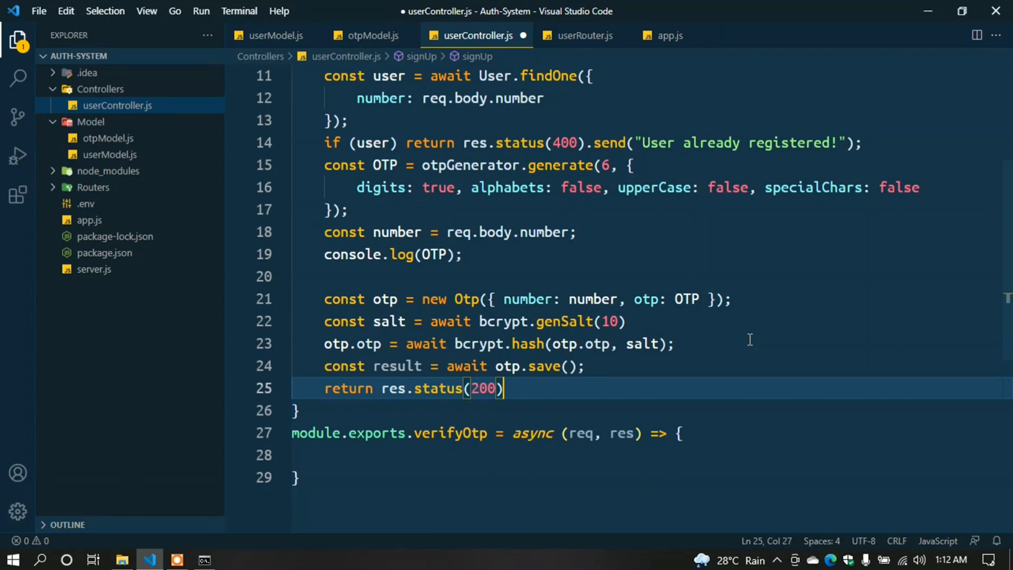
pyautogui.write('.send()')
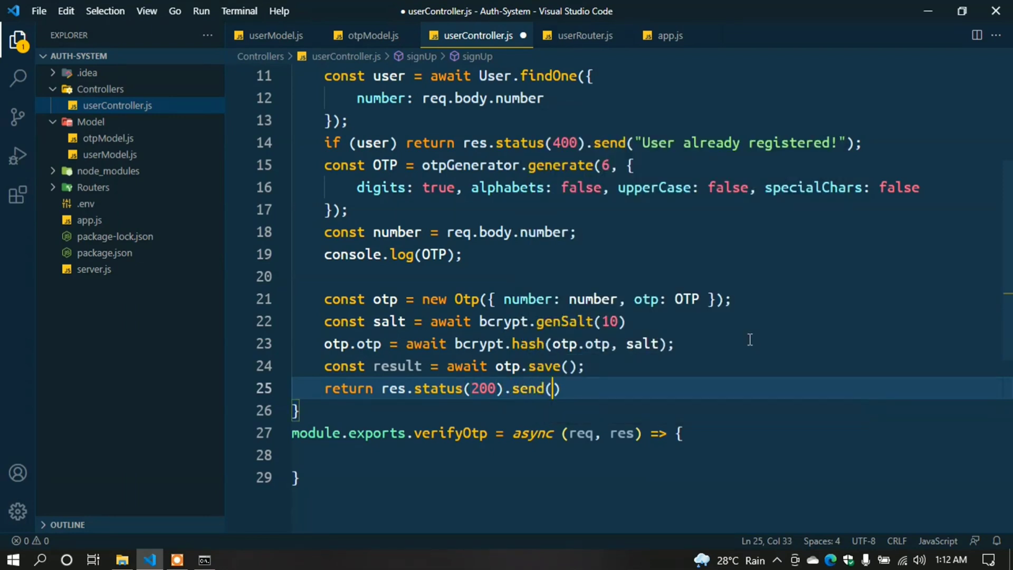
pyautogui.write('"Otp send succ"')
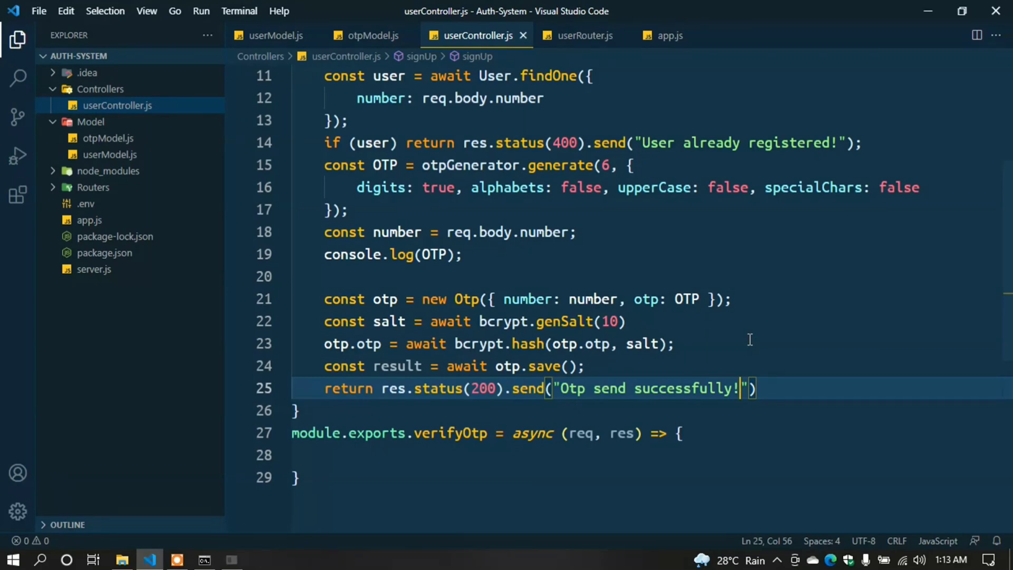
pyautogui.write(';')
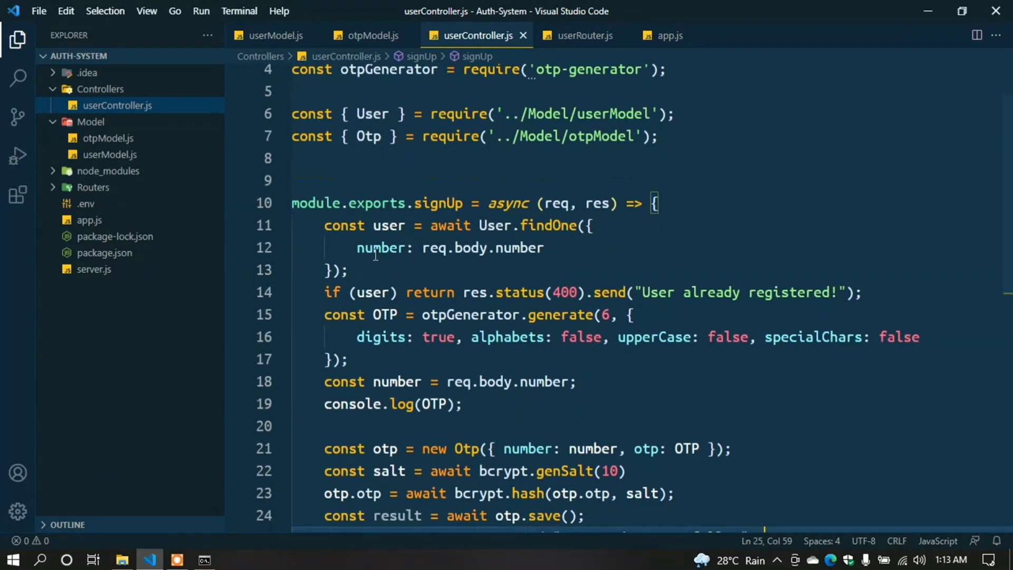
pyautogui.click(231, 559)
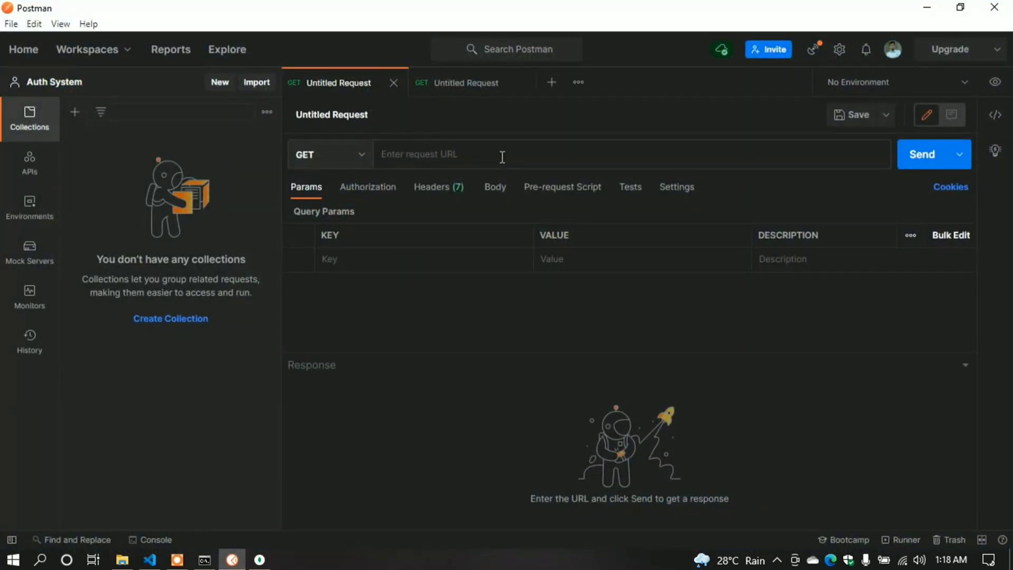
# Set up a POST request to localhost:3001/api/user/signup
pyautogui.write('localhost:3001')
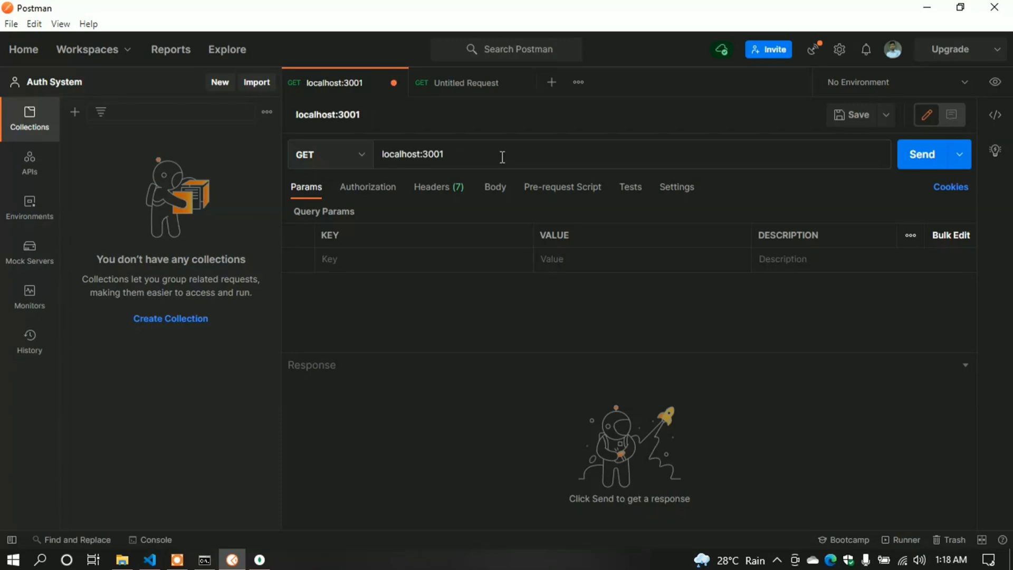
pyautogui.write('/api/')
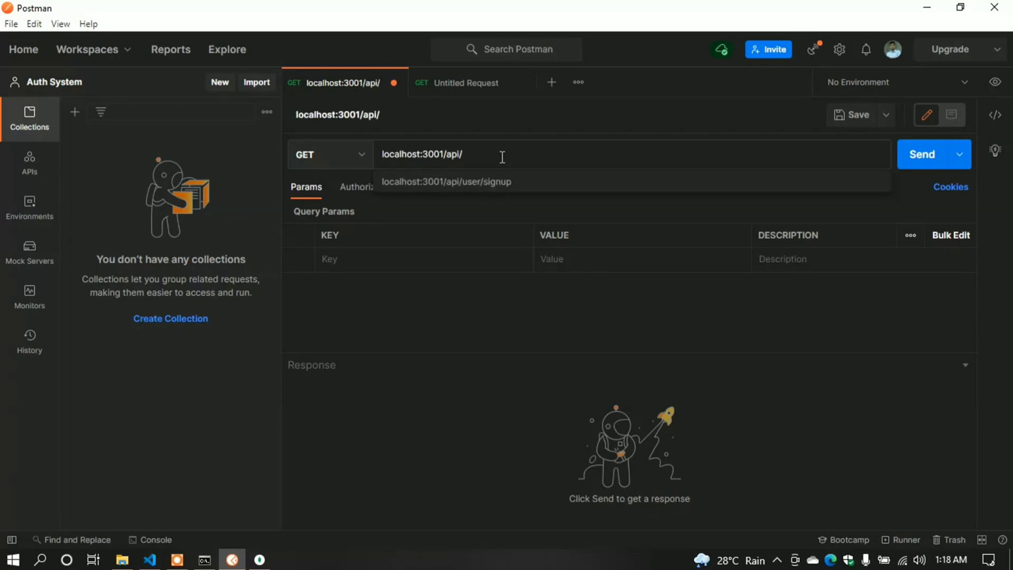
pyautogui.write('user/s')
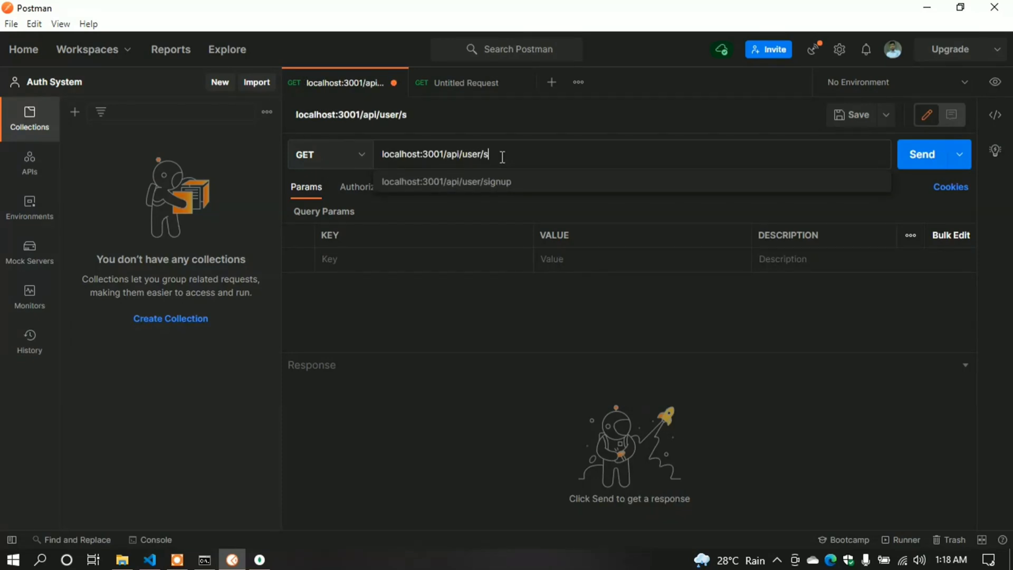
pyautogui.write('ignup')
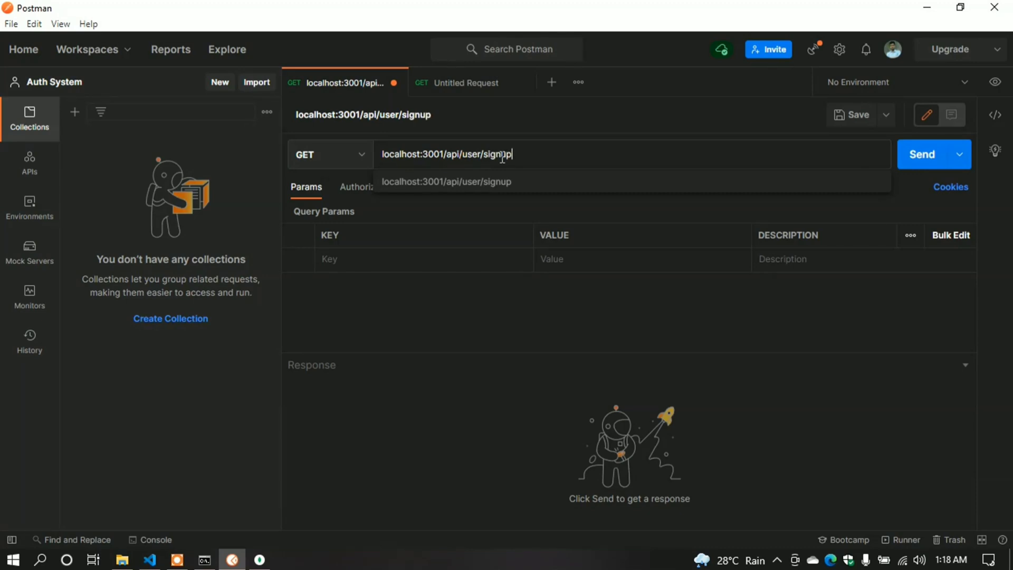
pyautogui.click(328, 154)
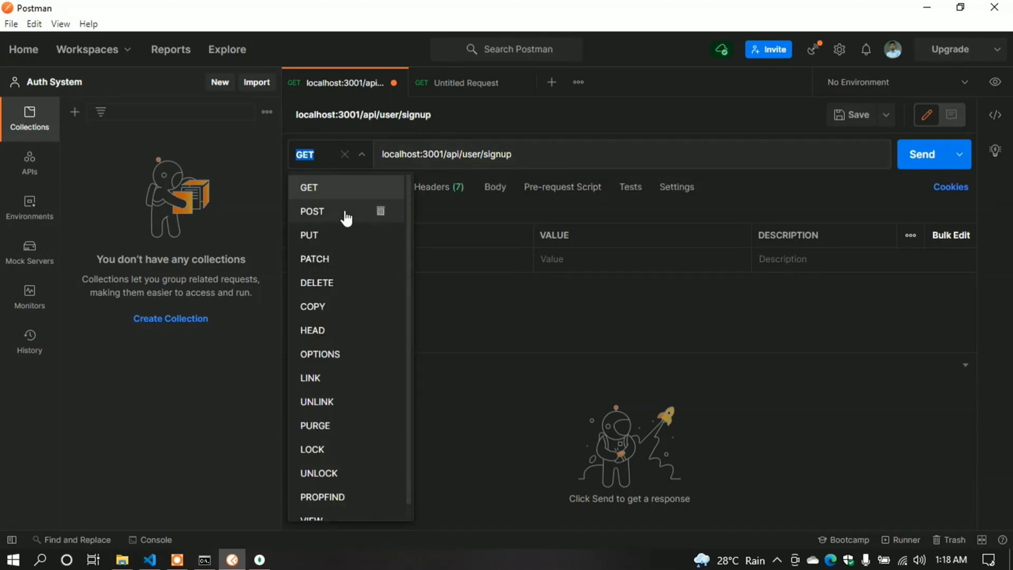
pyautogui.click(311, 211)
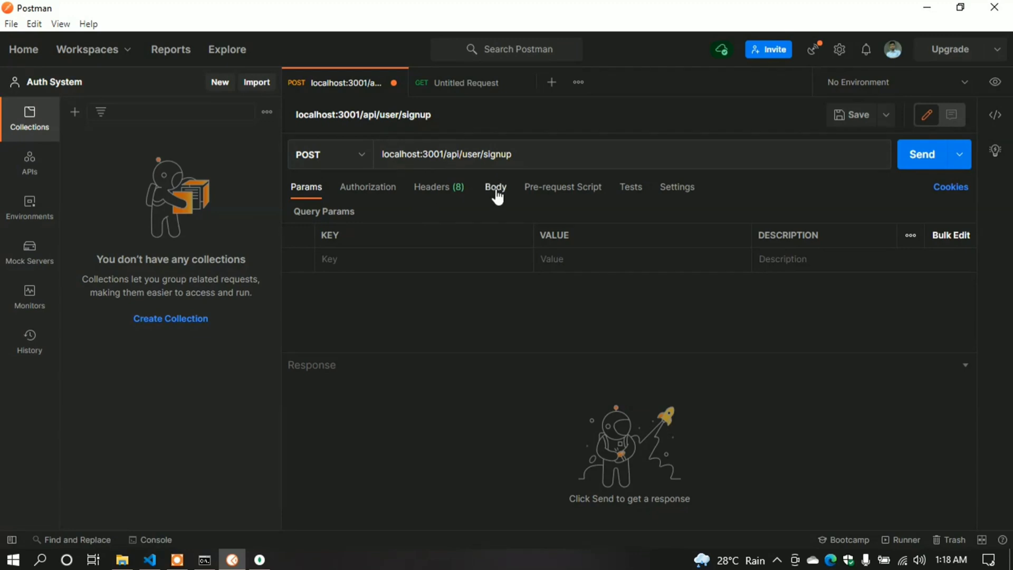
# Give it a raw JSON body with the number field and send it, getting 404 Cannot POST
pyautogui.click(495, 187)
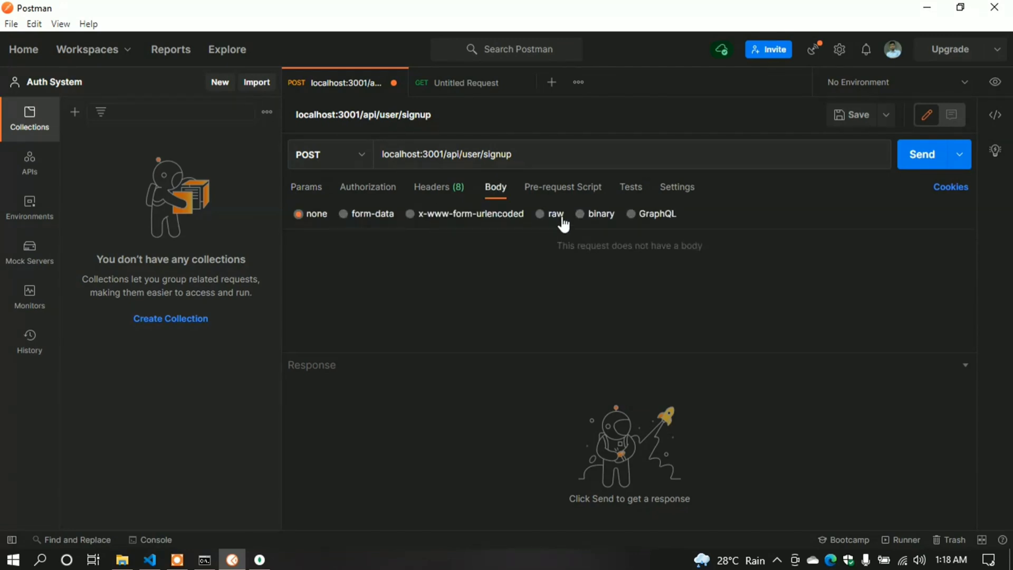
pyautogui.click(554, 214)
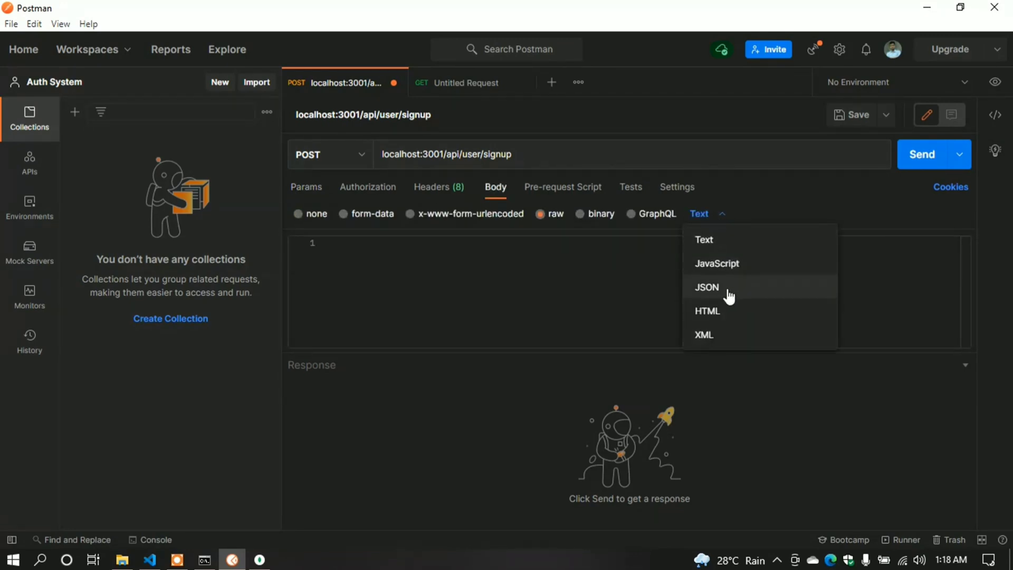
pyautogui.click(705, 287)
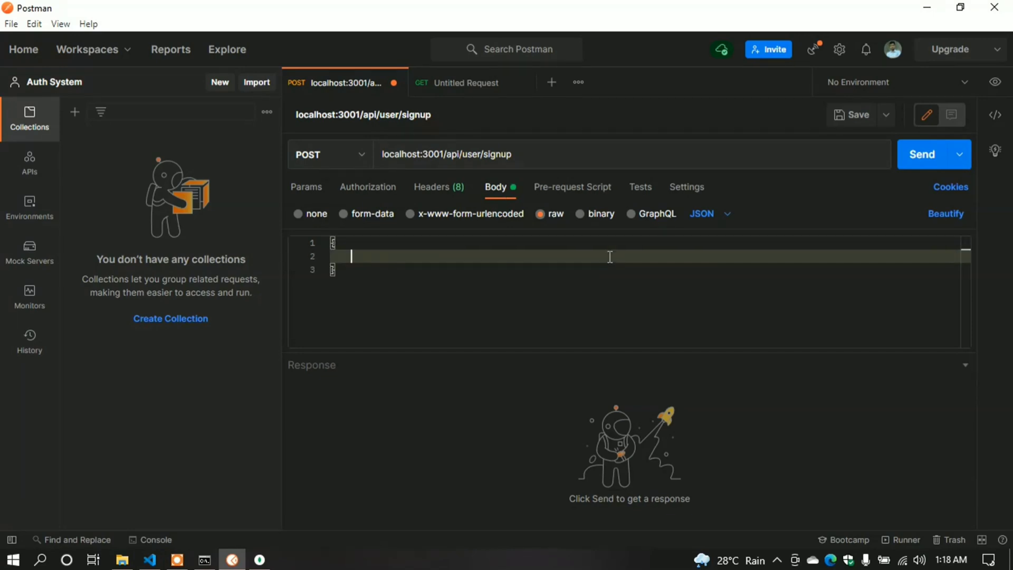
pyautogui.write('"number": "0161199')
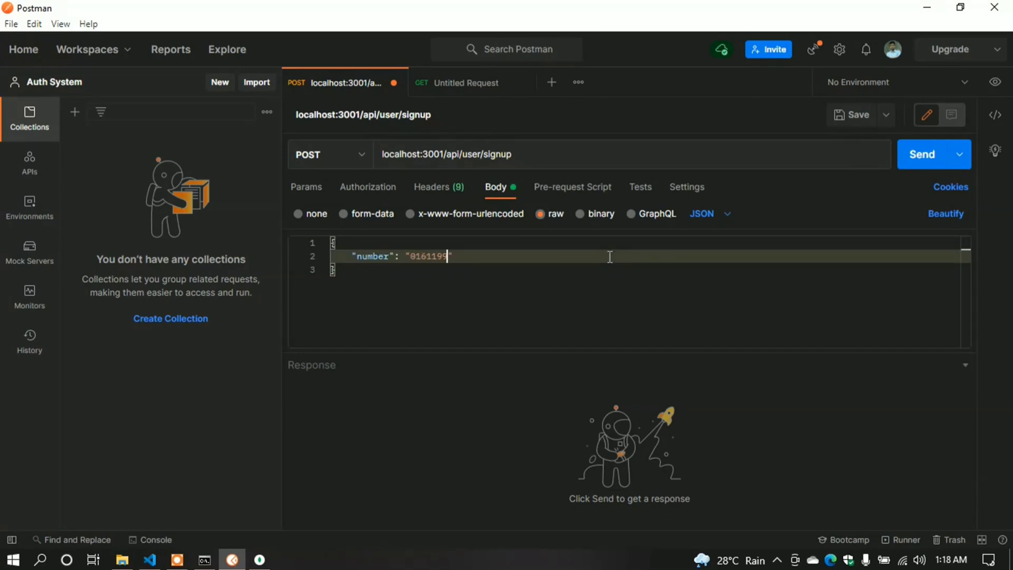
pyautogui.click(927, 153)
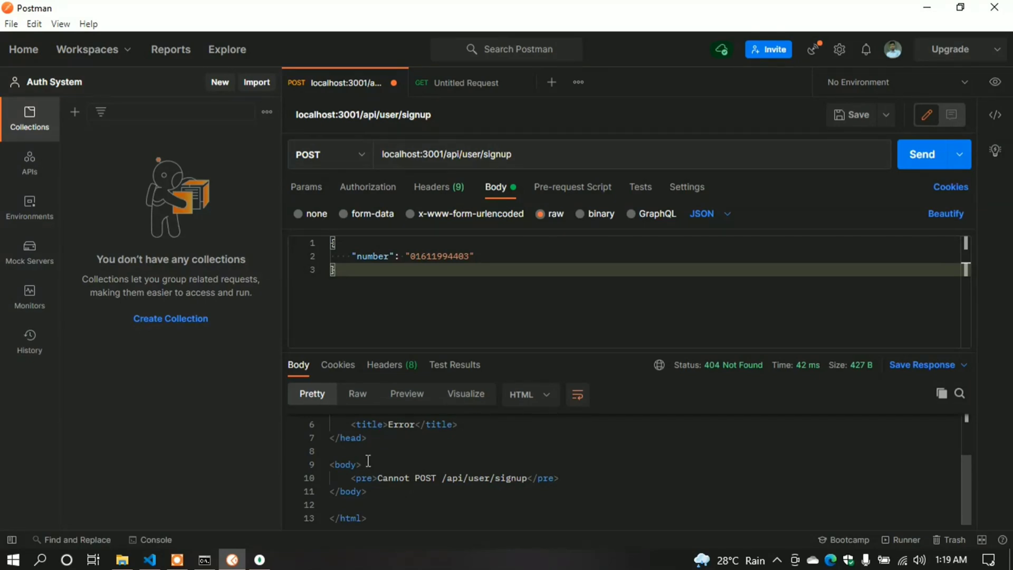
# Check app.js, add the leading slash to 'signup' in userRouter.js, and retest in Postman
pyautogui.click(150, 559)
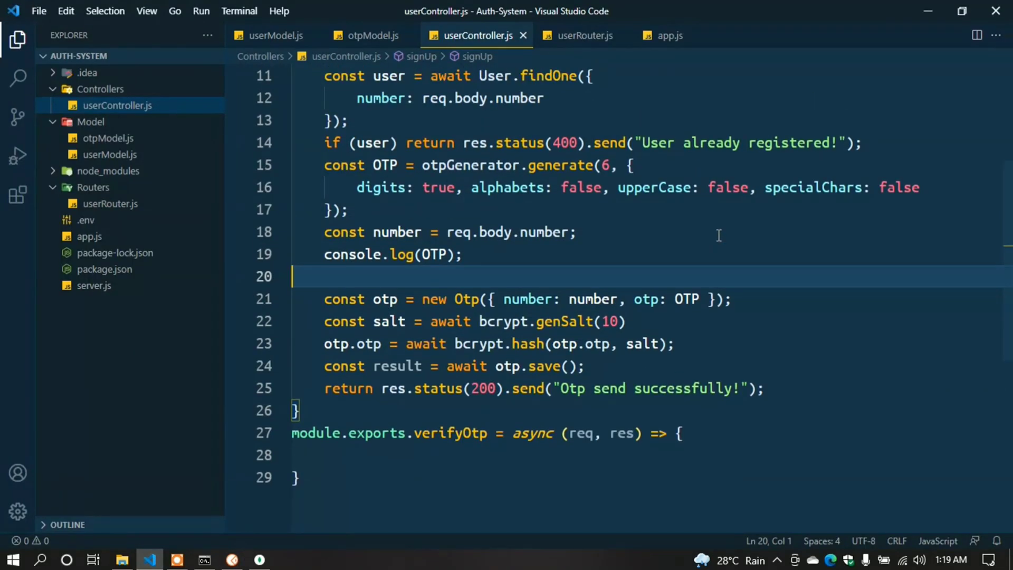
pyautogui.click(668, 36)
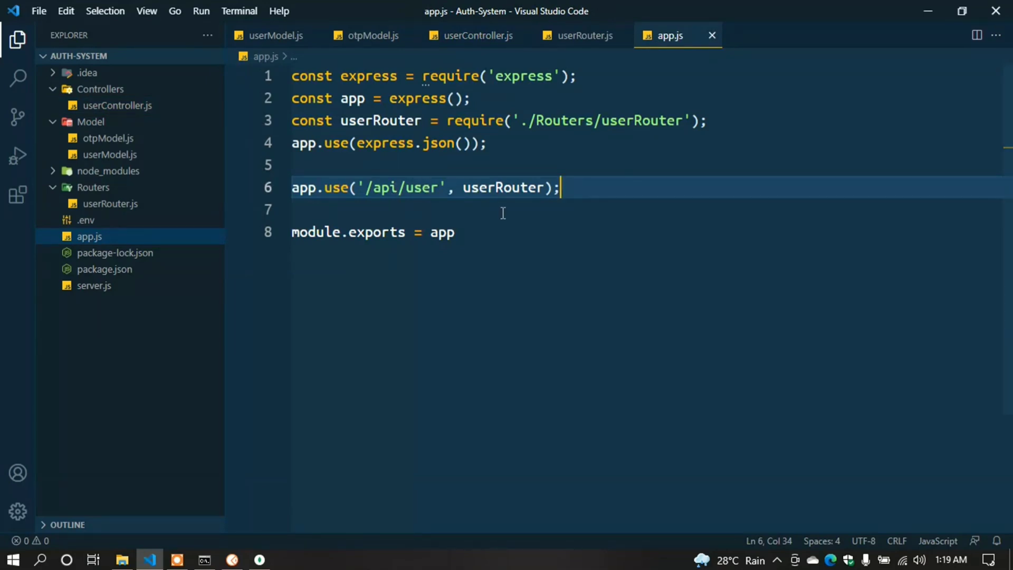
pyautogui.click(581, 35)
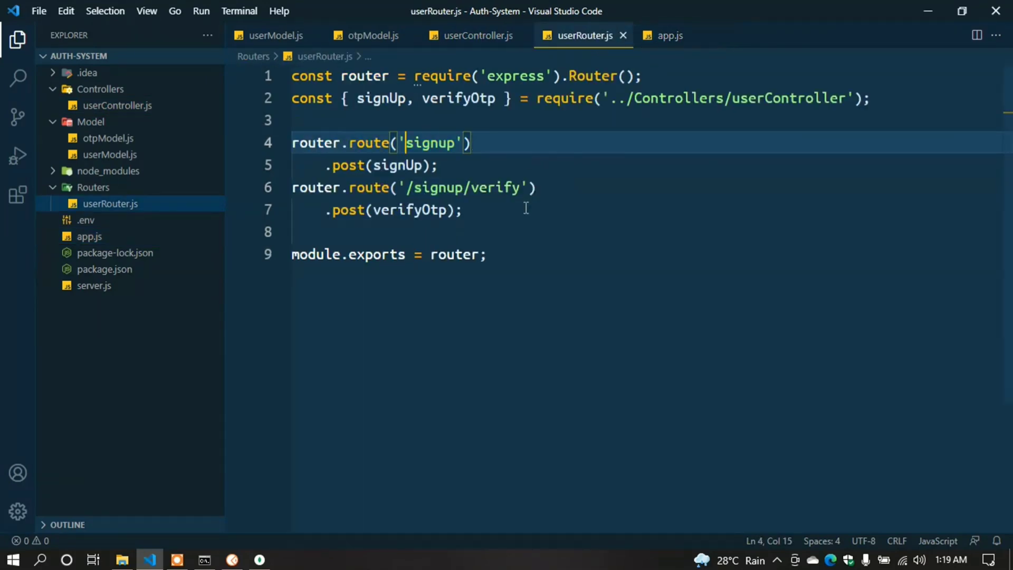
pyautogui.moveTo(520, 172)
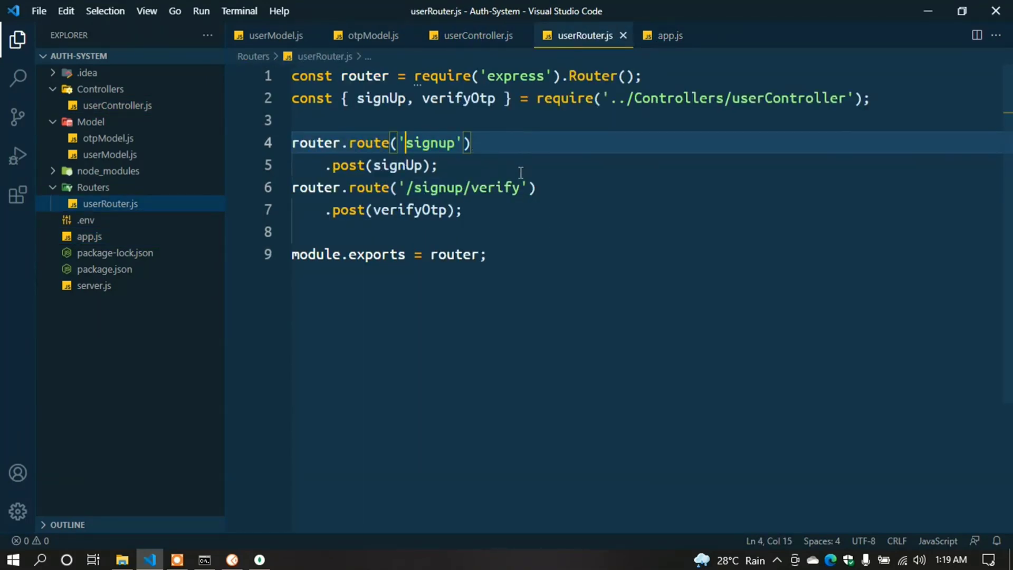
pyautogui.write('/')
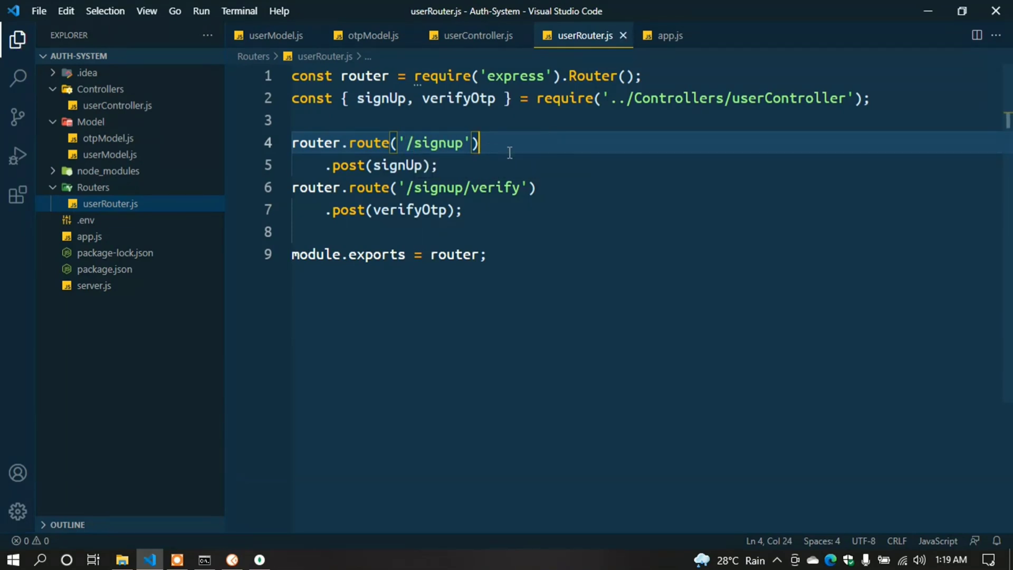
pyautogui.click(478, 36)
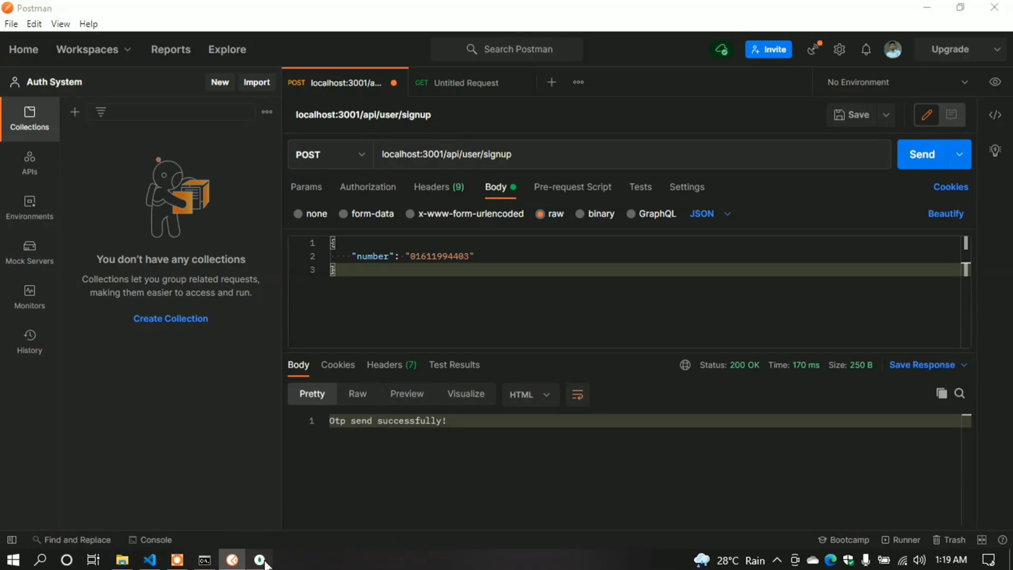
# Compare the hashed OTP in Compass with the console's OTP and the Postman response, then return to userController.js
pyautogui.click(259, 558)
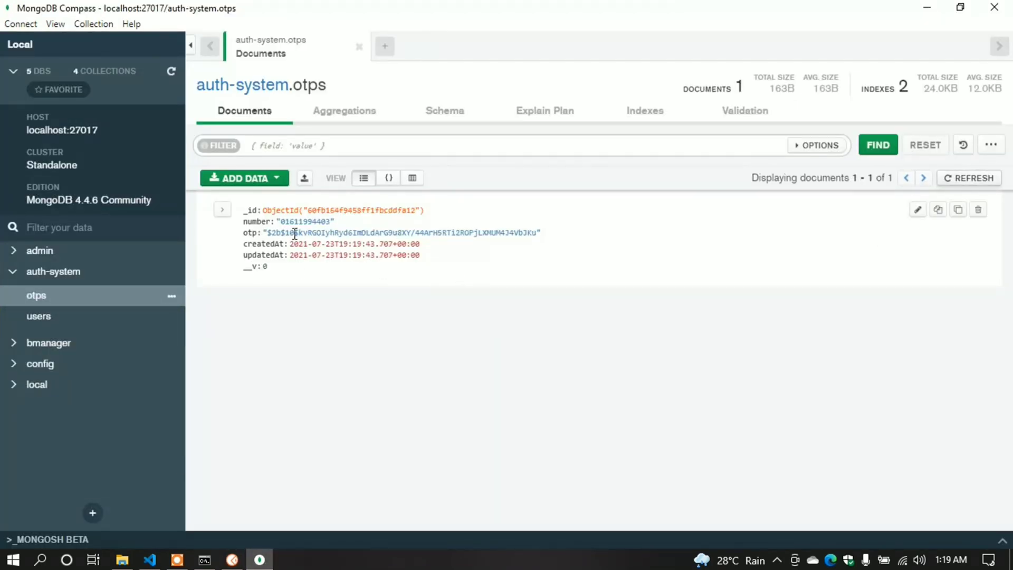
pyautogui.doubleClick(249, 233)
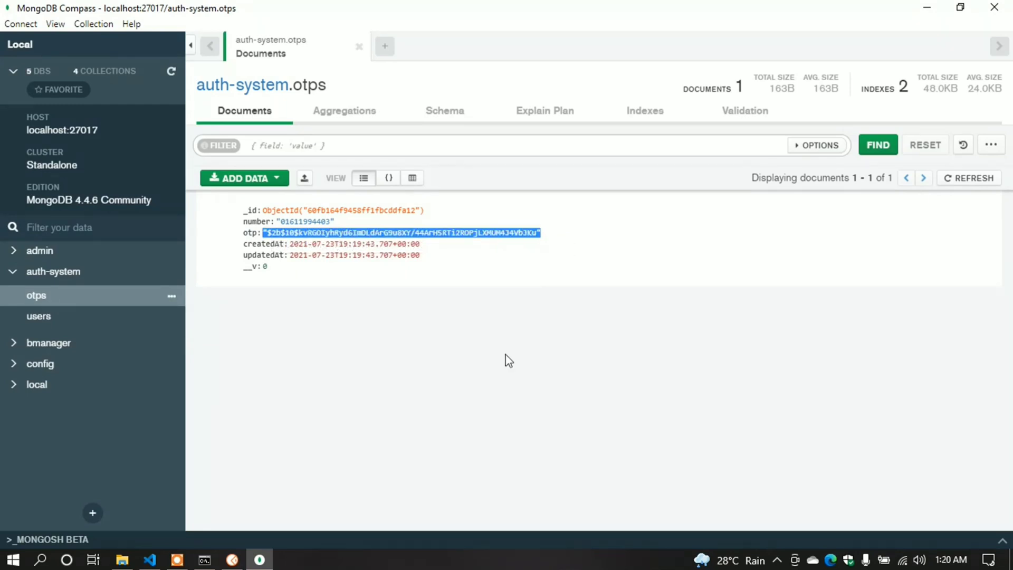
pyautogui.click(203, 559)
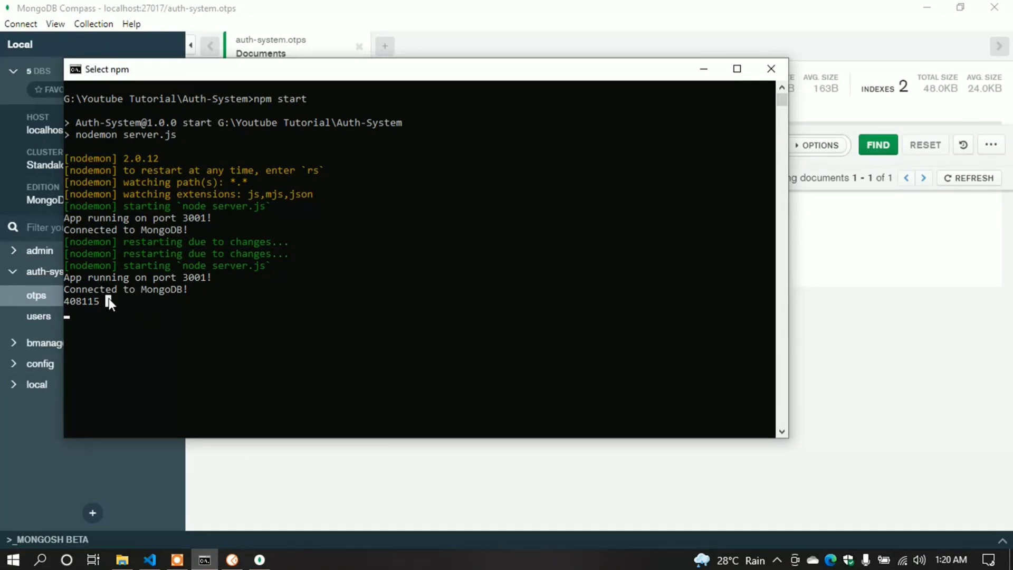
pyautogui.doubleClick(81, 302)
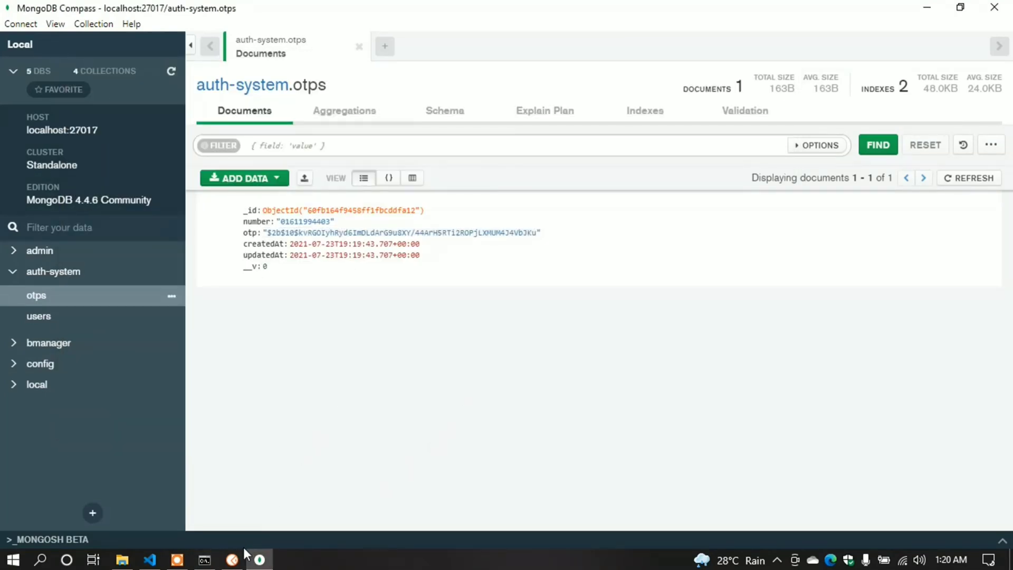
pyautogui.click(231, 559)
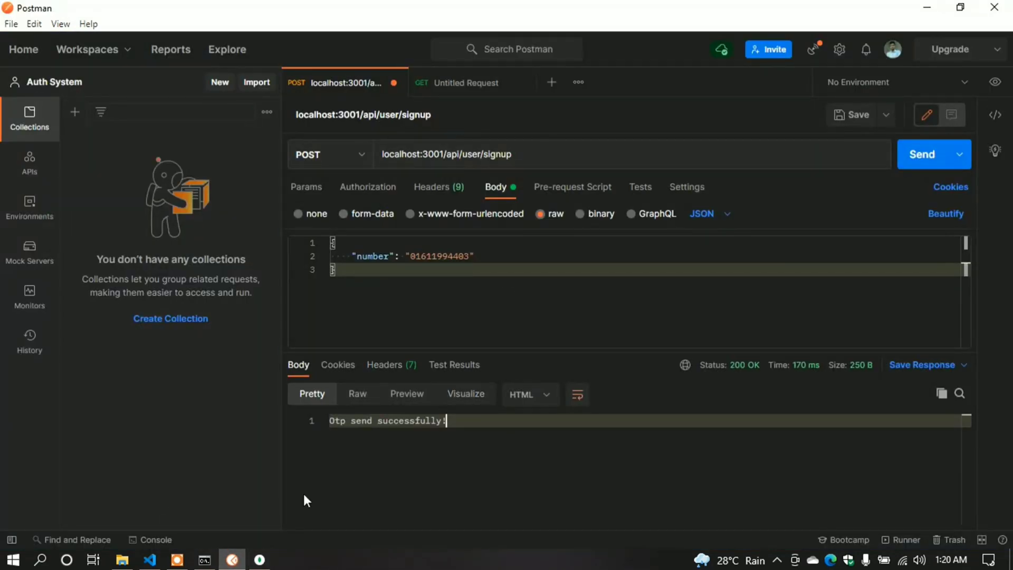
pyautogui.click(149, 559)
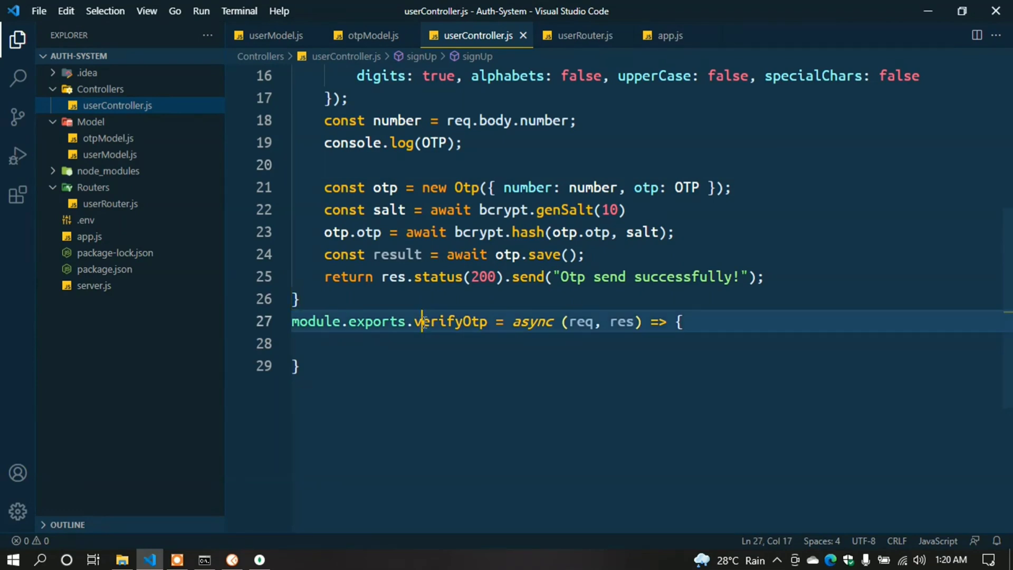
# Find OTPs by req.body.number and return 400 'You use an Expired OTP!' when none exist
pyautogui.write('const')
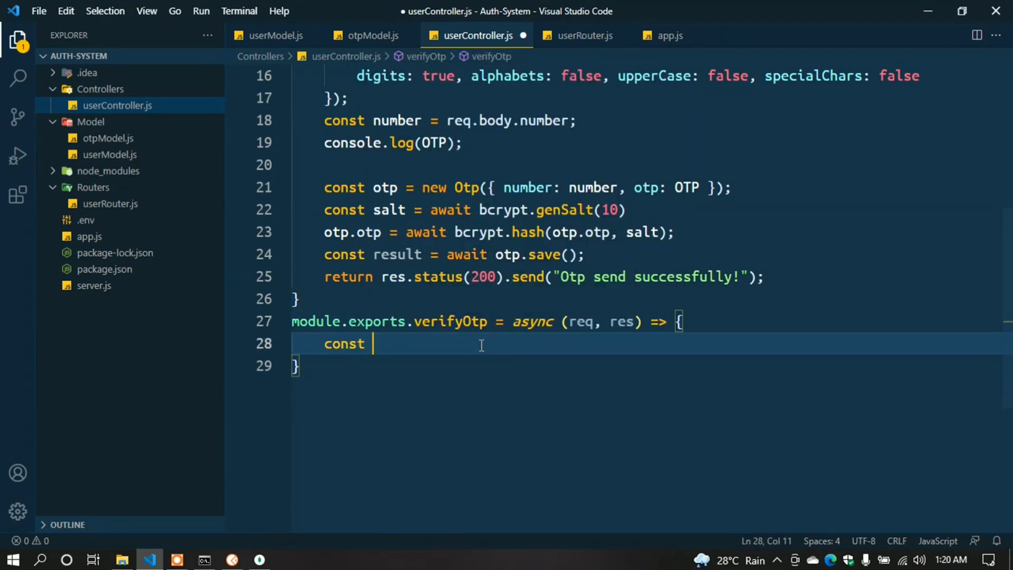
pyautogui.write('otpHolder = await Otp.find({')
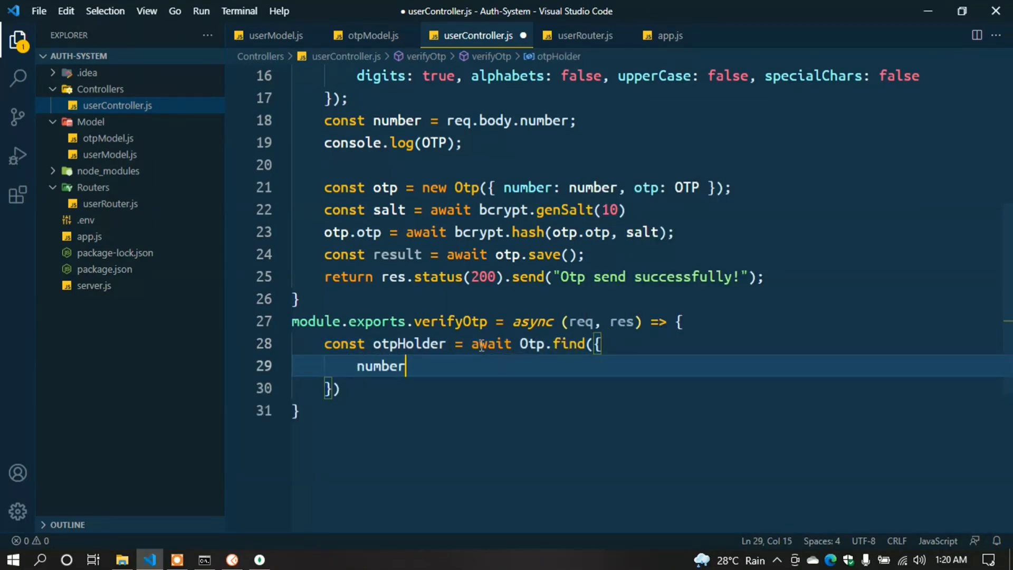
pyautogui.write(': req.body.number')
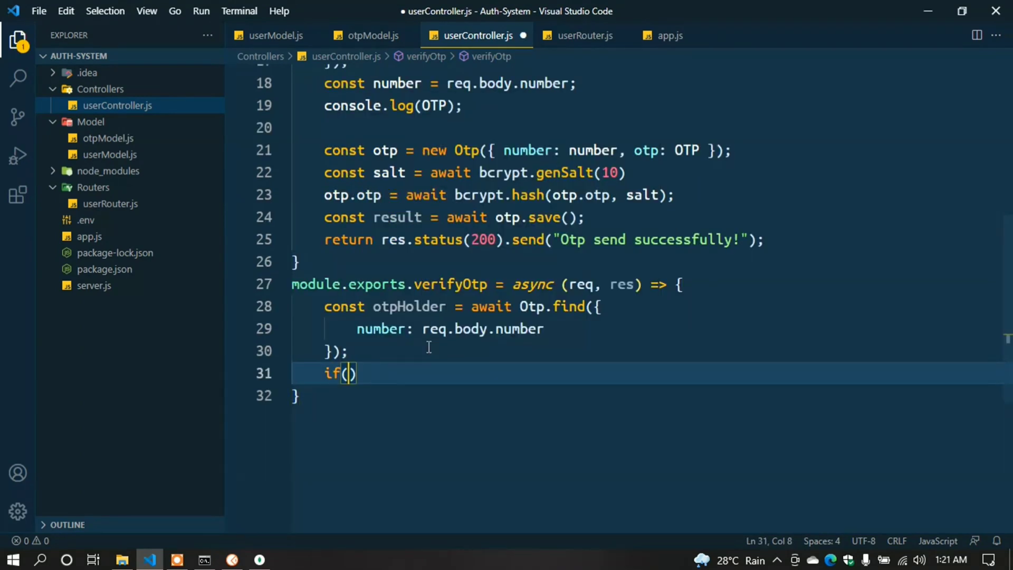
pyautogui.write('otpHolder.length === 0')
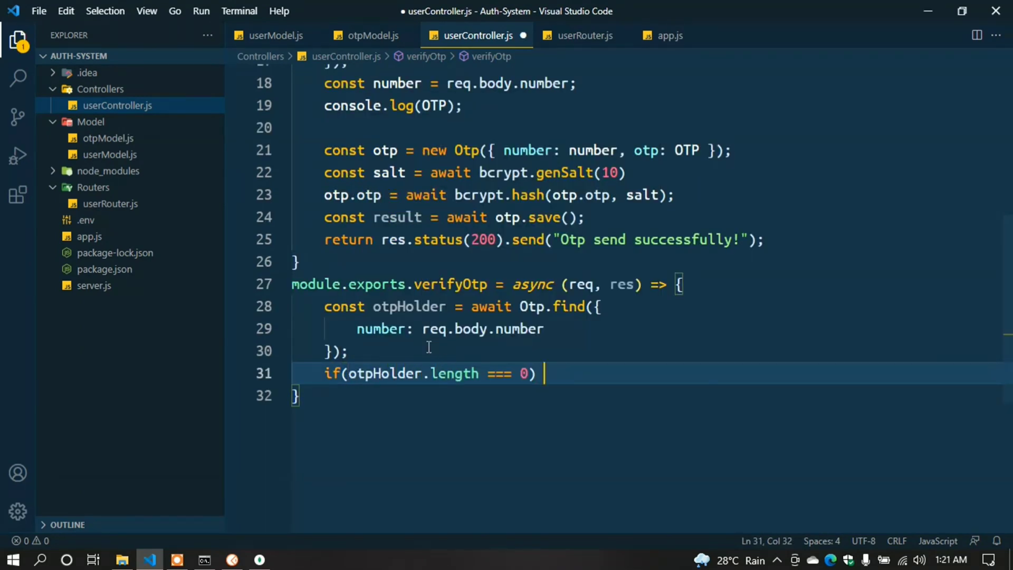
pyautogui.write('return res.')
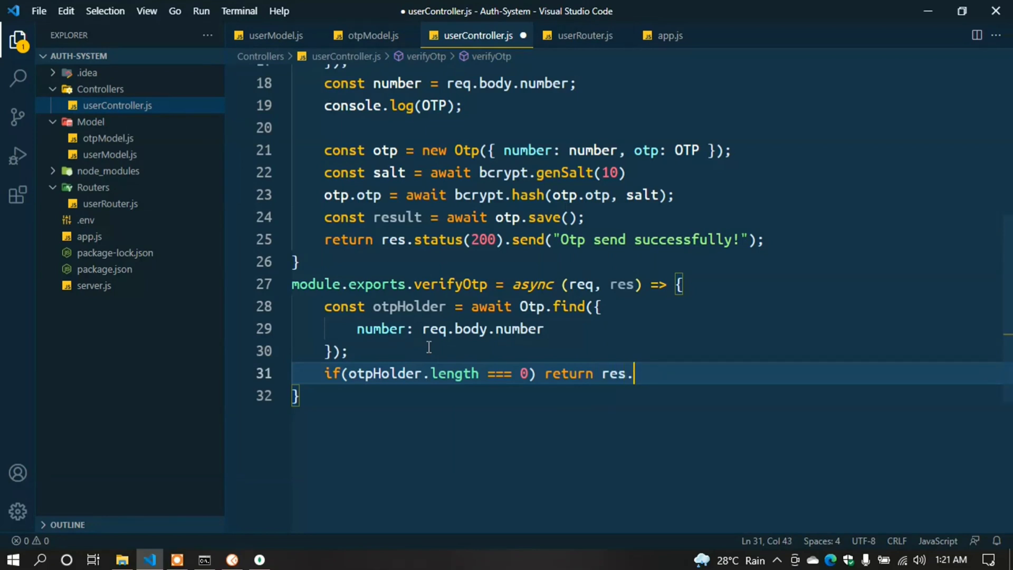
pyautogui.write('status(400)')
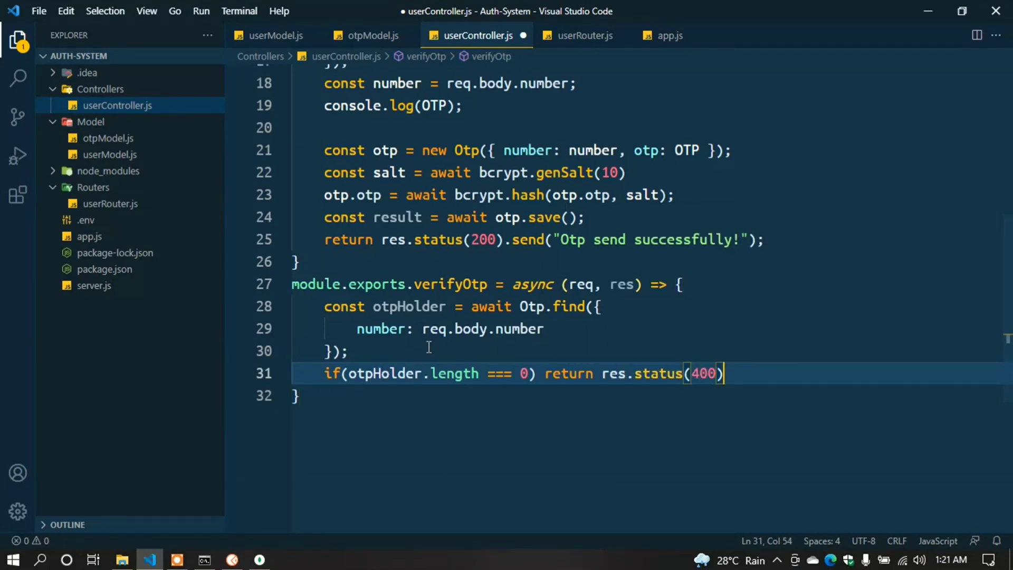
pyautogui.write('.send("")')
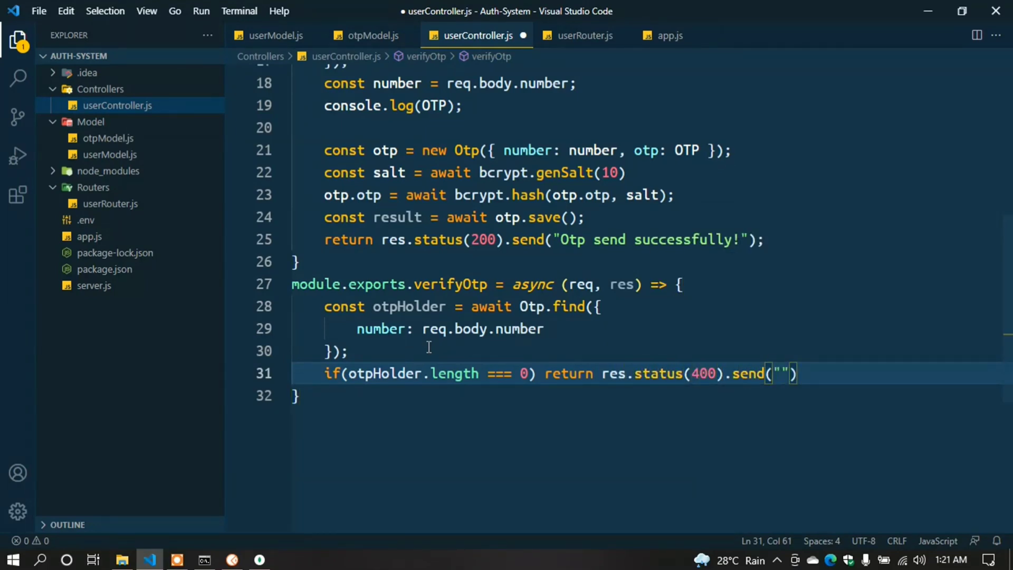
pyautogui.write('You use an Exp')
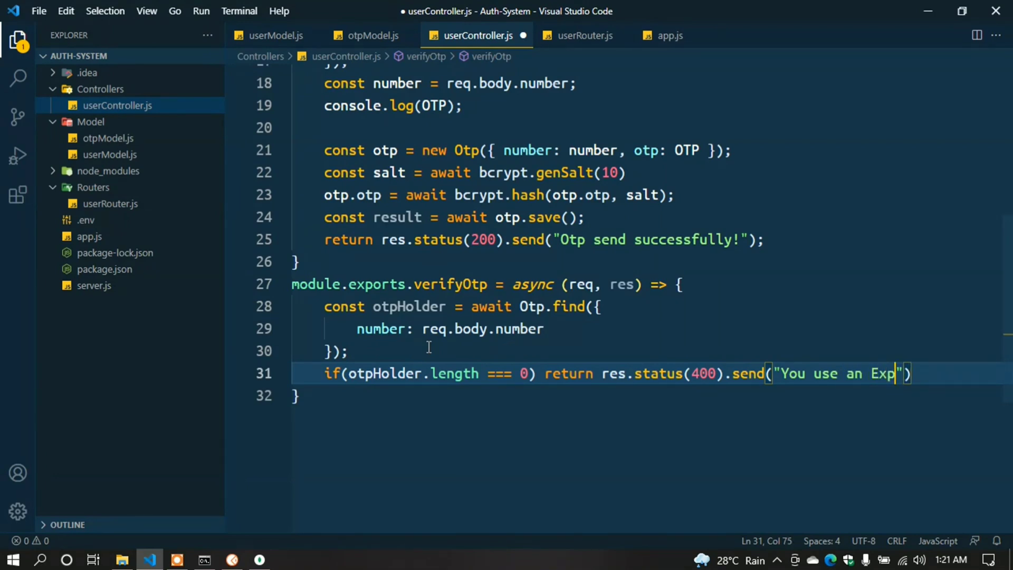
pyautogui.write('ired OTP!')
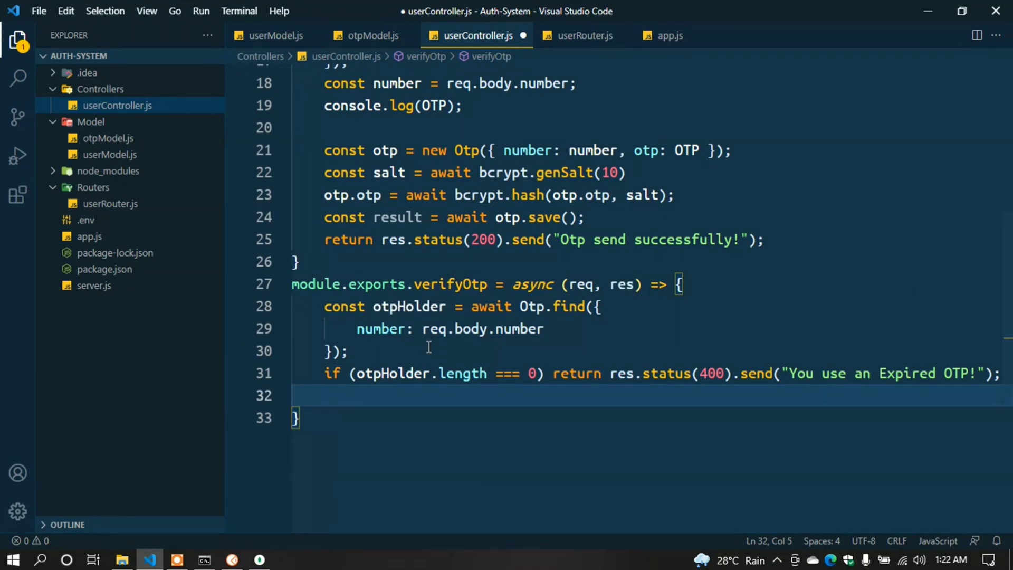
# Take the last OTP entry as rightOtpFind
pyautogui.write('const rightOtpFind')
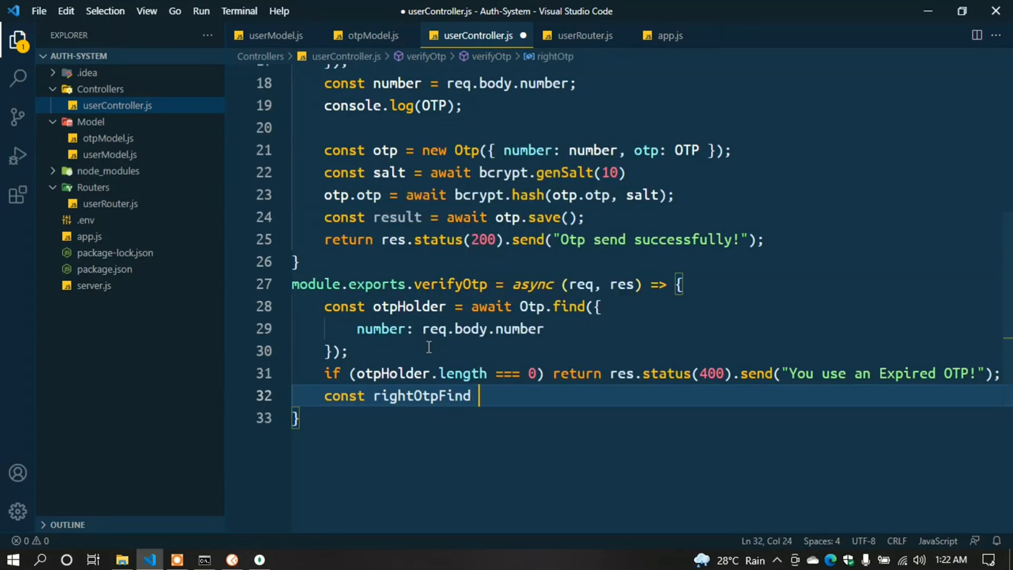
pyautogui.write('= otpHolder')
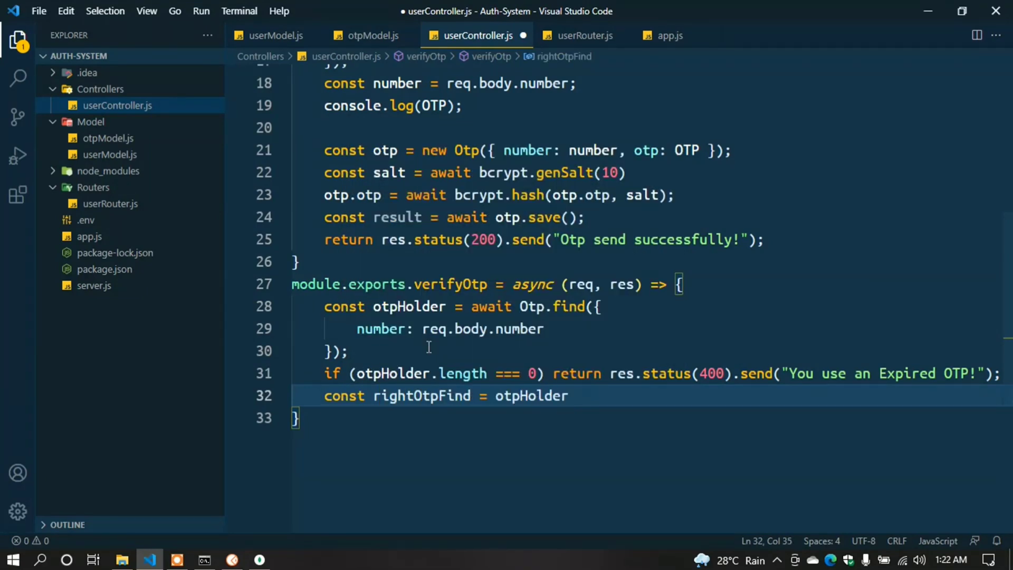
pyautogui.write('[otpHolder]')
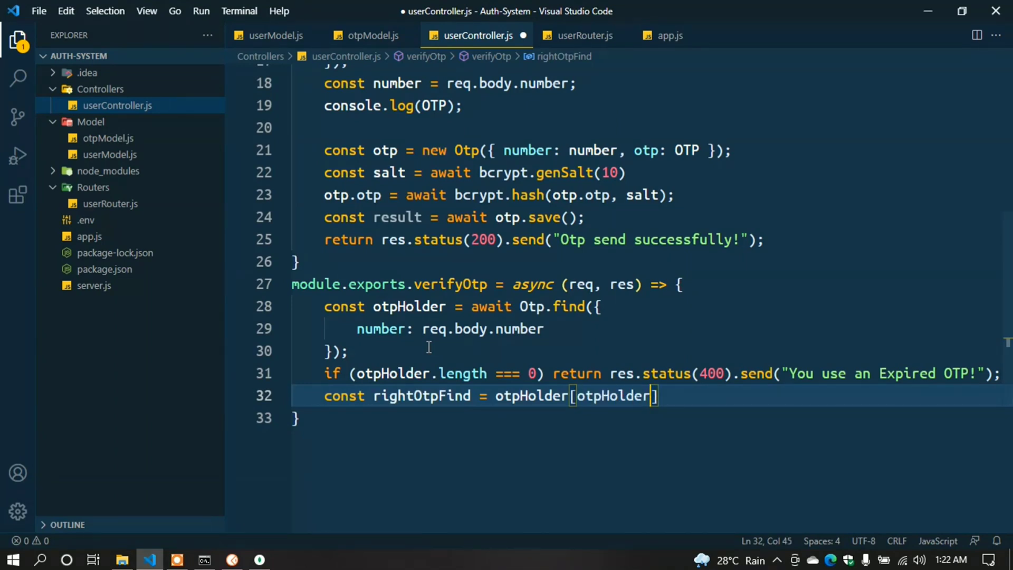
pyautogui.write('.length')
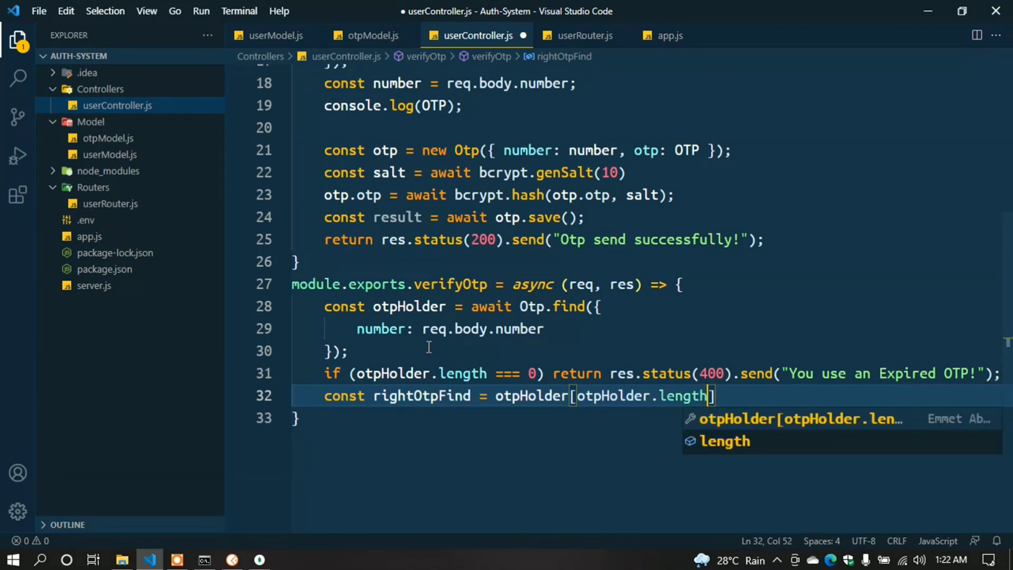
pyautogui.write('- 1')
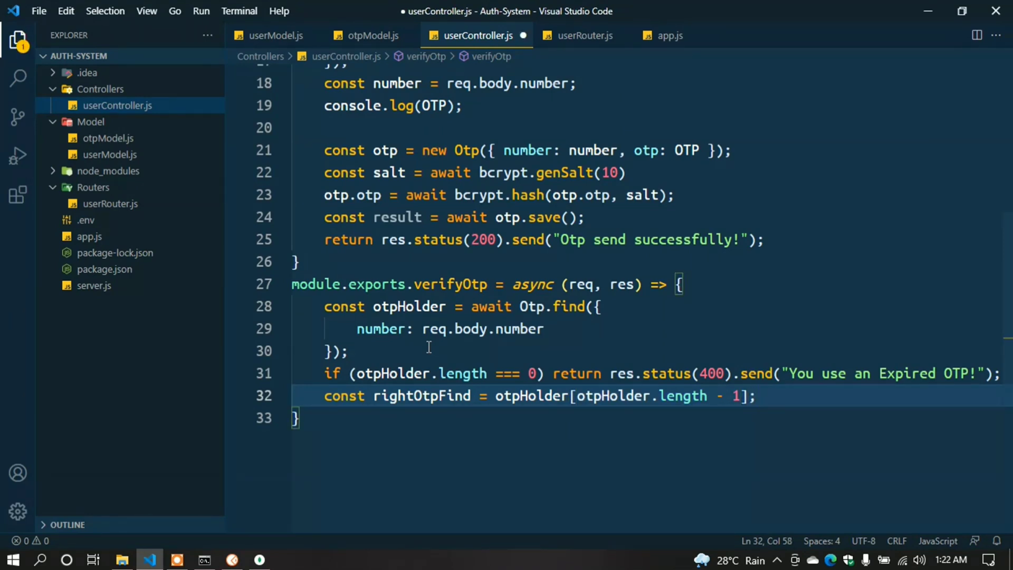
# Await bcrypt.compare of the request OTP against rightOtpFind.otp
pyautogui.write('const validUser =')
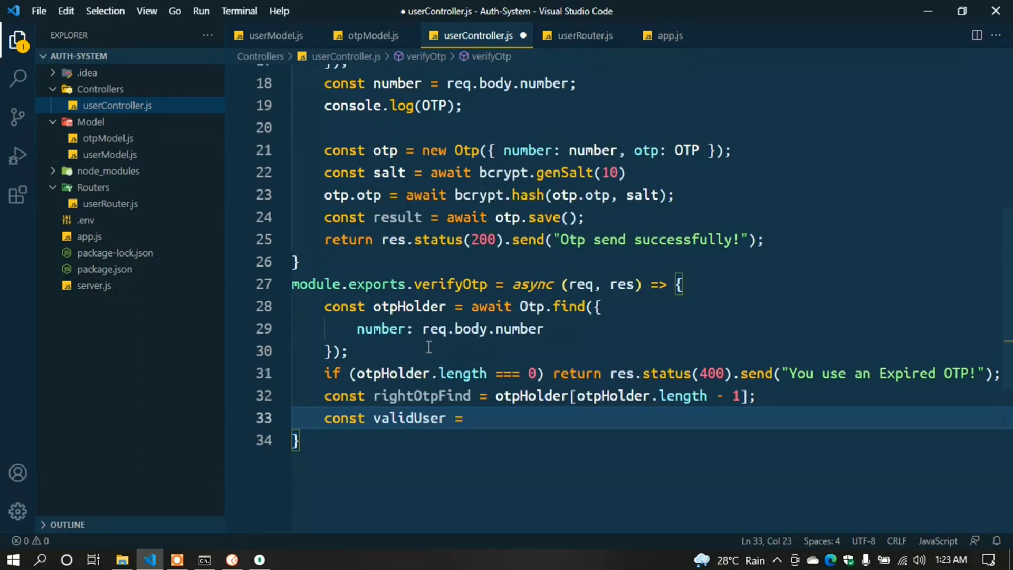
pyautogui.write('await bcrypt')
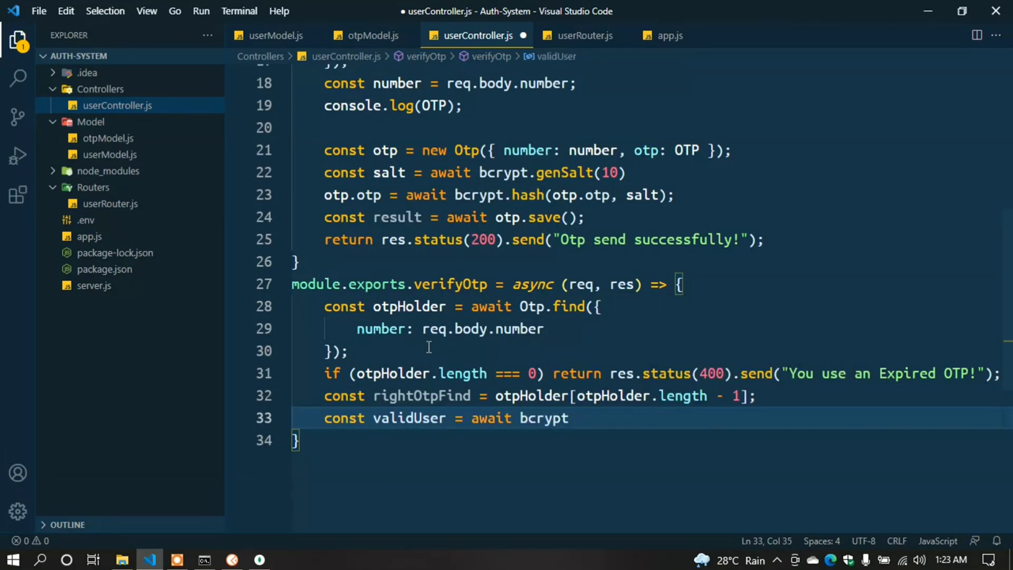
pyautogui.write('.compare')
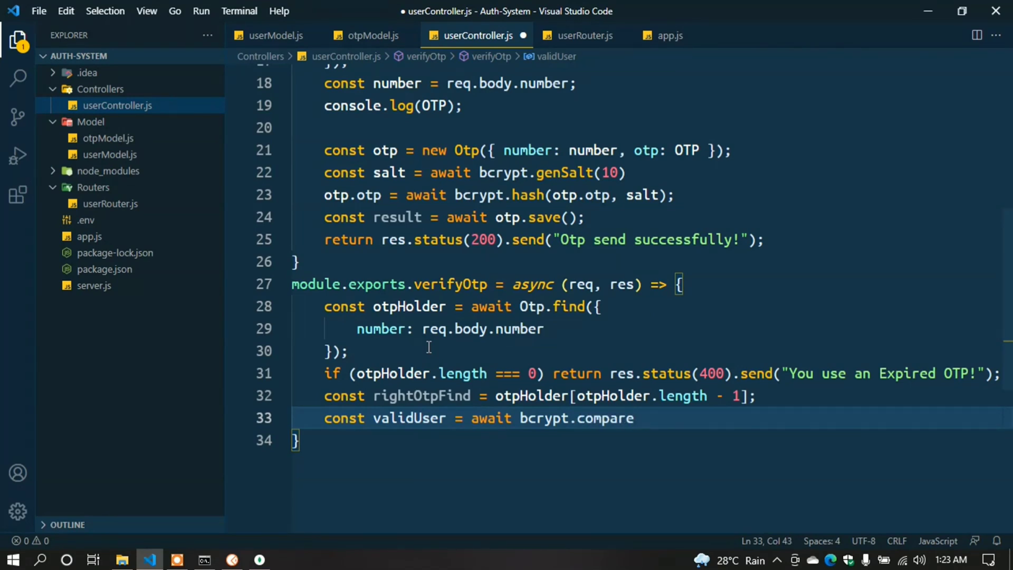
pyautogui.write('(req.body.otp, rig')
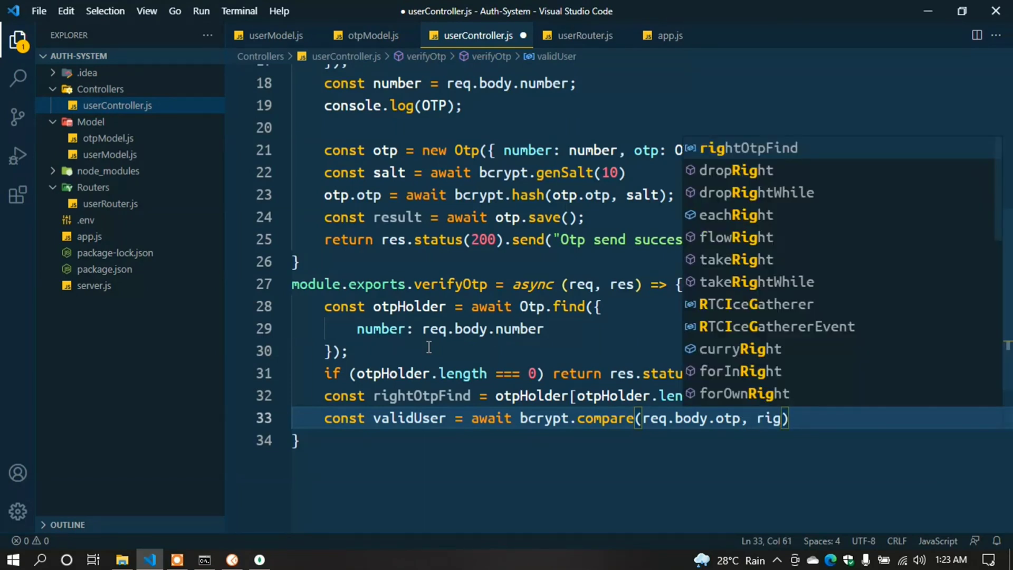
pyautogui.write('rightOtpFind.')
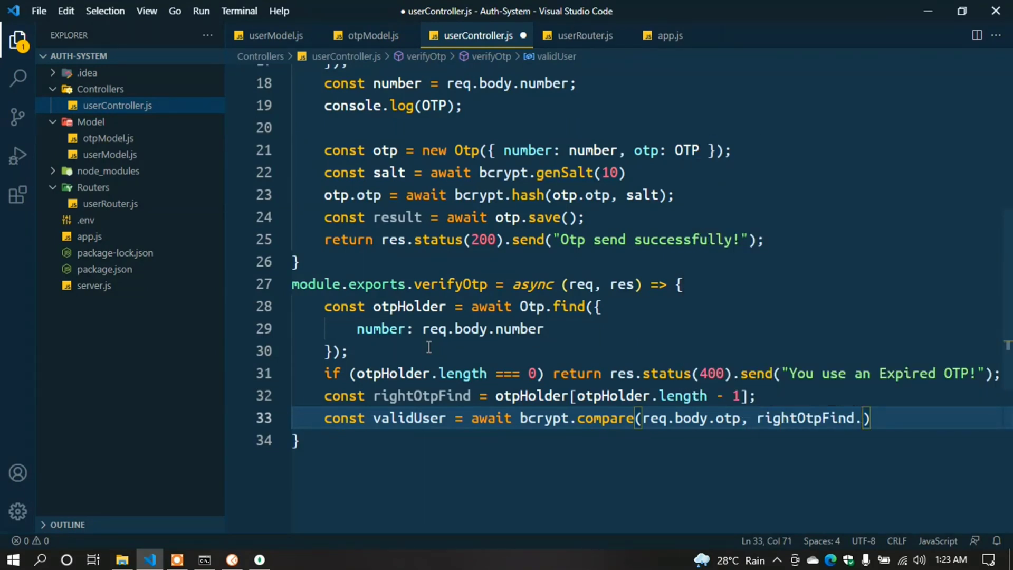
pyautogui.write('otp')
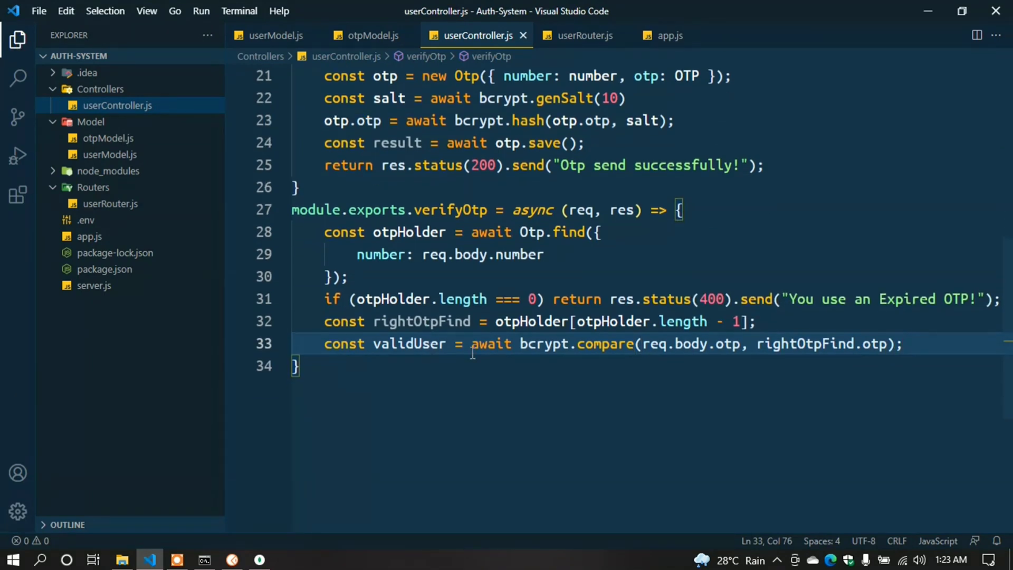
# Add an if block requiring a matching number and a valid OTP
pyautogui.press('Enter')
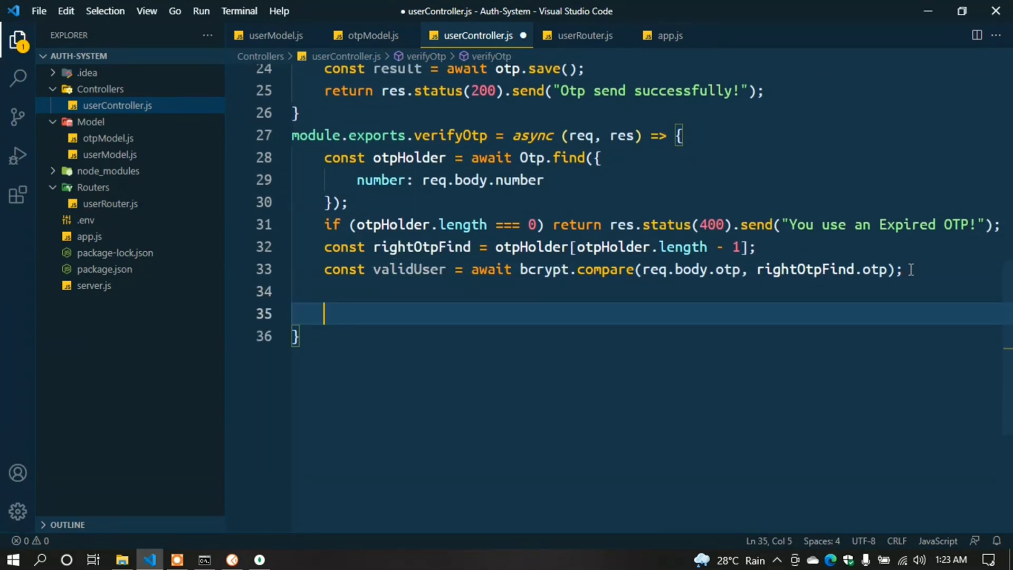
pyautogui.write('if(rightOt')
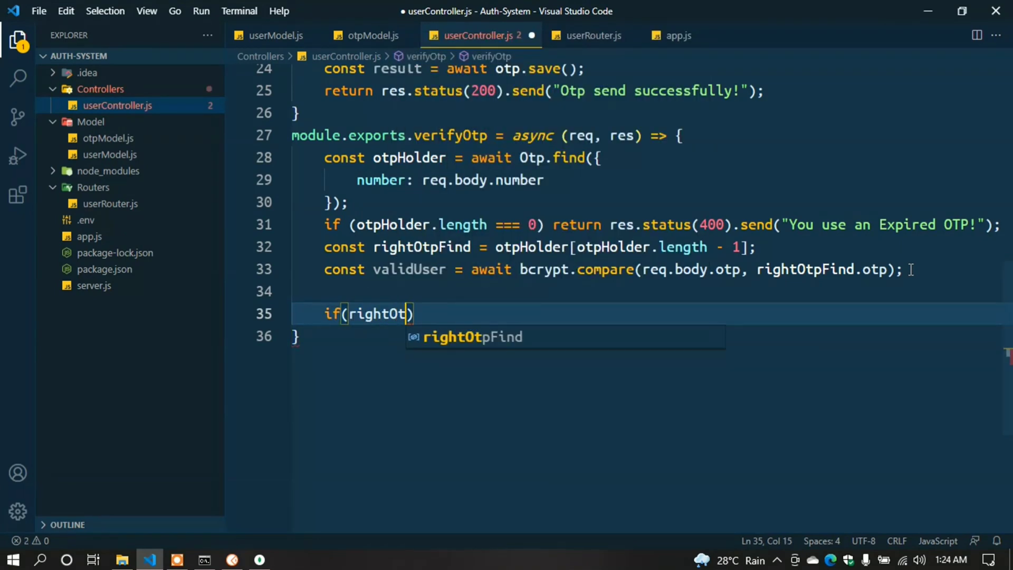
pyautogui.write('pFind.number ===')
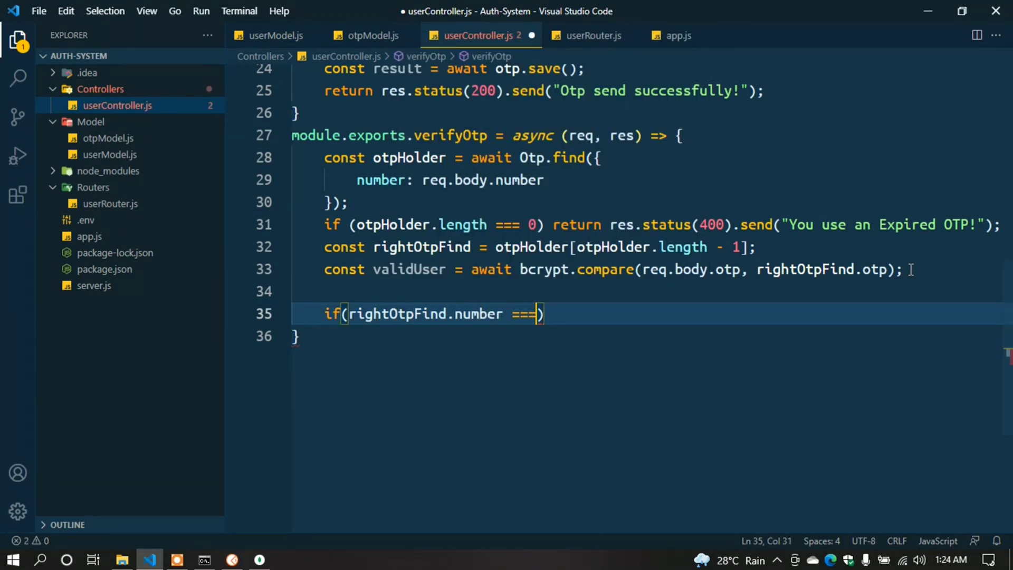
pyautogui.write('req.body.number &&')
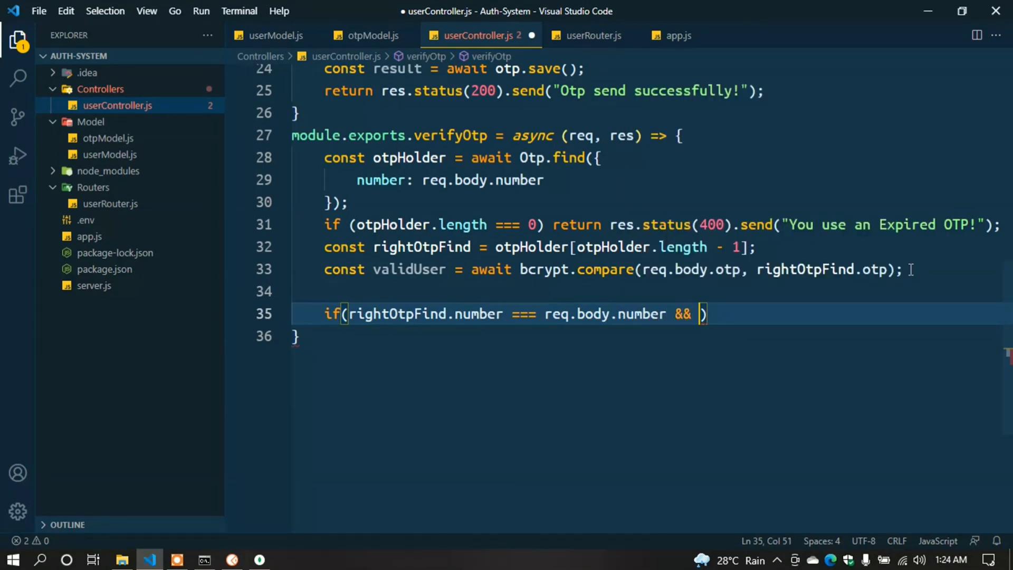
pyautogui.write('validUser) {')
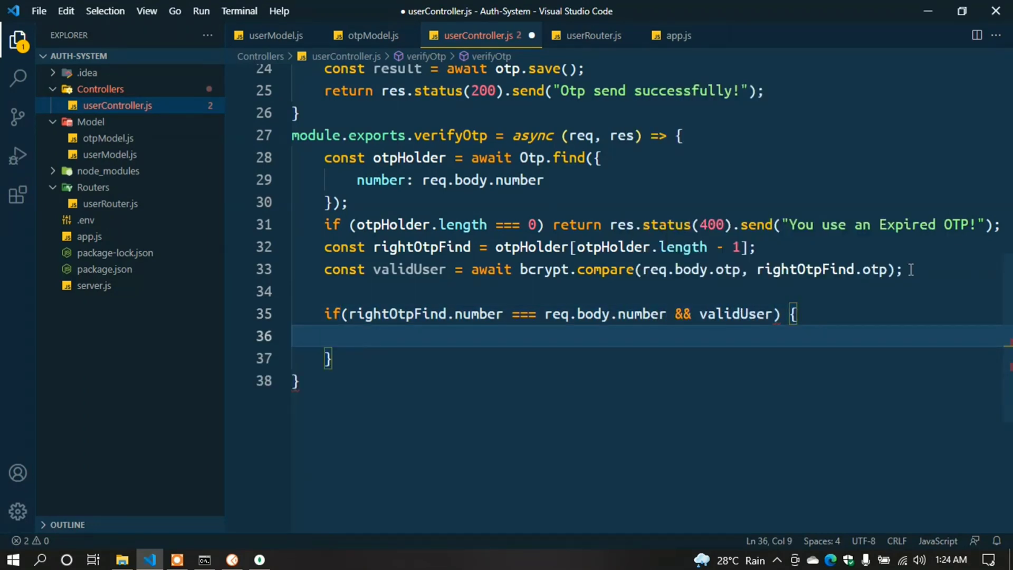
# Create a new User from the request's number using _.pick
pyautogui.write('const user')
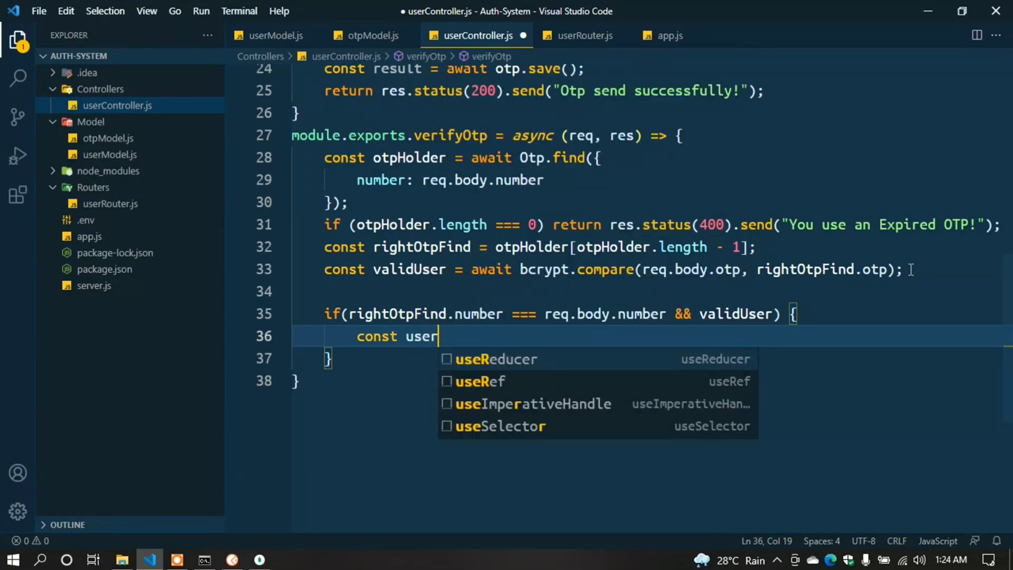
pyautogui.write('= new')
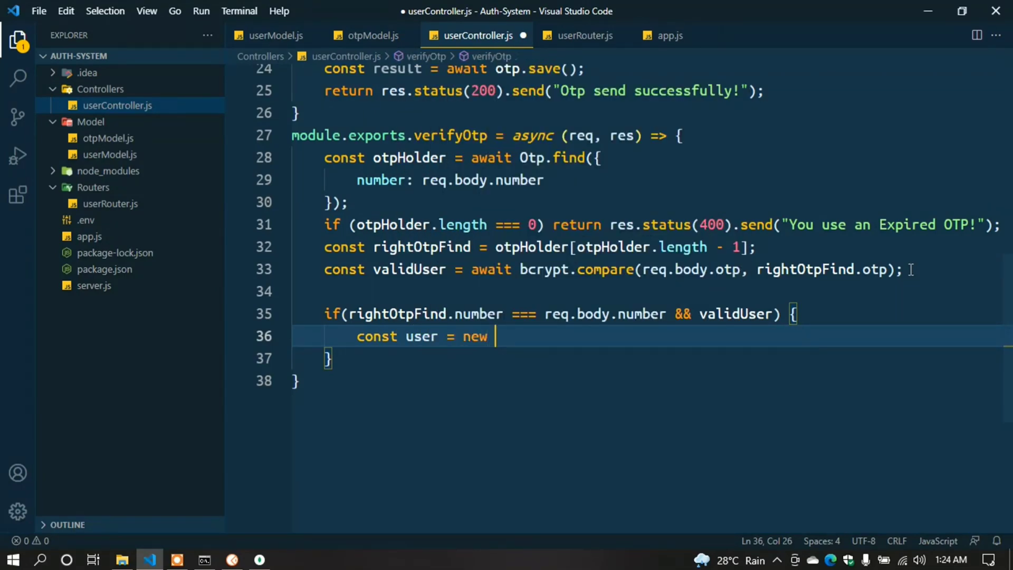
pyautogui.write('User(')
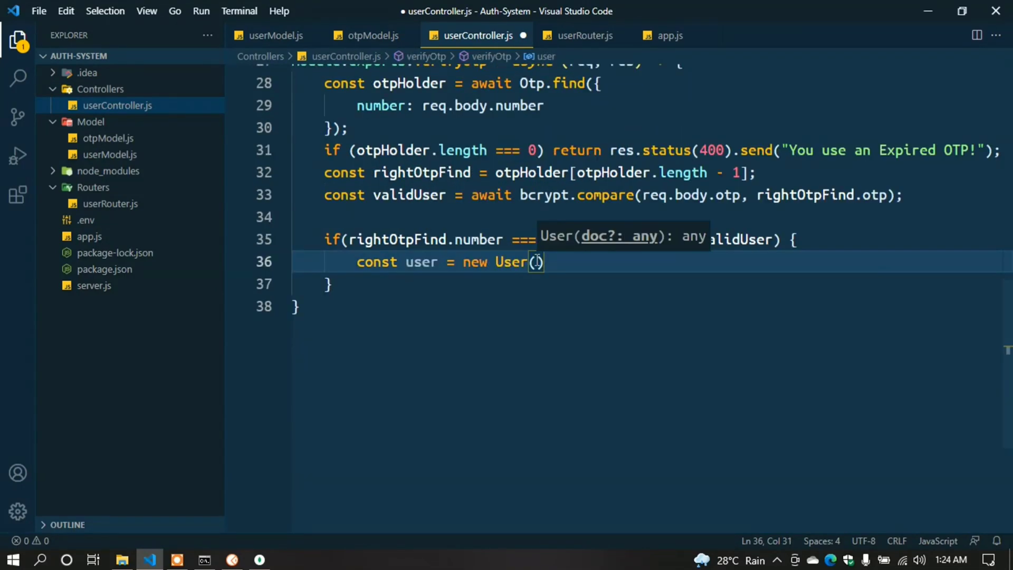
pyautogui.write('.pick')
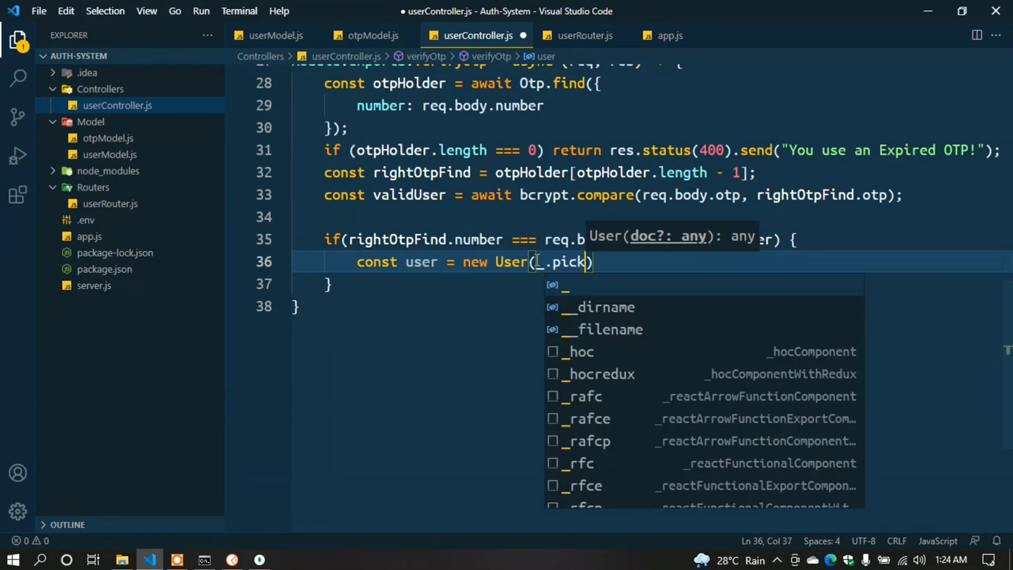
pyautogui.write('req.body, ["number')
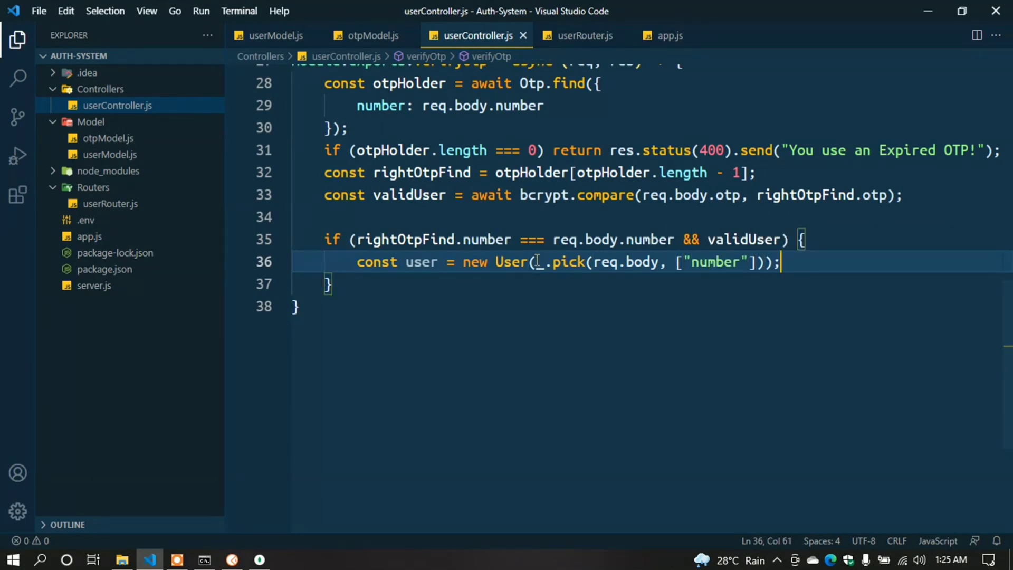
# Generate the user's JWT, await user.save() into result, and start the OTP deletion line
pyautogui.write('const')
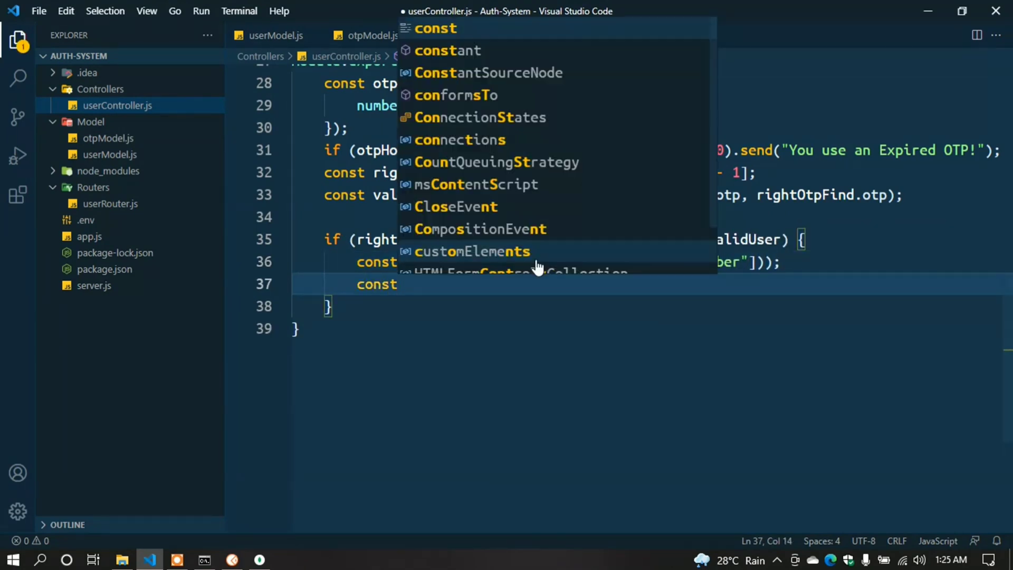
pyautogui.write('u')
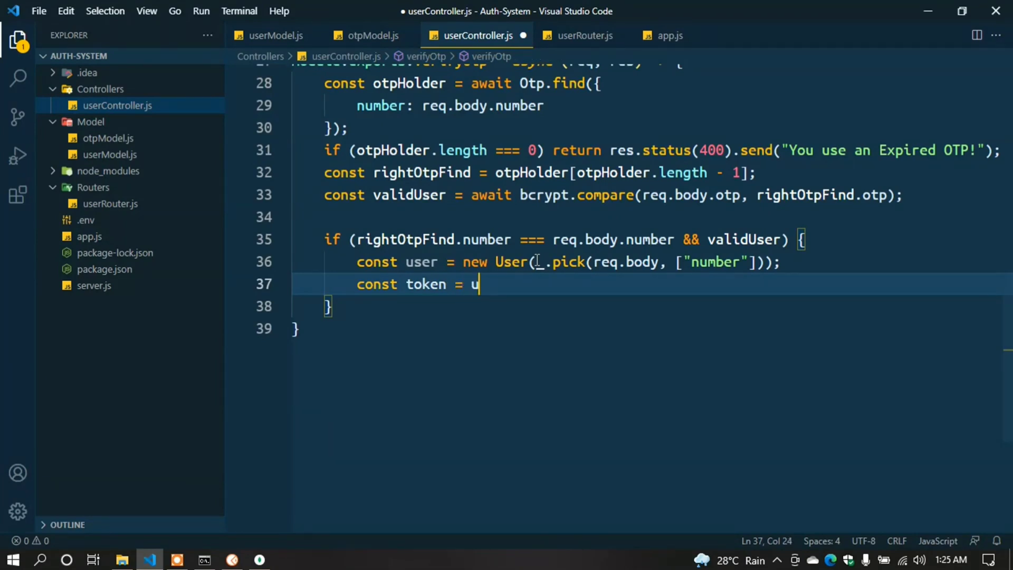
pyautogui.write('ser.generateJWT')
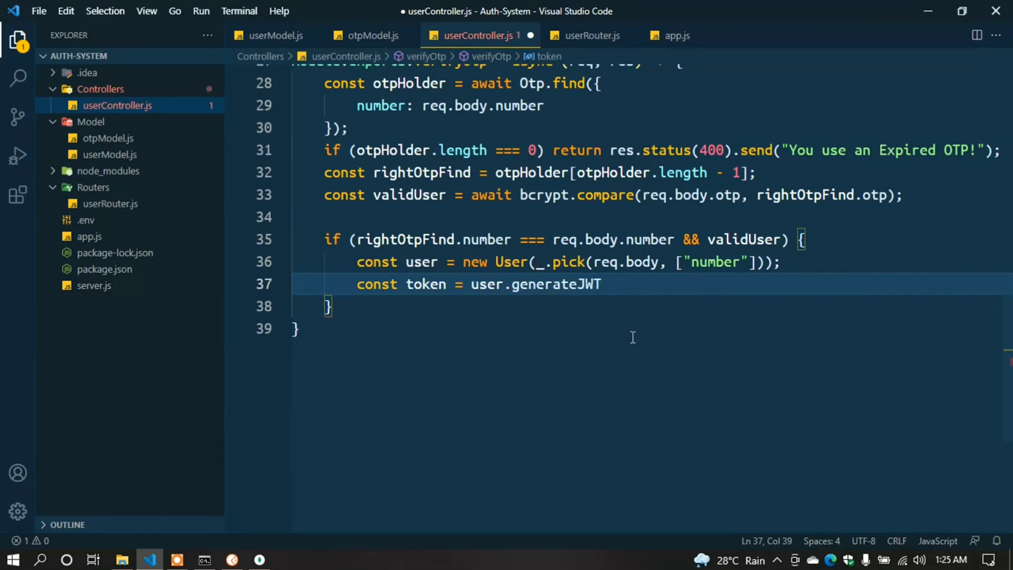
pyautogui.press('Ctrl+S')
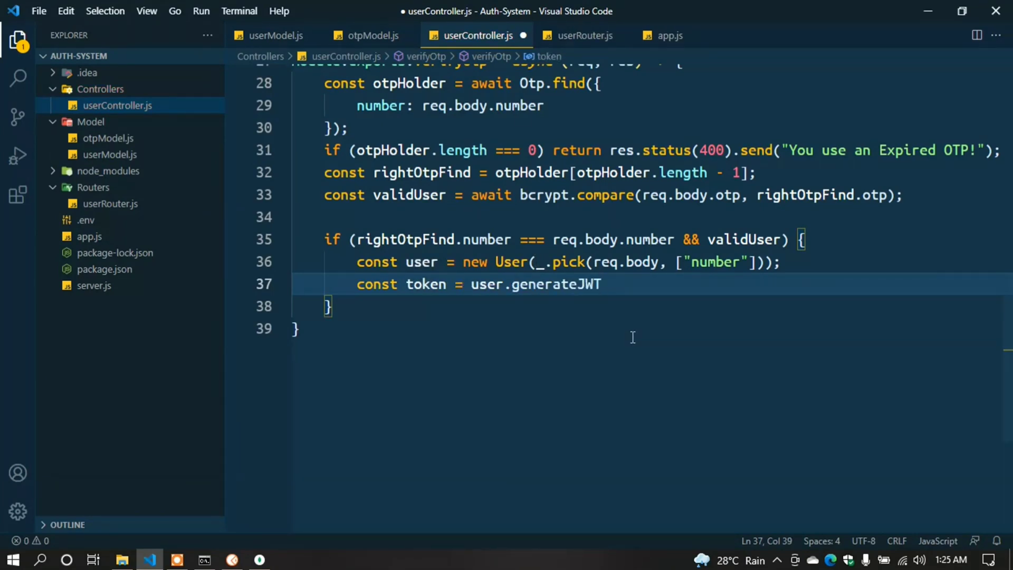
pyautogui.write('();')
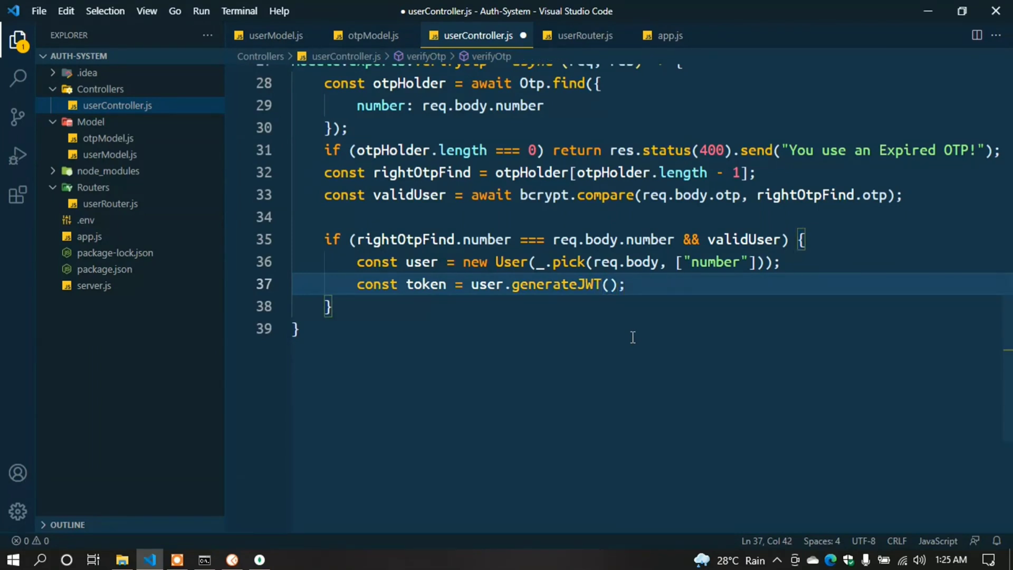
pyautogui.write('const result =')
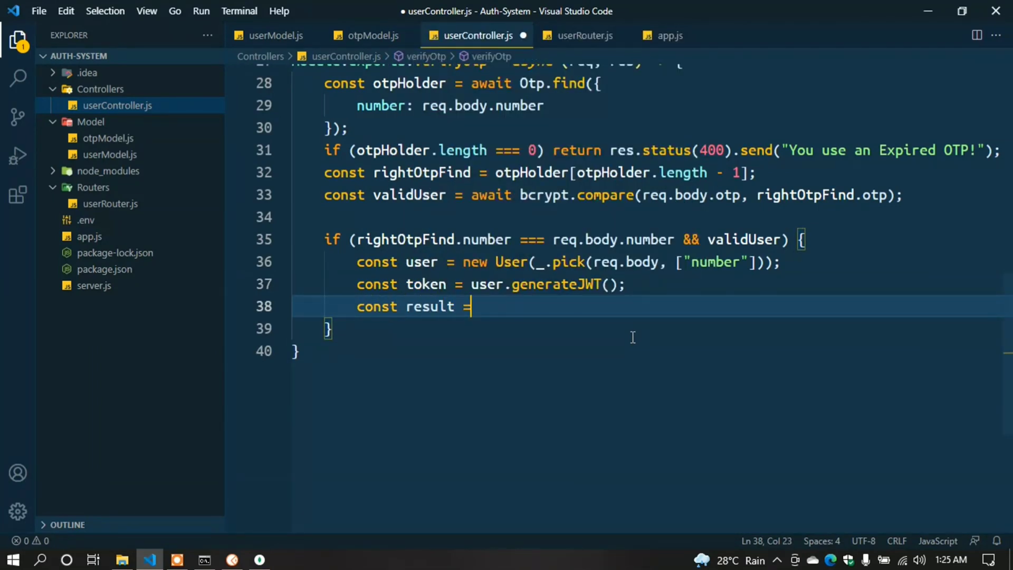
pyautogui.write('await user.save();')
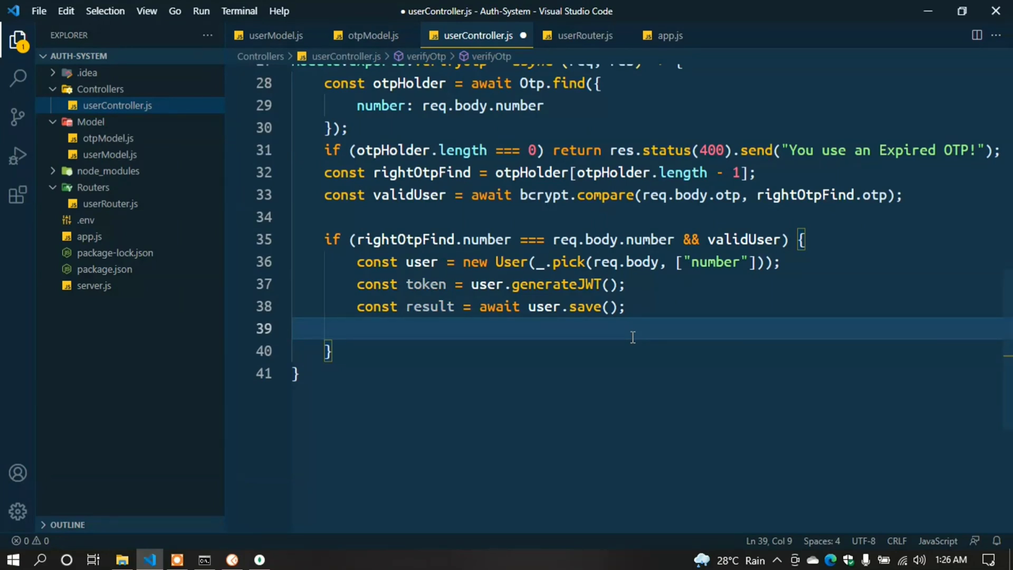
pyautogui.write('const OTP')
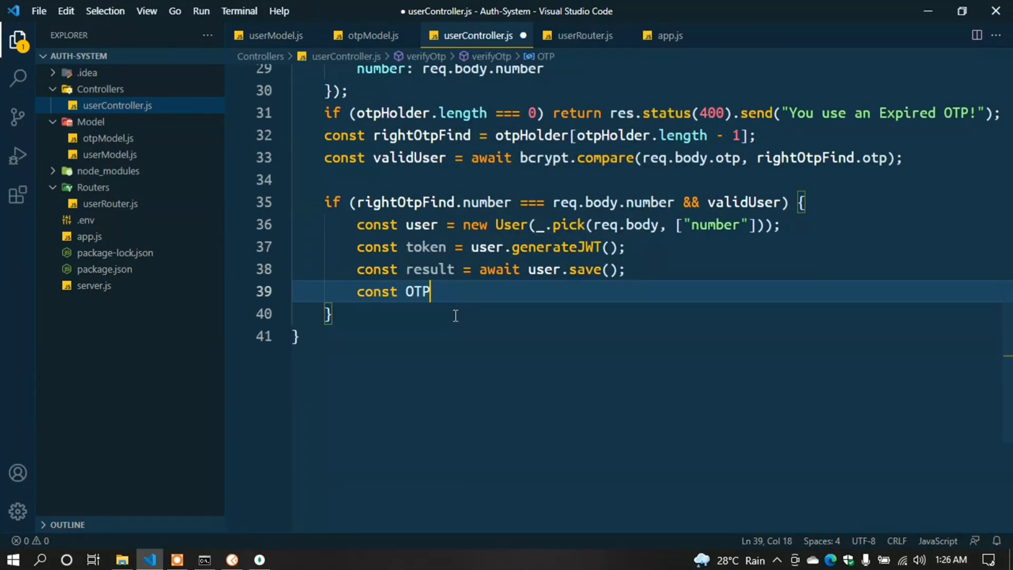
pyautogui.write('Delete = await')
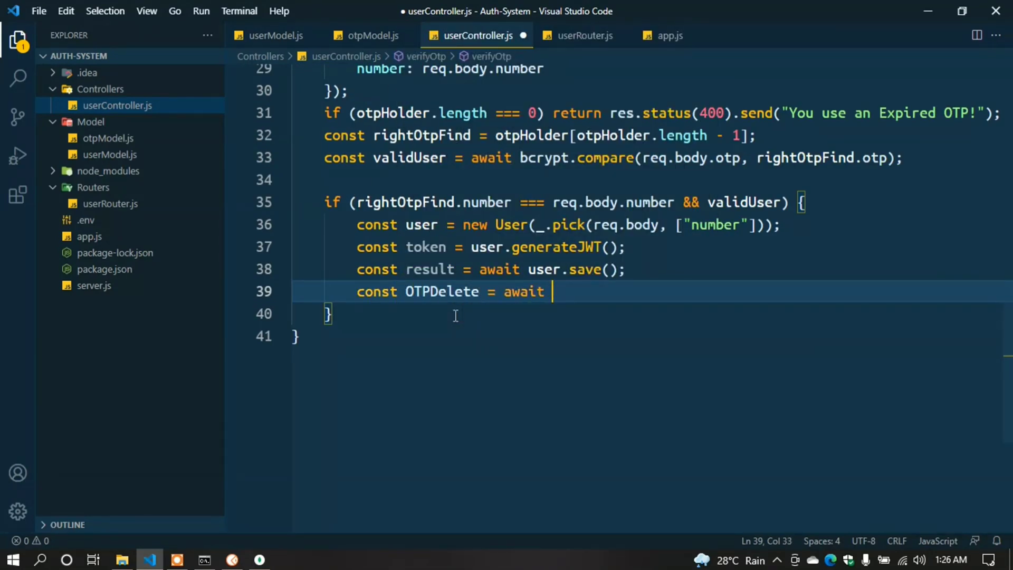
# Delete all OTPs matching rightOtpFind.number with Otp.deleteMany
pyautogui.write('Otp.dele')
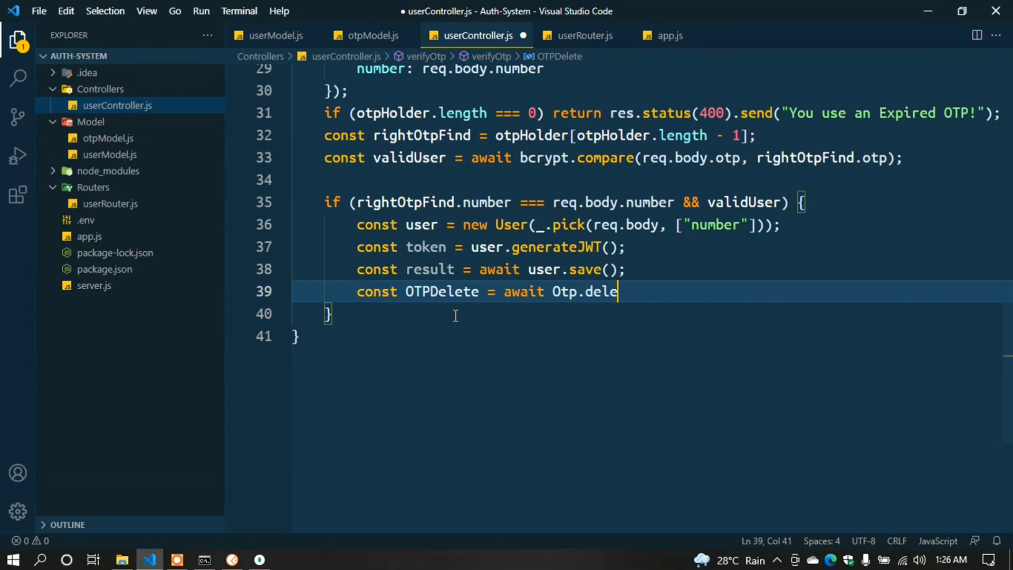
pyautogui.write('teMany({')
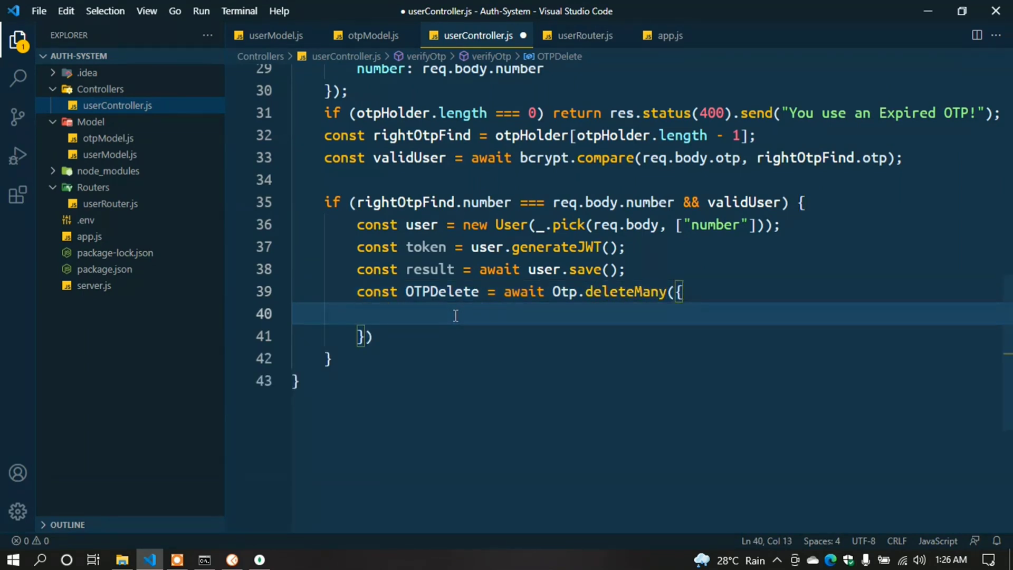
pyautogui.write('number:')
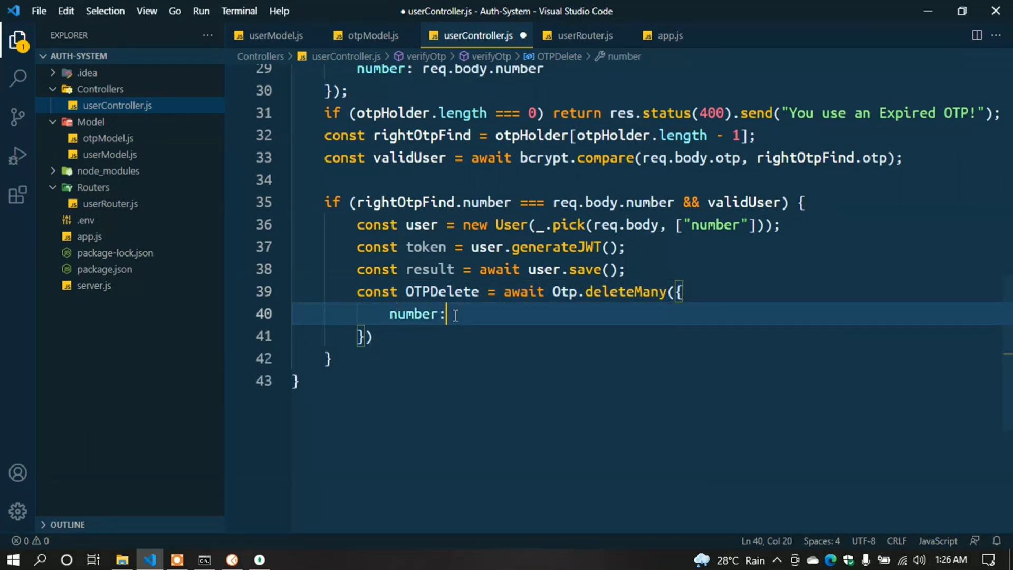
pyautogui.write('rightOtpFind')
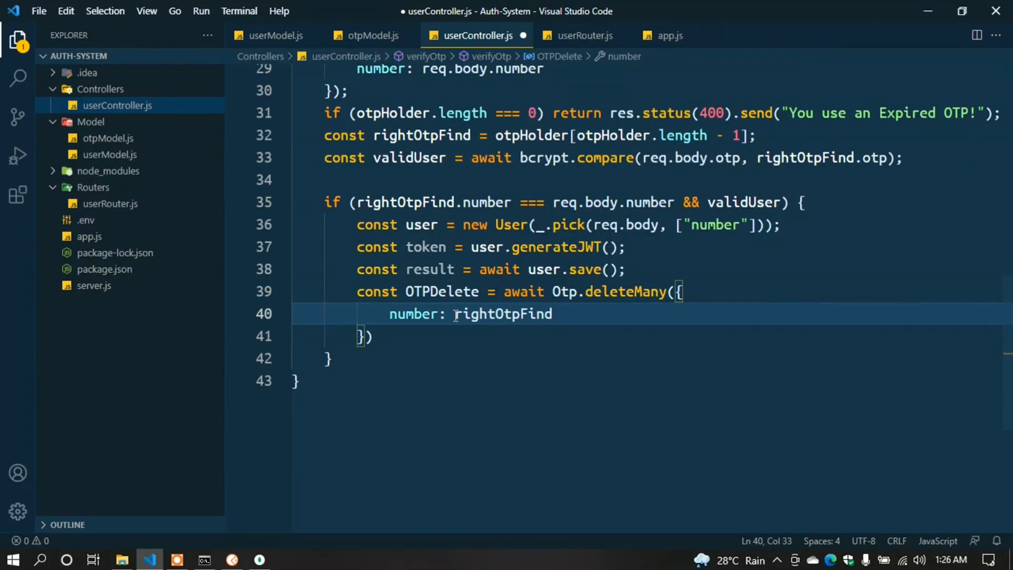
pyautogui.write('.number')
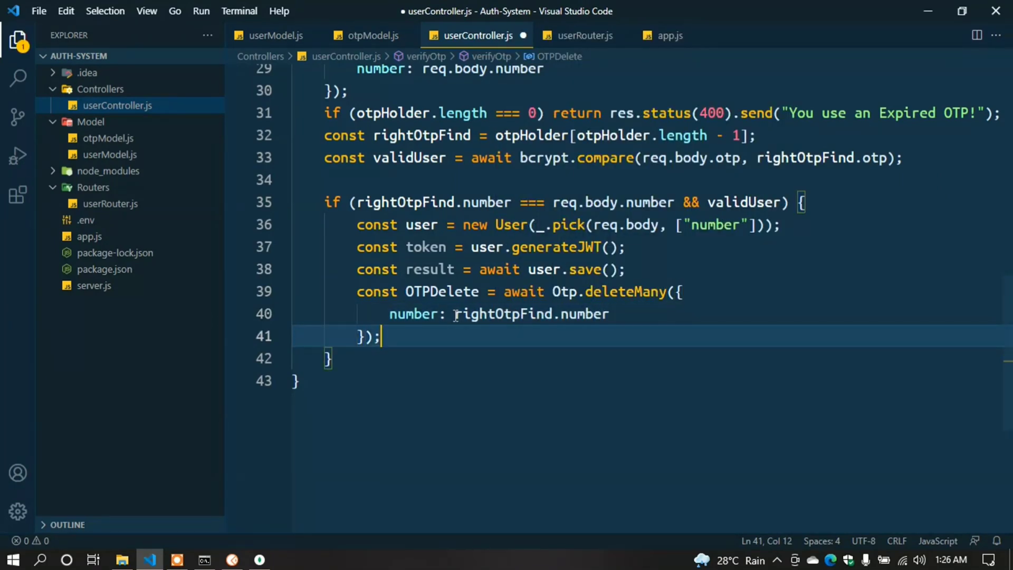
# Return status 200 with a message, the token and the saved user as data
pyautogui.write('return')
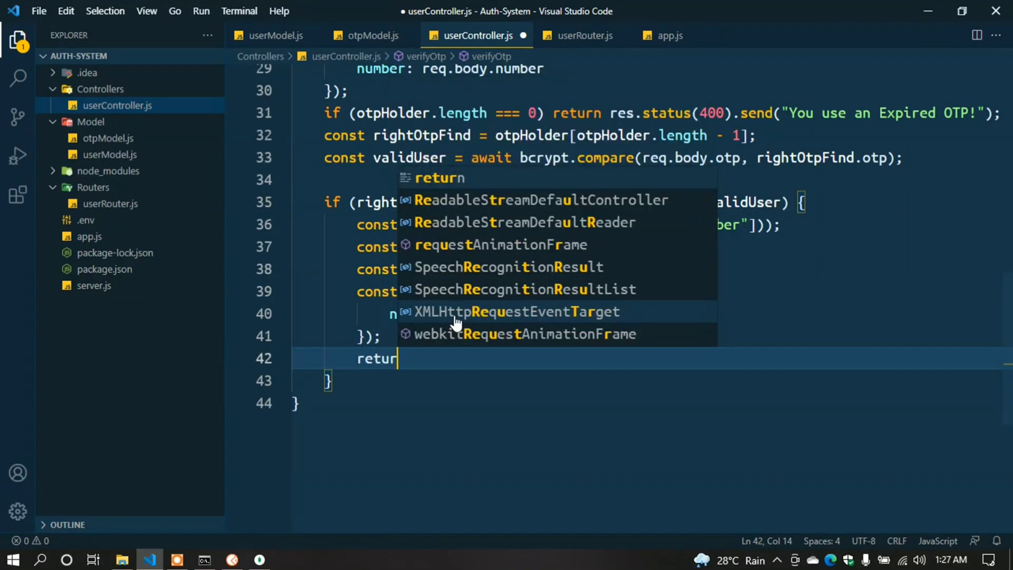
pyautogui.write('res.status(')
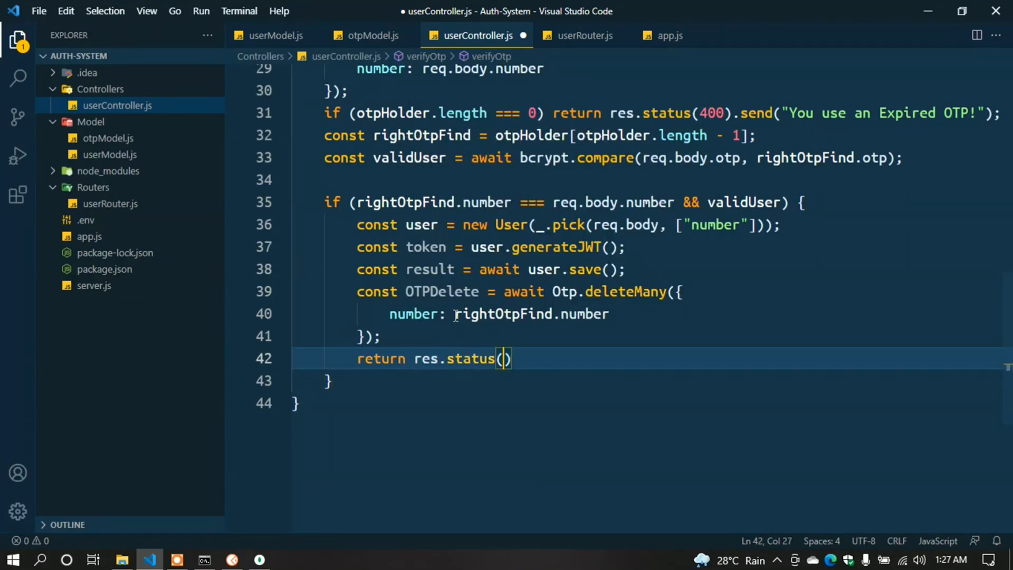
pyautogui.write('200).send')
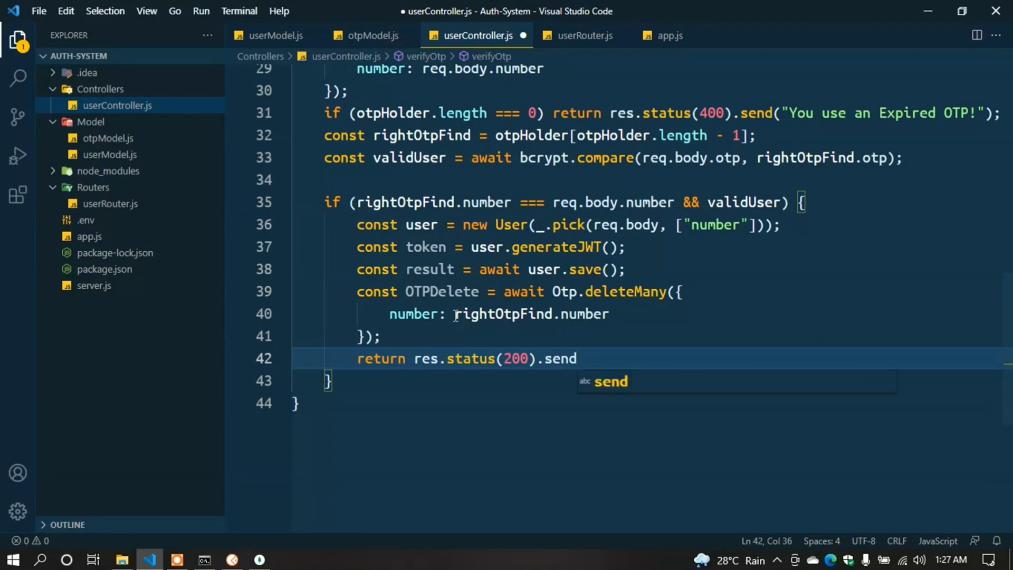
pyautogui.write('({m')
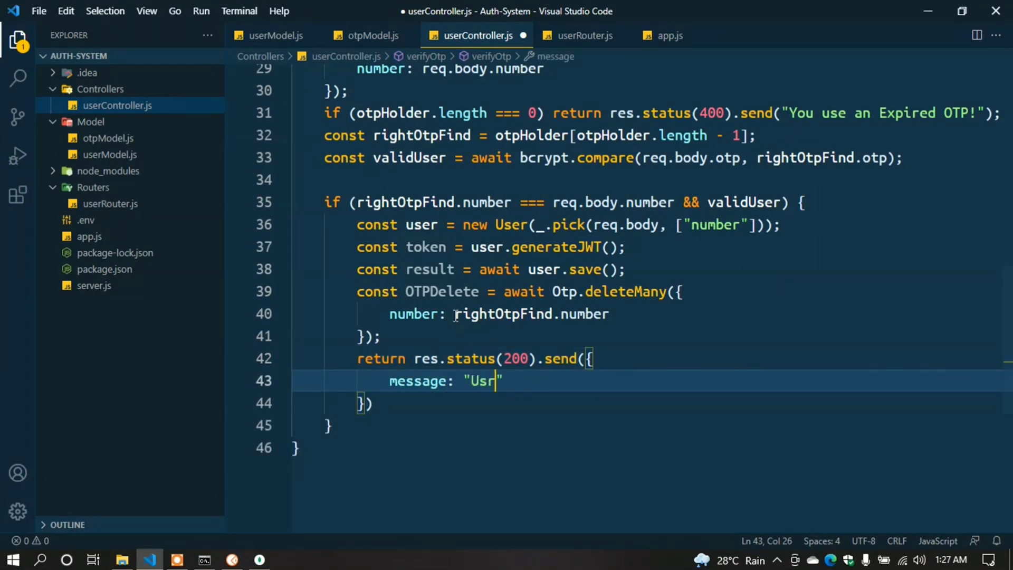
pyautogui.write('token: token,')
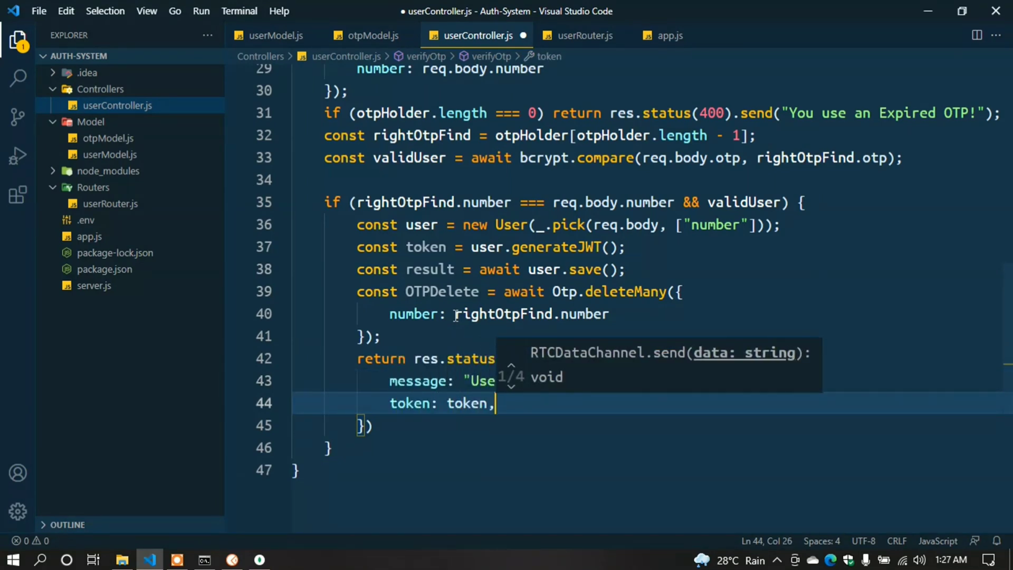
pyautogui.write('data: result')
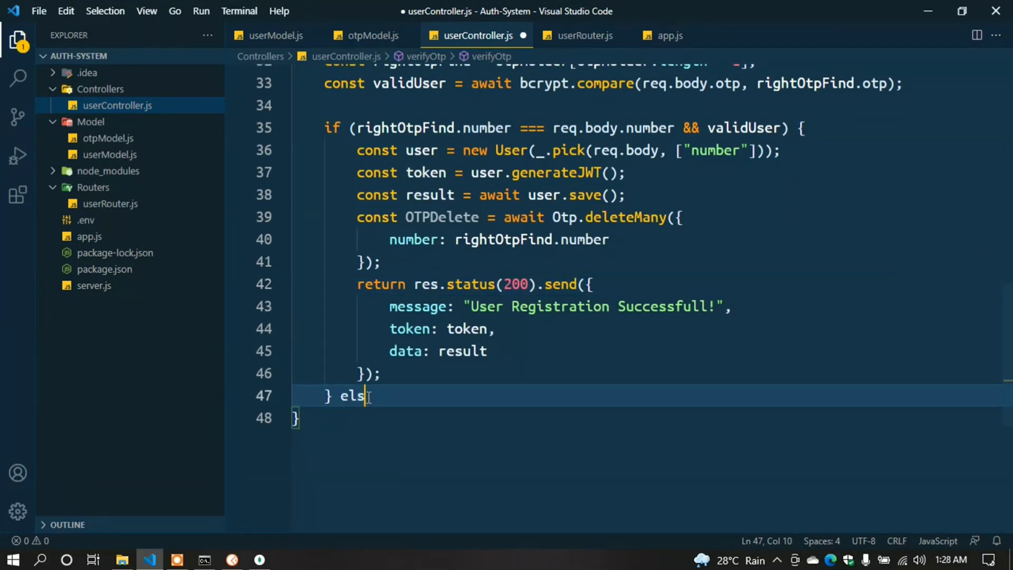
# Add an else branch returning status 400 with a 'Your ...' error message
pyautogui.write('e {')
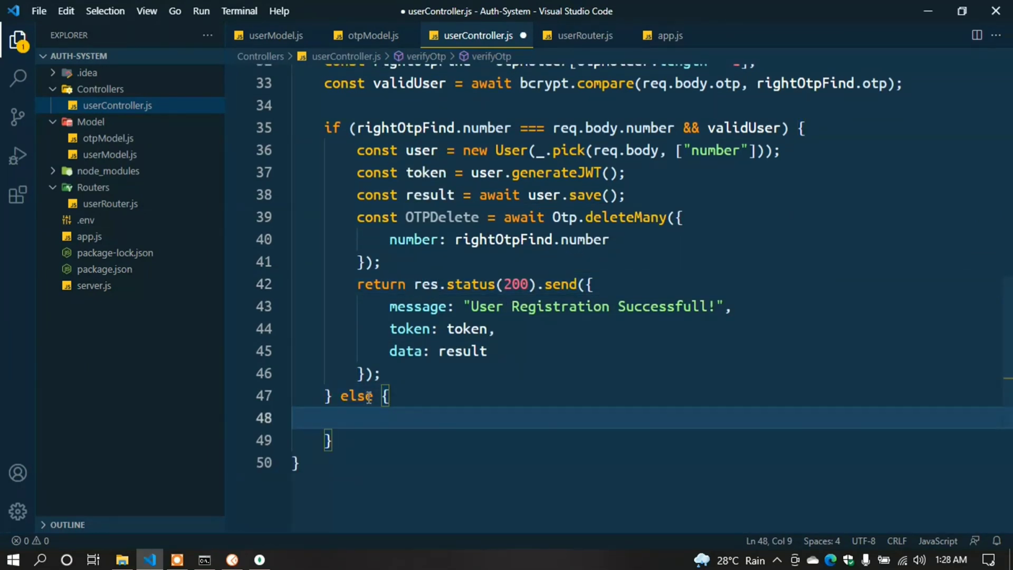
pyautogui.write('return r')
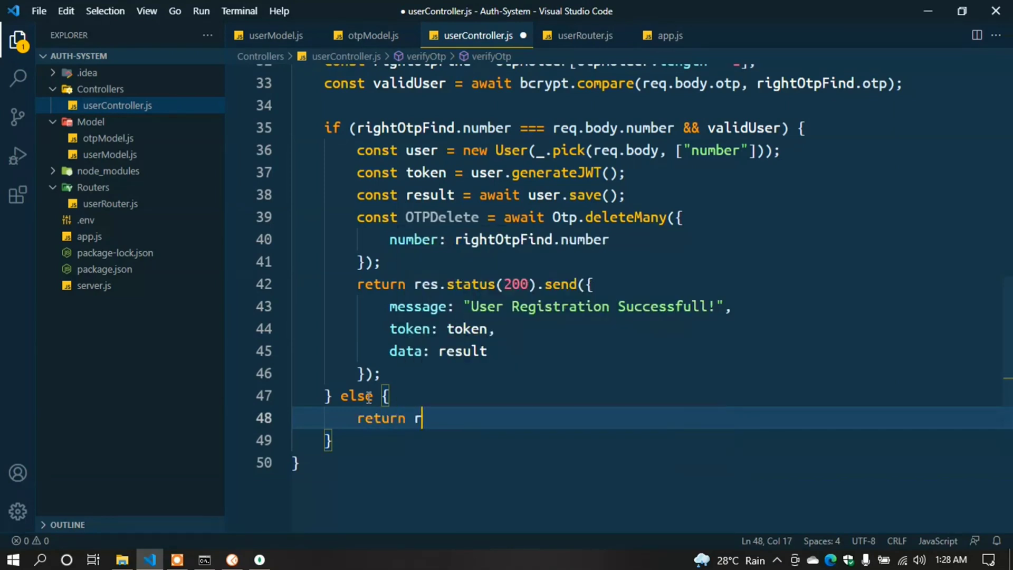
pyautogui.write('es.status()')
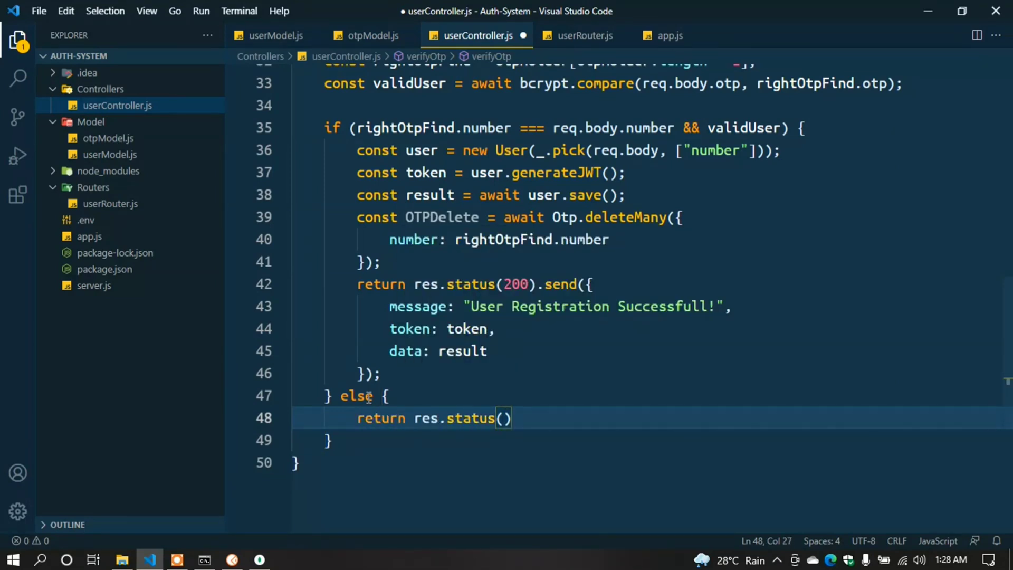
pyautogui.write('400).send')
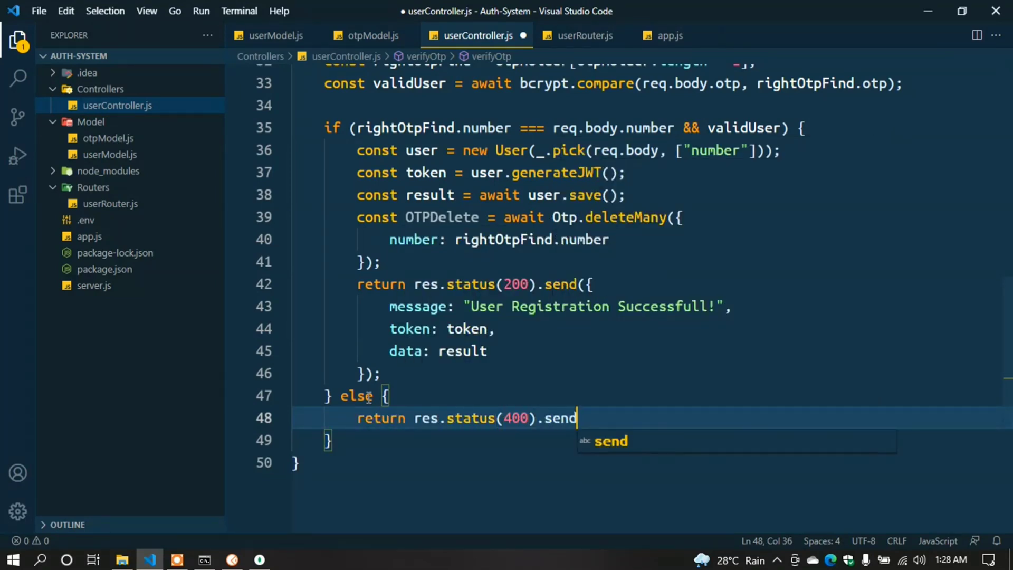
pyautogui.write('("Your ")')
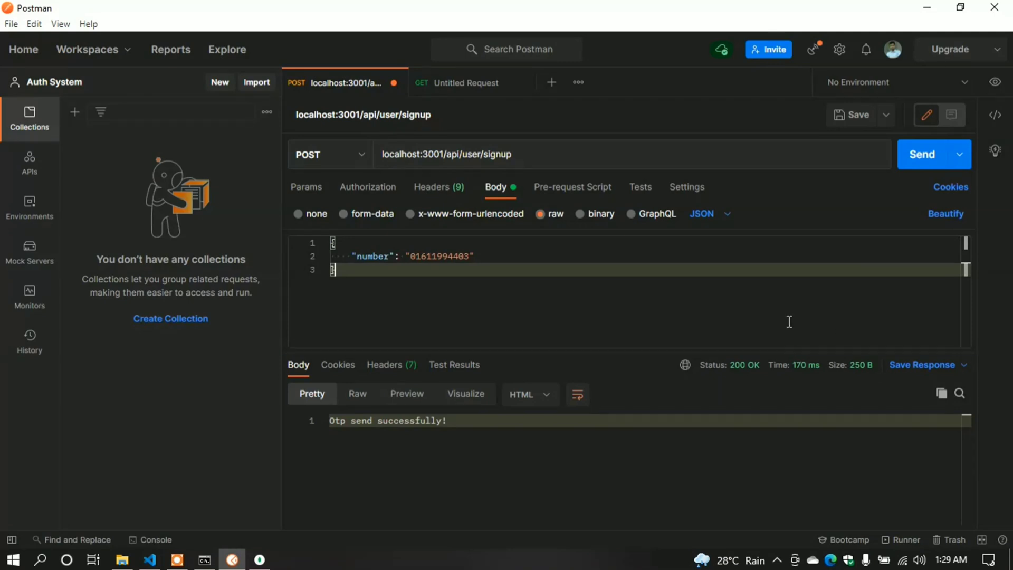
pyautogui.moveTo(926, 174)
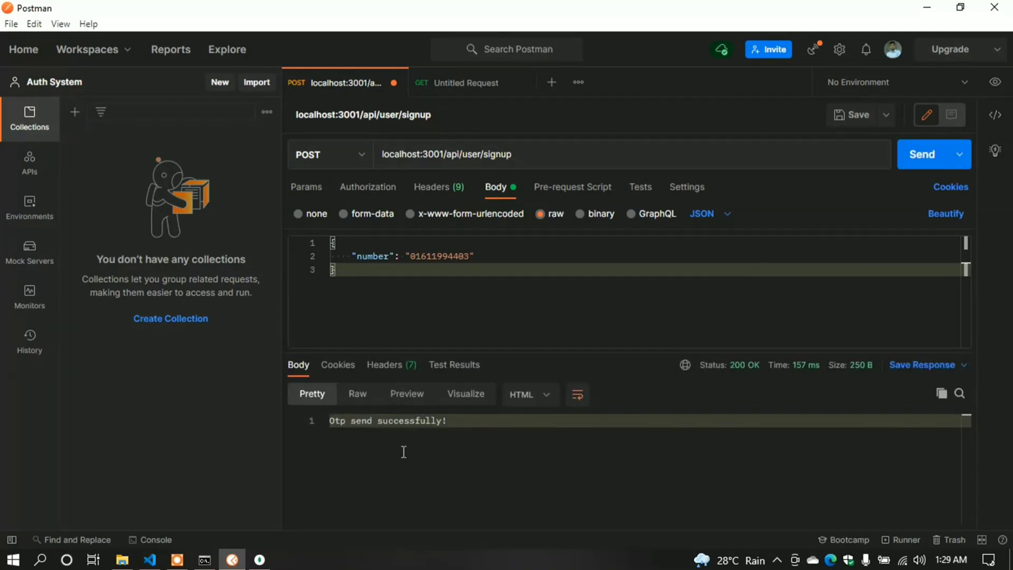
# View the saved OTP record in Compass, then duplicate Postman's signup request tab
pyautogui.click(259, 559)
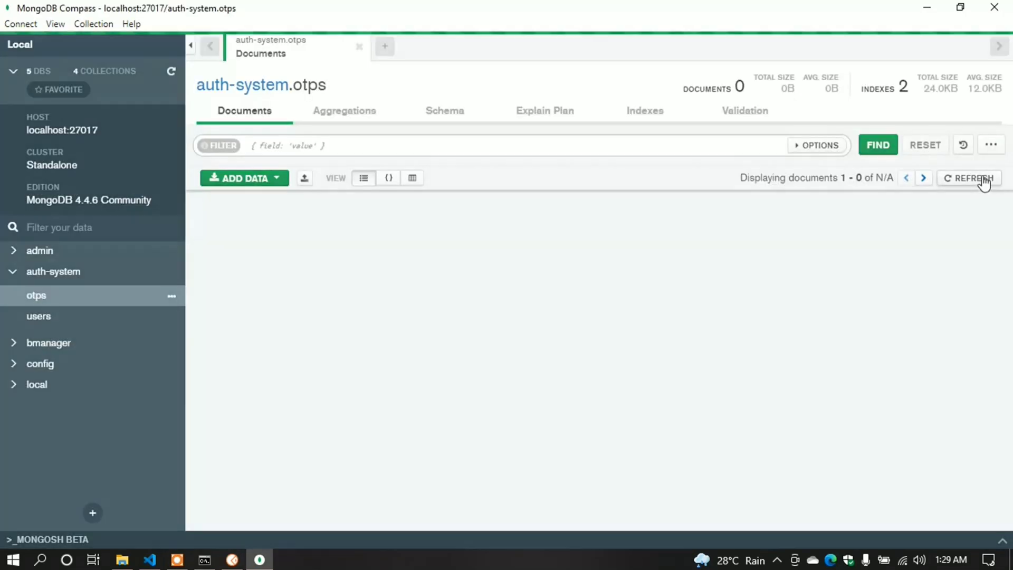
pyautogui.click(972, 178)
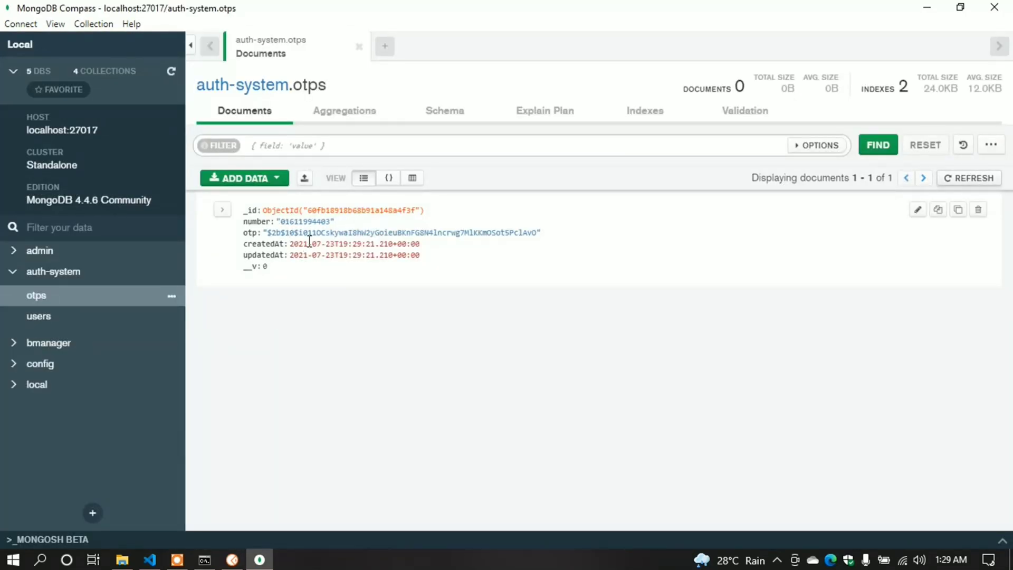
pyautogui.click(231, 558)
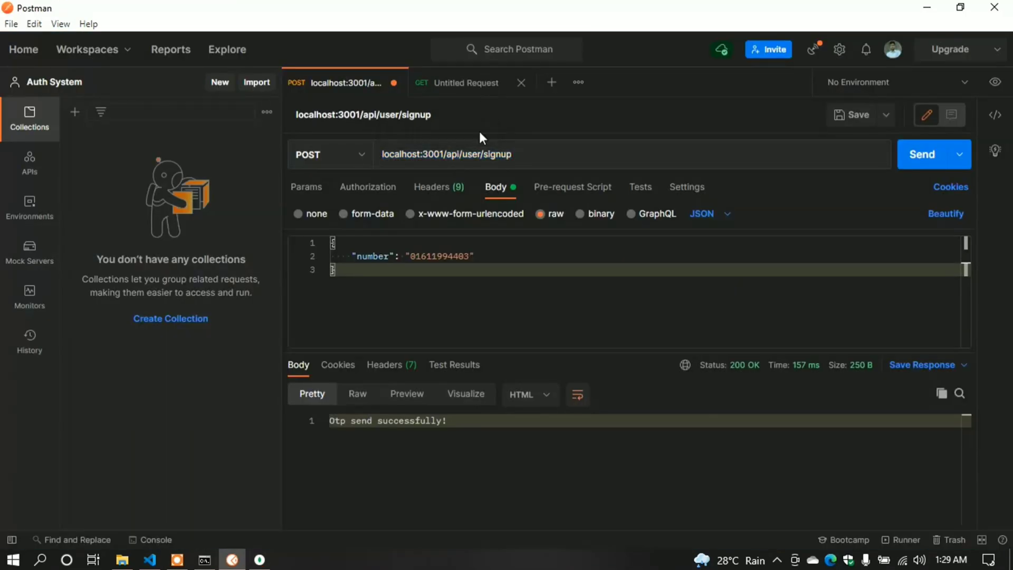
pyautogui.click(465, 82)
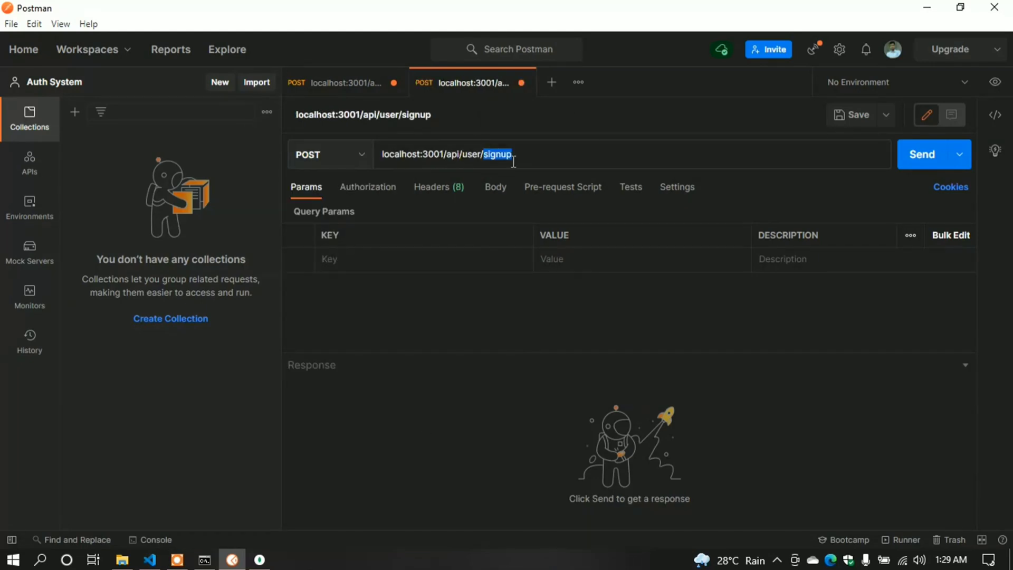
# Send the verify request with a raw JSON number and OTP, getting a wrong-OTP error
pyautogui.click(495, 187)
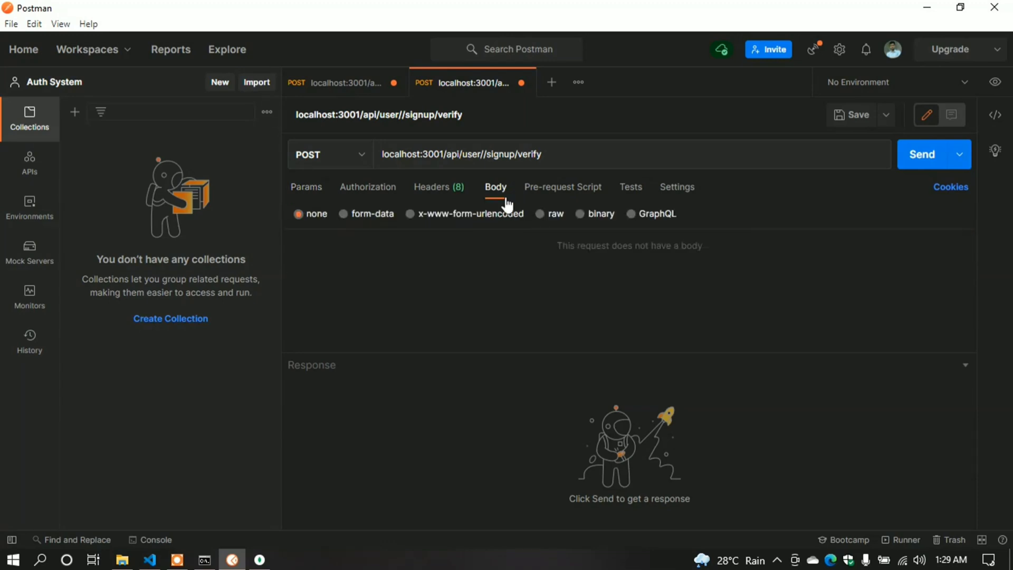
pyautogui.click(540, 214)
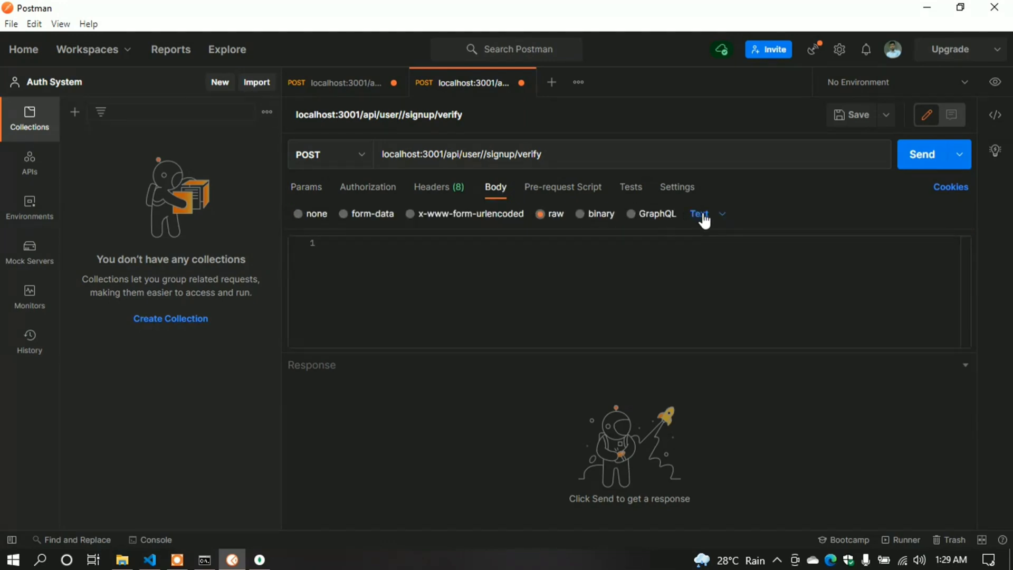
pyautogui.click(701, 213)
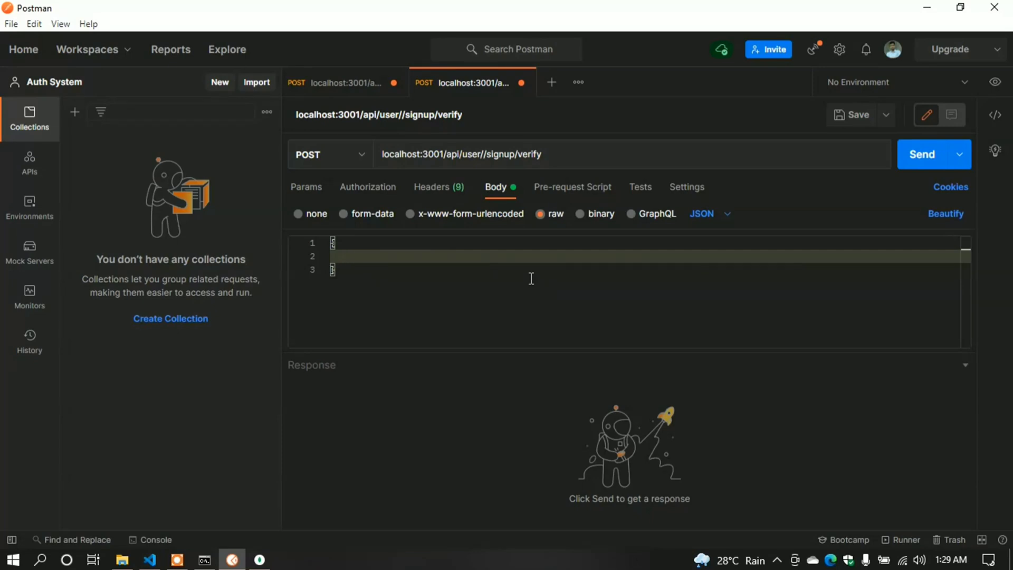
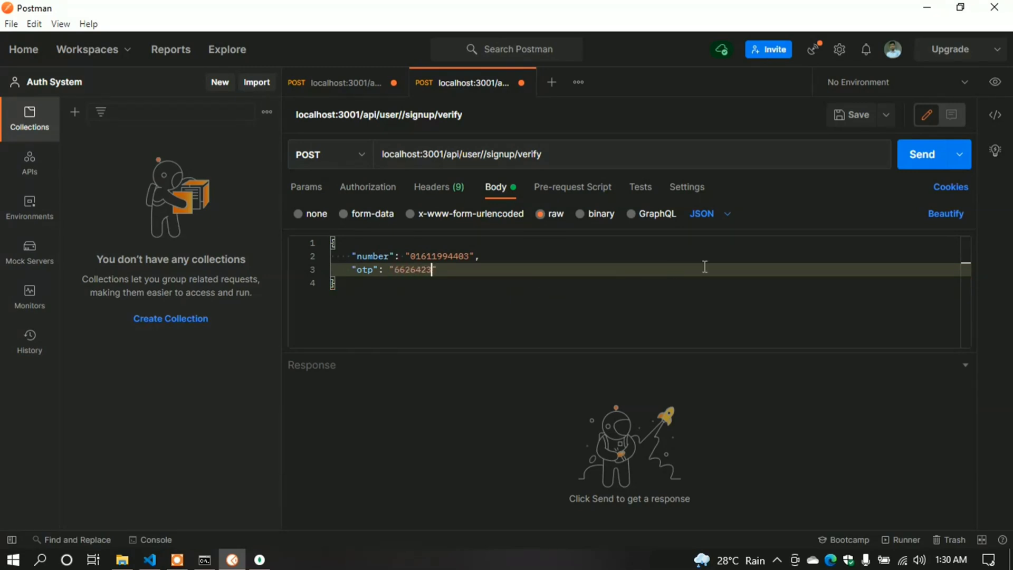
pyautogui.click(921, 153)
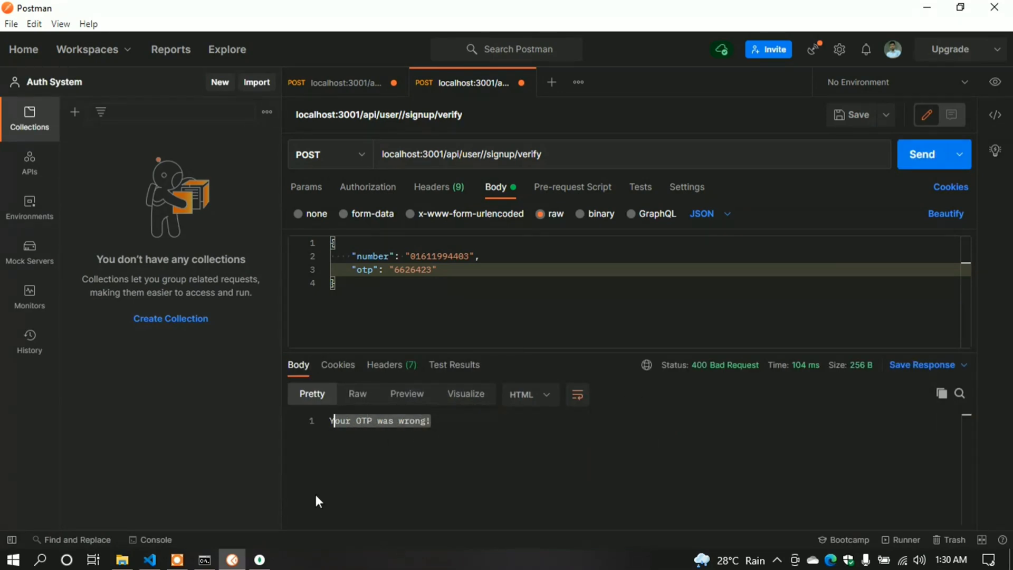
# Correct the OTP and resend, receiving 'User Registration Successful!'
pyautogui.click(204, 559)
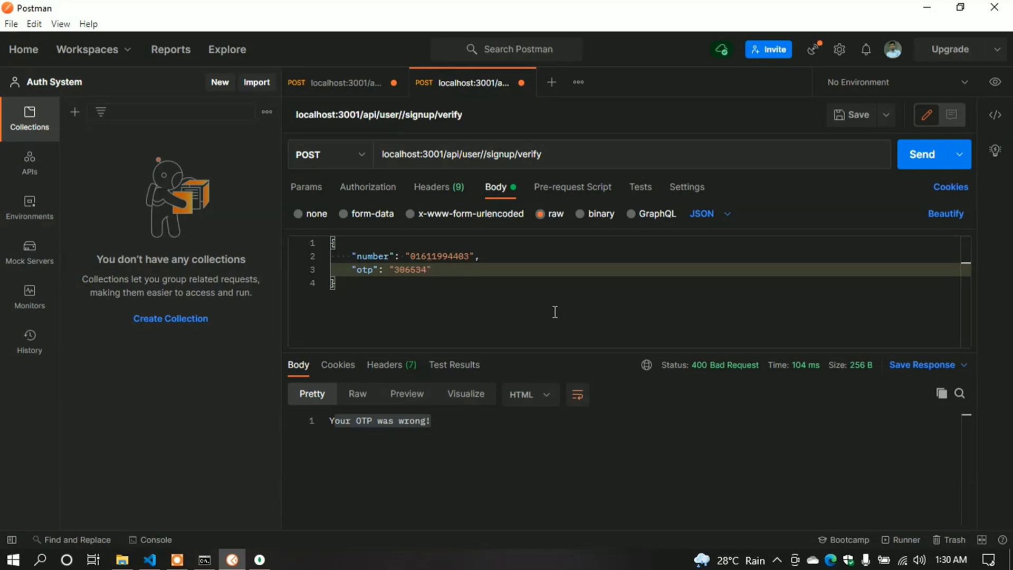
pyautogui.click(921, 153)
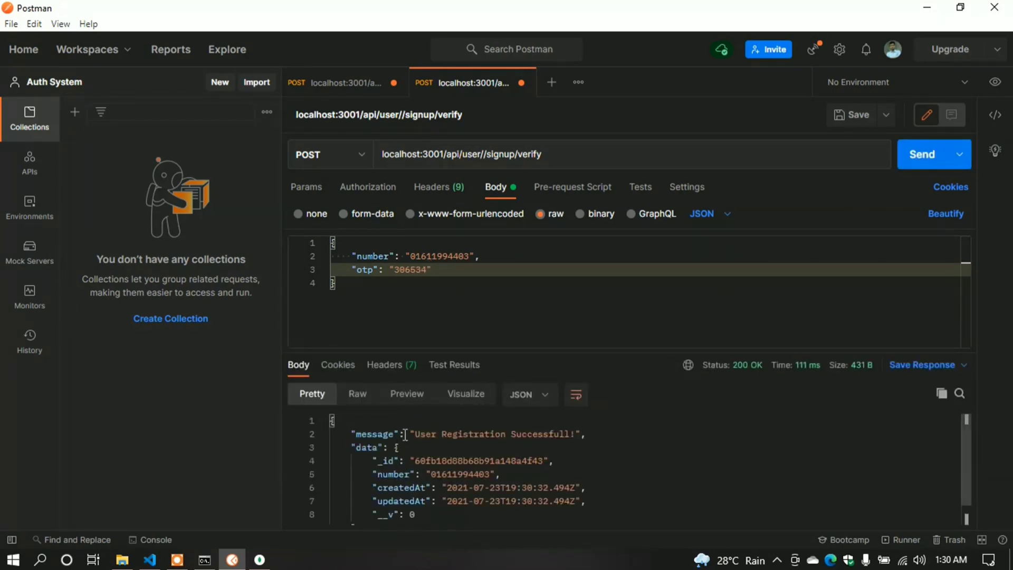
pyautogui.doubleClick(495, 434)
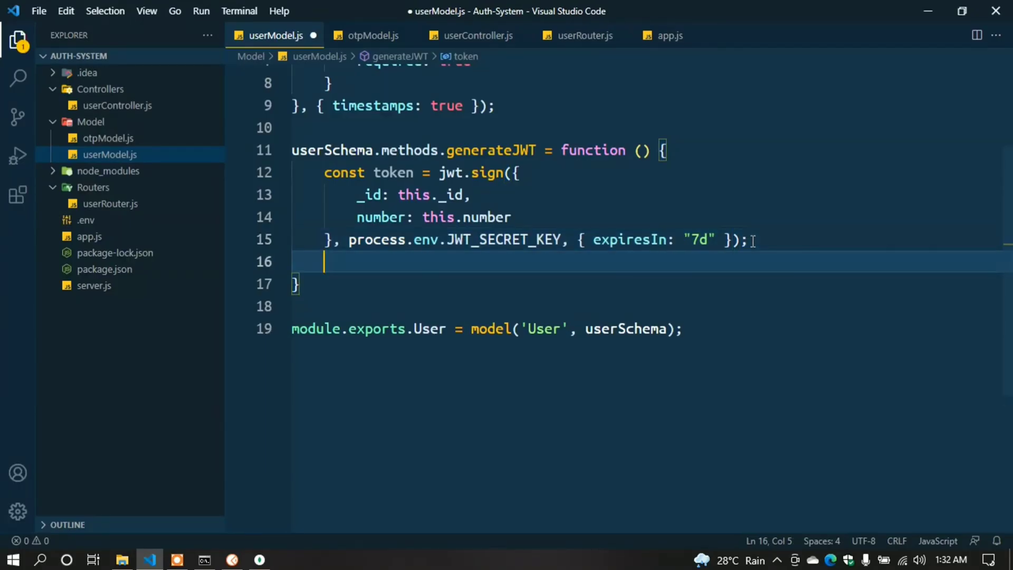
# Type 'return token' at the end of generateJWT in userModel.js
pyautogui.write('re')
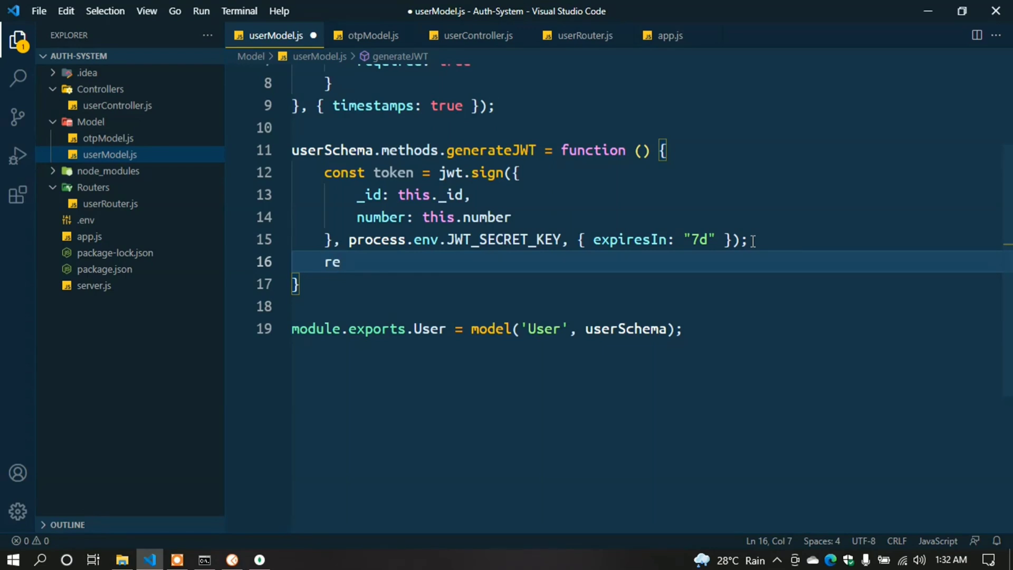
pyautogui.write('turn toke')
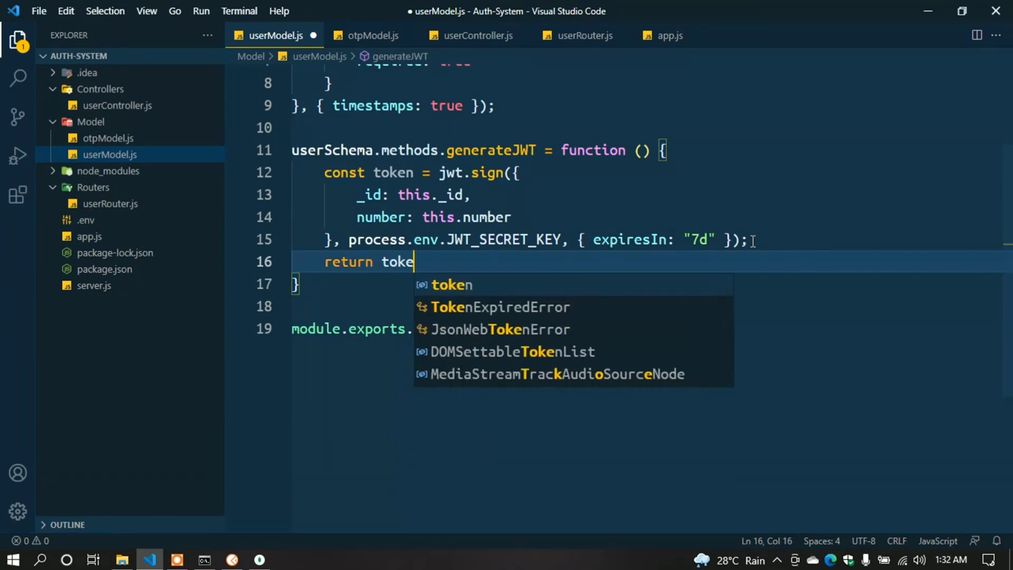
pyautogui.write('n')
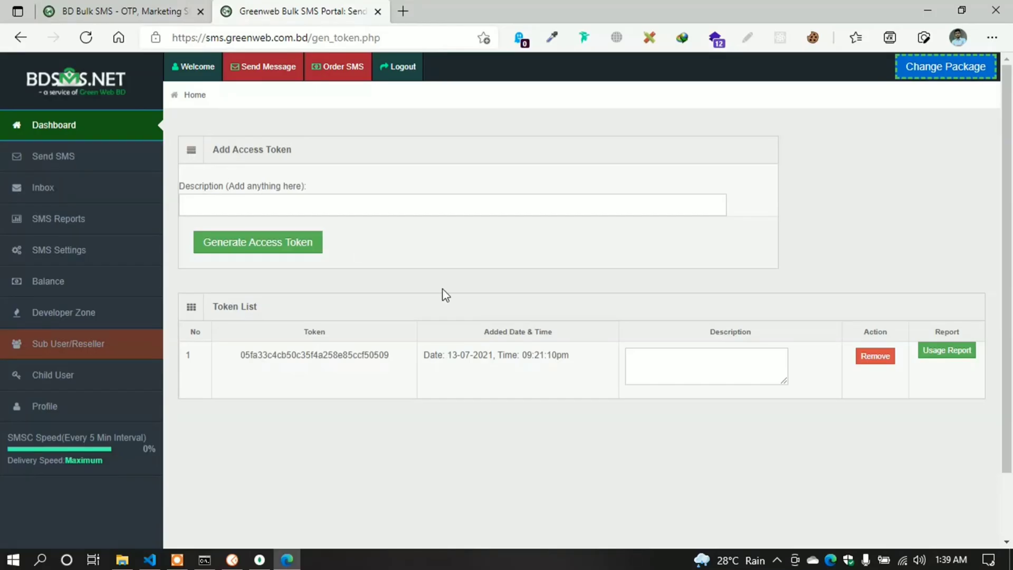
pyautogui.moveTo(471, 301)
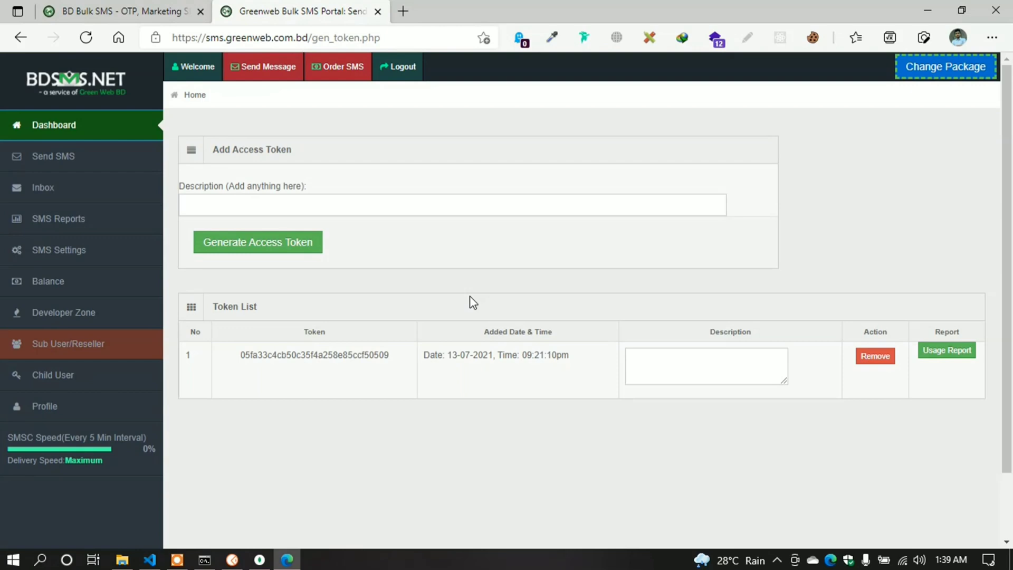
pyautogui.moveTo(338, 430)
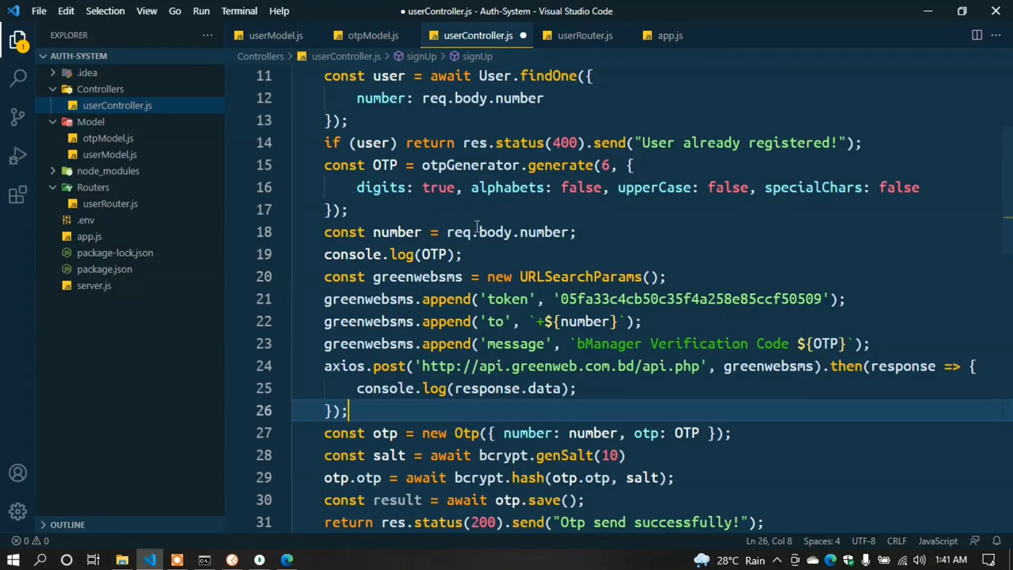
# Compare the Greenweb SMS code's token with the portal and select the recipient number variable
pyautogui.scroll(-3)
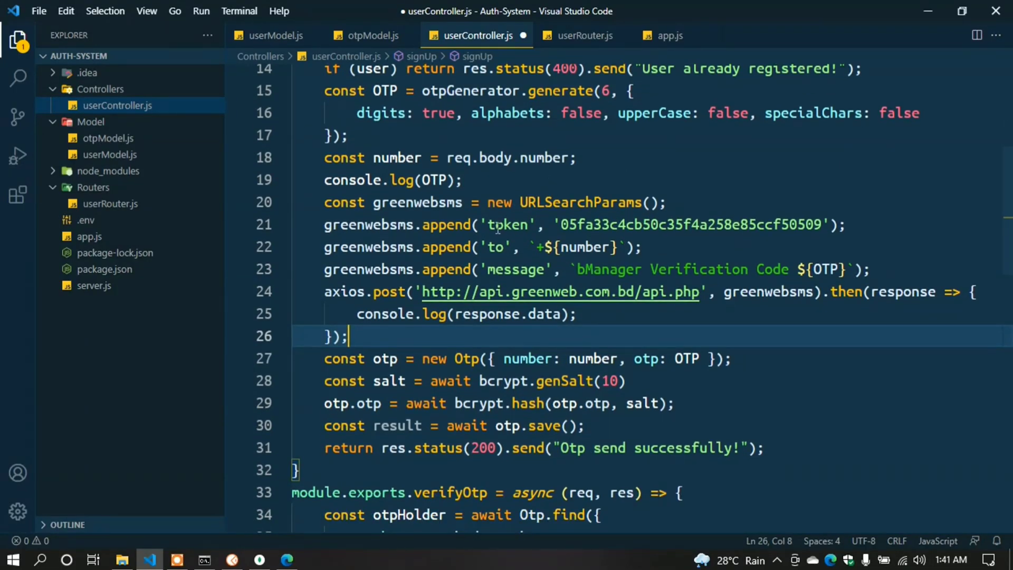
pyautogui.click(286, 559)
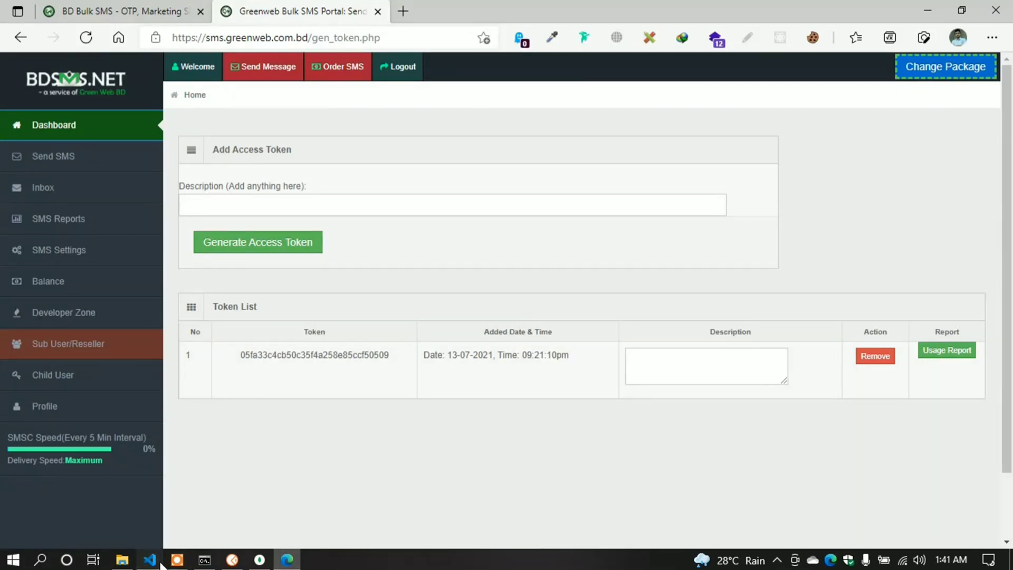
pyautogui.click(149, 559)
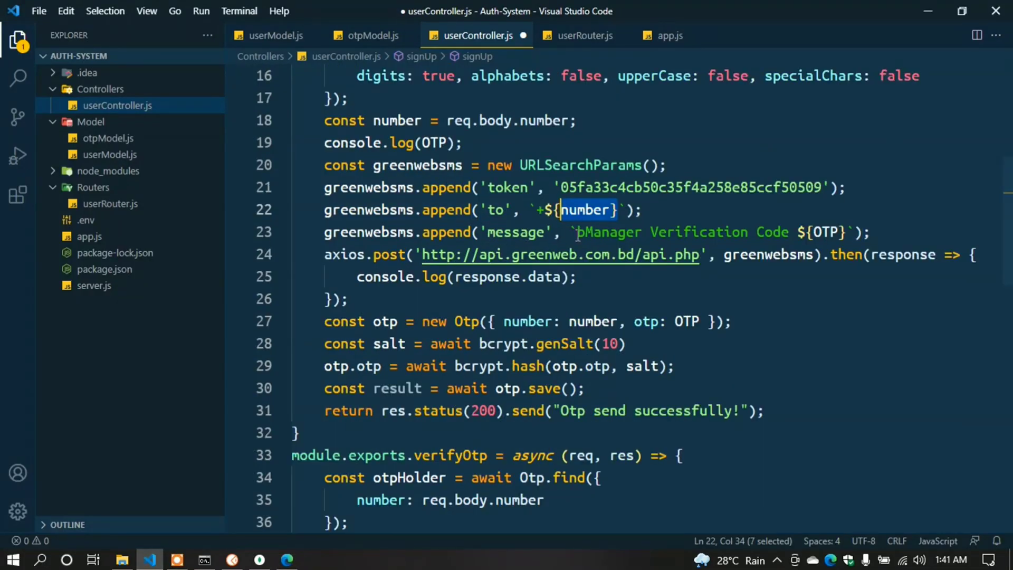
pyautogui.doubleClick(612, 232)
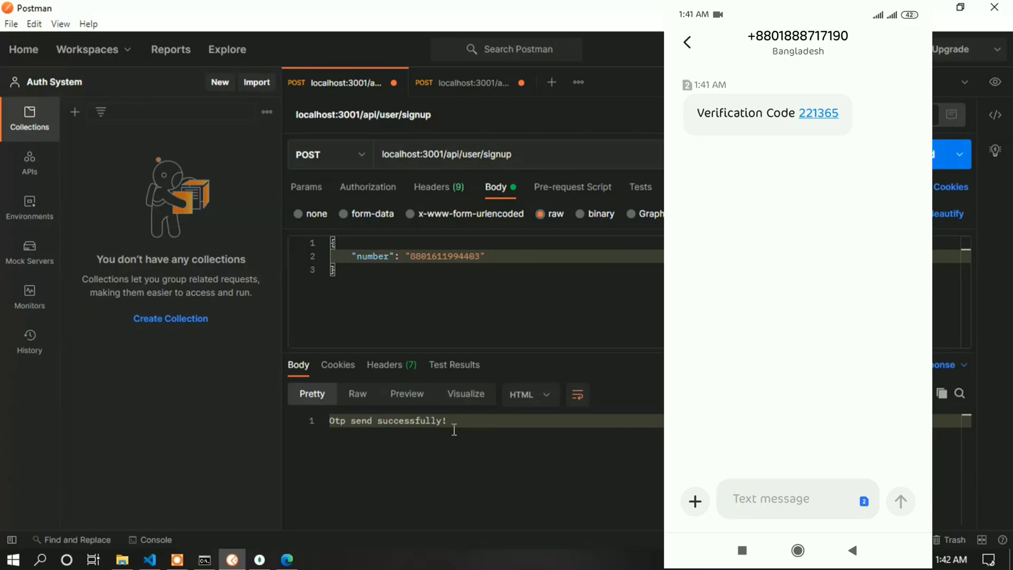
pyautogui.click(468, 83)
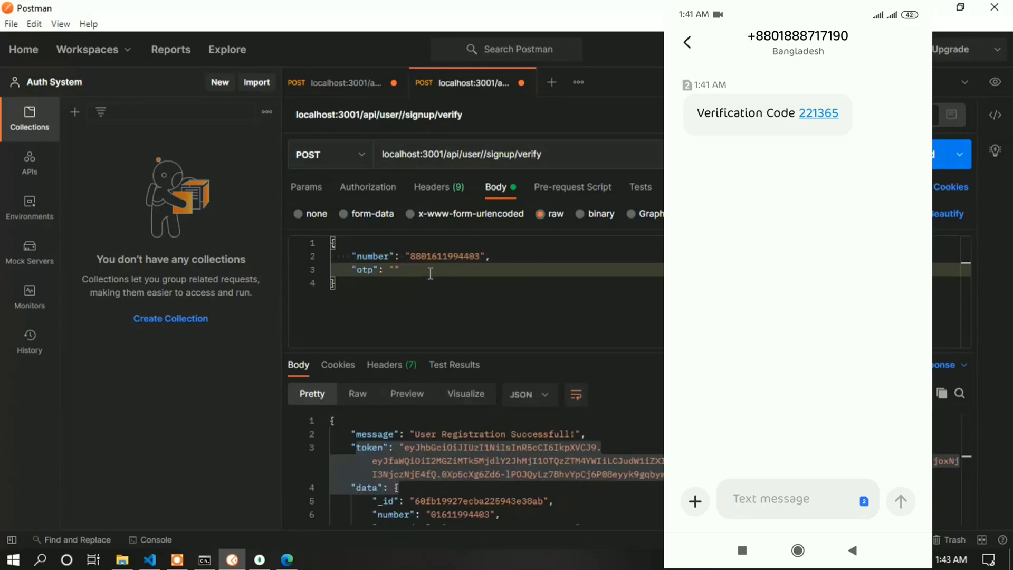
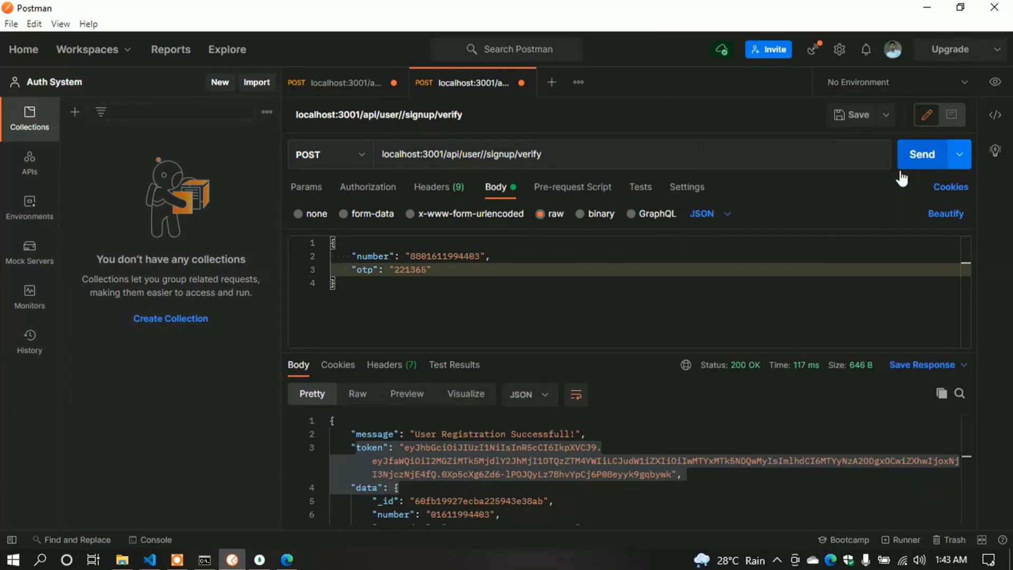
pyautogui.click(921, 154)
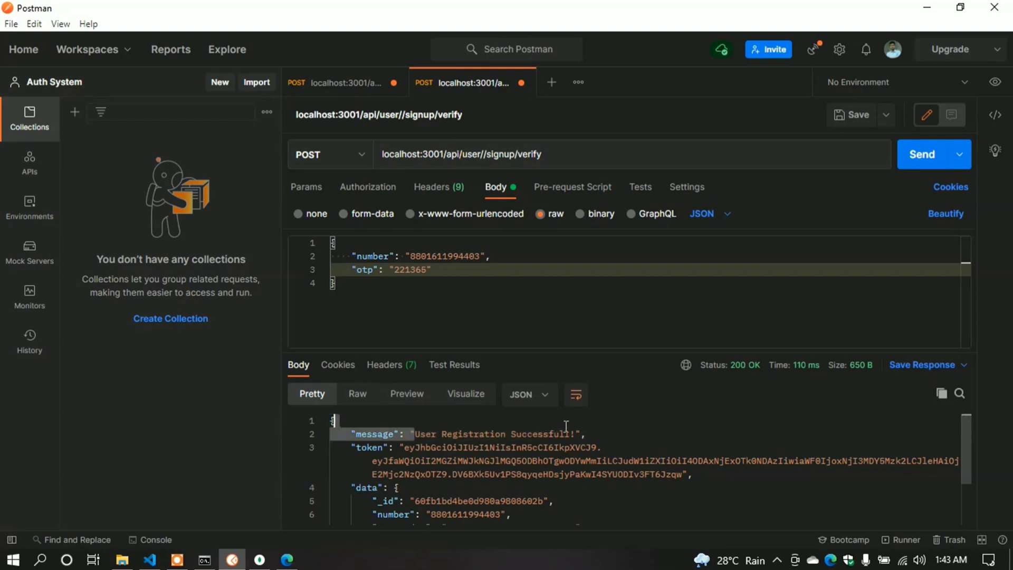
pyautogui.click(259, 559)
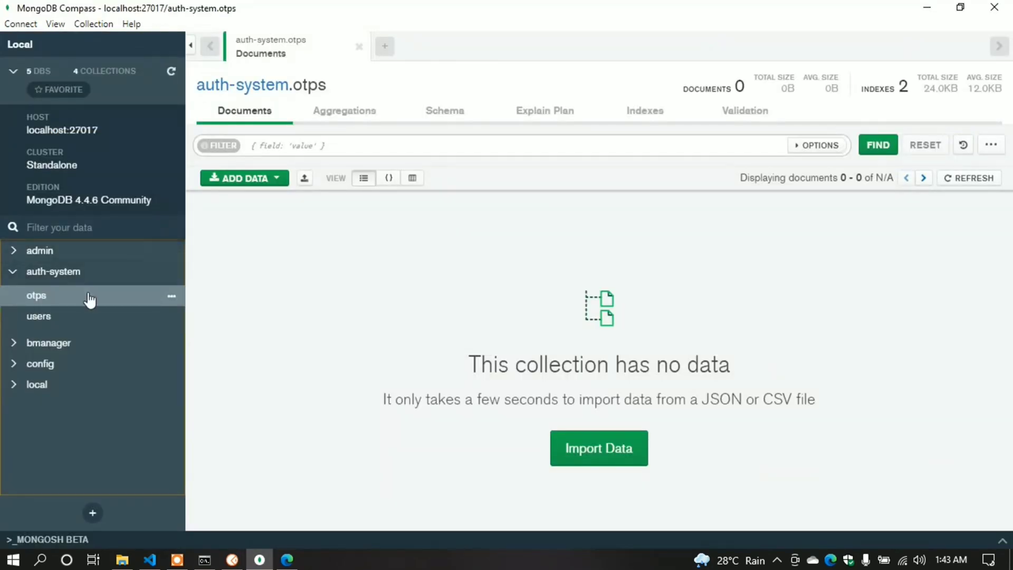
pyautogui.click(38, 316)
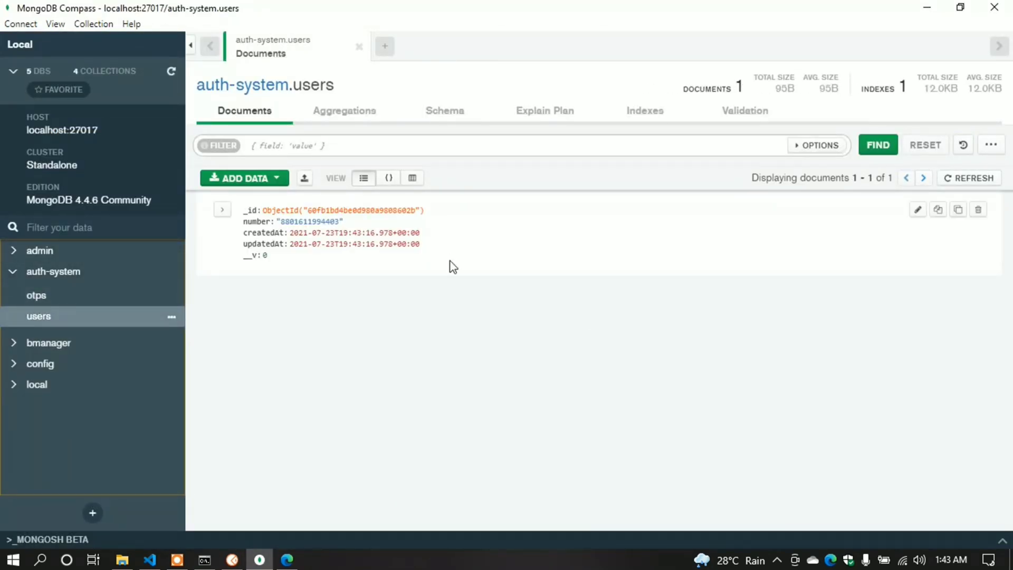
pyautogui.click(37, 295)
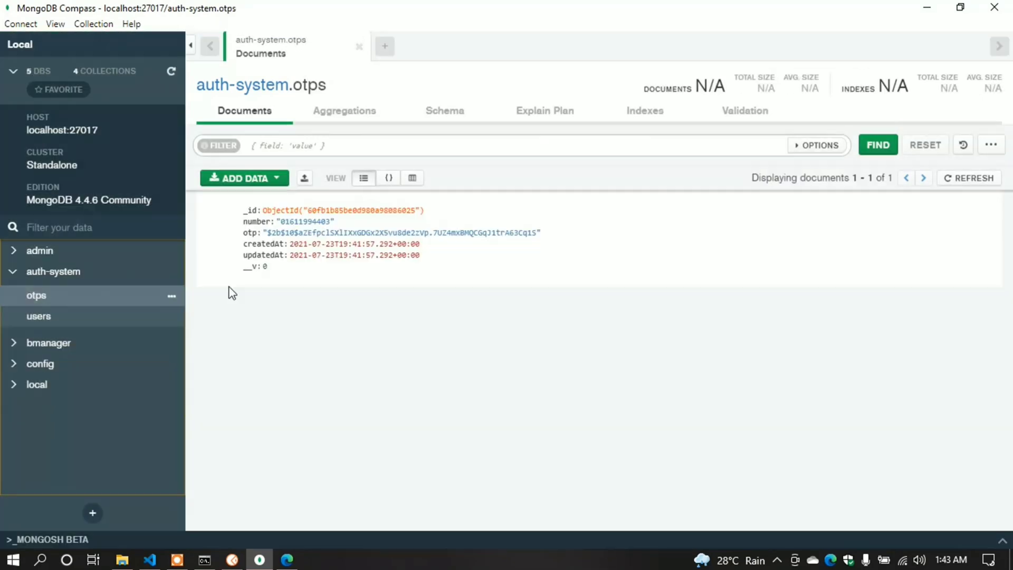